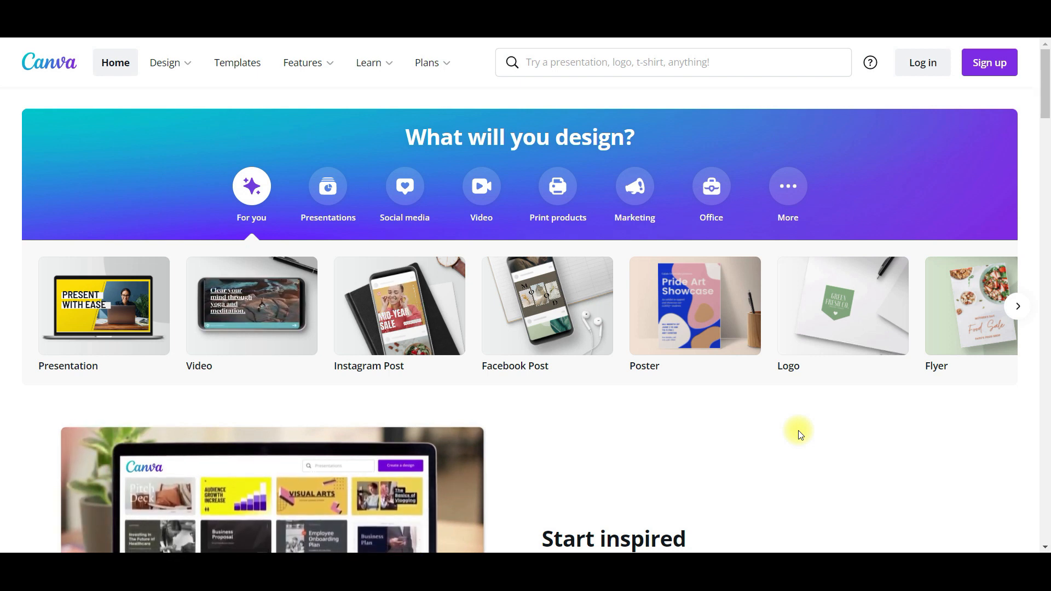
pyautogui.moveTo(668, 434)
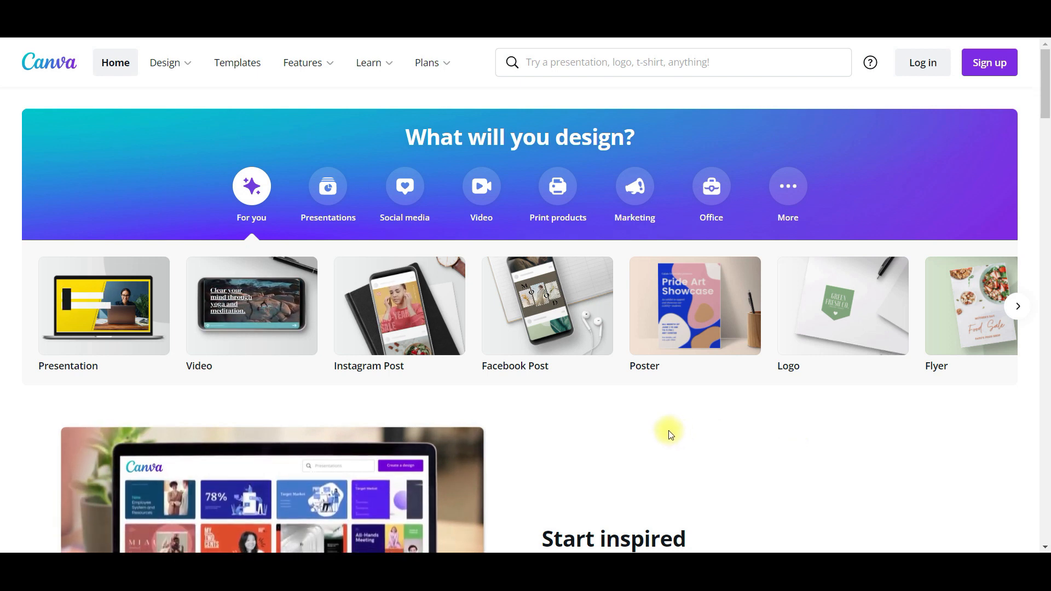
pyautogui.moveTo(408, 343)
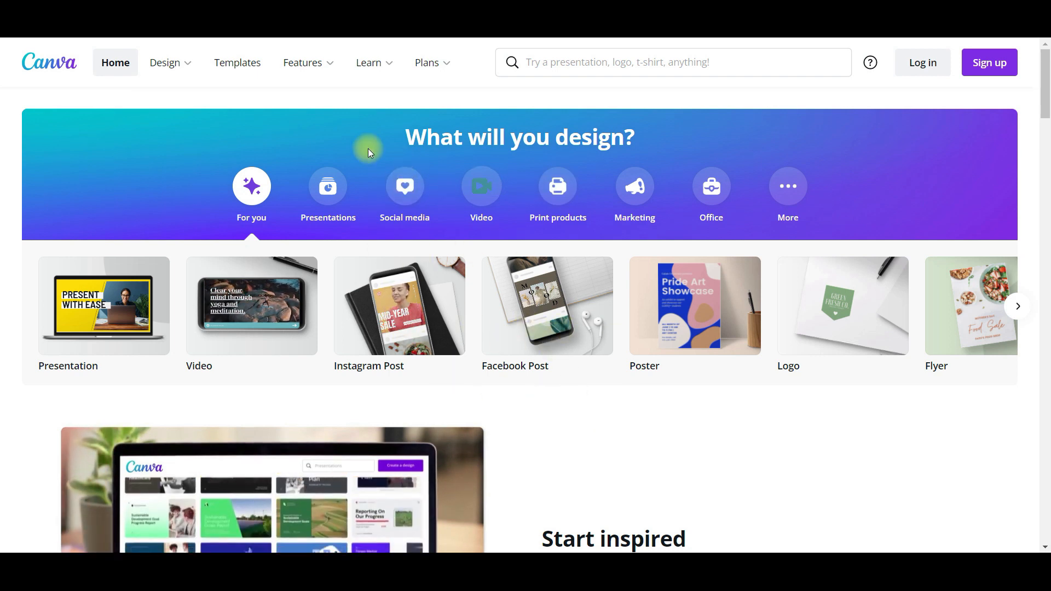
pyautogui.moveTo(268, 109)
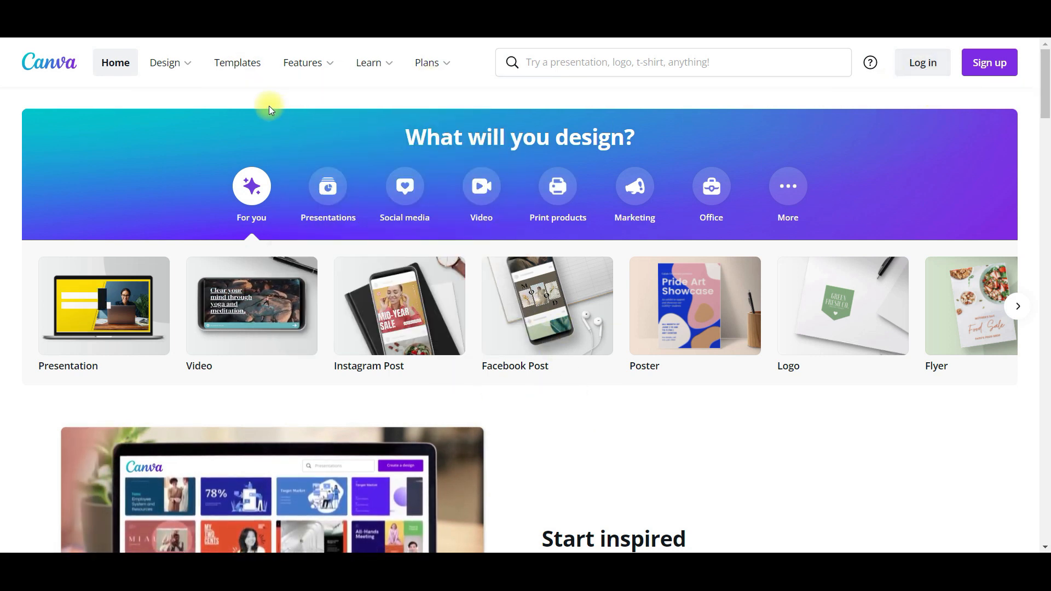
# Step: Search 'youtube' from the home page to list YouTube design types
pyautogui.click(304, 62)
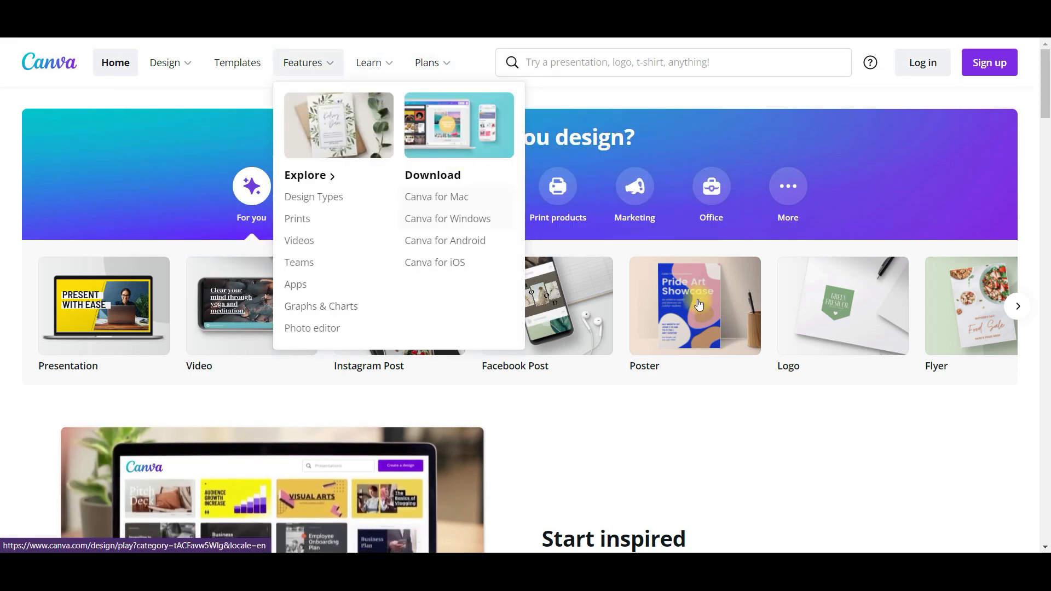
pyautogui.write('youtube')
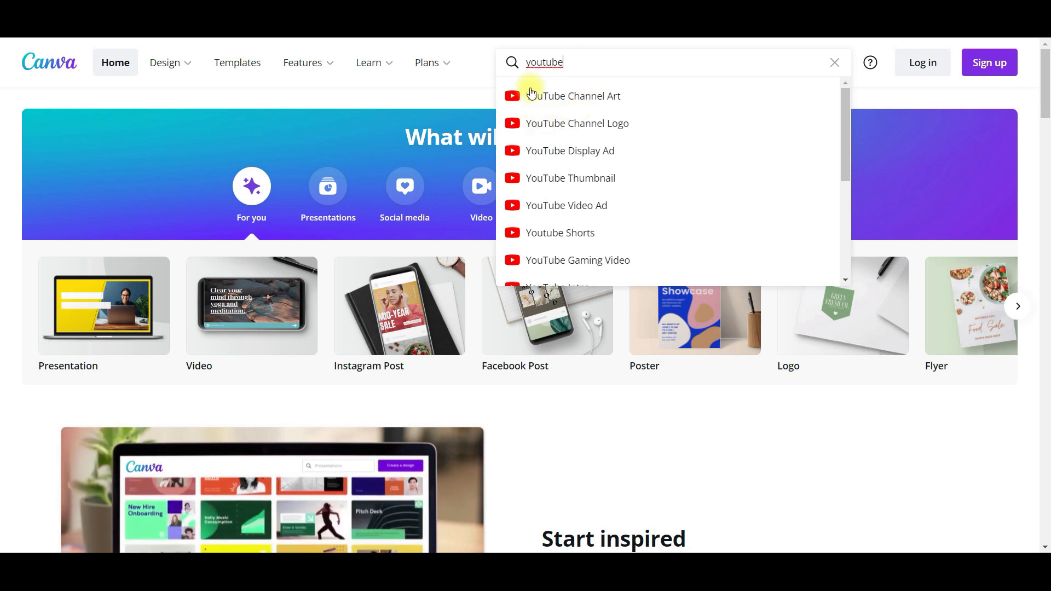
pyautogui.moveTo(566, 134)
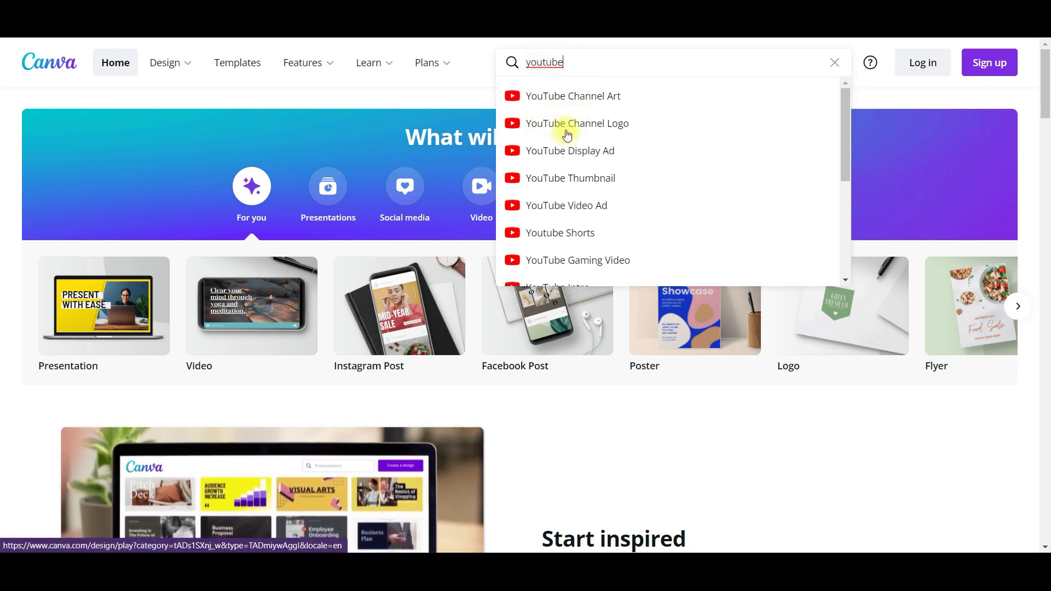
pyautogui.moveTo(577, 124)
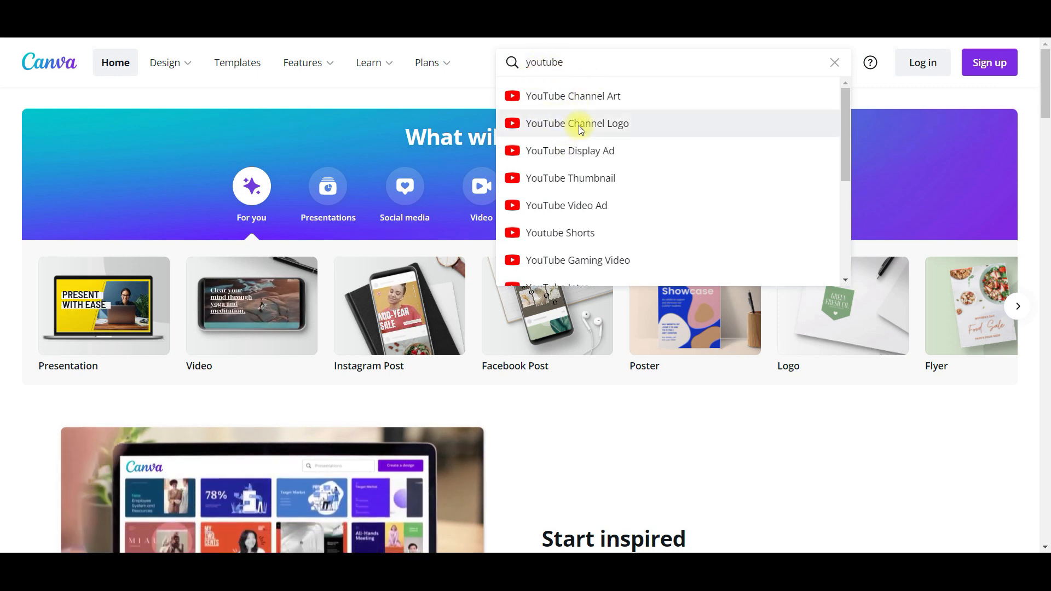
# Step: Create a blank YouTube Channel Logo design and scroll through its logo templates
pyautogui.click(577, 123)
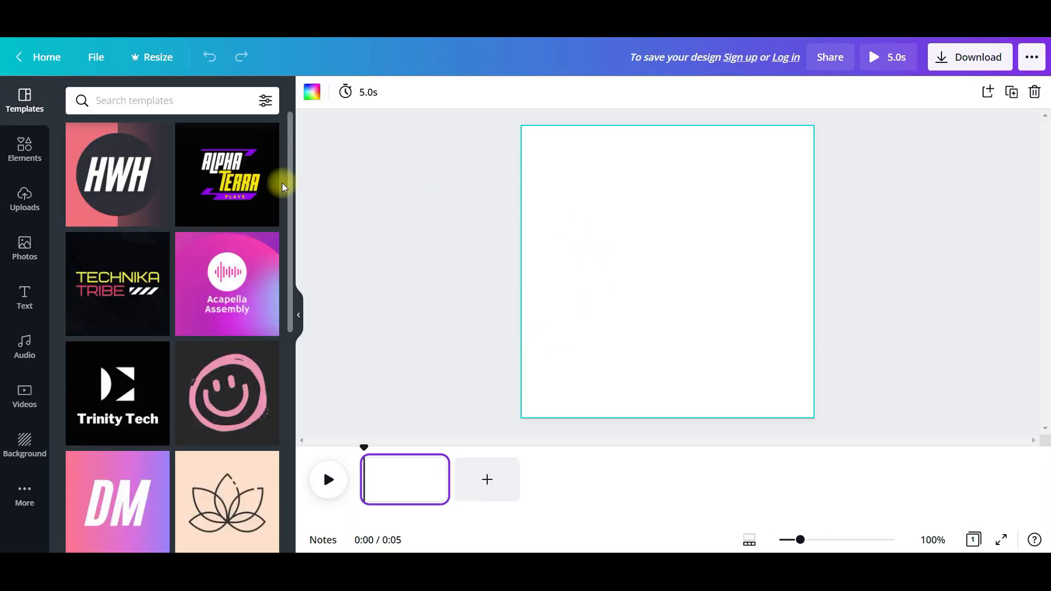
pyautogui.moveTo(232, 318)
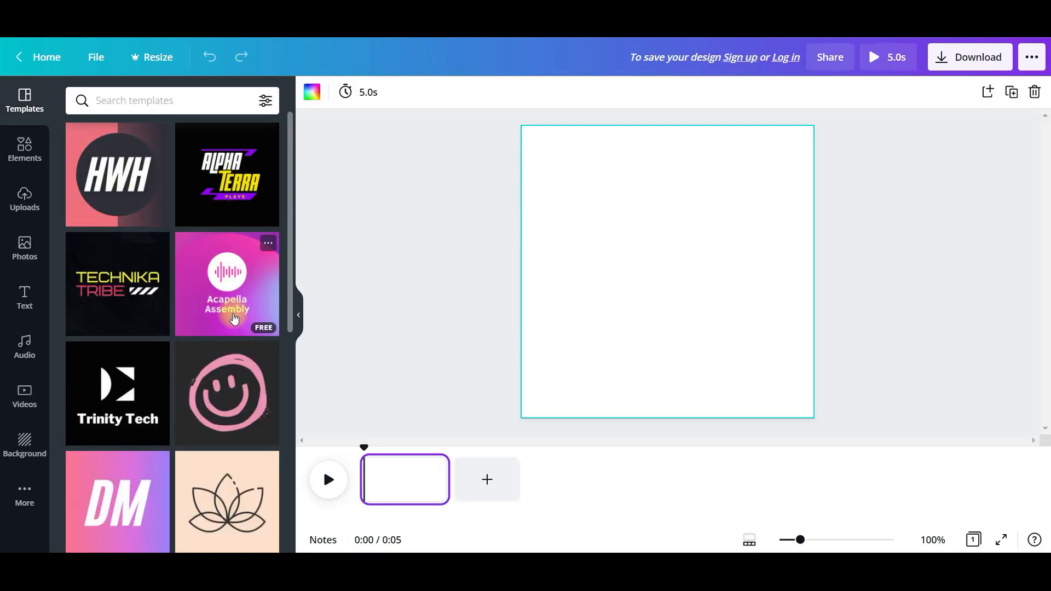
pyautogui.moveTo(142, 423)
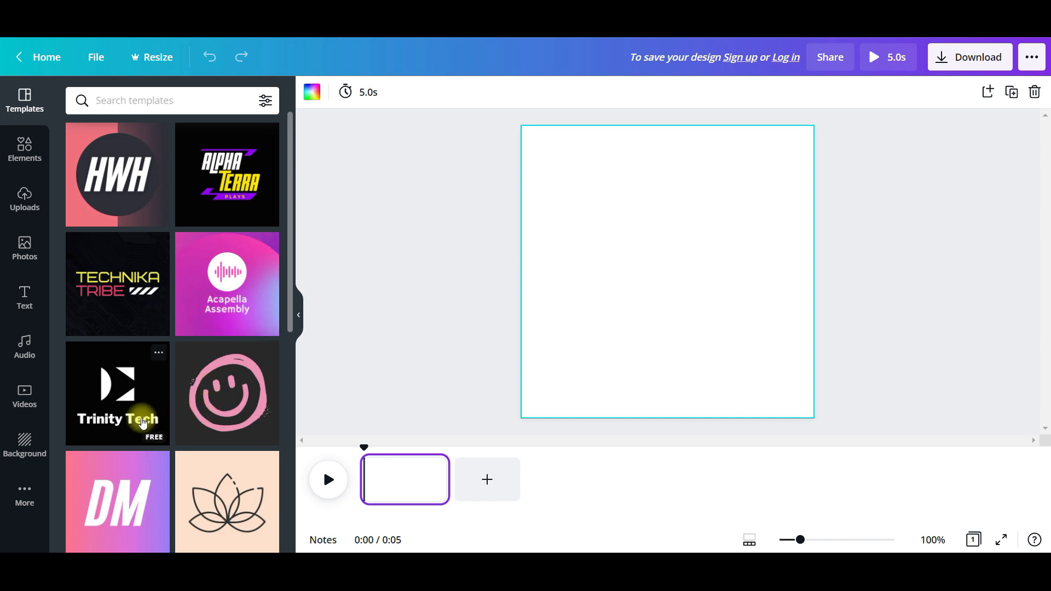
pyautogui.scroll(-3)
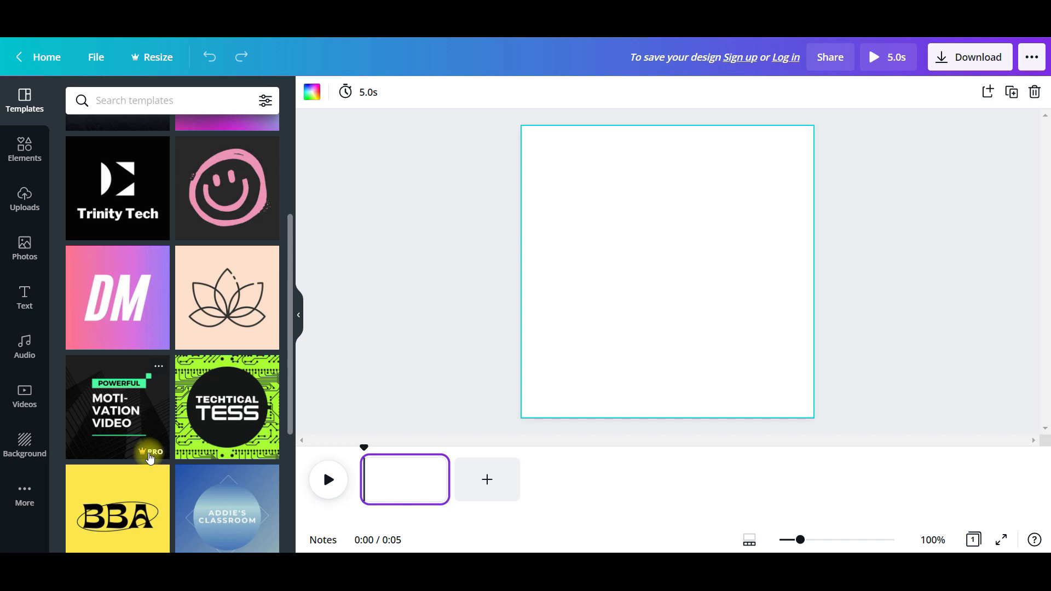
pyautogui.scroll(3)
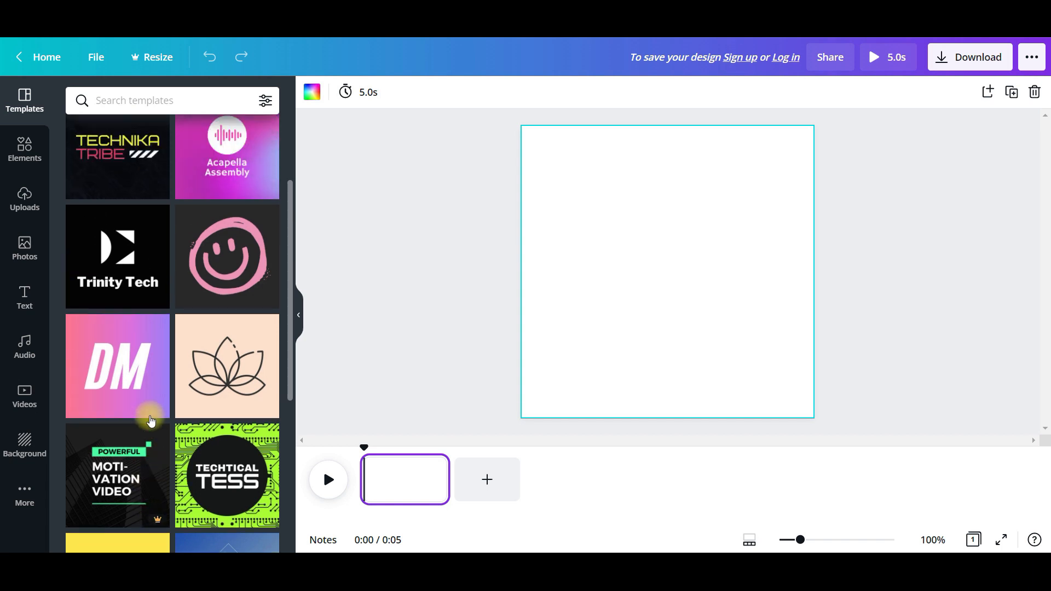
pyautogui.moveTo(240, 300)
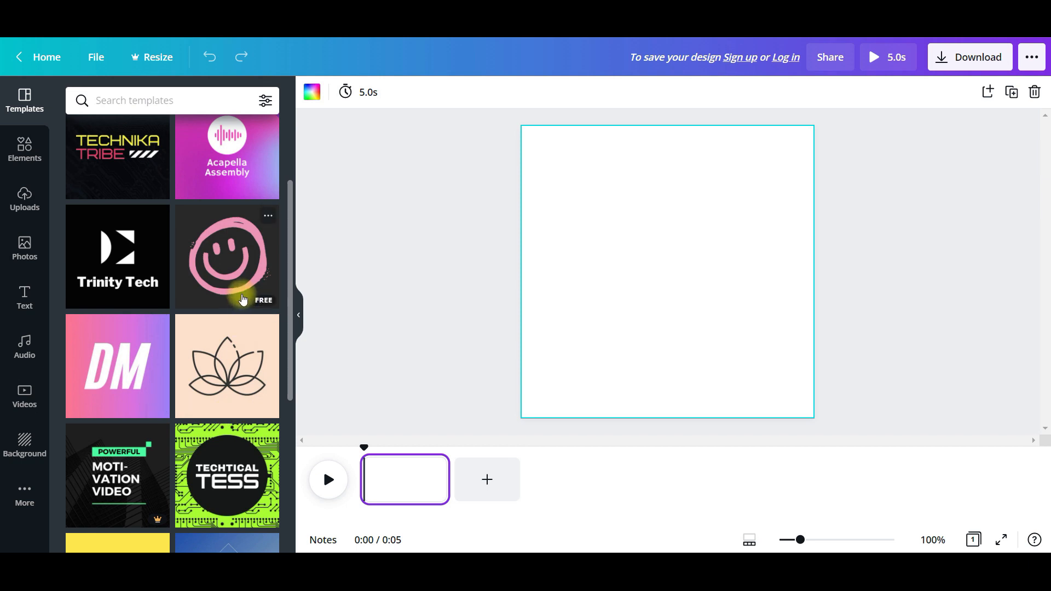
pyautogui.scroll(3)
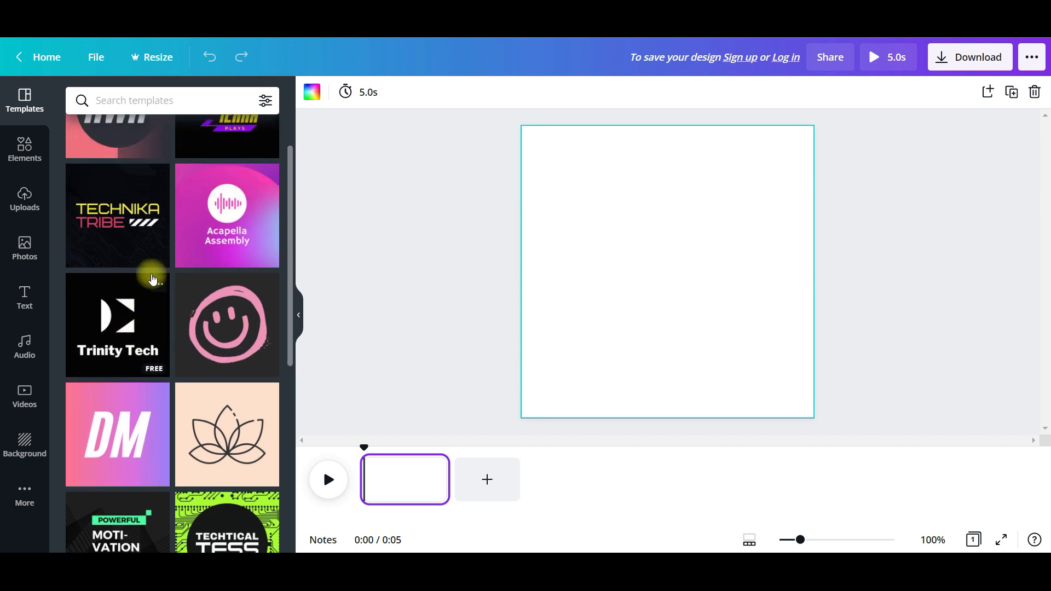
pyautogui.scroll(3)
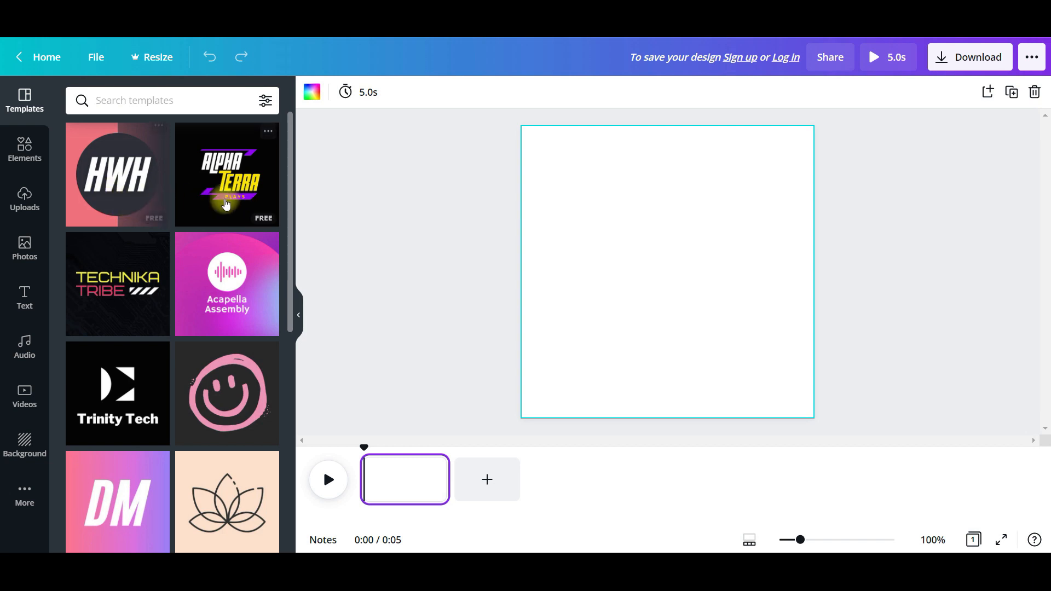
pyautogui.moveTo(255, 217)
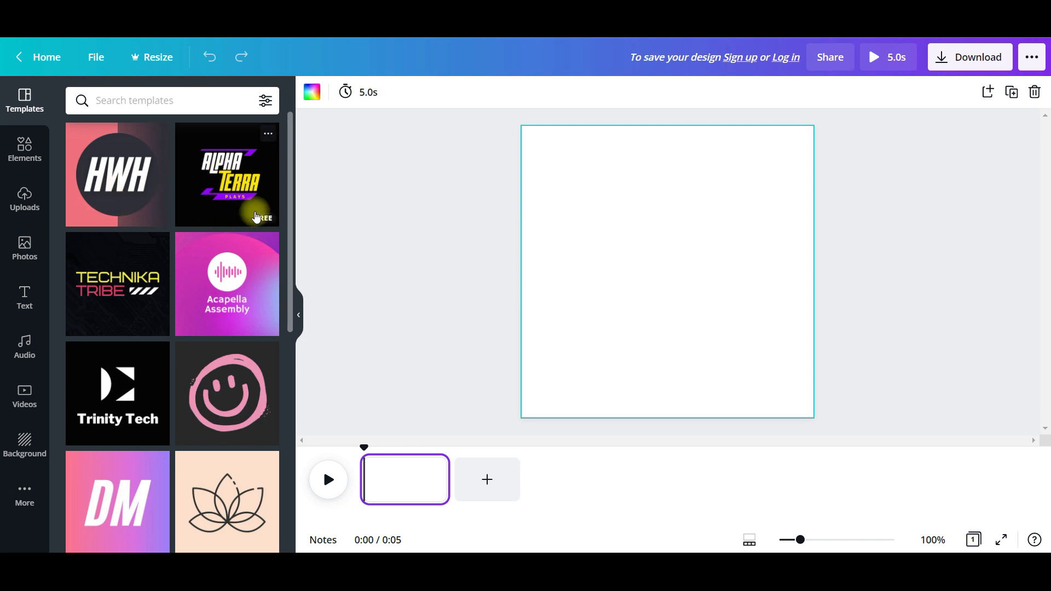
# Step: Apply the Alpha Terra Plays template and change ALPHA to HOME
pyautogui.click(227, 174)
pyautogui.write('HOMEA')
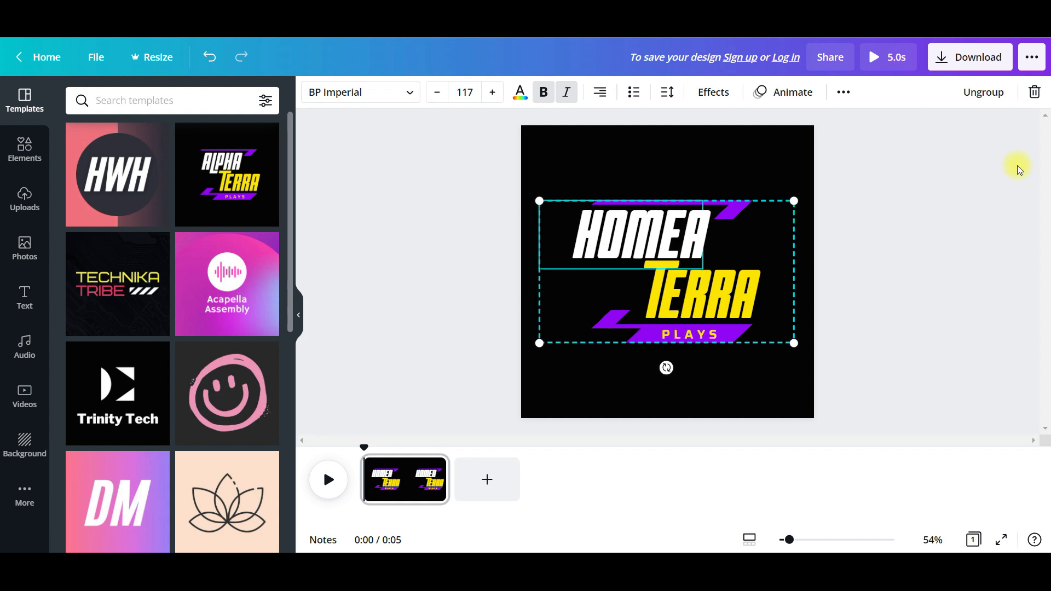
pyautogui.press('Backspace')
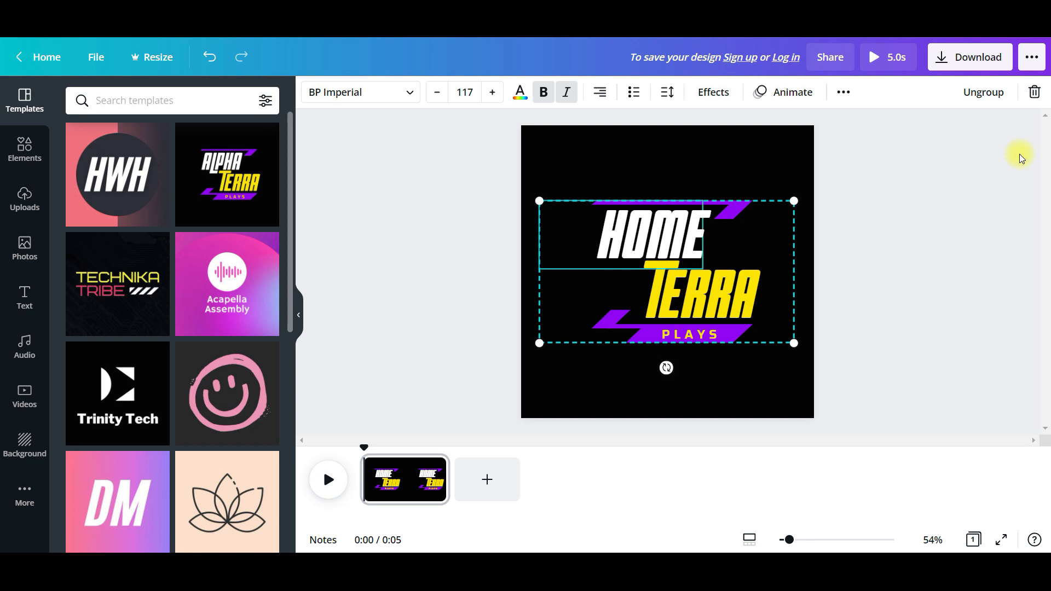
pyautogui.moveTo(650, 285)
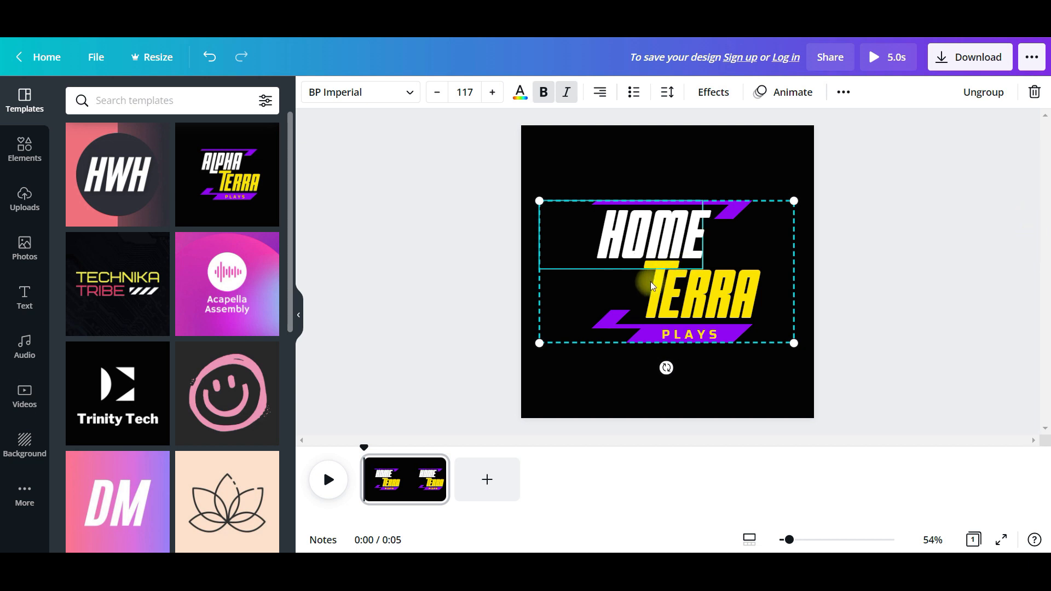
# Step: Change TERRA to SHARE and PLAYS to REVIEWS, then select the logo group
pyautogui.click(664, 295)
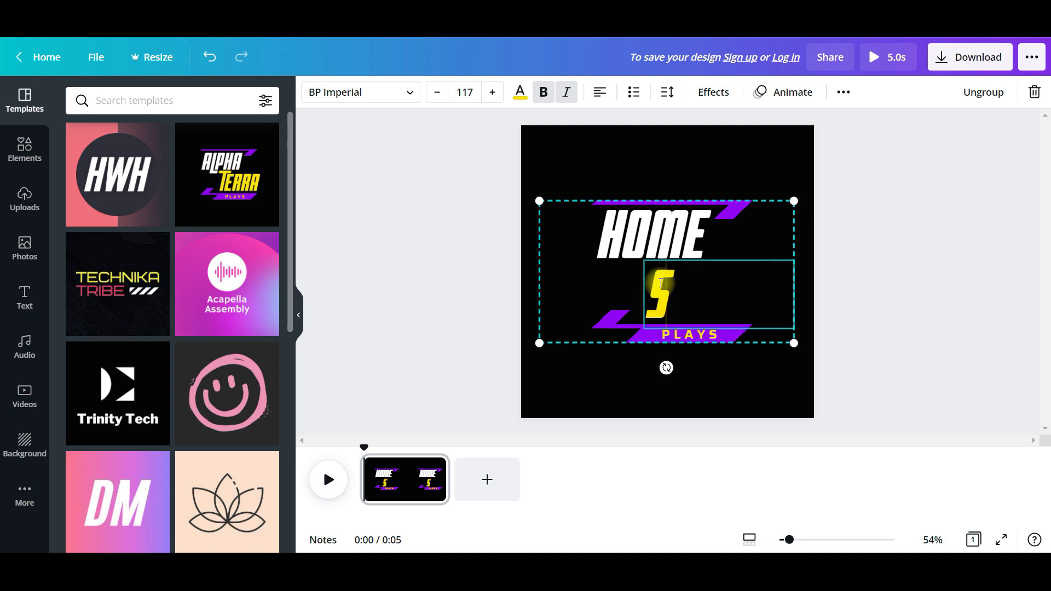
pyautogui.write('SHARE')
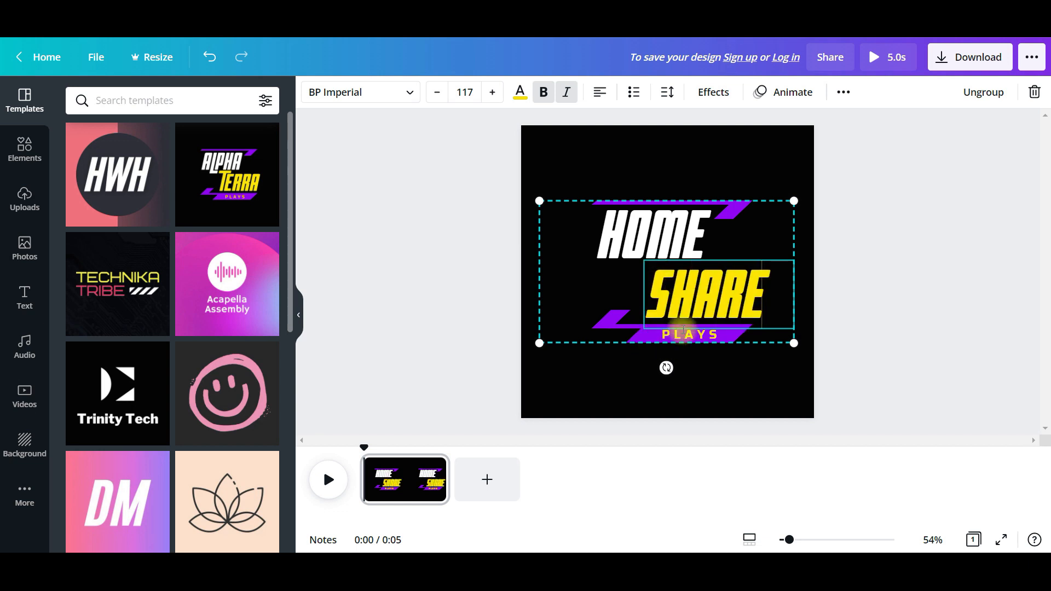
pyautogui.moveTo(691, 340)
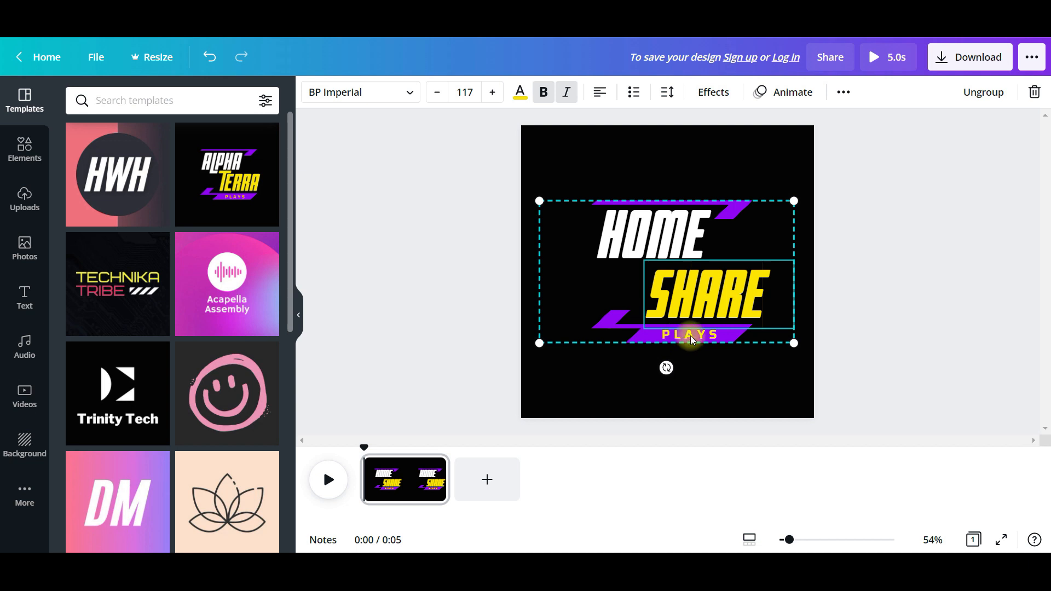
pyautogui.click(687, 333)
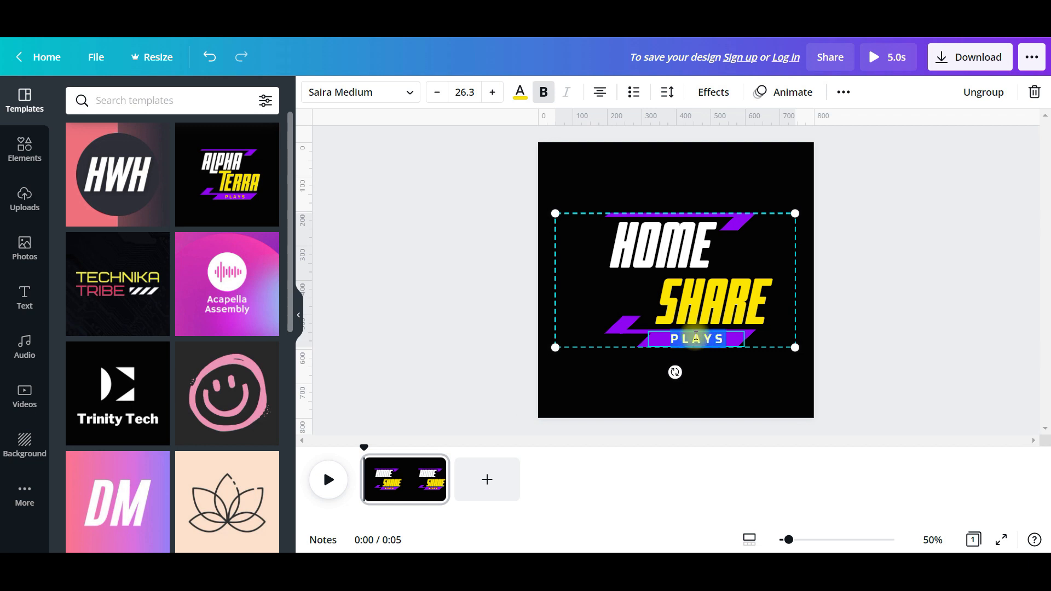
pyautogui.write('REVIEWS')
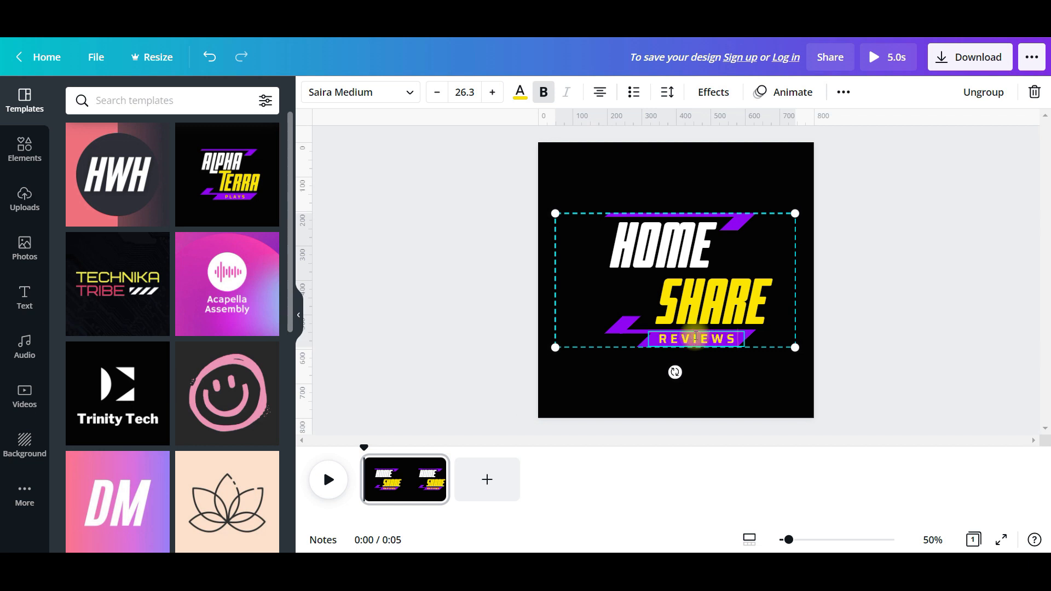
pyautogui.click(656, 199)
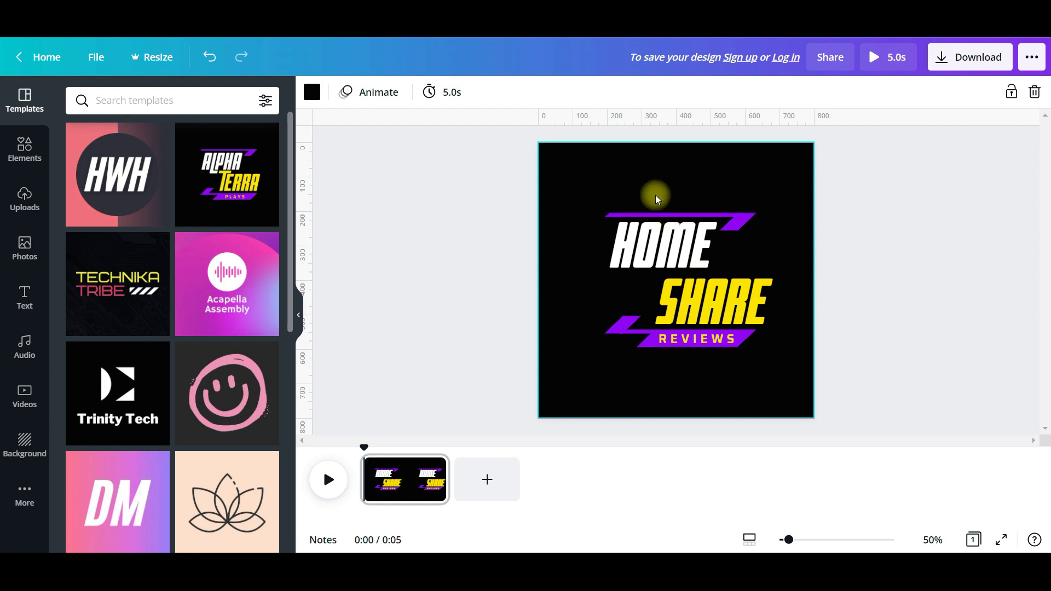
pyautogui.click(676, 244)
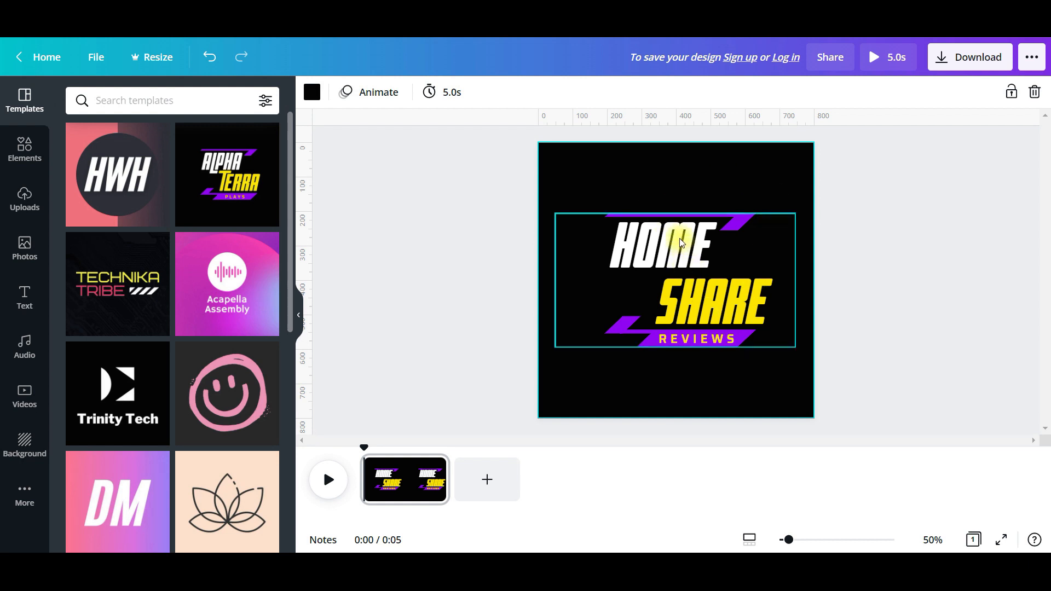
pyautogui.moveTo(630, 333)
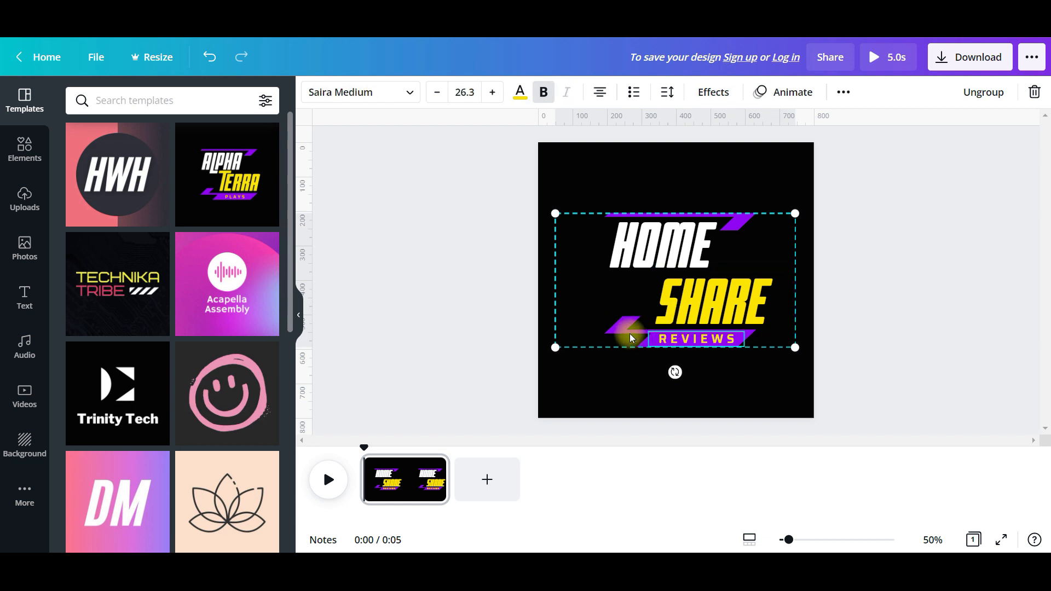
# Step: Recolour the slash shape, REVIEWS bar and top accent bar orange
pyautogui.click(623, 329)
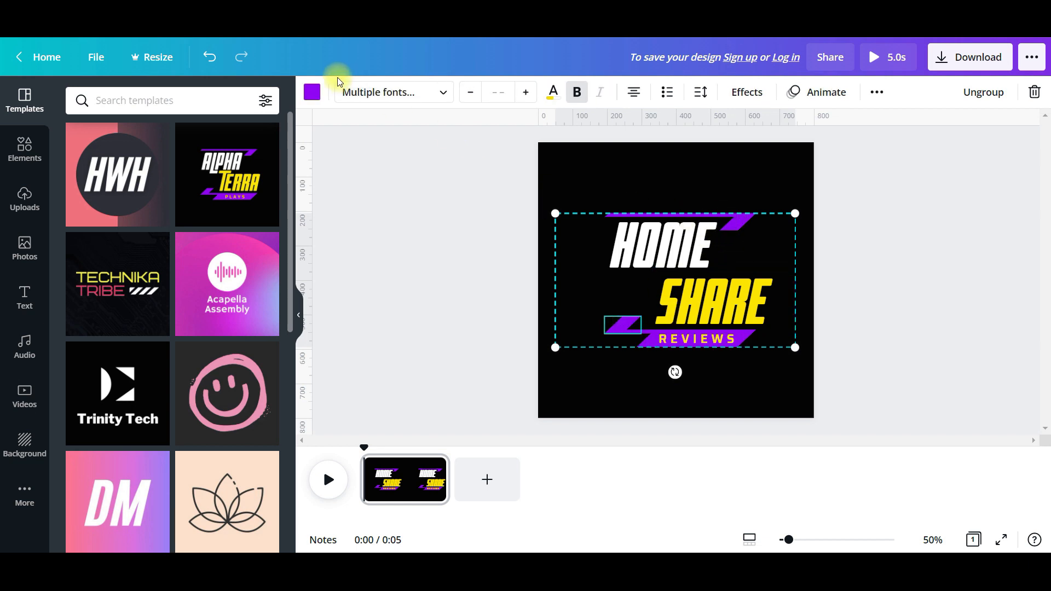
pyautogui.click(311, 92)
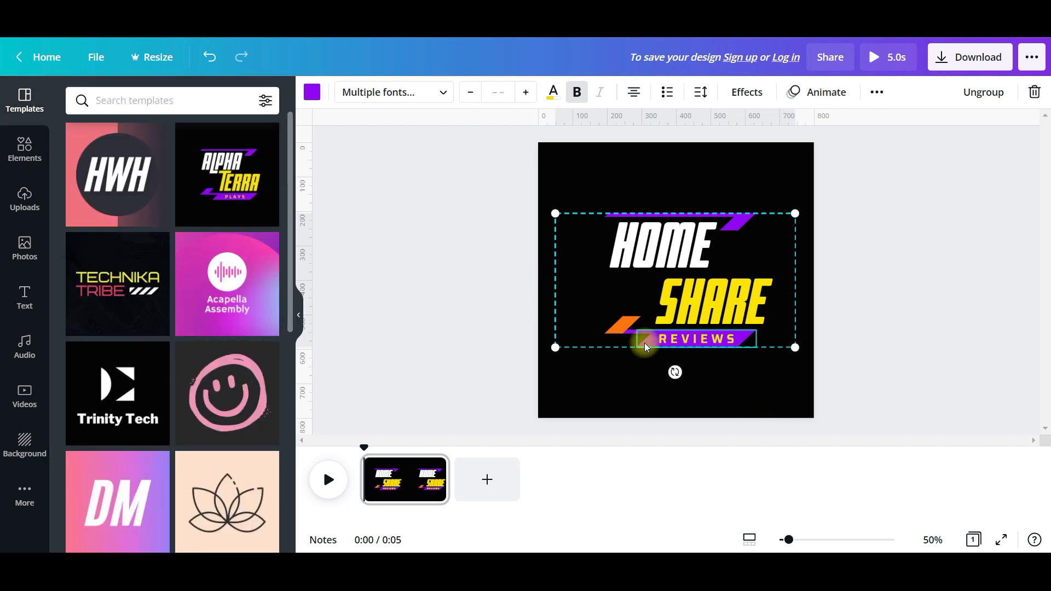
pyautogui.click(312, 92)
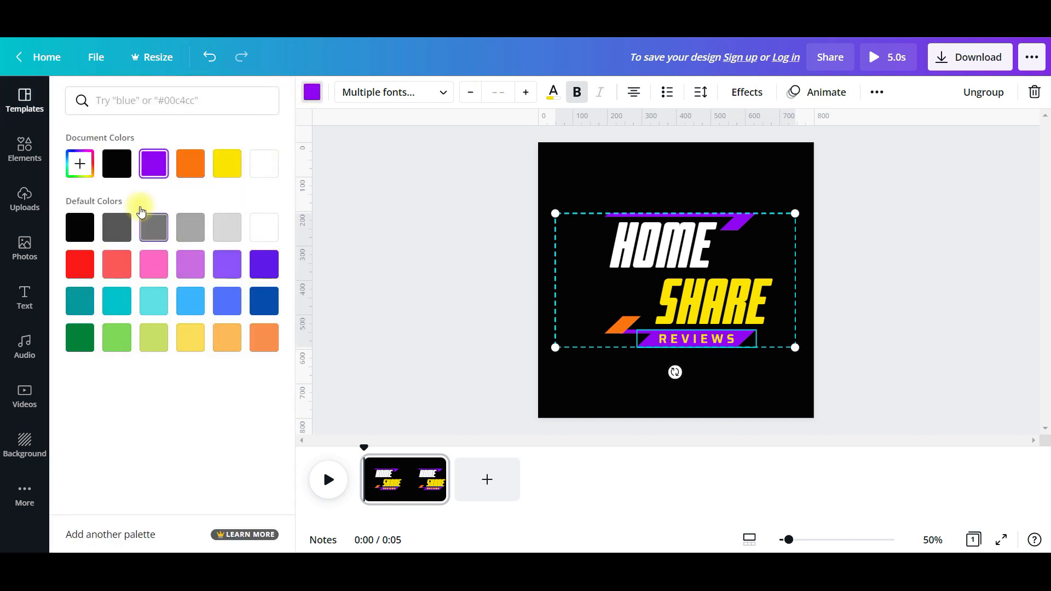
pyautogui.click(191, 163)
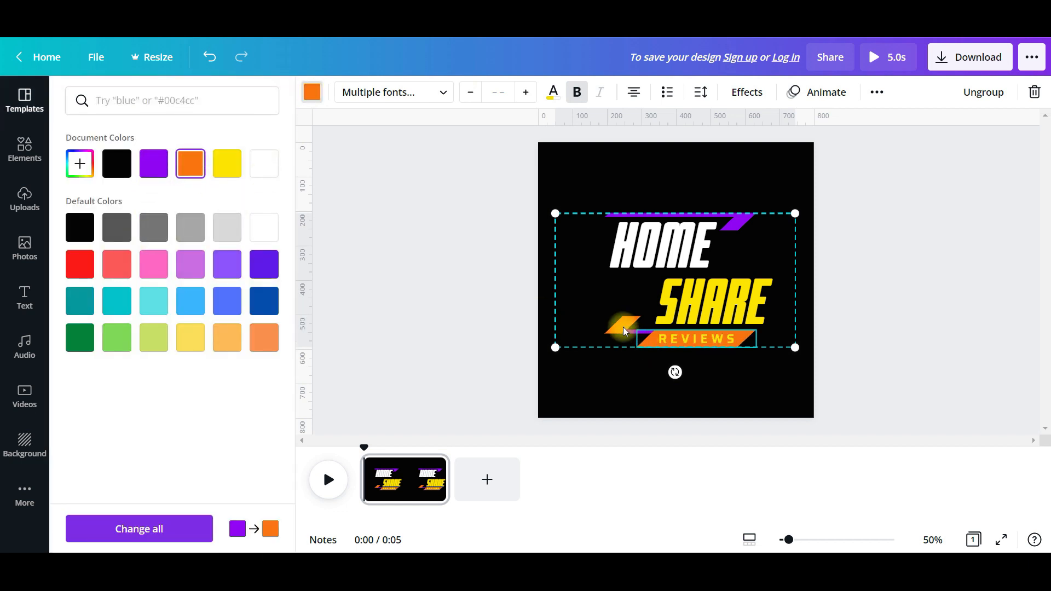
pyautogui.click(622, 326)
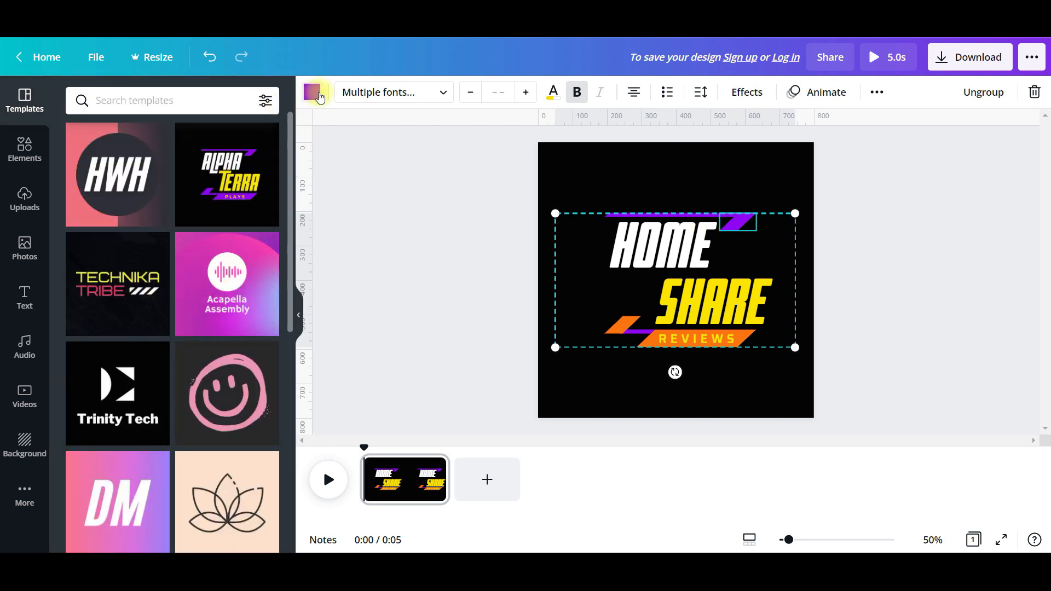
pyautogui.click(313, 92)
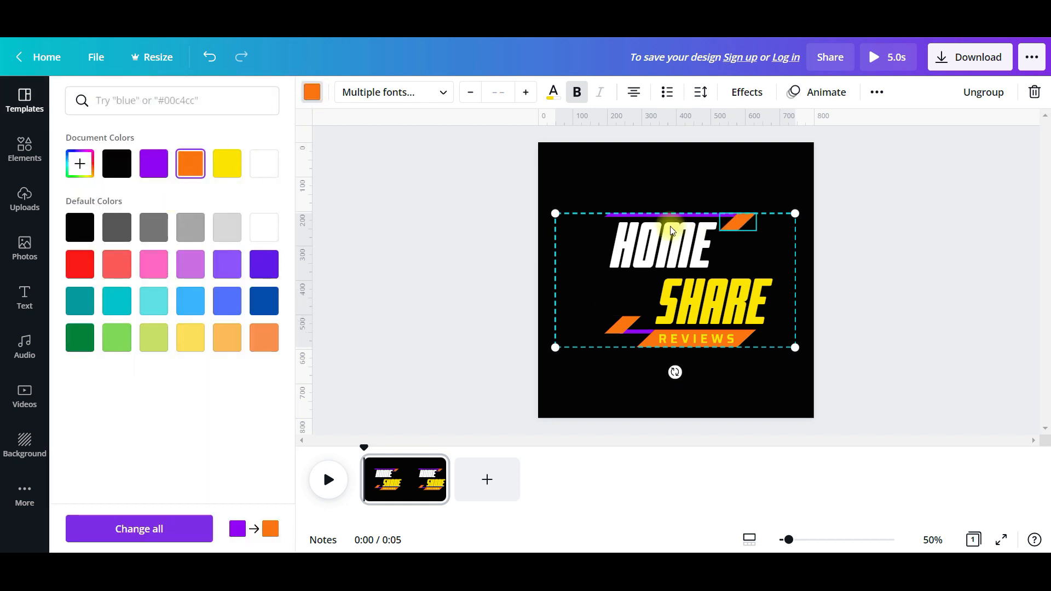
pyautogui.click(25, 100)
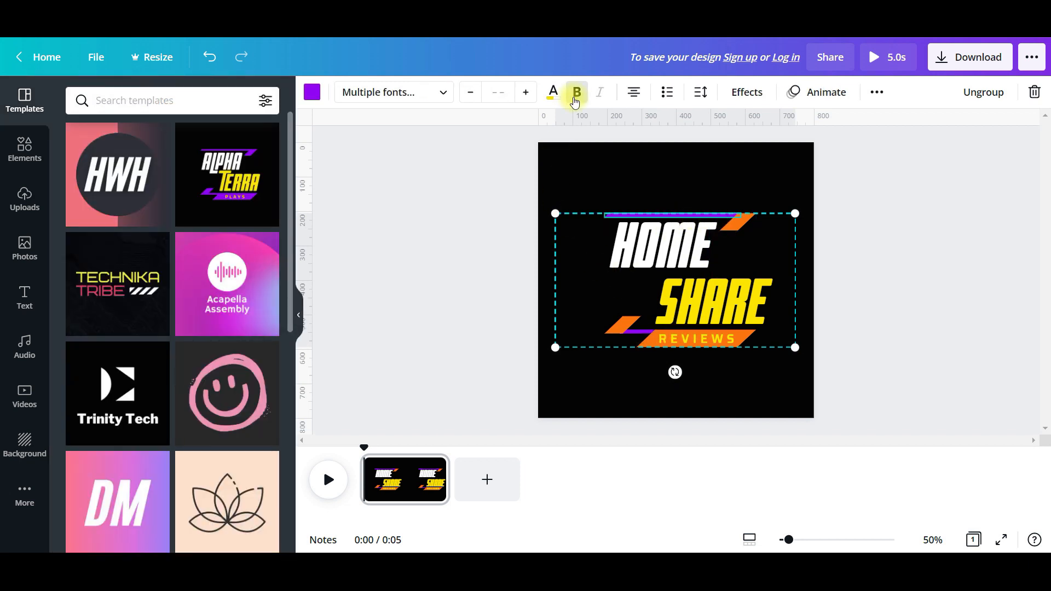
# Step: Undo the orange recolouring so all accents return to purple
pyautogui.click(210, 57)
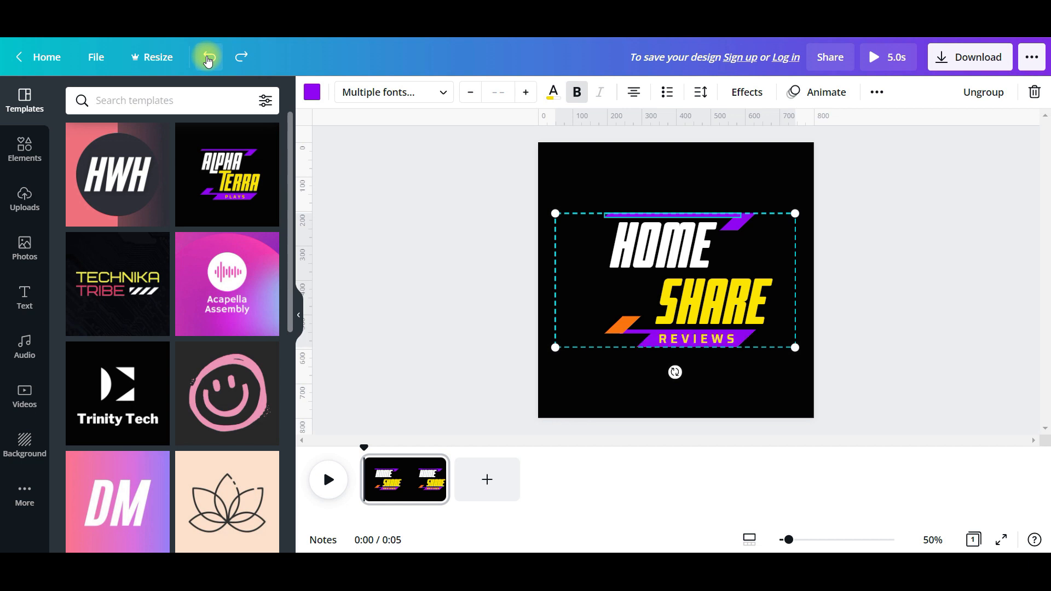
pyautogui.click(209, 57)
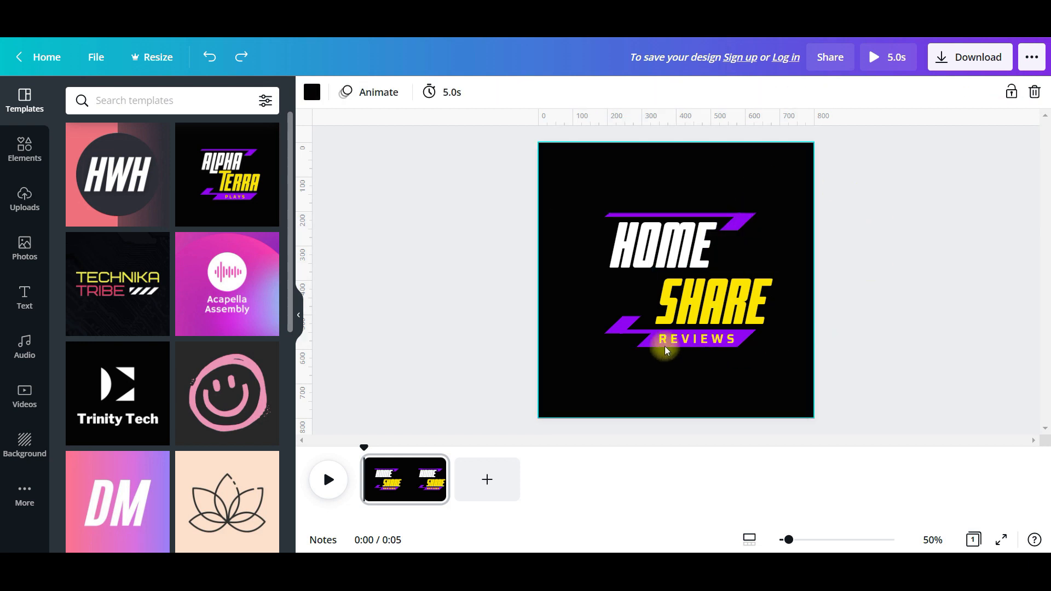
pyautogui.moveTo(721, 374)
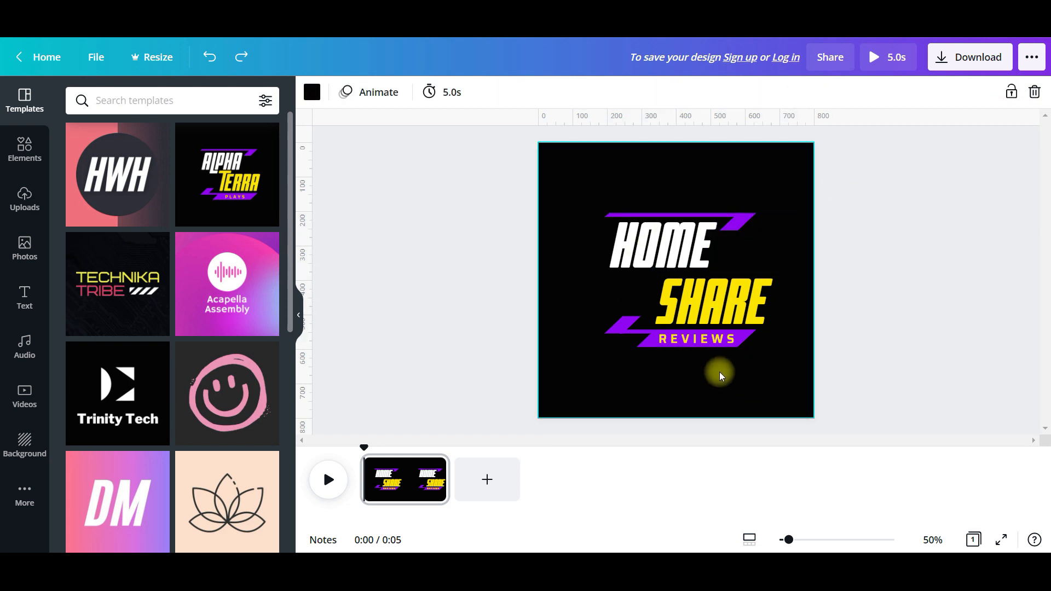
pyautogui.moveTo(749, 358)
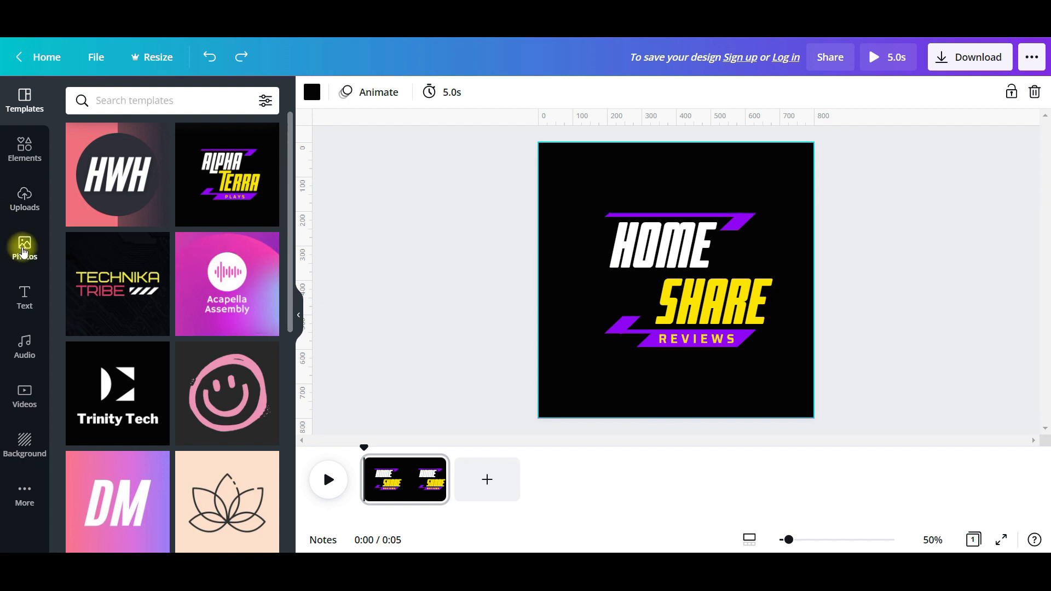
pyautogui.moveTo(25, 198)
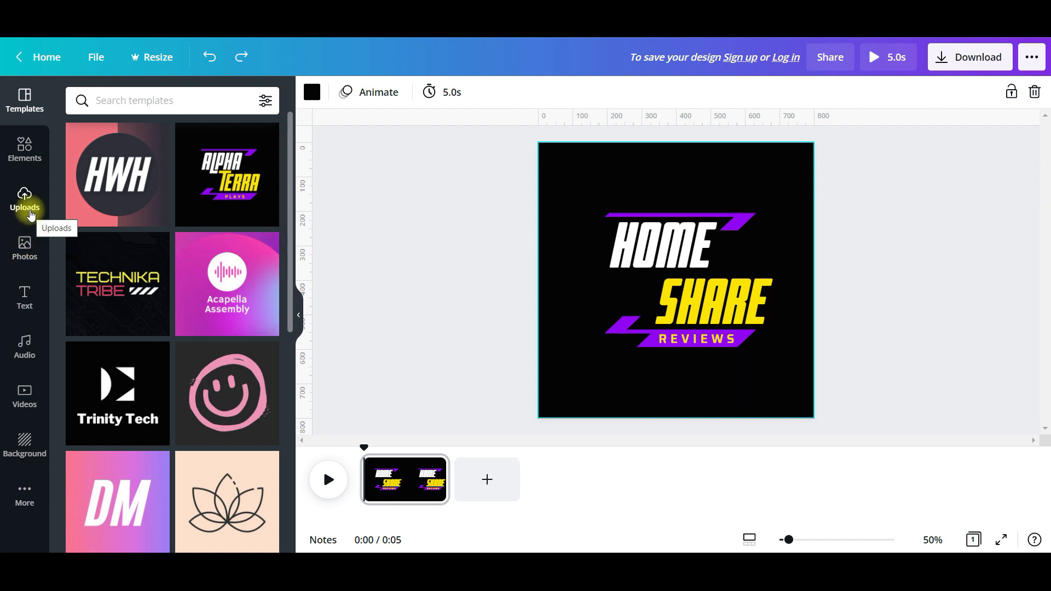
# Step: Browse the Photos, Text and Audio libraries, ending on the stock Videos library
pyautogui.click(24, 248)
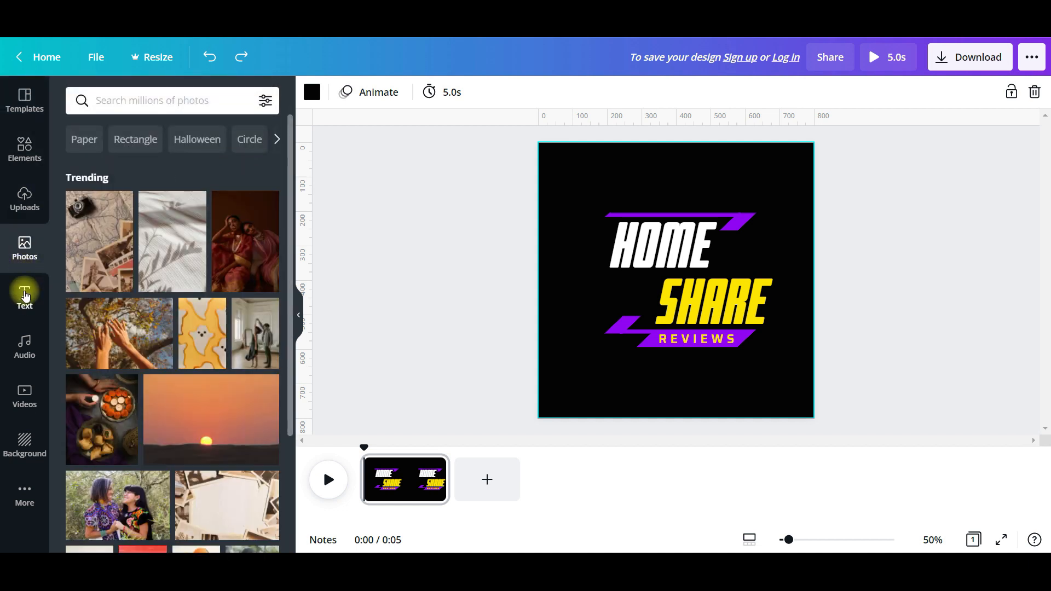
pyautogui.moveTo(24, 298)
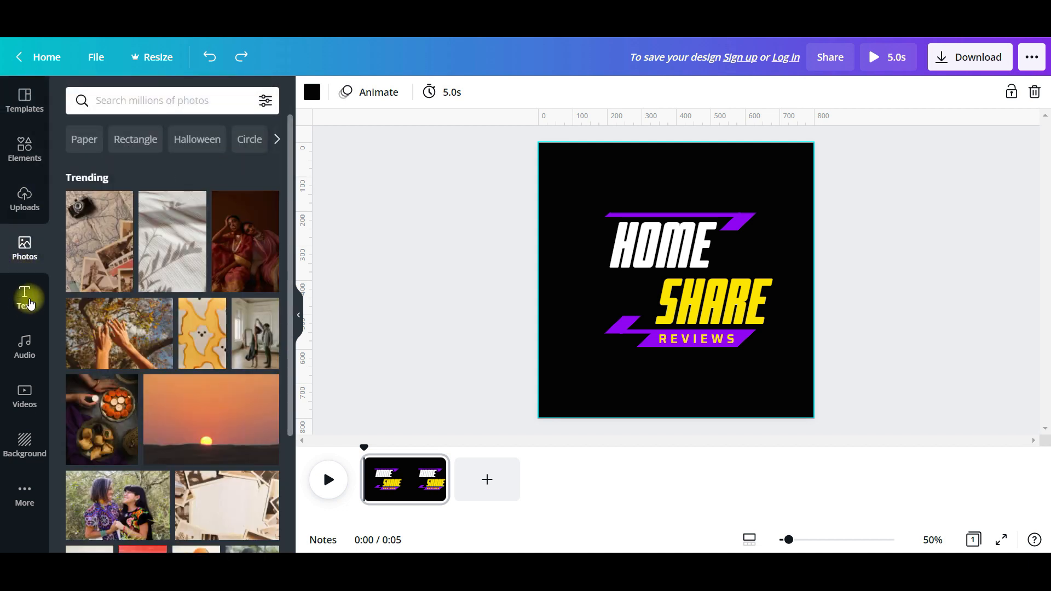
pyautogui.moveTo(62, 369)
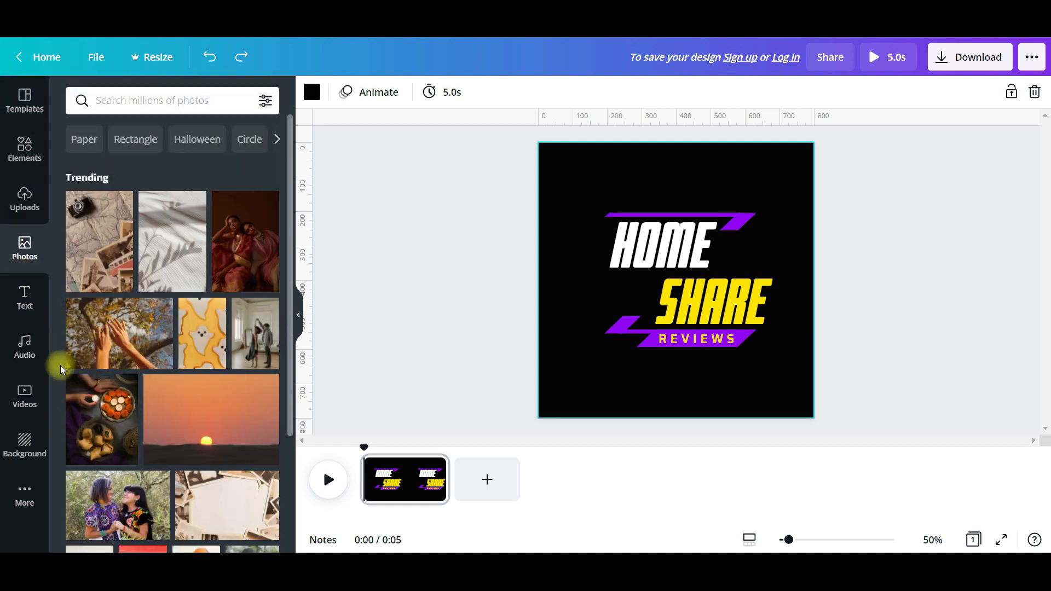
pyautogui.click(24, 298)
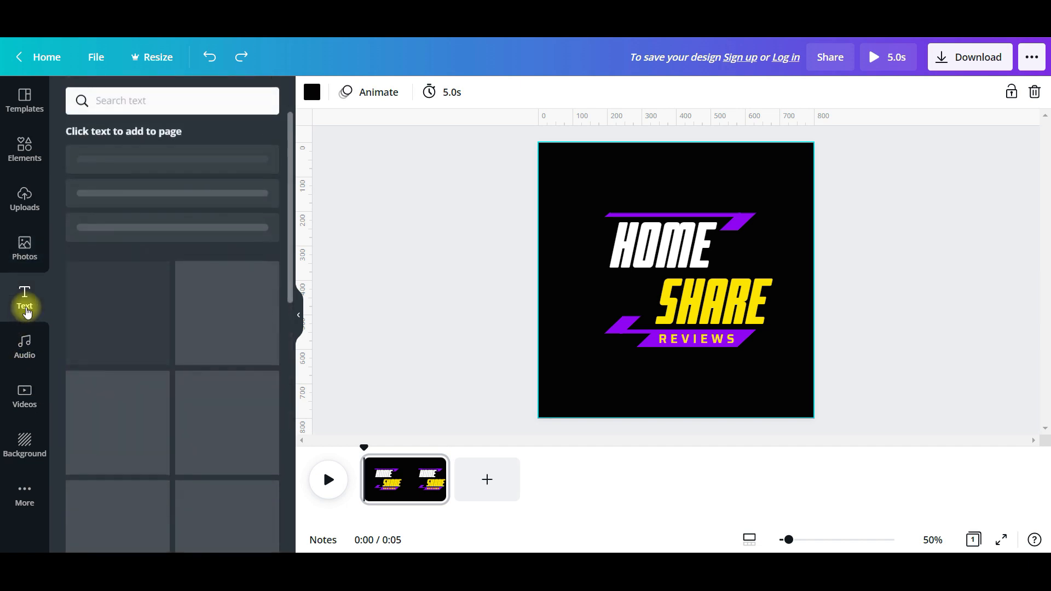
pyautogui.click(25, 298)
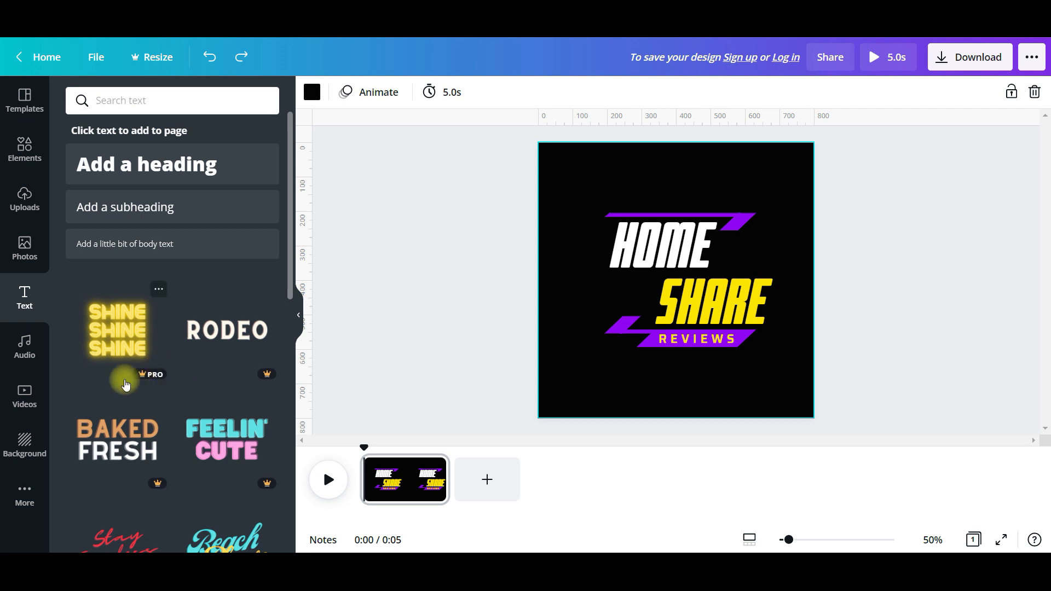
pyautogui.click(24, 347)
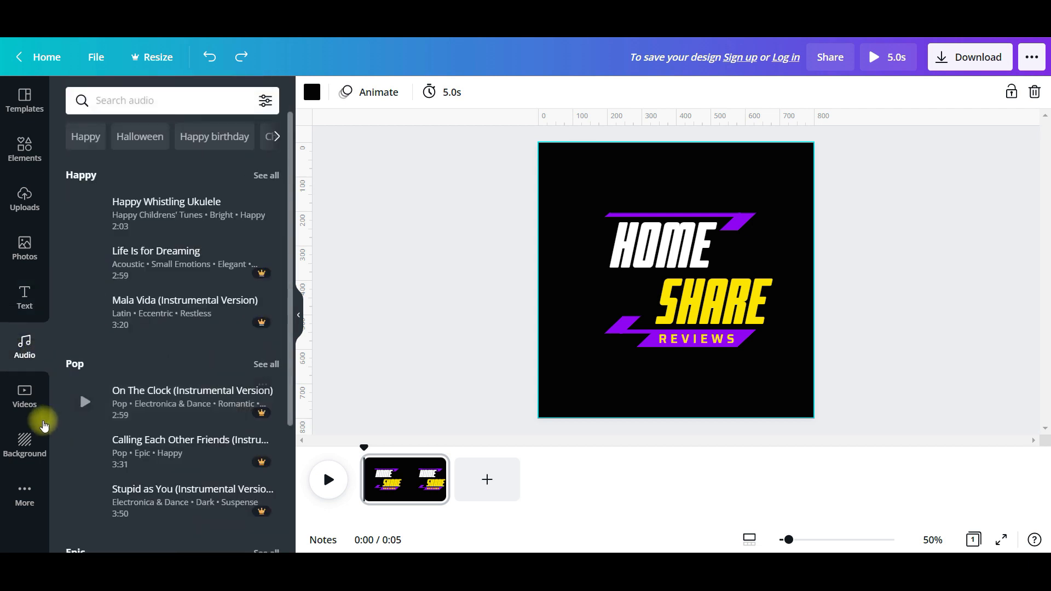
pyautogui.click(25, 398)
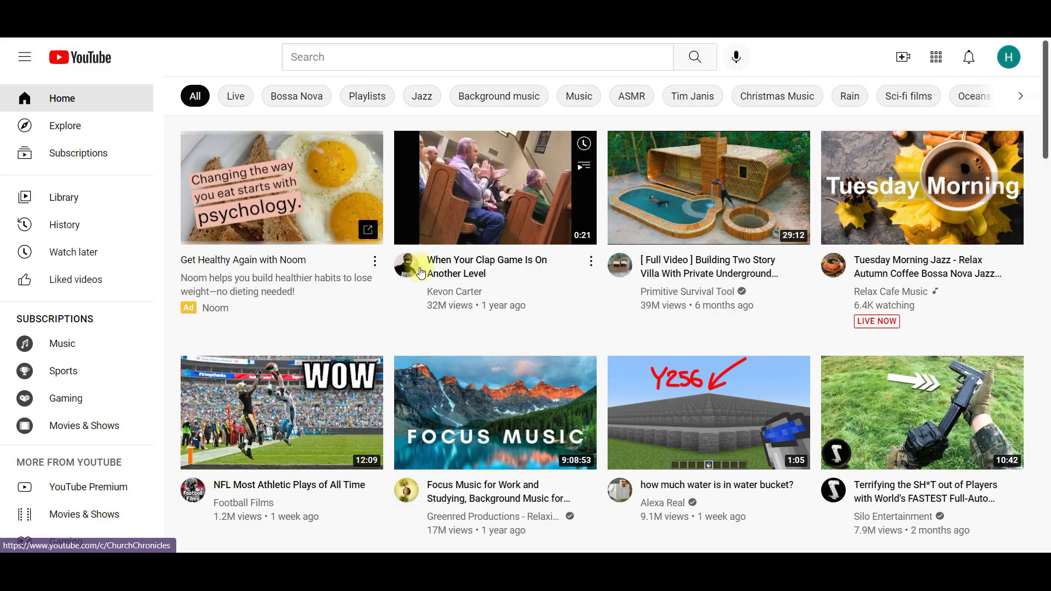
pyautogui.moveTo(460, 279)
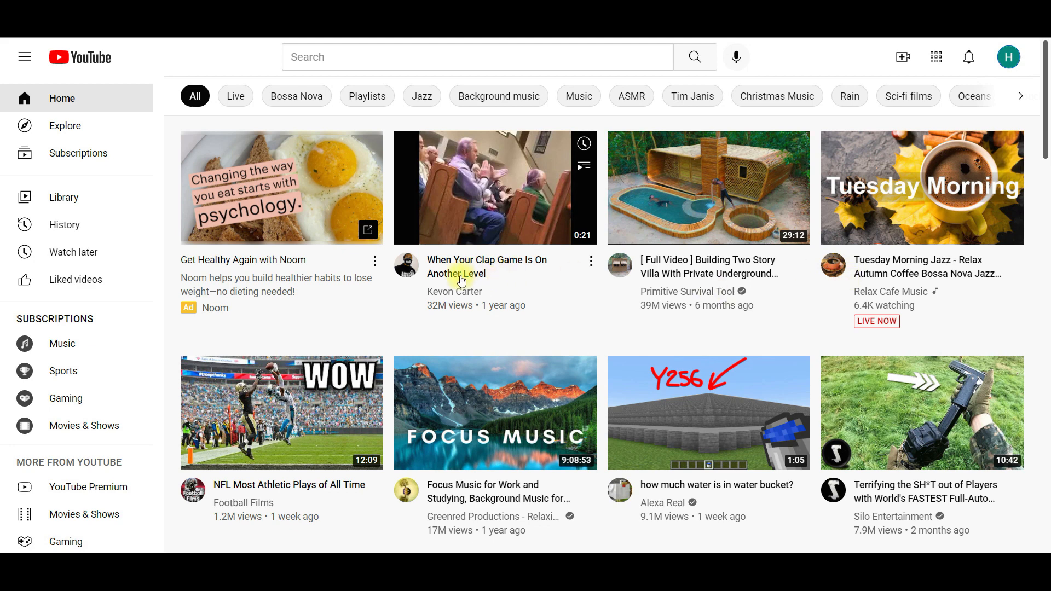
pyautogui.moveTo(799, 499)
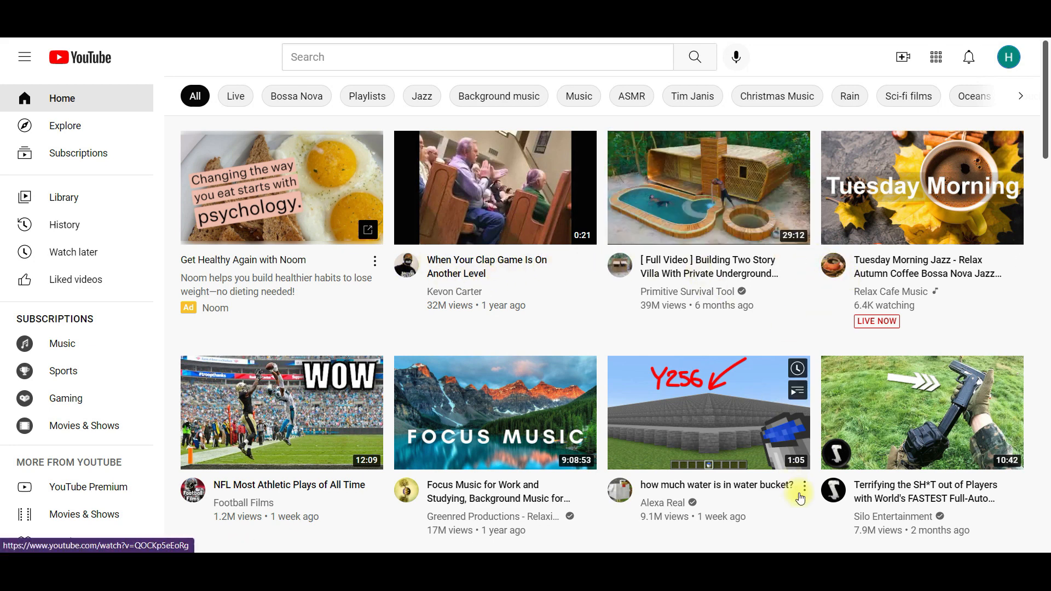
pyautogui.moveTo(253, 492)
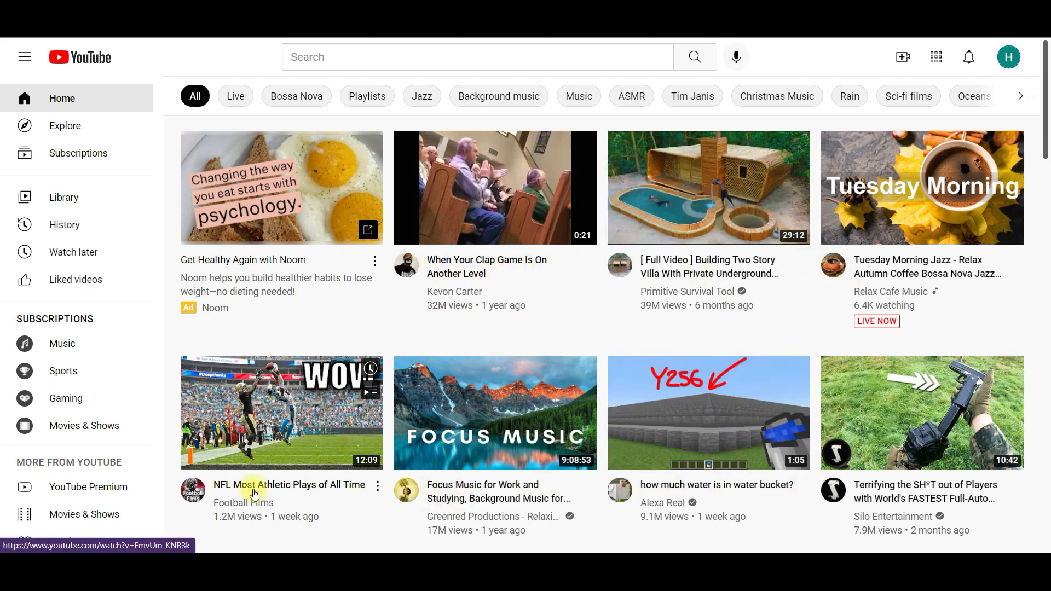
pyautogui.moveTo(807, 421)
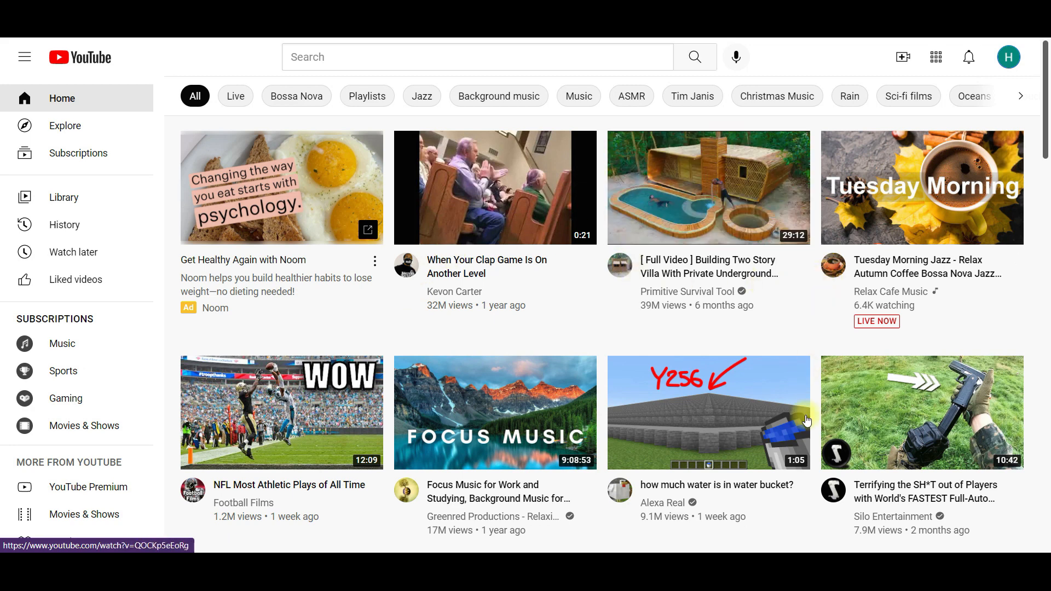
pyautogui.moveTo(398, 194)
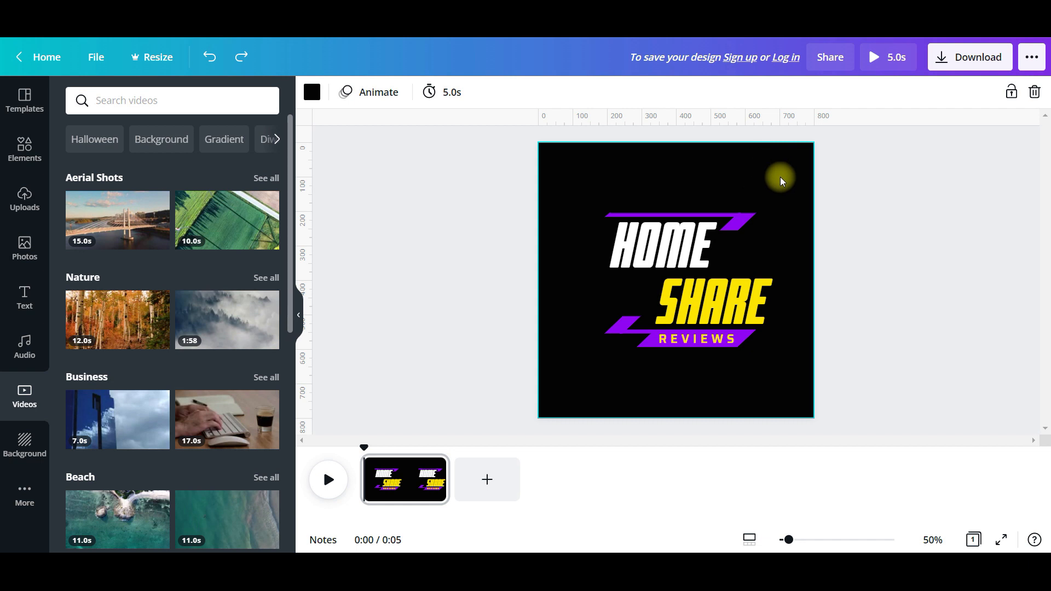
# Step: Make the page background white and select the HOME text
pyautogui.click(311, 92)
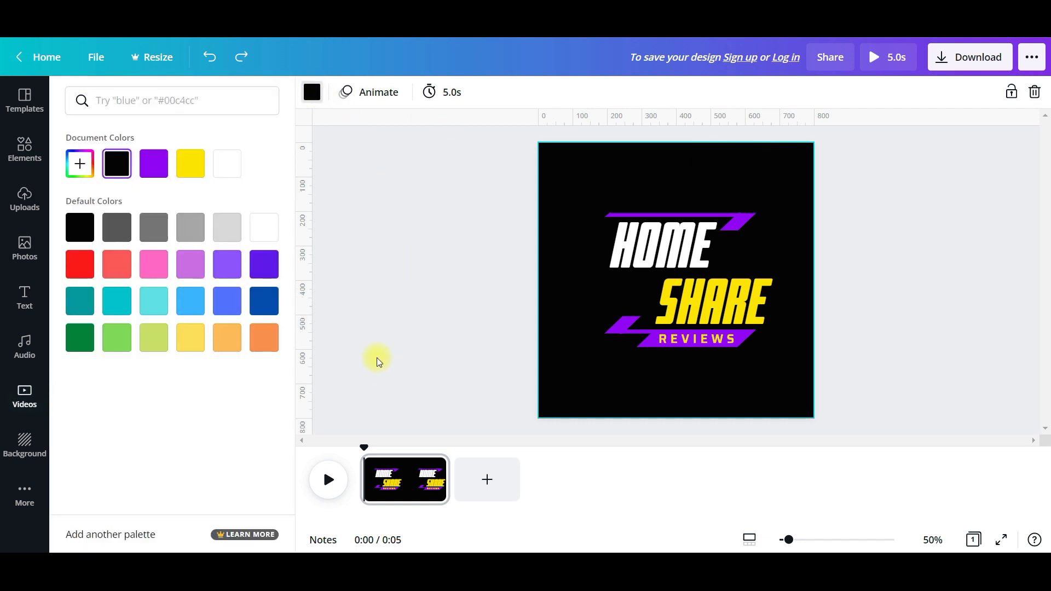
pyautogui.click(227, 163)
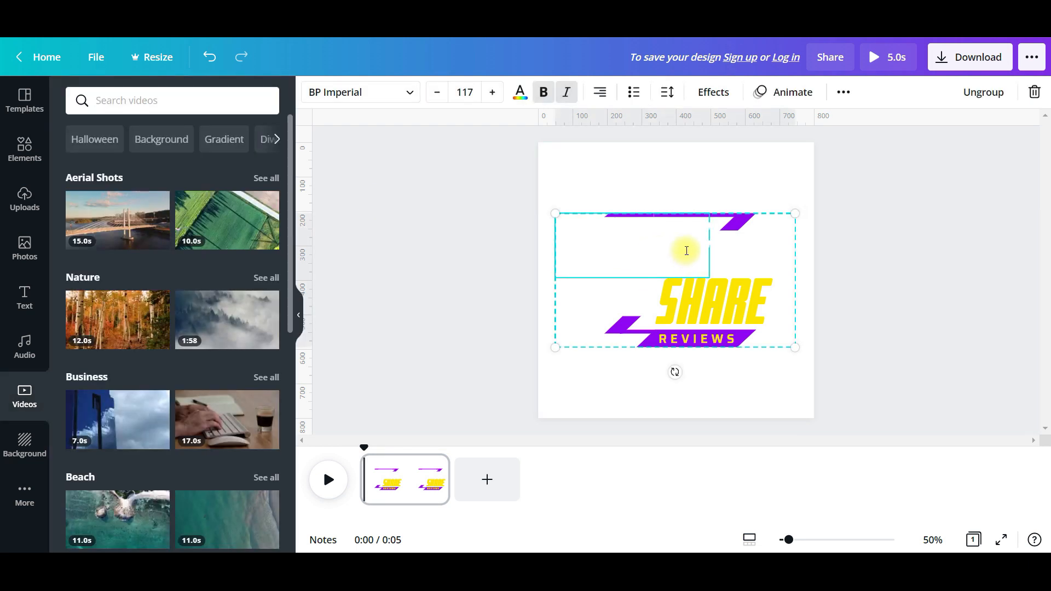
pyautogui.write('HOME')
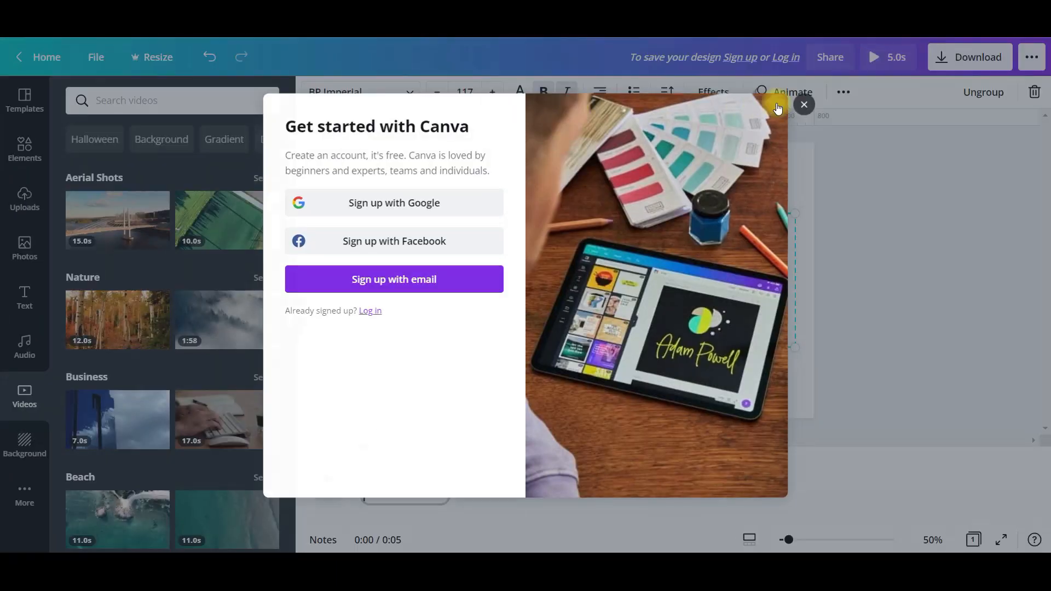
# Step: Turn the HOME text black and deselect the logo to view the result
pyautogui.click(803, 105)
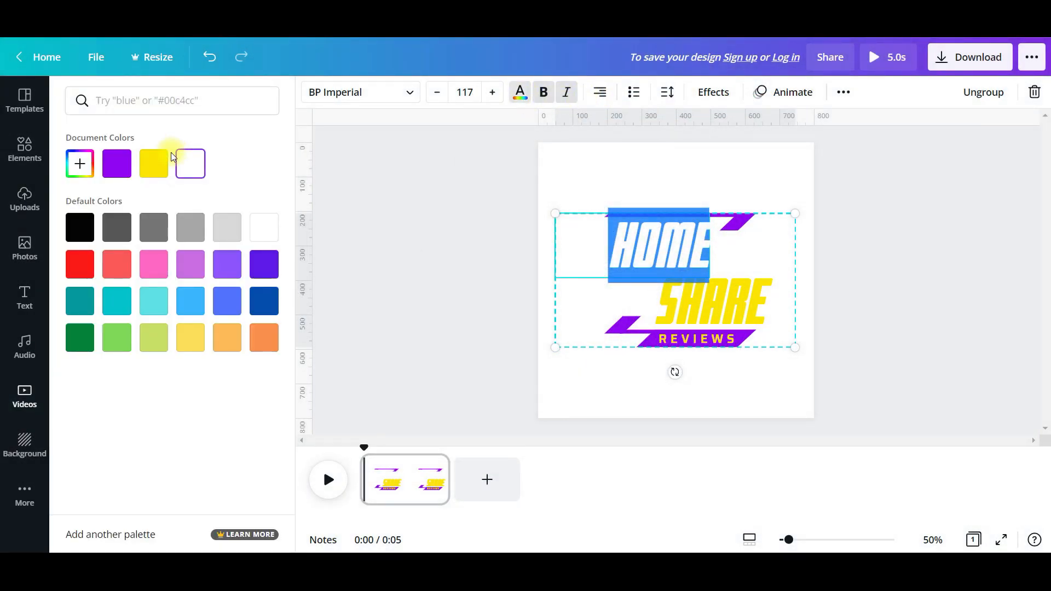
pyautogui.click(24, 395)
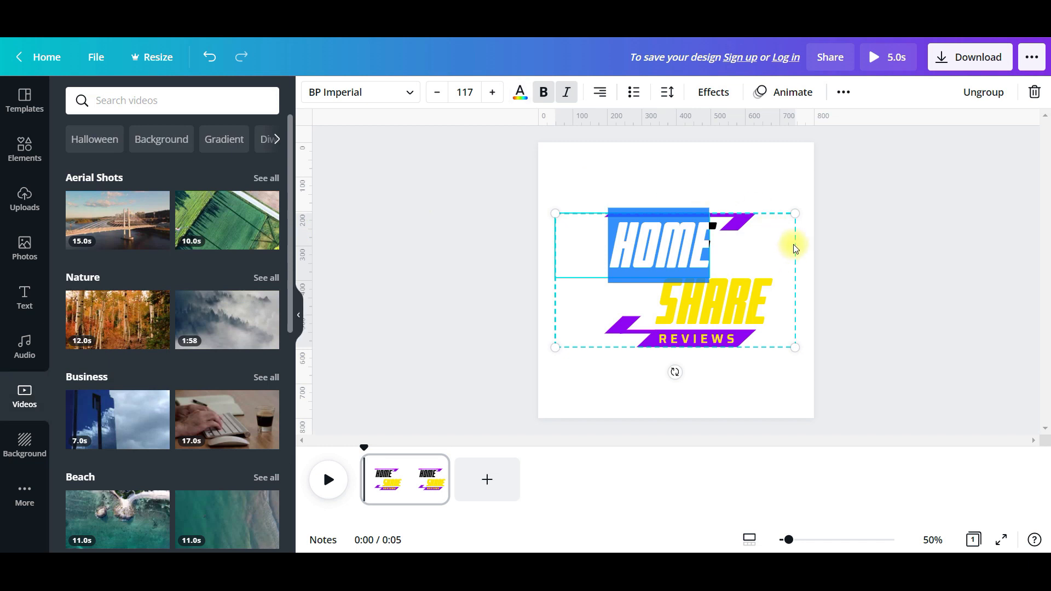
pyautogui.click(878, 420)
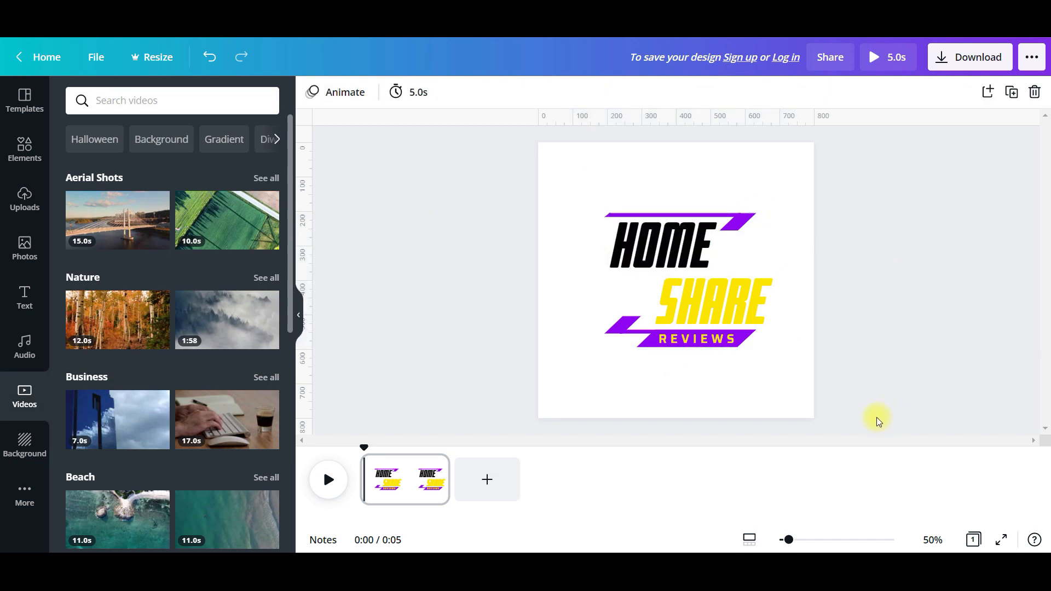
pyautogui.moveTo(870, 423)
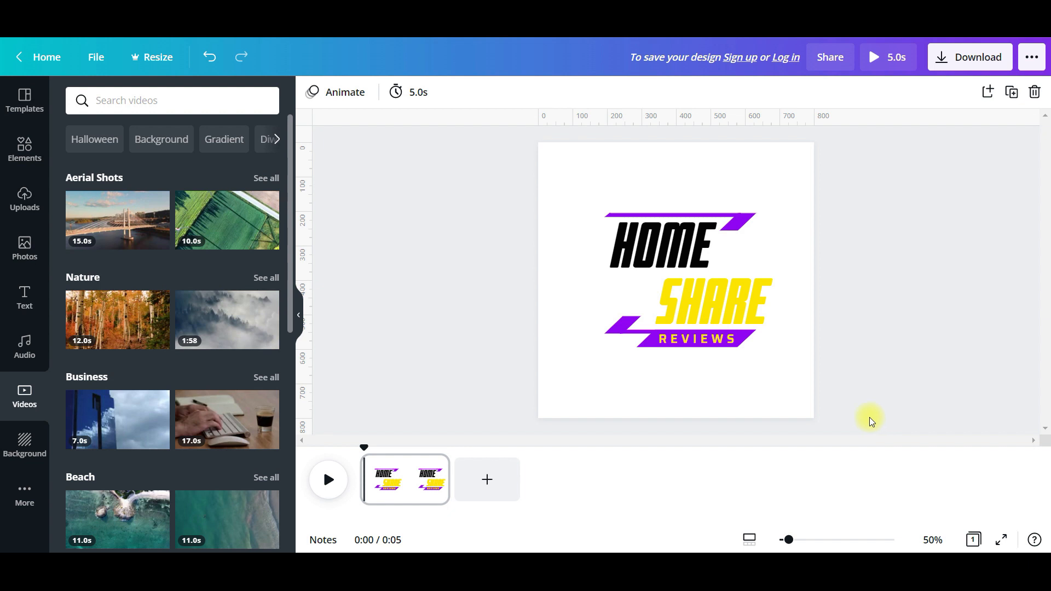
pyautogui.click(617, 409)
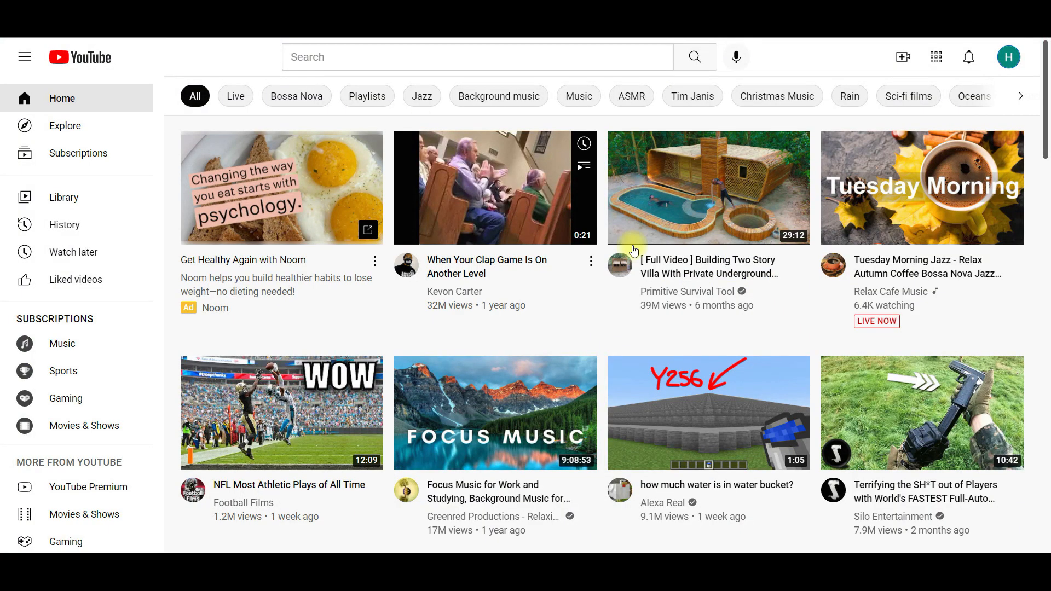
pyautogui.moveTo(836, 496)
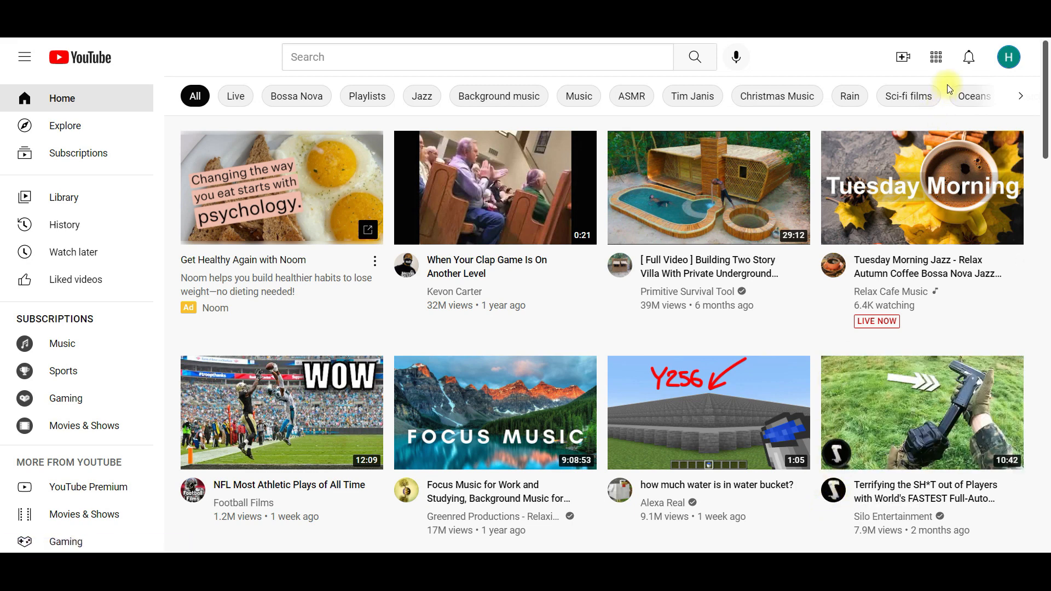
pyautogui.moveTo(985, 40)
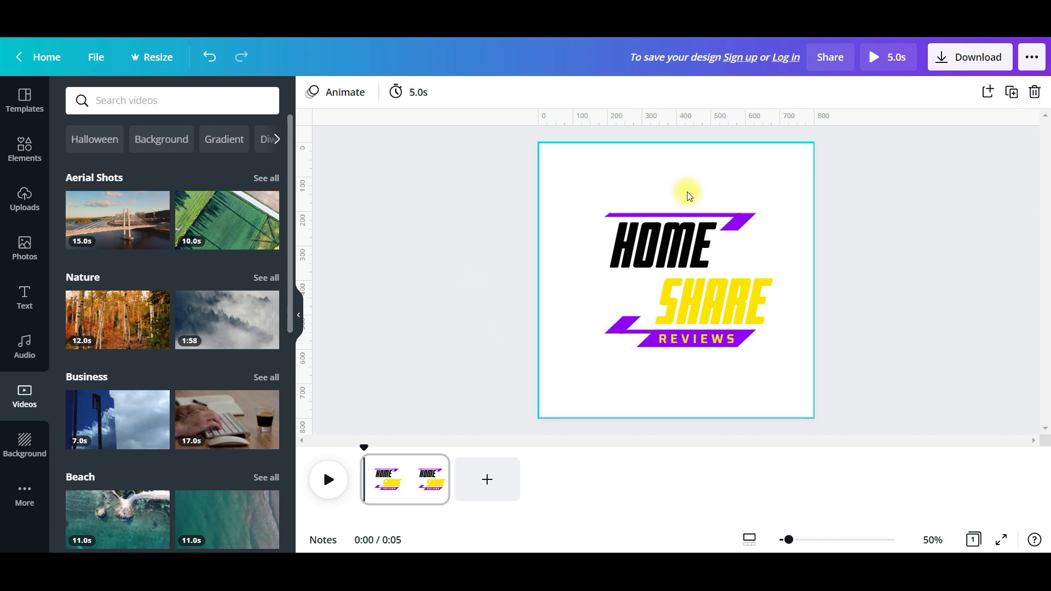
pyautogui.moveTo(656, 178)
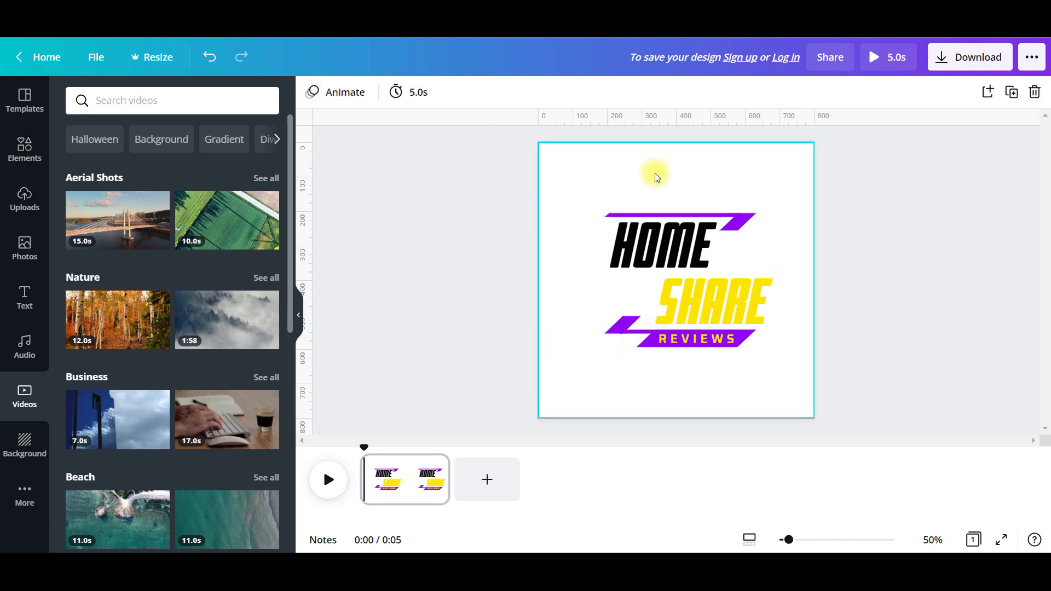
pyautogui.moveTo(523, 166)
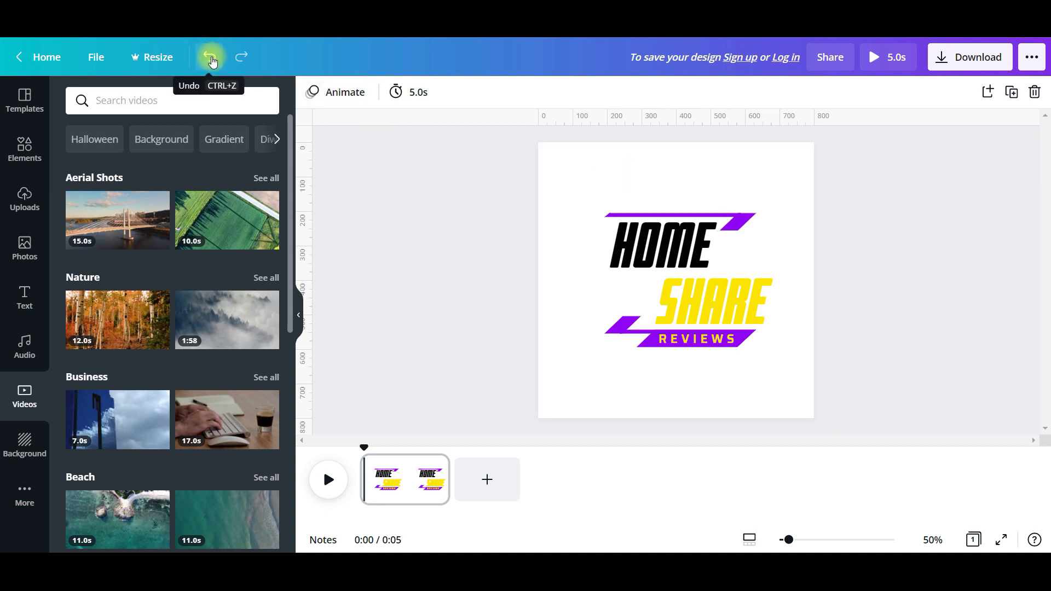
# Step: Undo back to the black background with white HOME text and deselect the logo
pyautogui.click(210, 57)
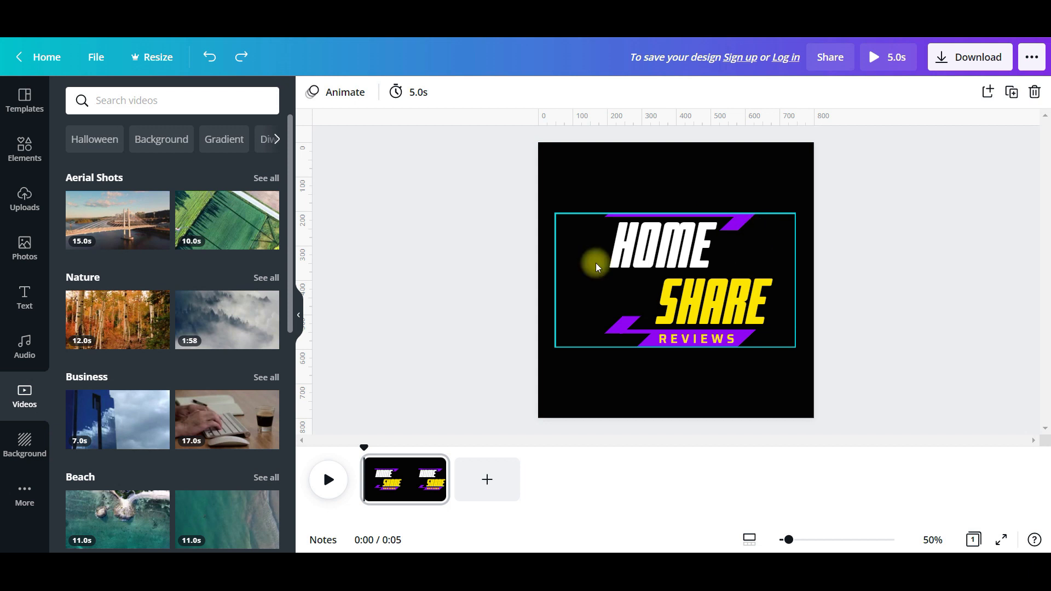
pyautogui.click(969, 57)
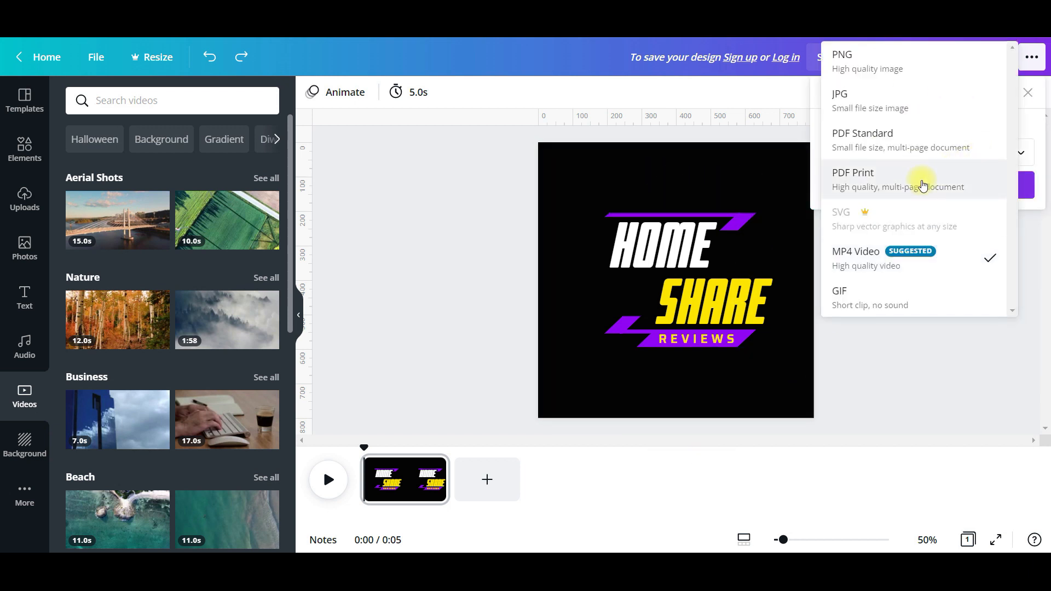
pyautogui.moveTo(885, 101)
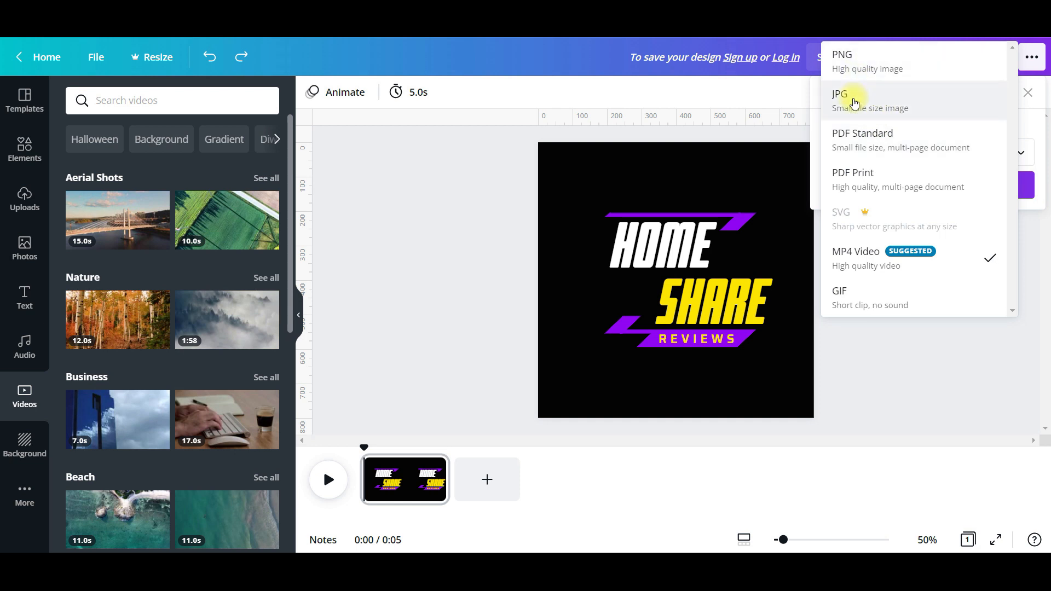
pyautogui.moveTo(861, 107)
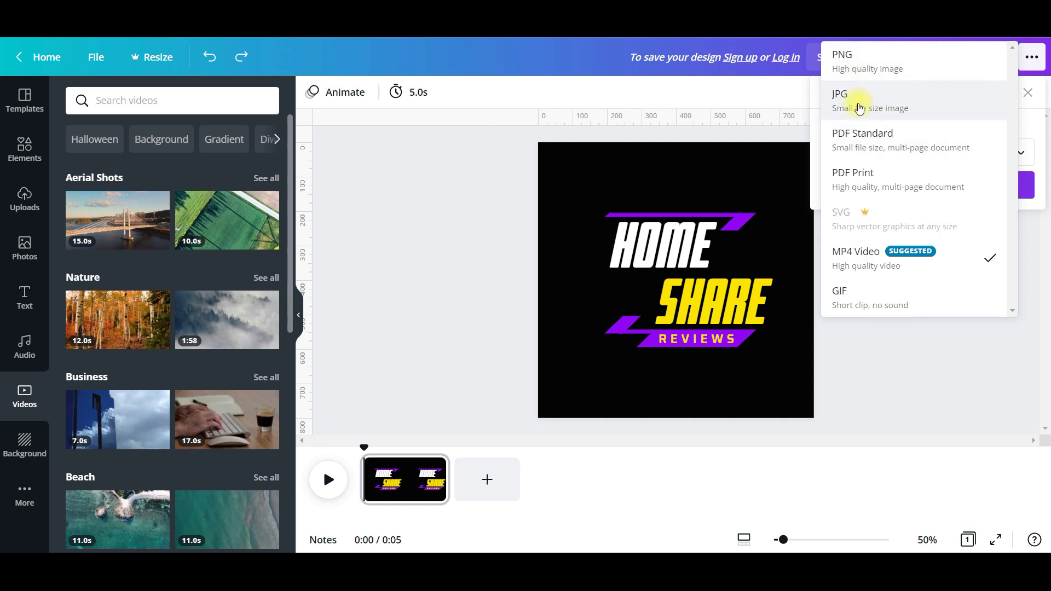
pyautogui.moveTo(853, 108)
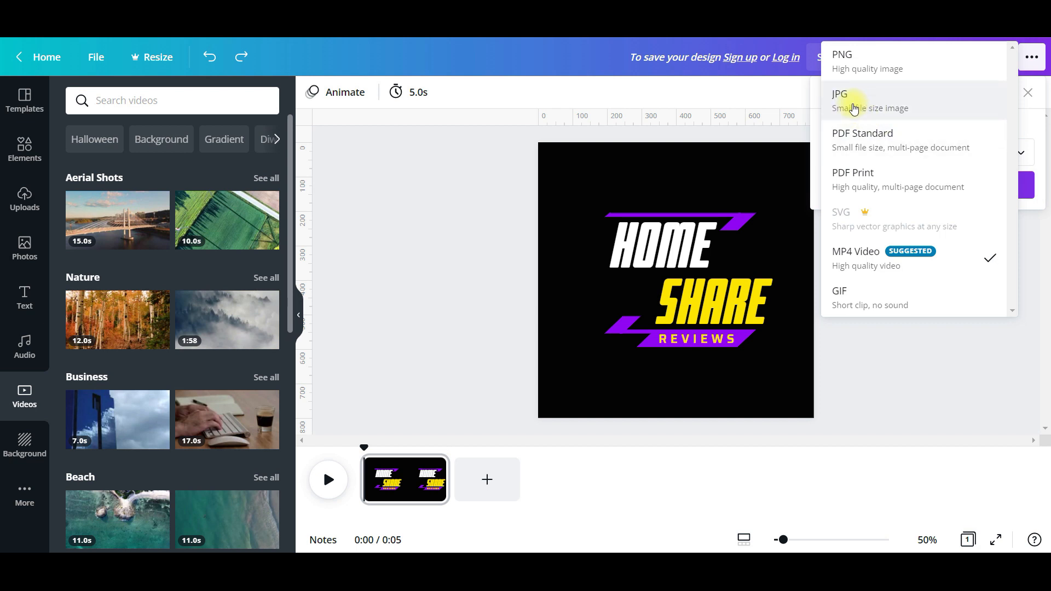
pyautogui.moveTo(884, 107)
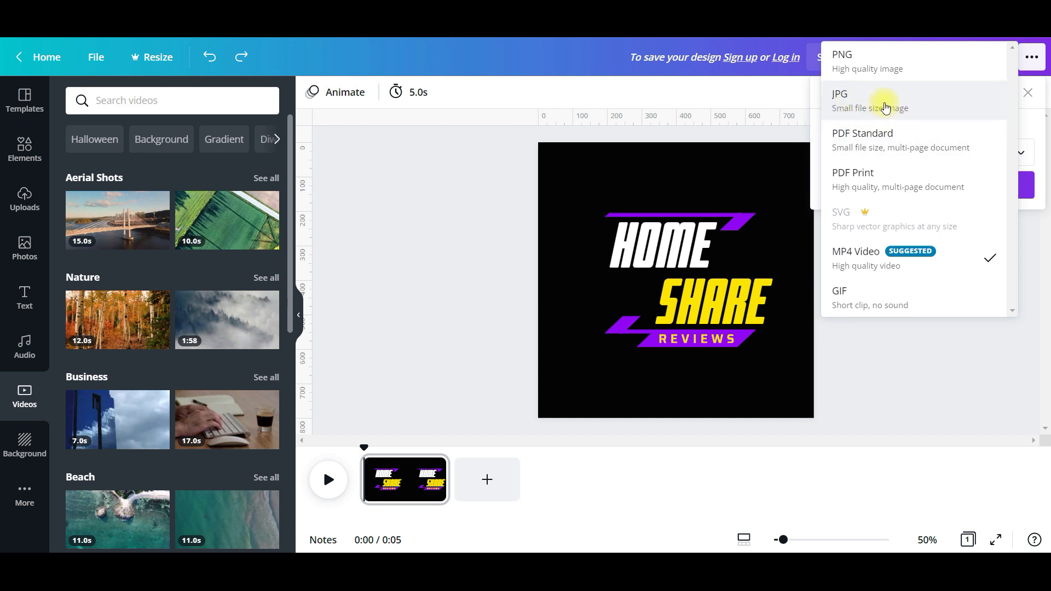
# Step: Download the black-background logo as a JPG and dismiss the sign-up prompt
pyautogui.click(839, 100)
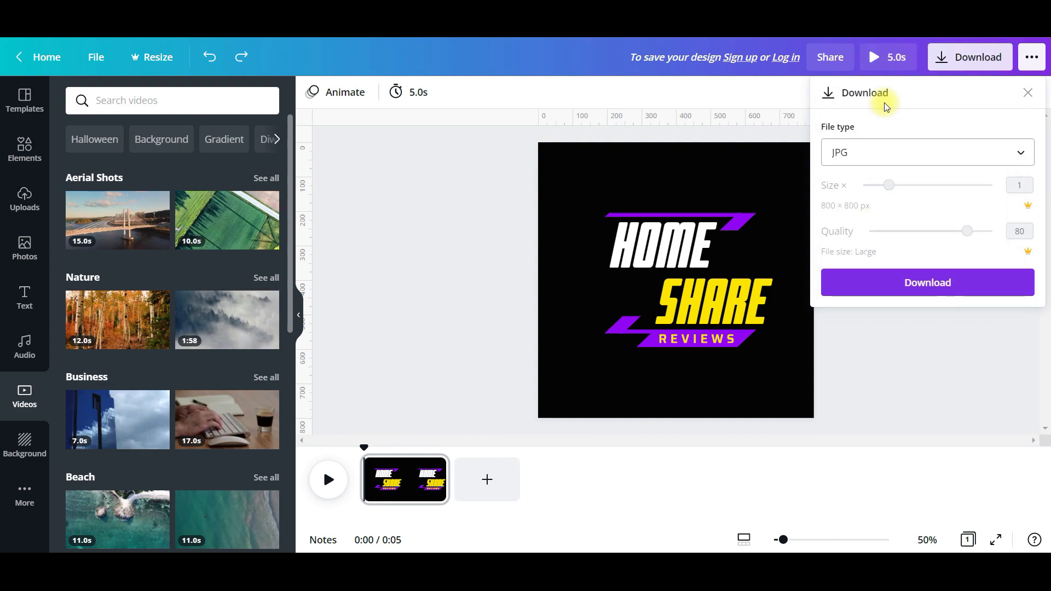
pyautogui.click(927, 282)
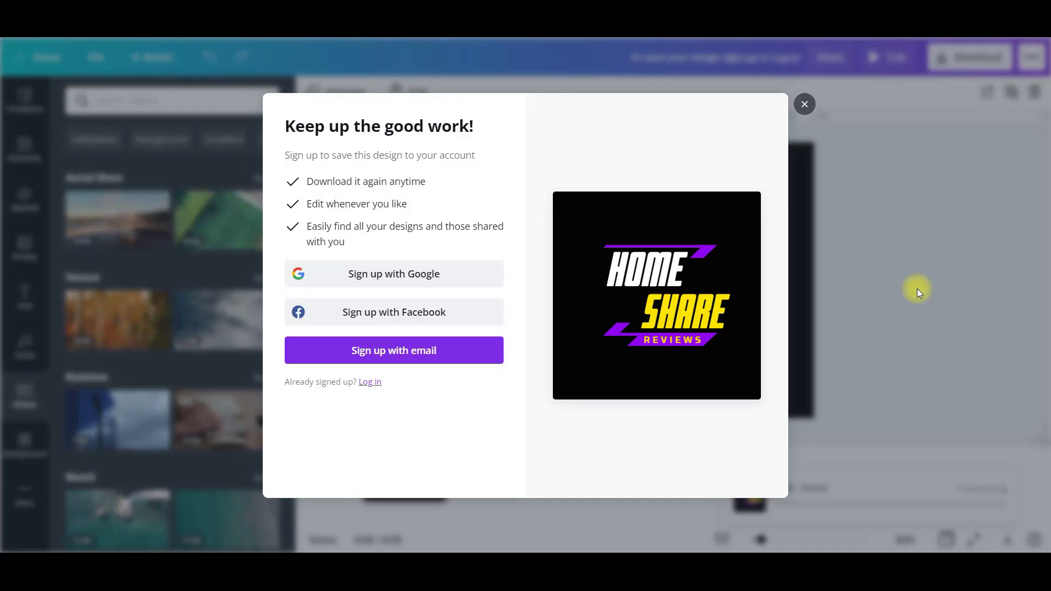
pyautogui.click(804, 104)
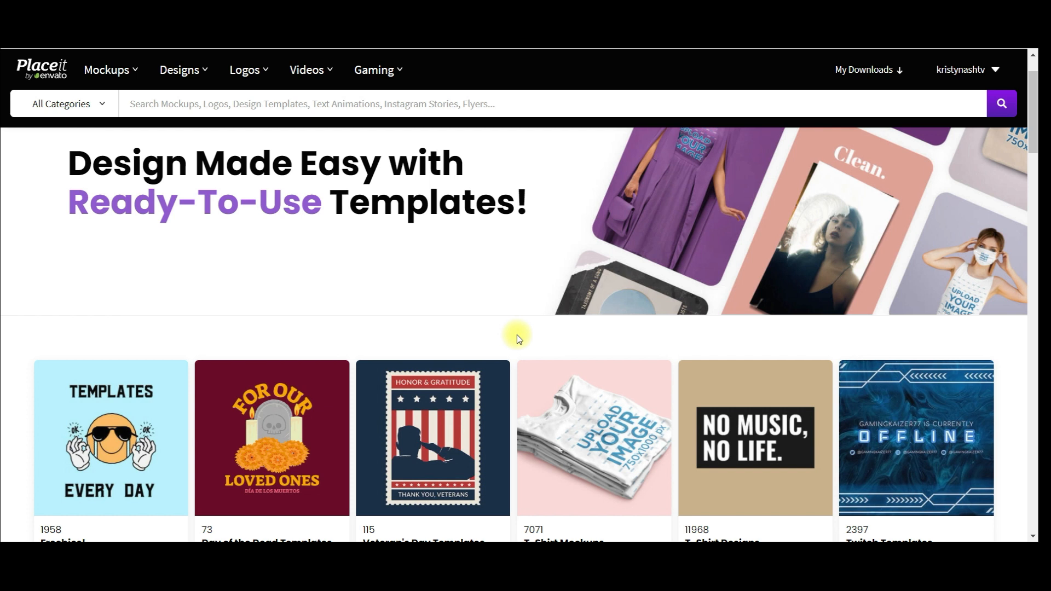
pyautogui.moveTo(100, 96)
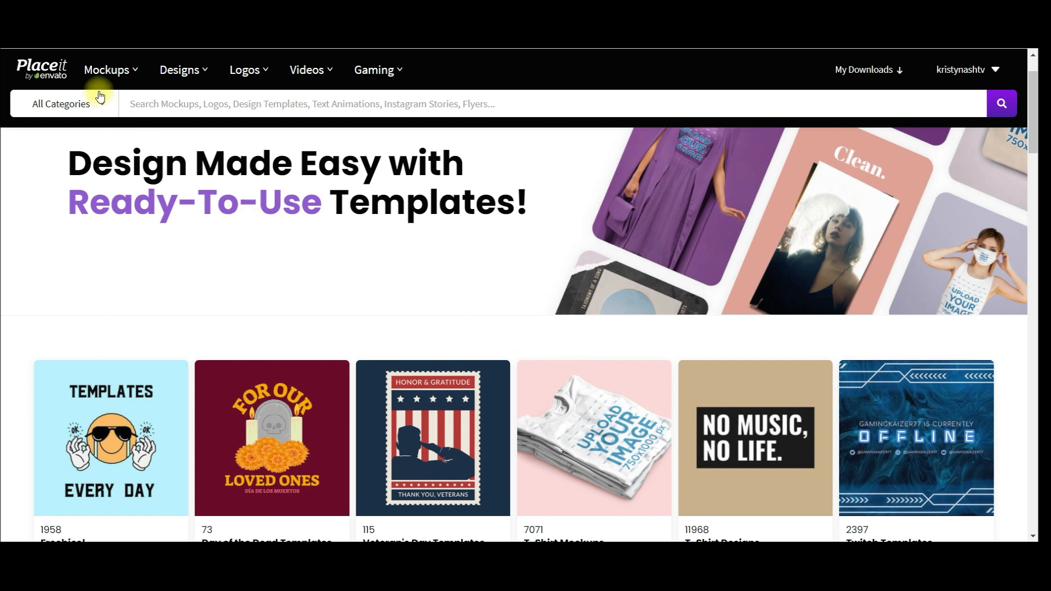
# Step: Scroll down the Placeit home page and launch the free logo maker
pyautogui.click(179, 70)
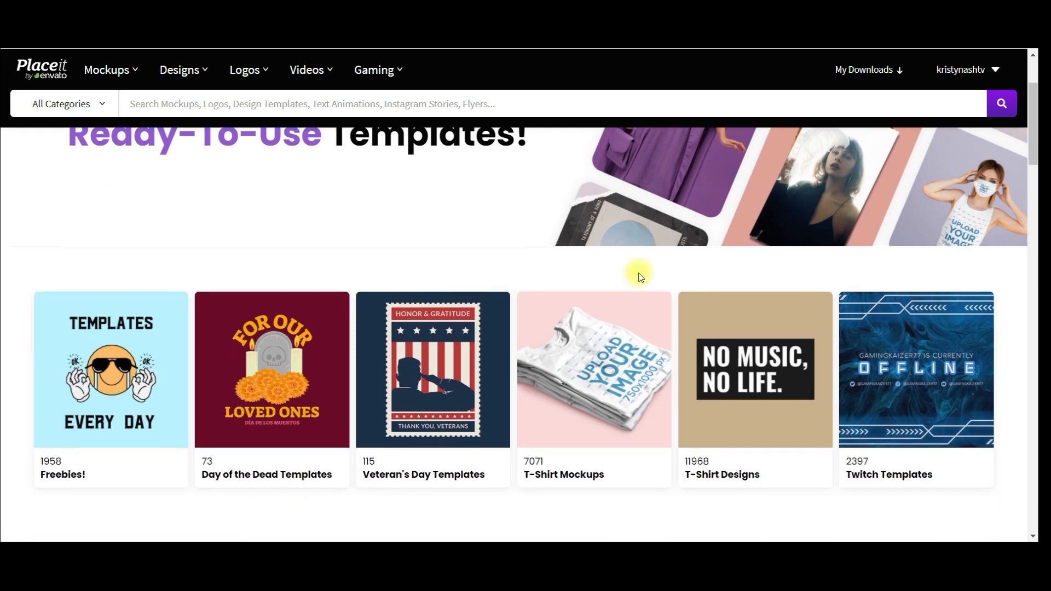
pyautogui.scroll(-3)
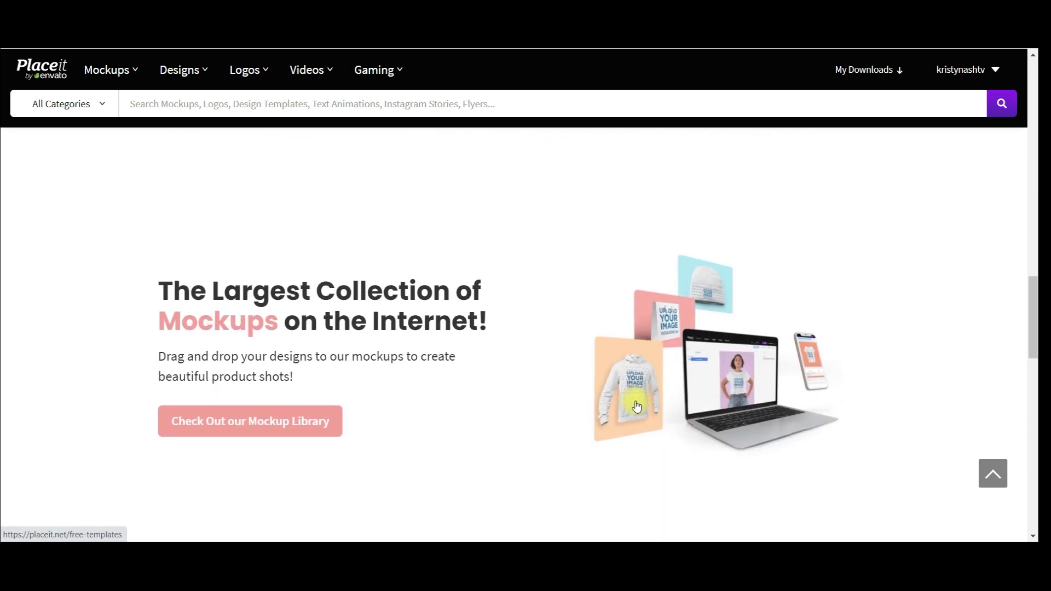
pyautogui.scroll(-3)
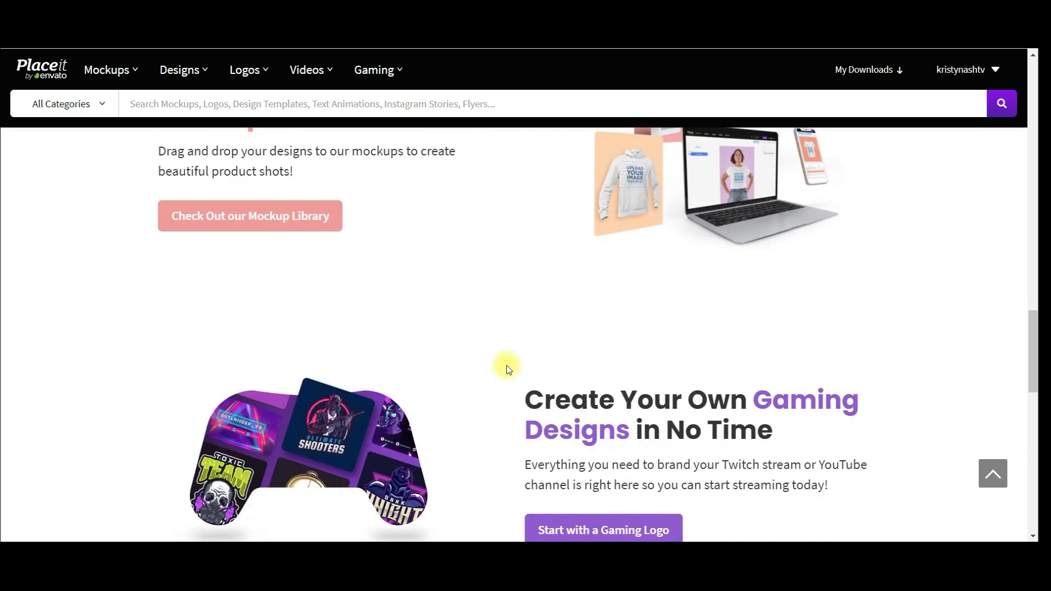
pyautogui.scroll(-3)
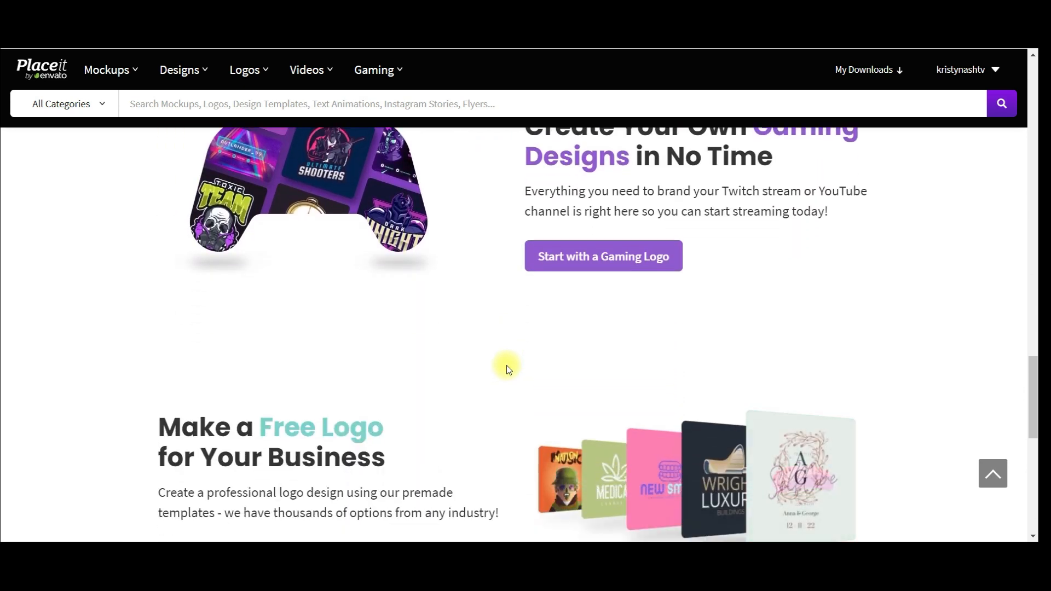
pyautogui.scroll(-3)
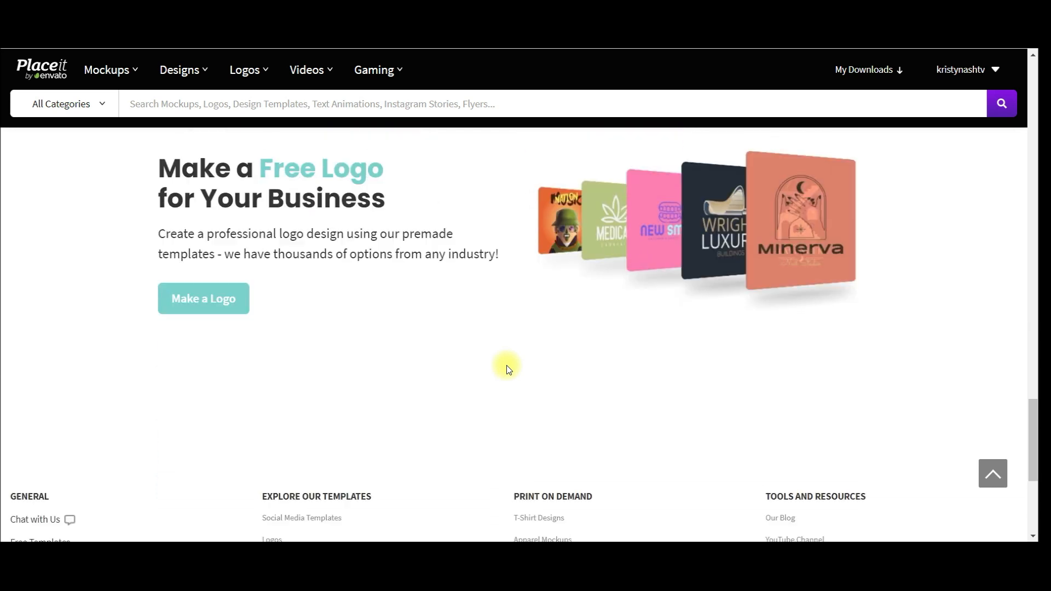
pyautogui.scroll(-3)
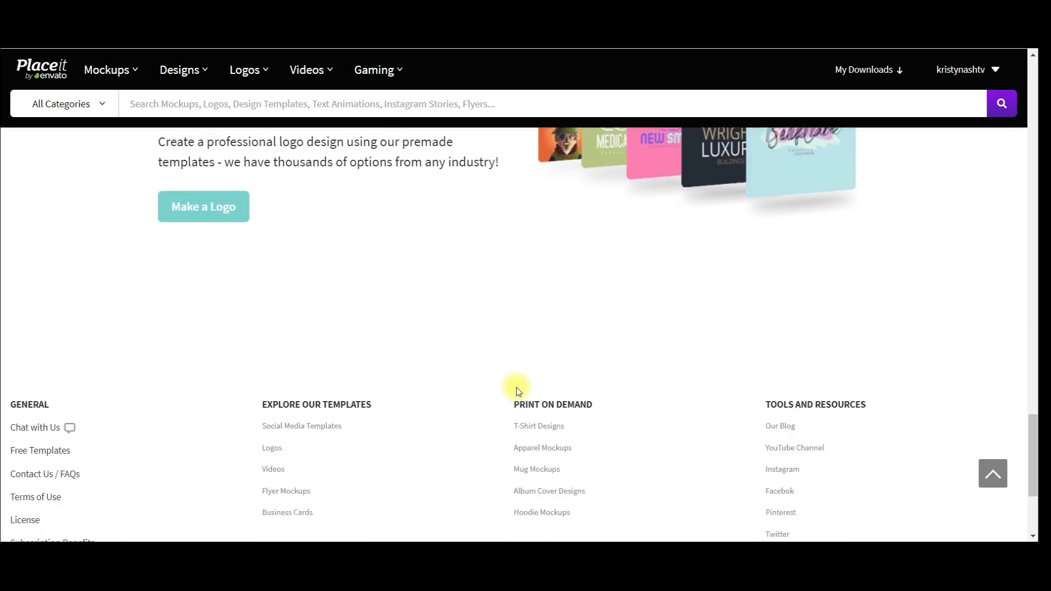
pyautogui.scroll(3)
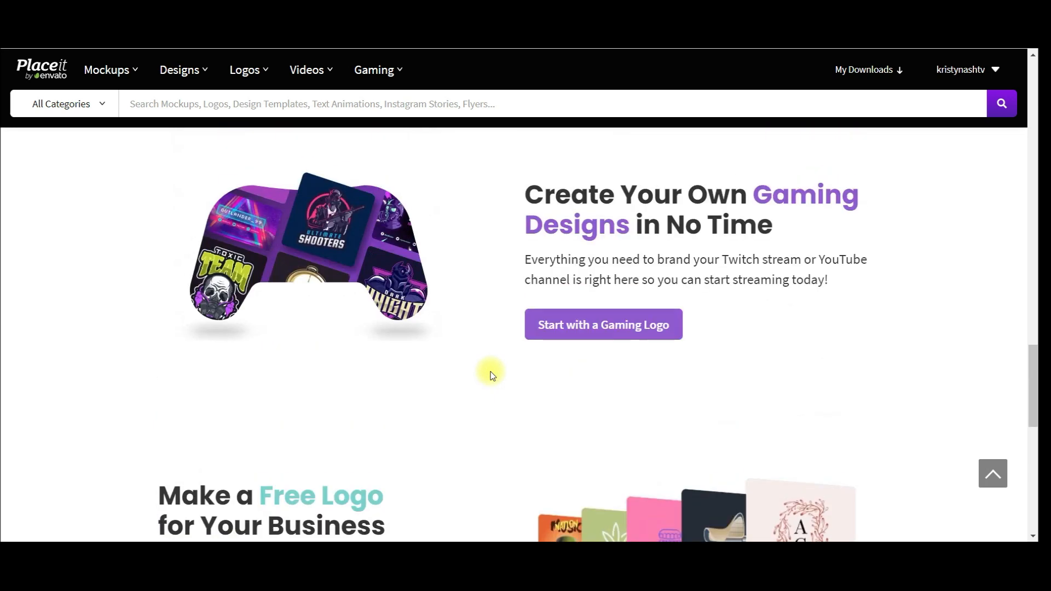
pyautogui.scroll(-3)
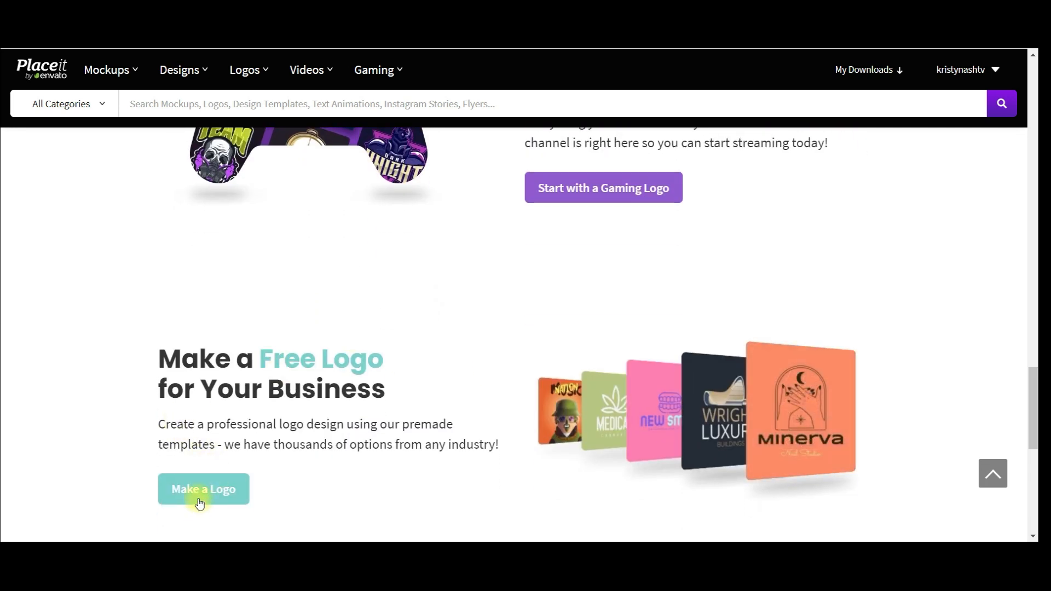
pyautogui.click(203, 488)
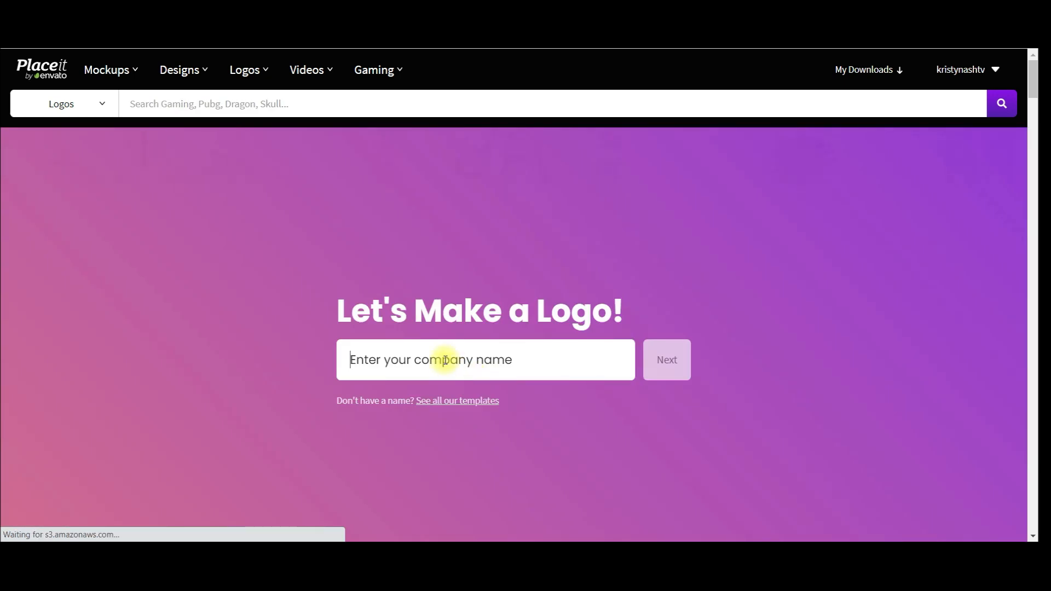
# Step: Enter 'Home Share Reviews' as the company name and continue
pyautogui.write('Home')
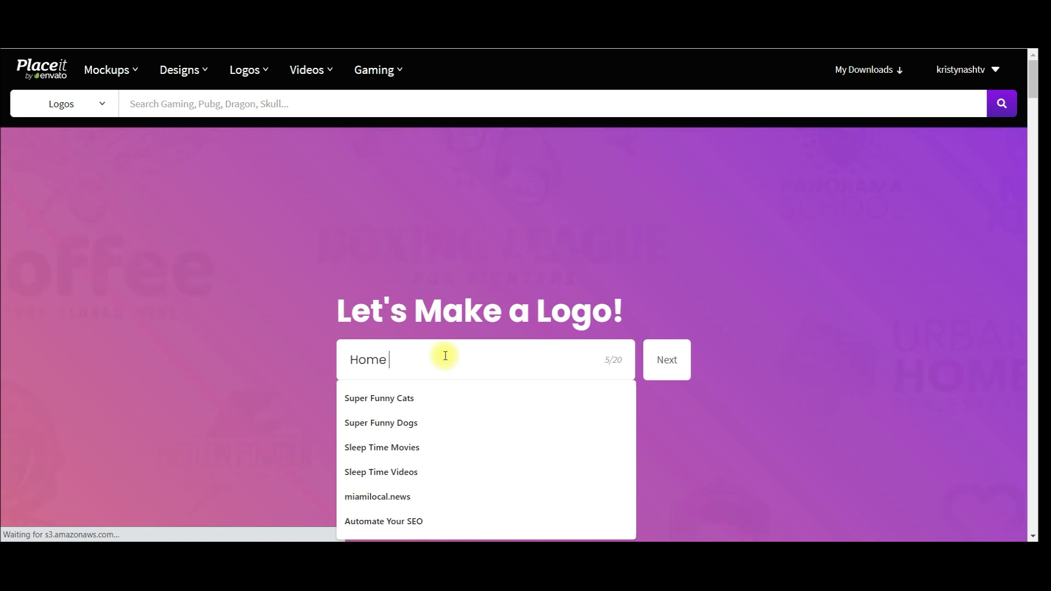
pyautogui.write('Sh')
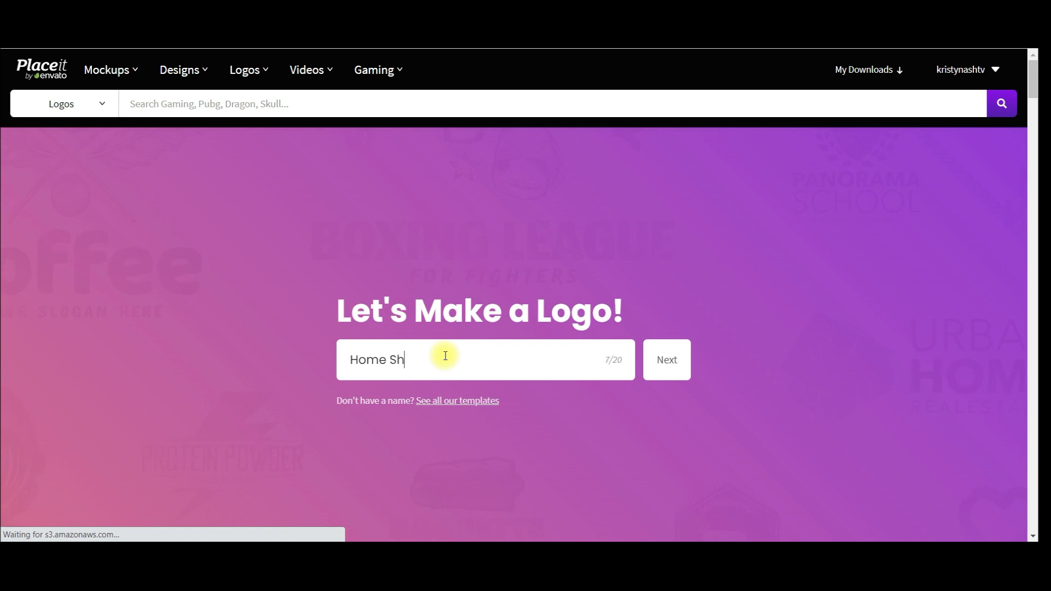
pyautogui.write('are')
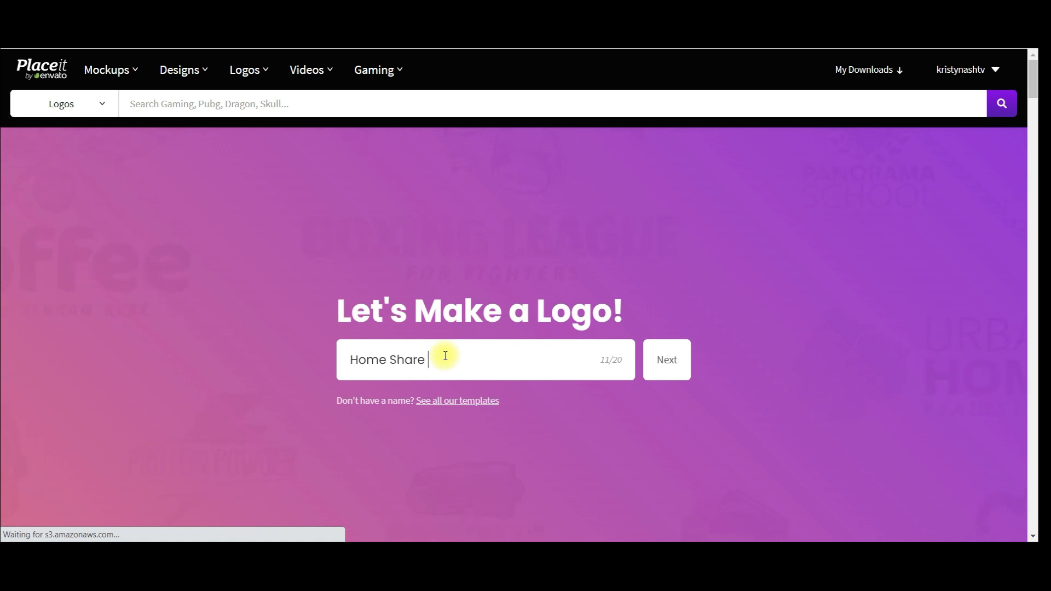
pyautogui.write('Reviews')
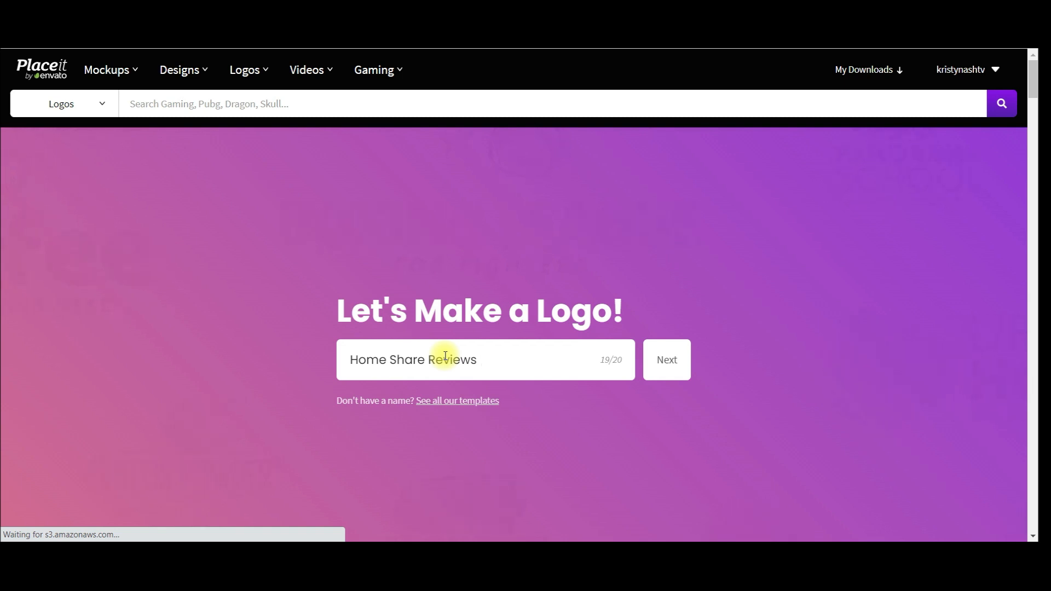
pyautogui.click(480, 360)
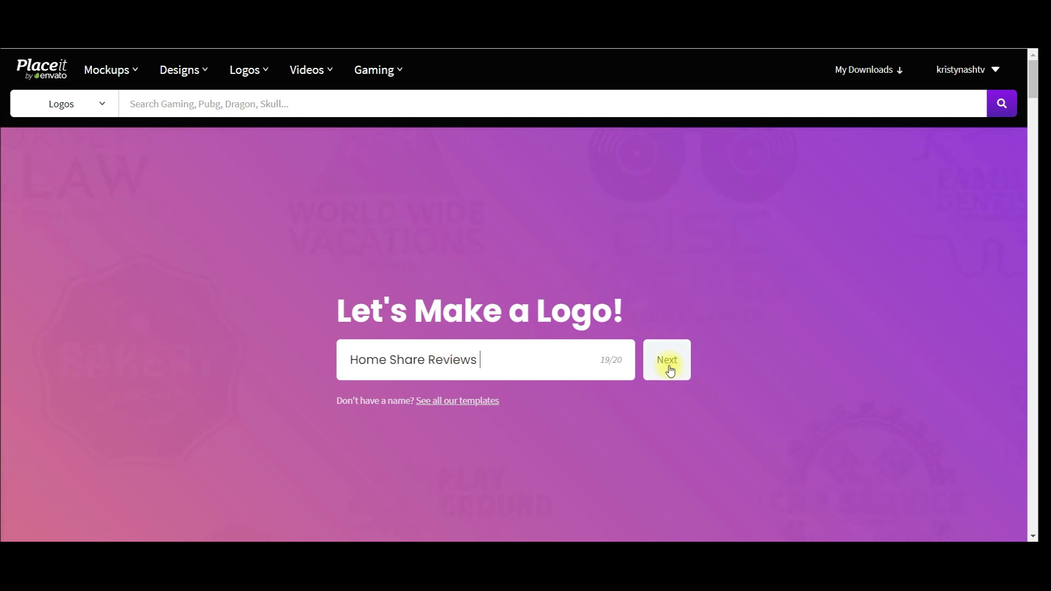
# Step: Submit the company name and scroll the industry list down to YouTubers
pyautogui.click(665, 360)
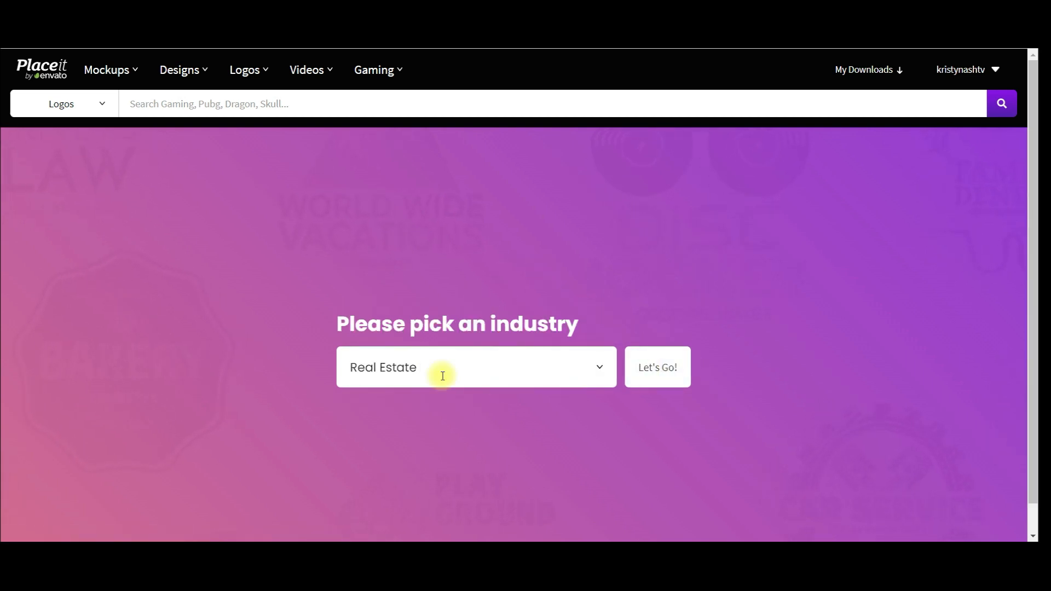
pyautogui.click(475, 367)
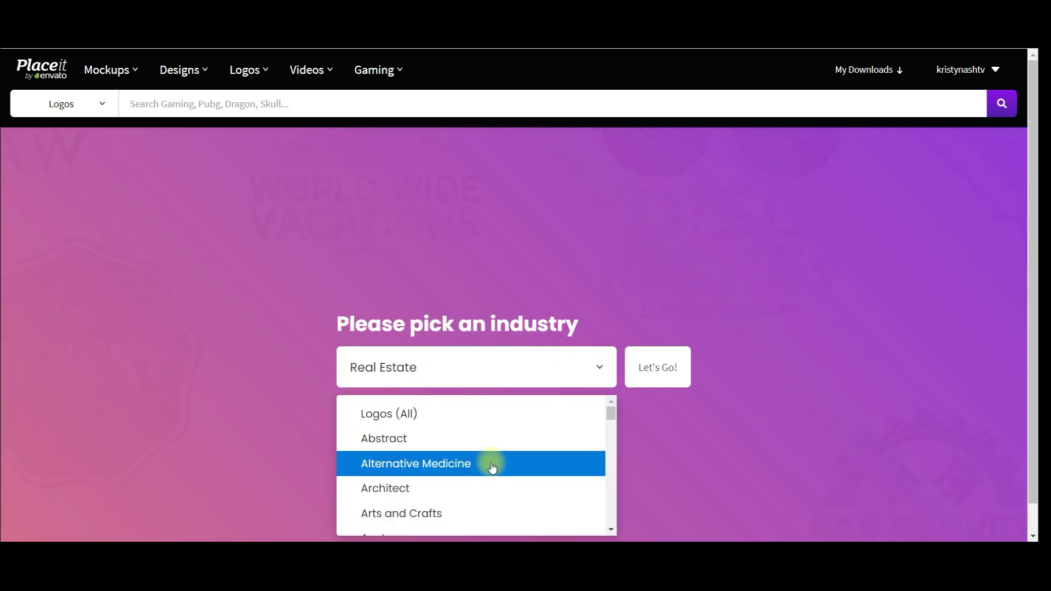
pyautogui.scroll(-3)
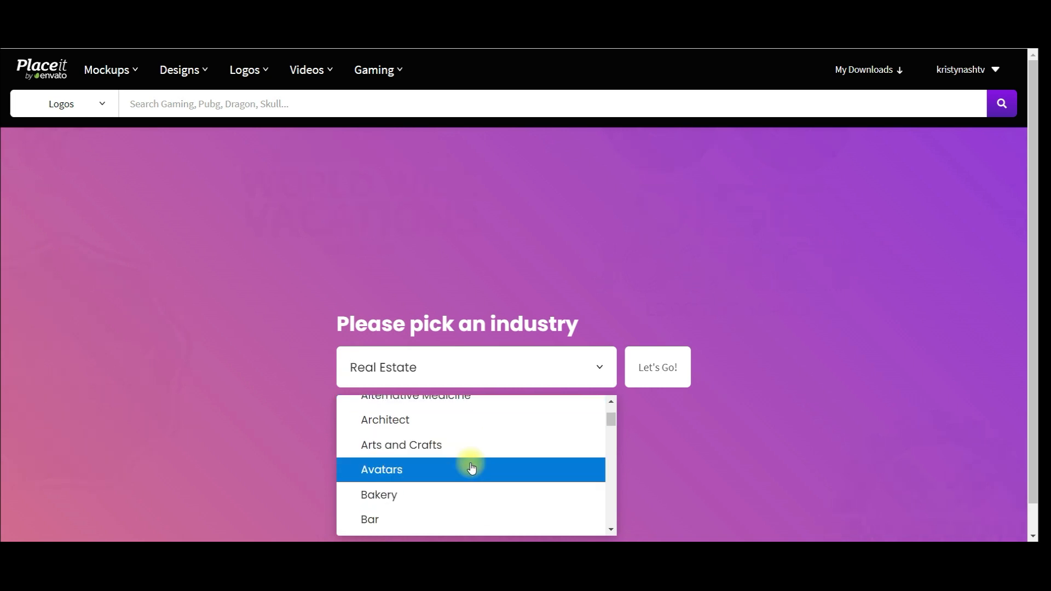
pyautogui.scroll(-3)
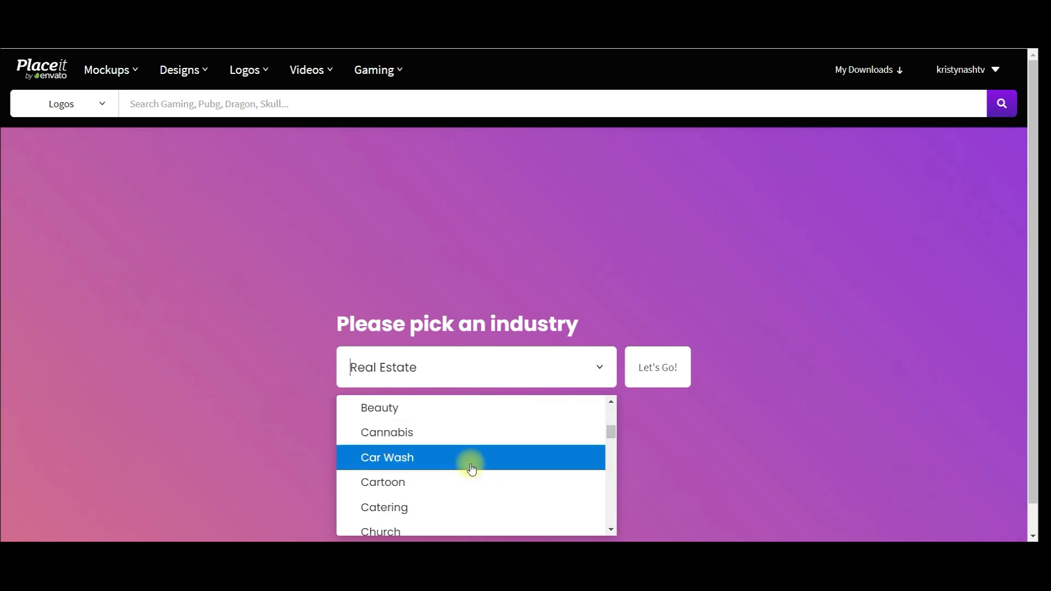
pyautogui.scroll(-3)
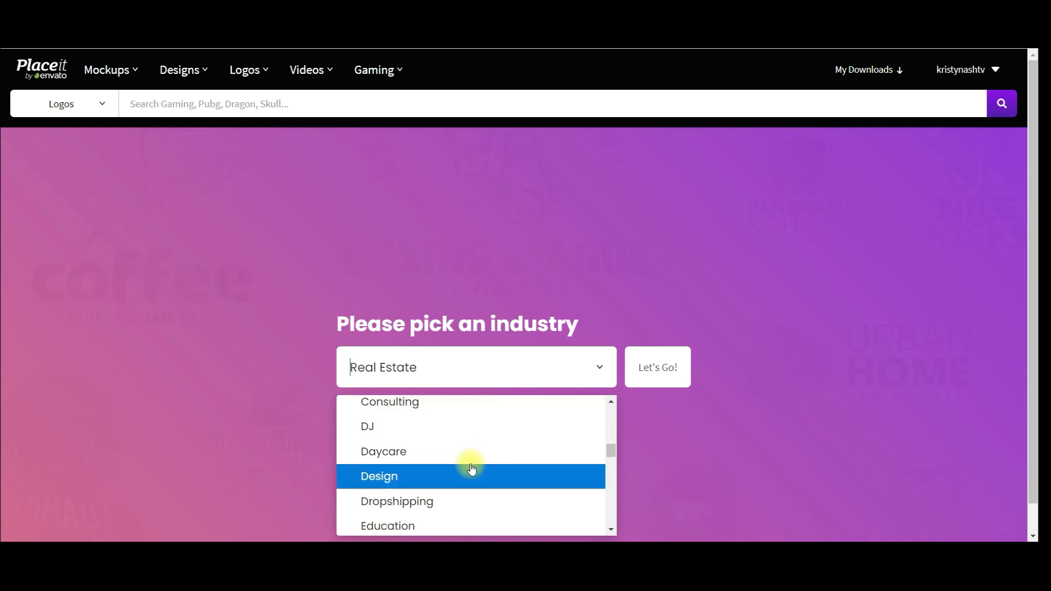
pyautogui.scroll(-3)
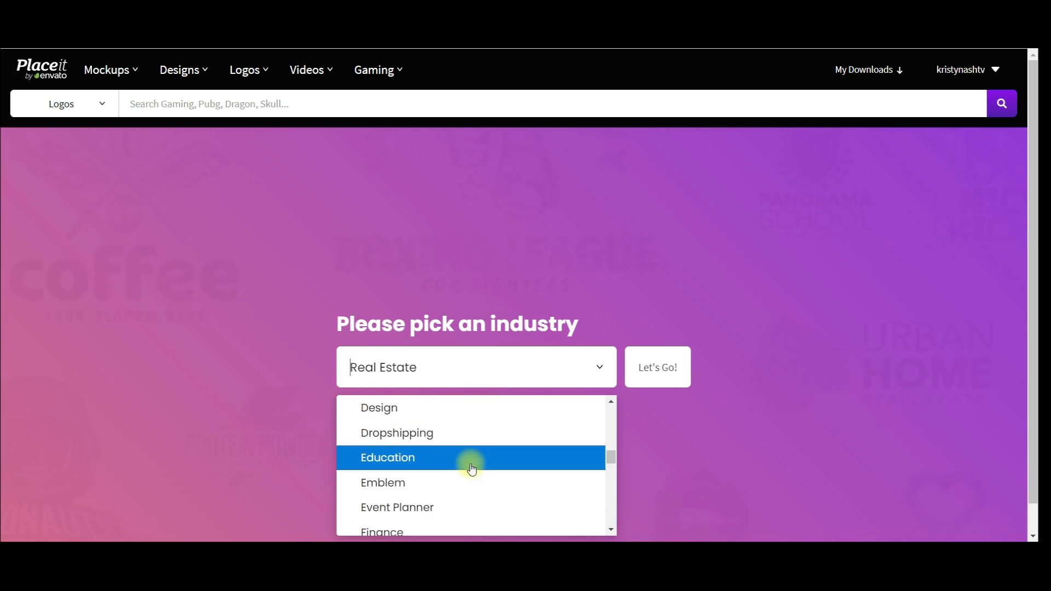
pyautogui.scroll(-3)
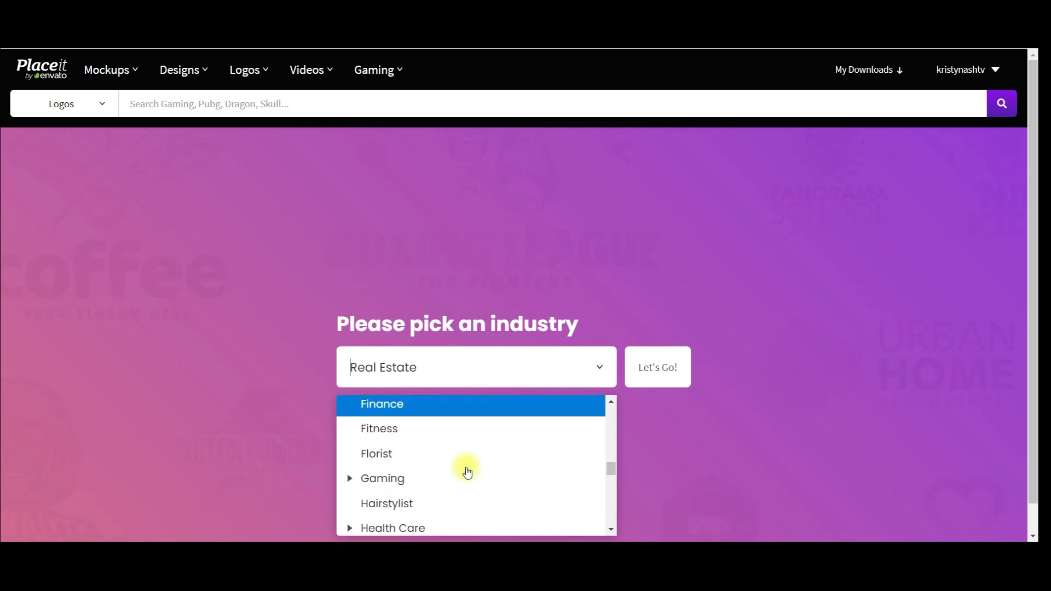
pyautogui.scroll(-3)
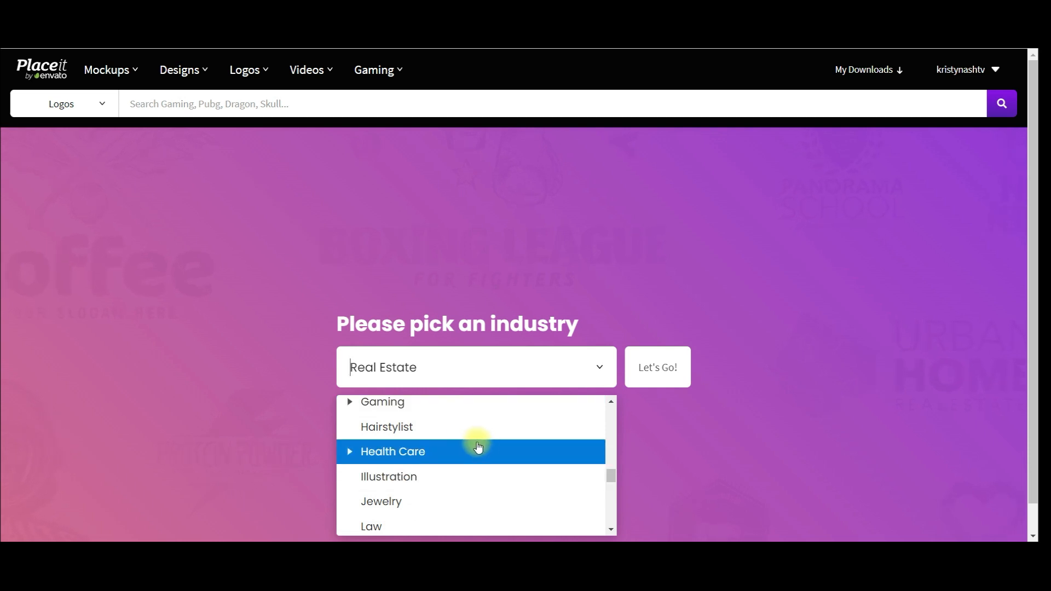
pyautogui.scroll(-3)
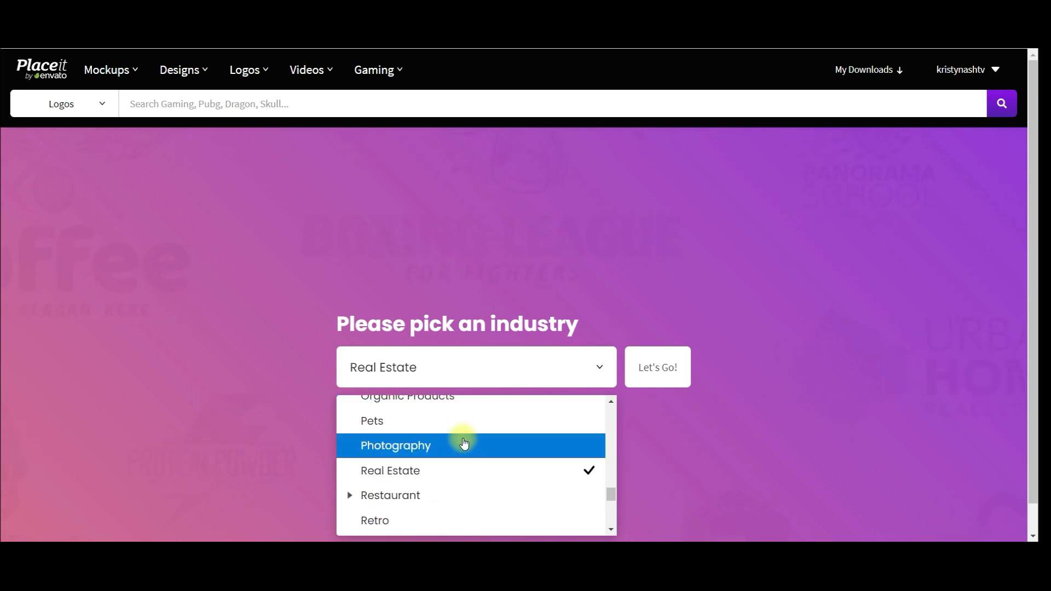
pyautogui.scroll(-3)
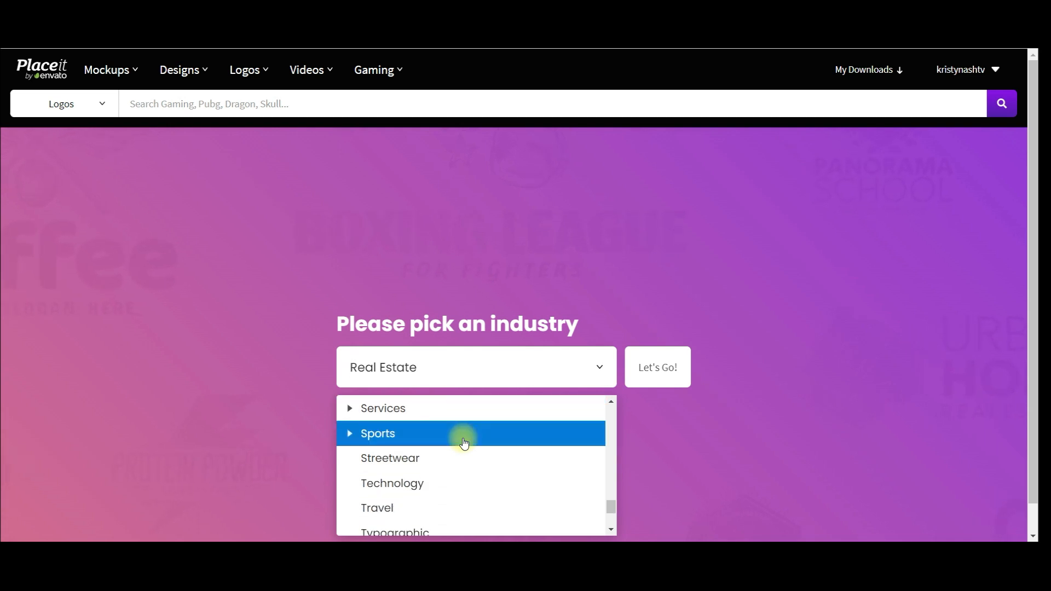
pyautogui.scroll(-3)
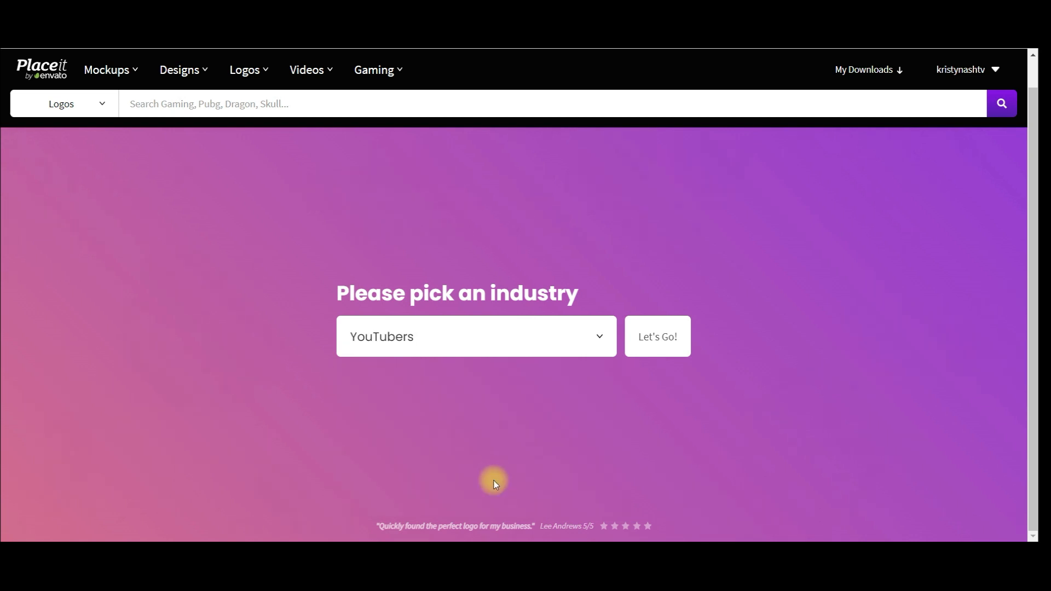
# Step: Load the YouTube profile picture templates bearing the name Home Share Reviews
pyautogui.click(660, 339)
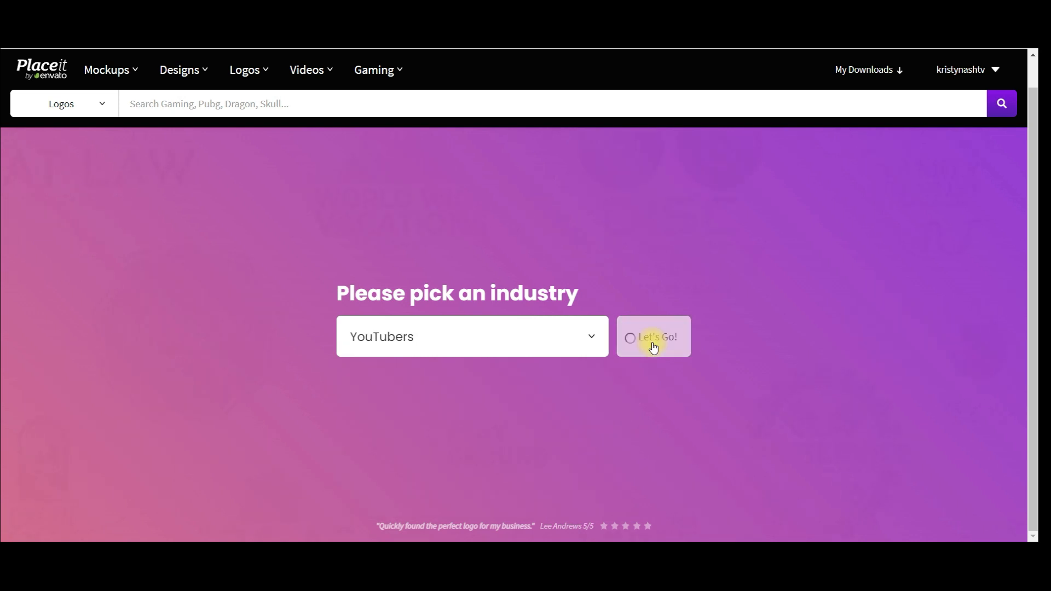
pyautogui.click(652, 336)
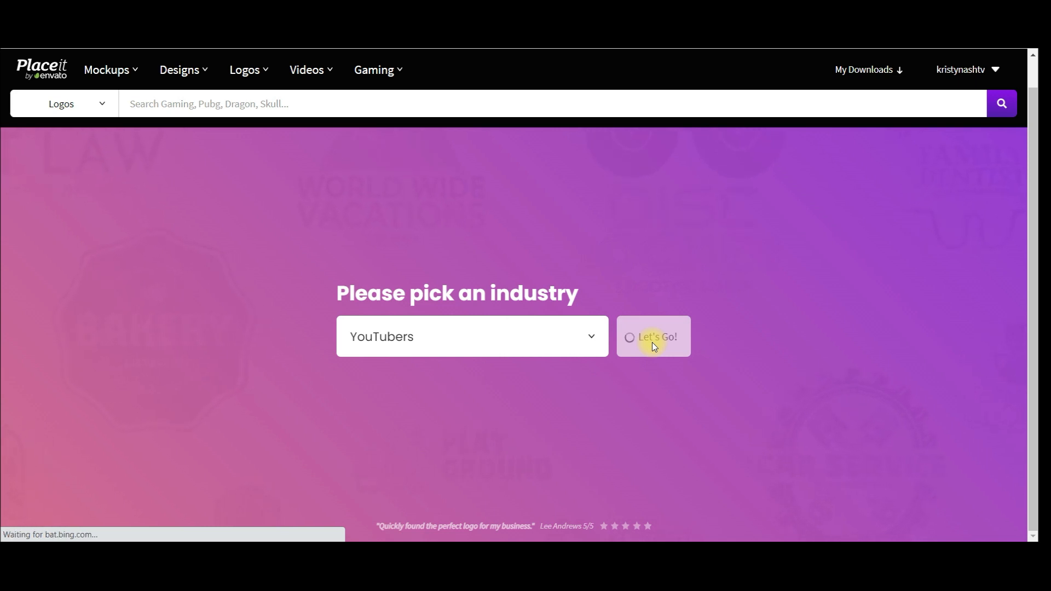
pyautogui.click(653, 336)
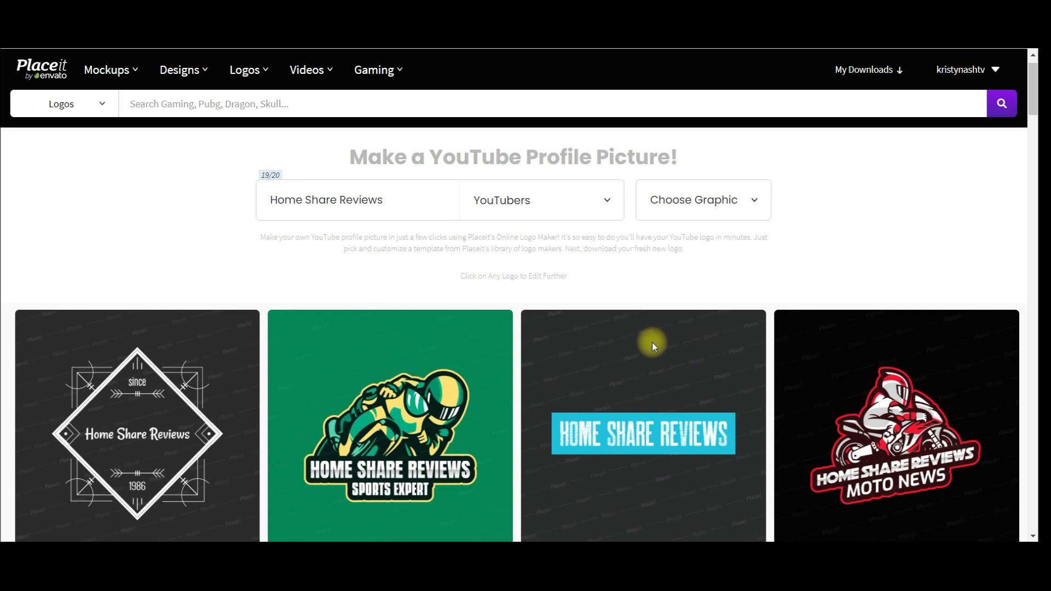
pyautogui.click(703, 199)
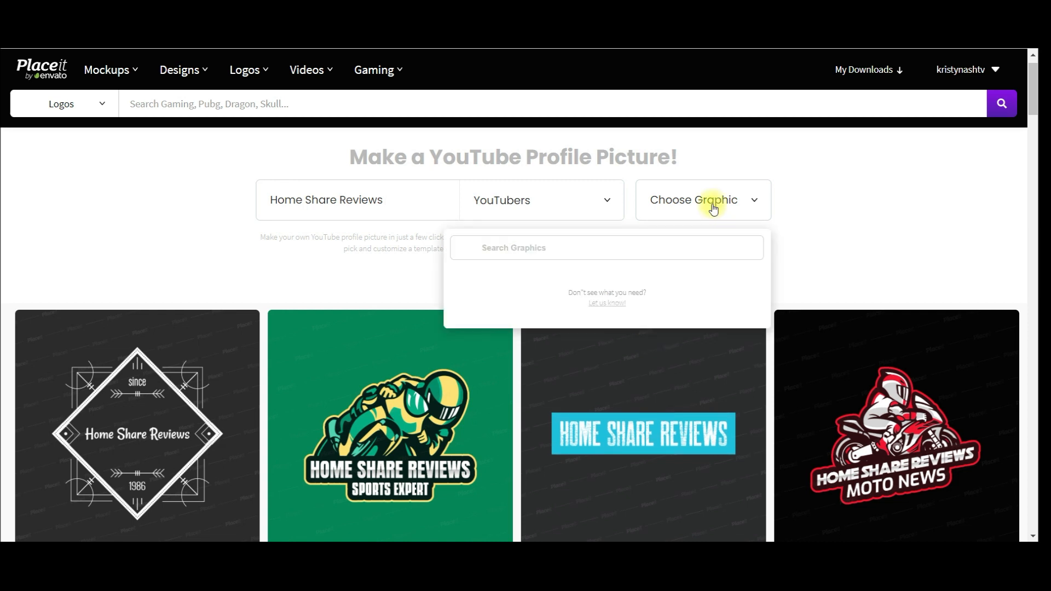
pyautogui.click(700, 199)
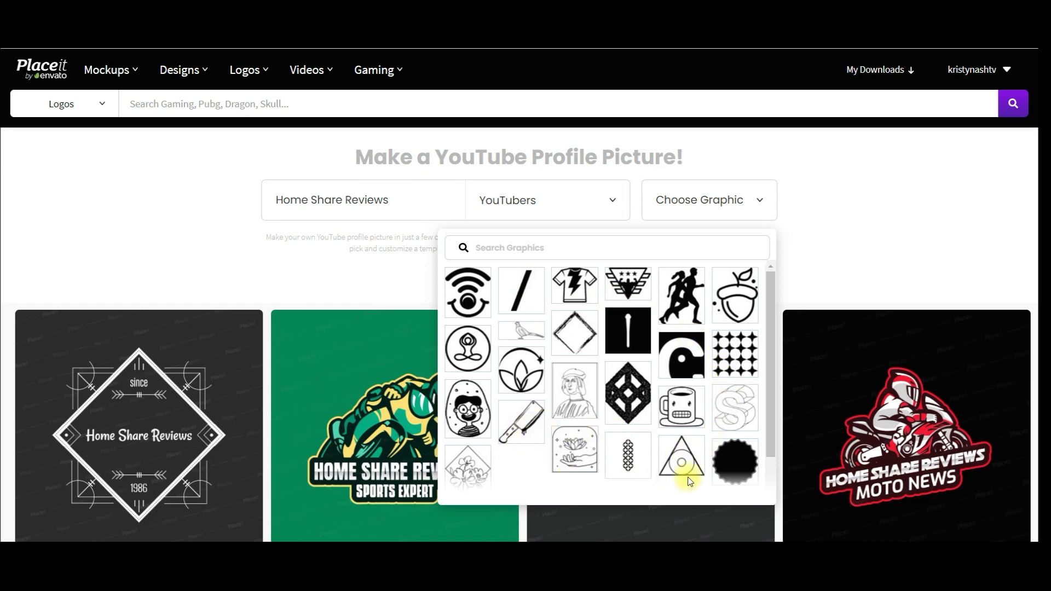
pyautogui.scroll(-3)
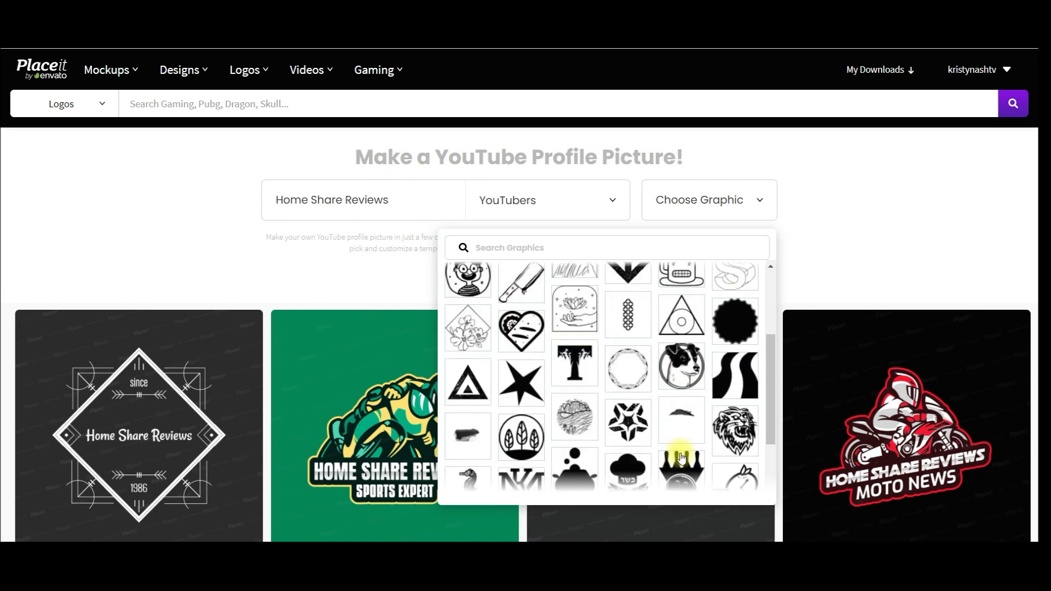
pyautogui.scroll(-3)
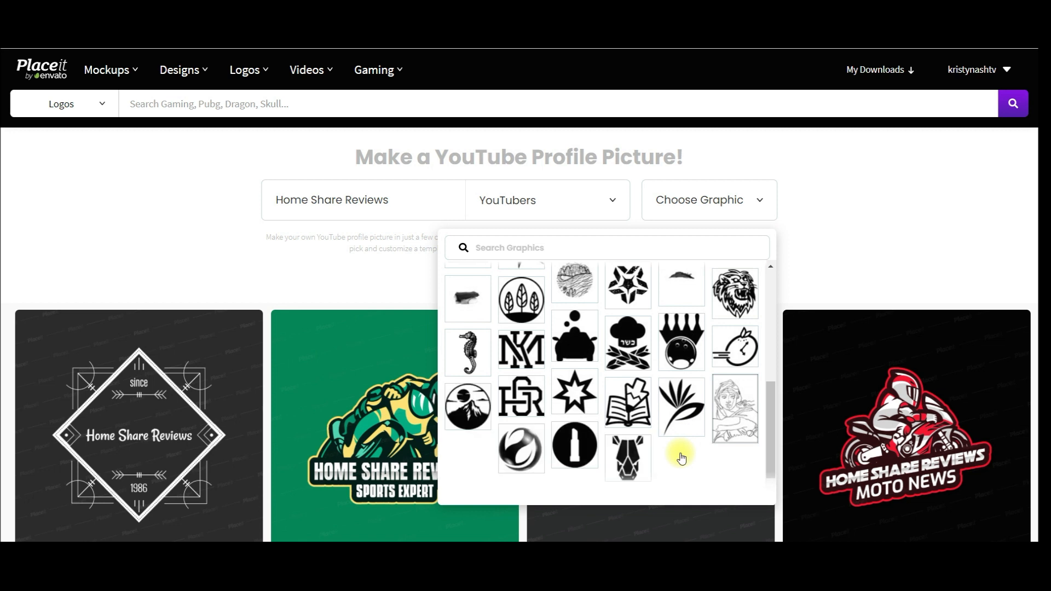
pyautogui.scroll(-3)
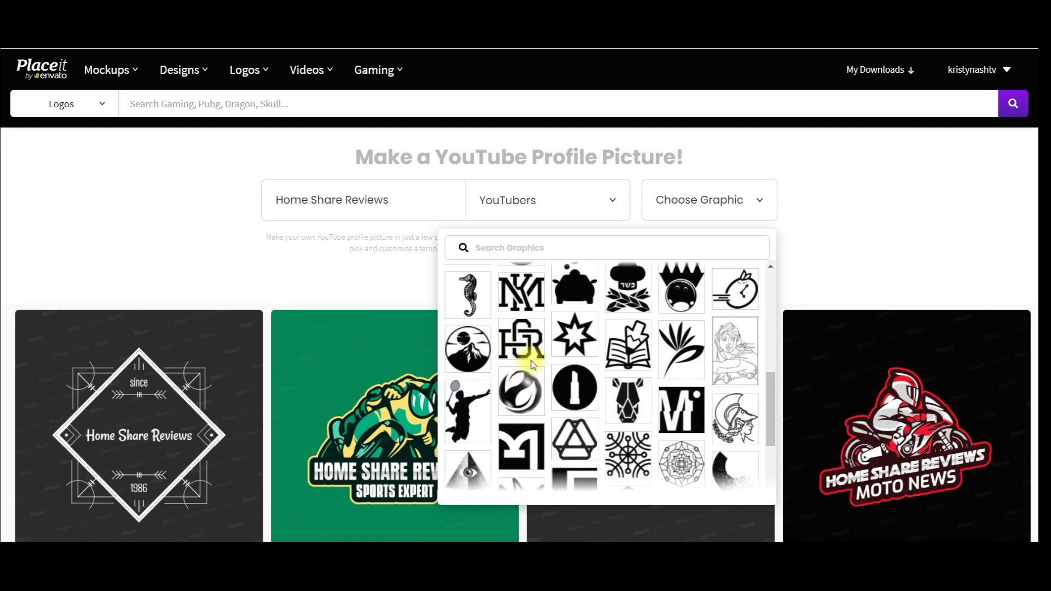
pyautogui.scroll(-3)
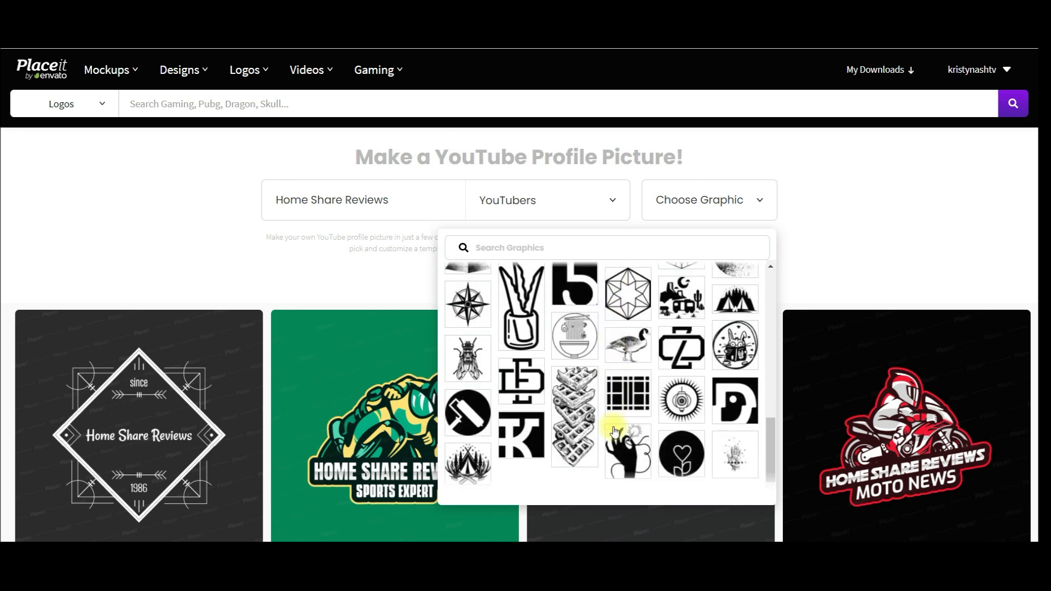
pyautogui.scroll(-3)
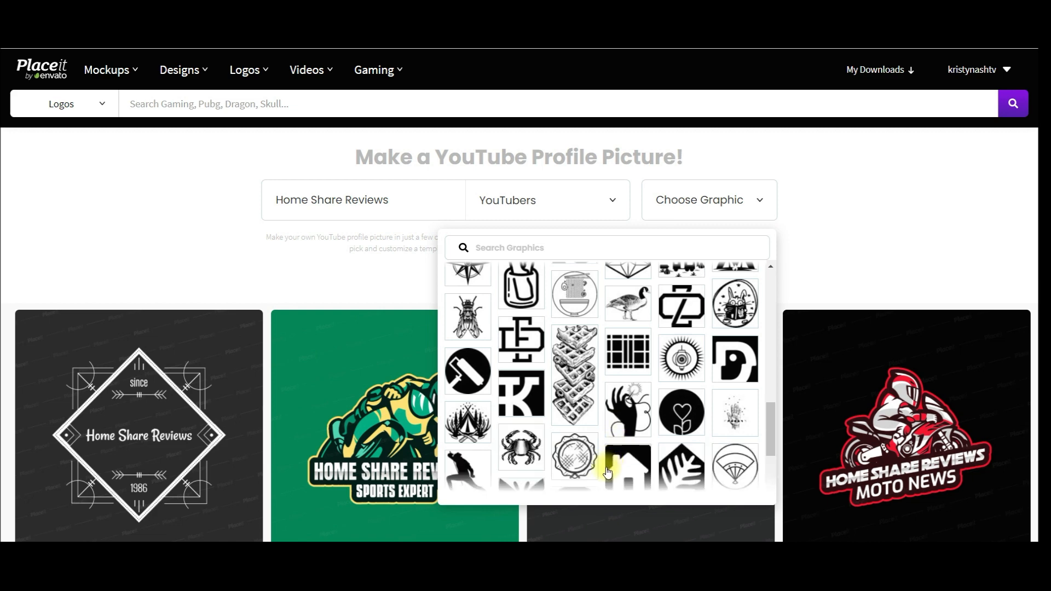
pyautogui.scroll(3)
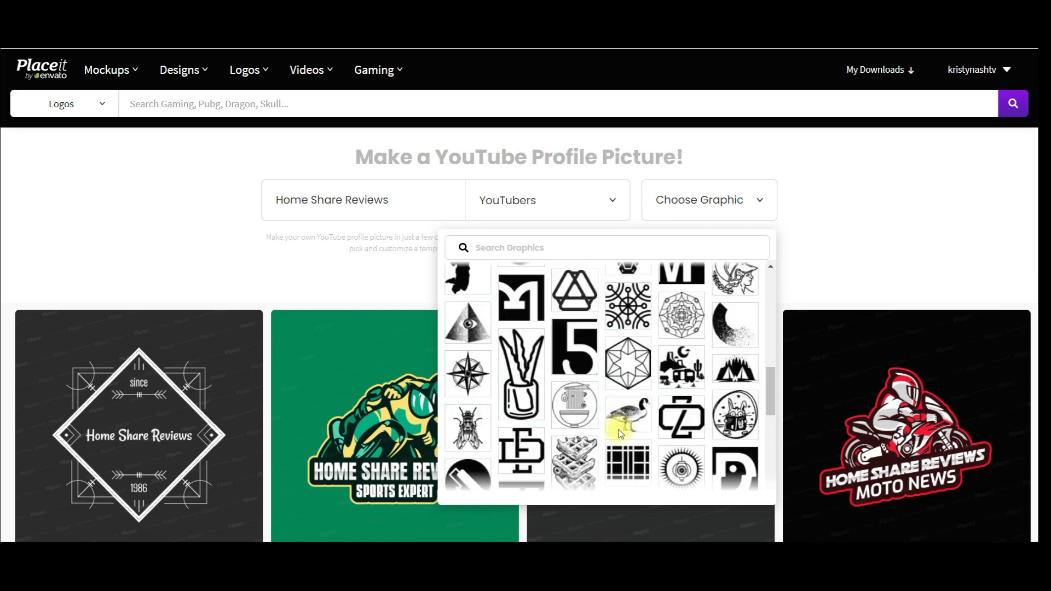
pyautogui.click(611, 199)
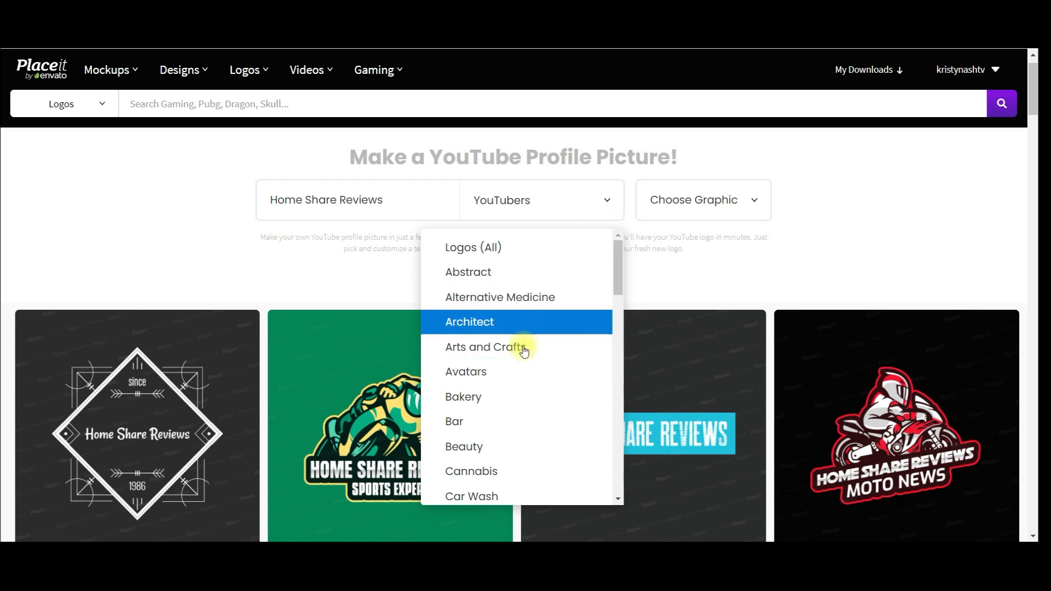
pyautogui.scroll(-3)
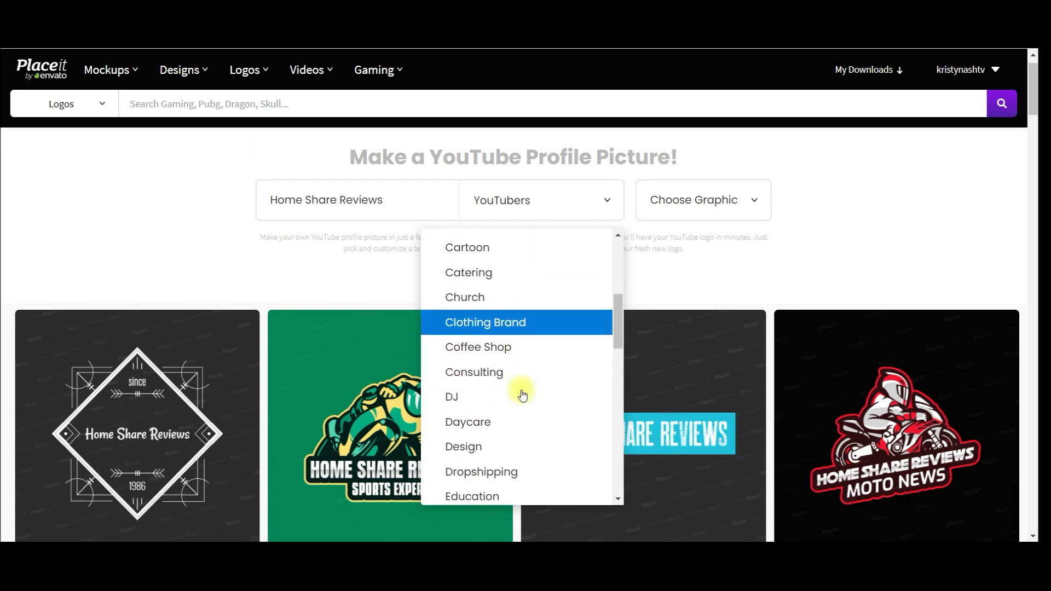
pyautogui.scroll(-3)
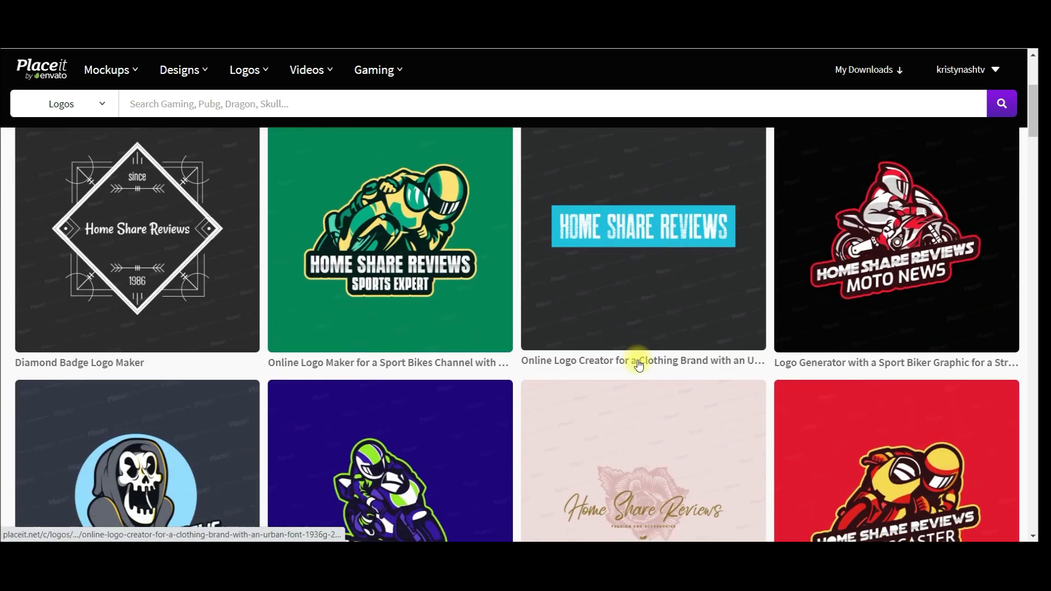
pyautogui.scroll(-3)
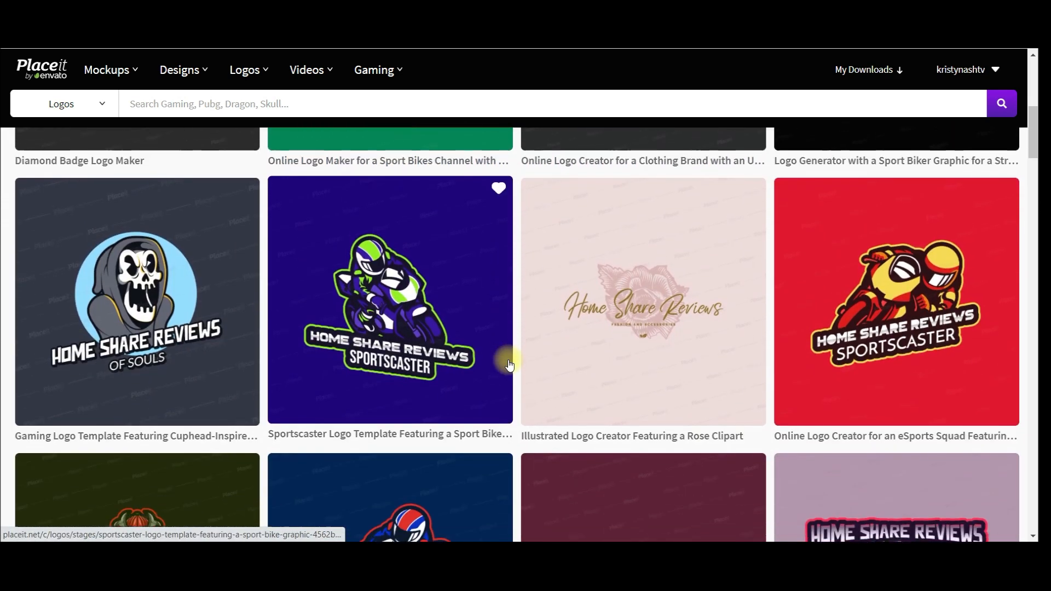
pyautogui.scroll(-3)
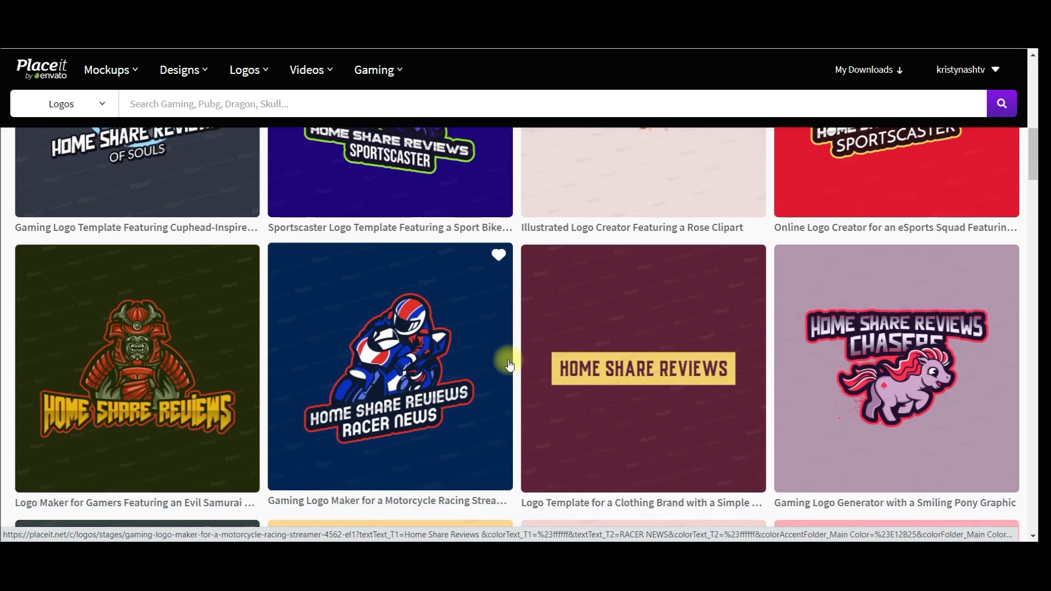
pyautogui.scroll(-3)
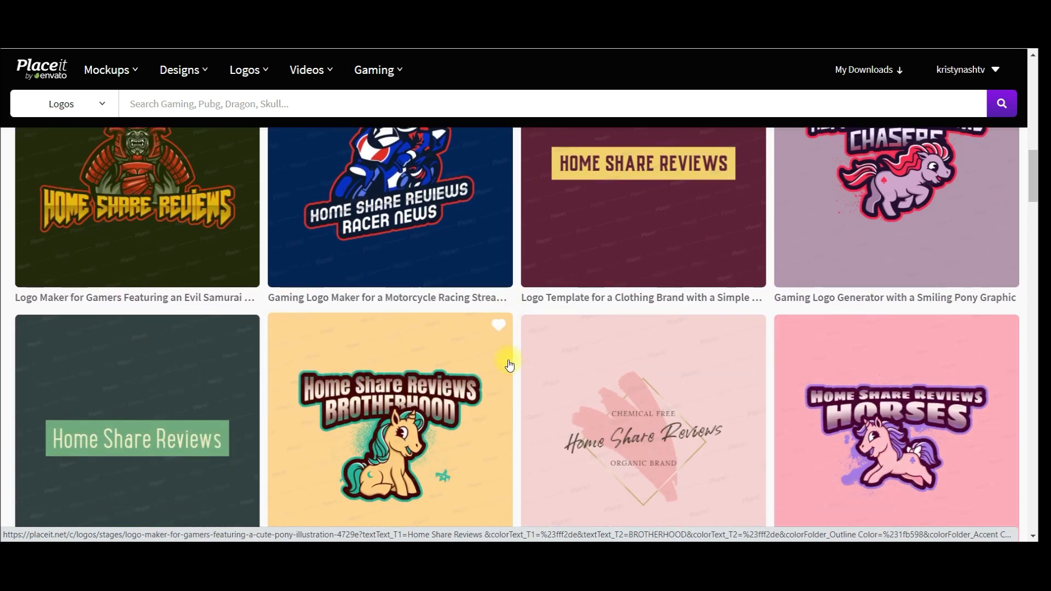
pyautogui.scroll(-3)
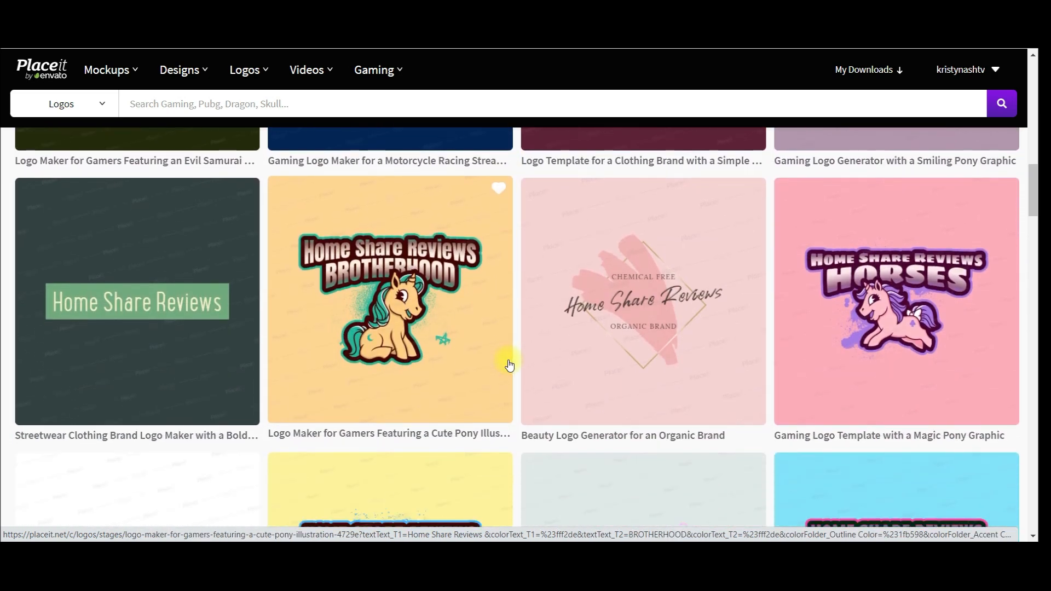
pyautogui.scroll(-3)
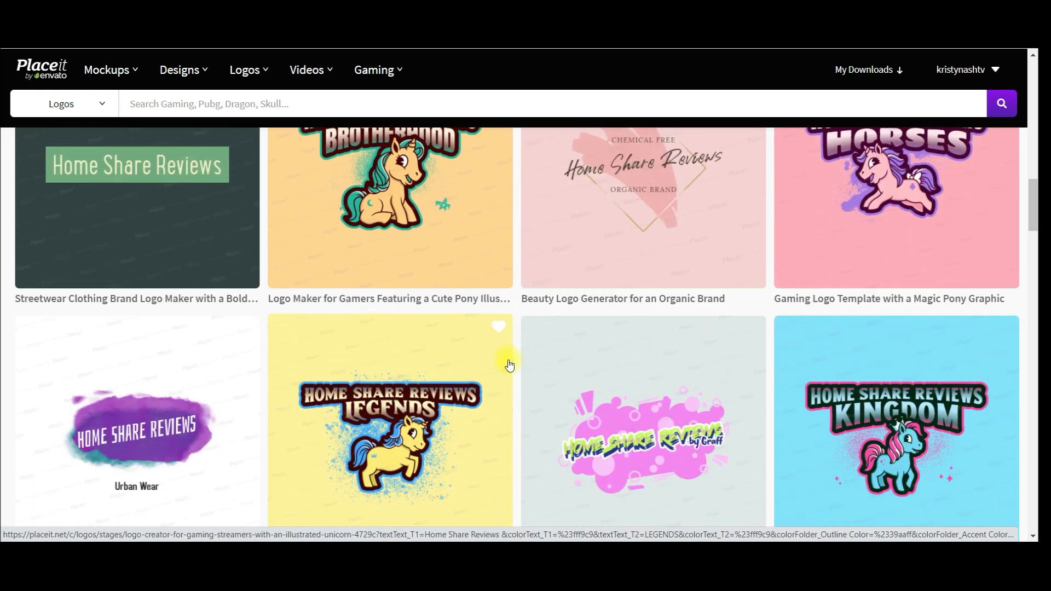
pyautogui.scroll(-3)
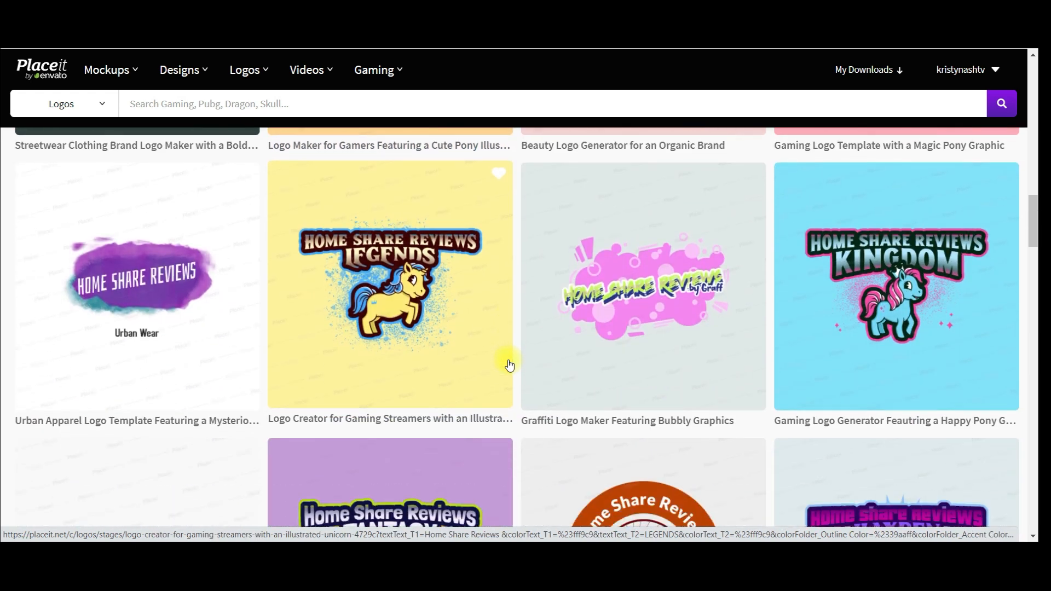
pyautogui.scroll(-3)
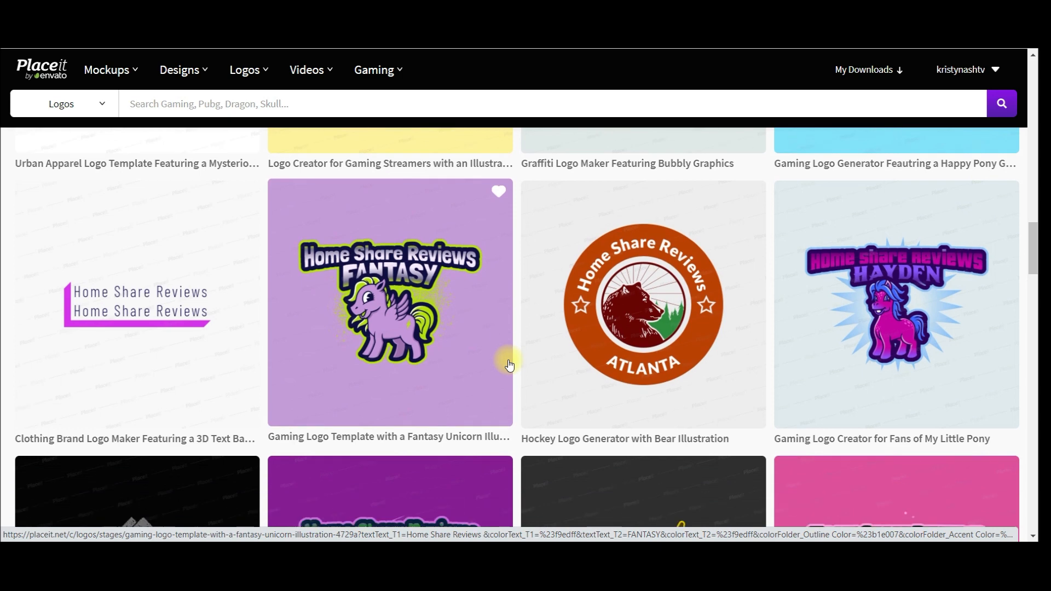
pyautogui.scroll(-3)
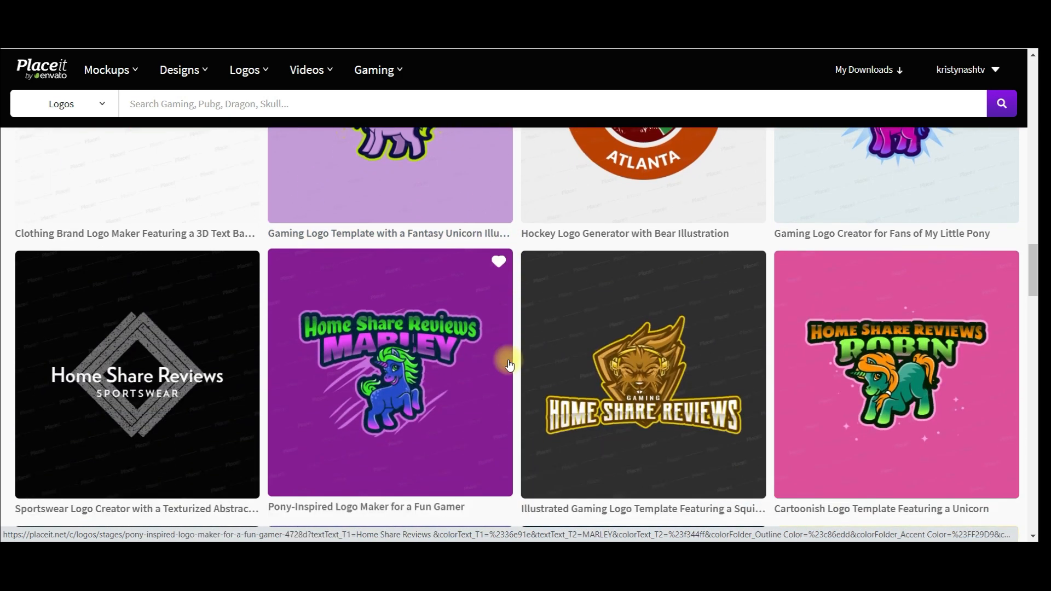
pyautogui.scroll(-3)
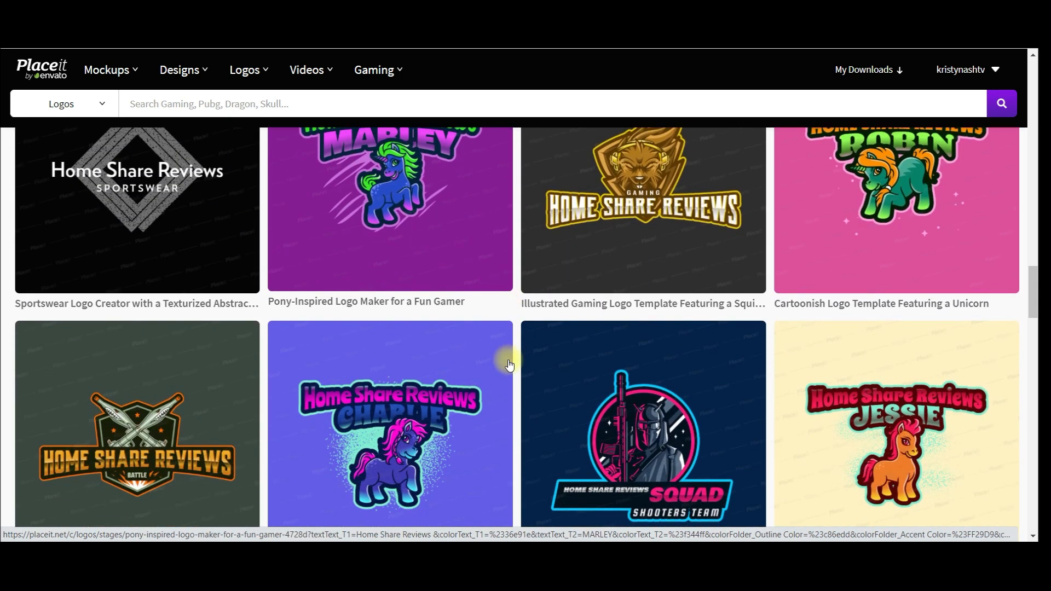
pyautogui.scroll(-3)
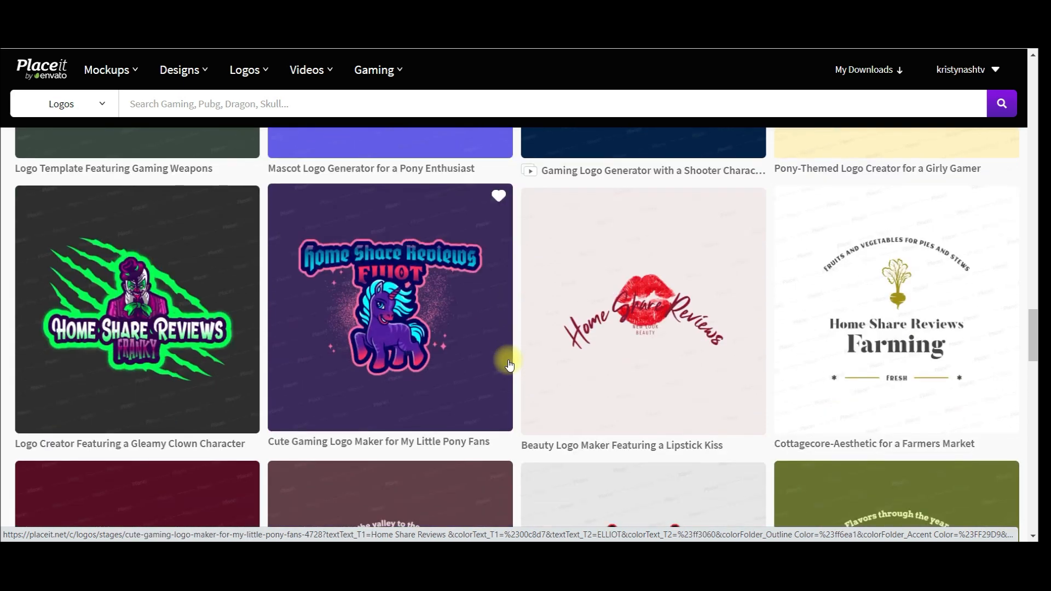
pyautogui.scroll(-3)
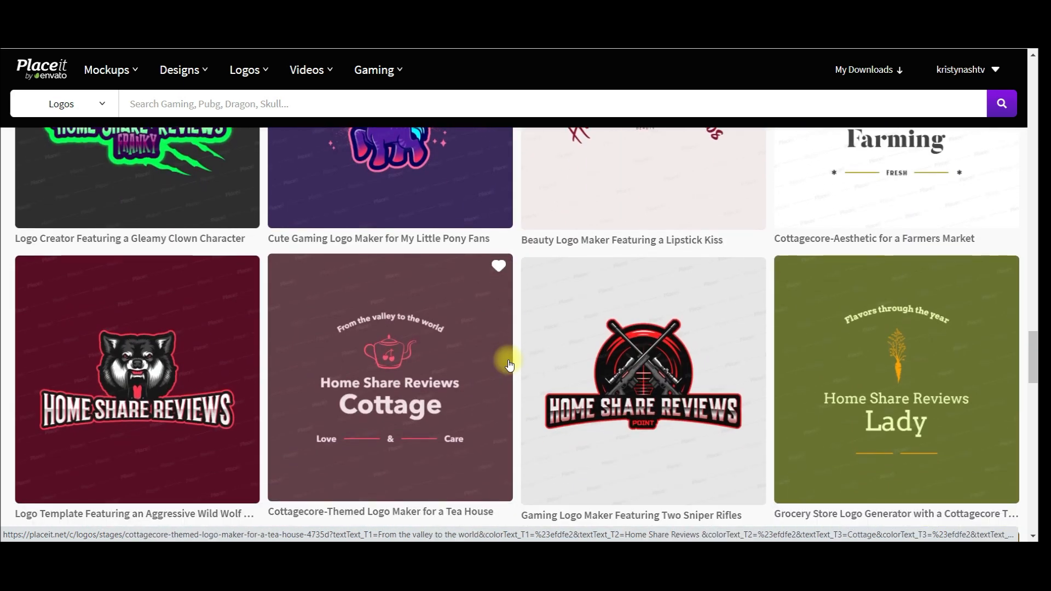
pyautogui.scroll(-3)
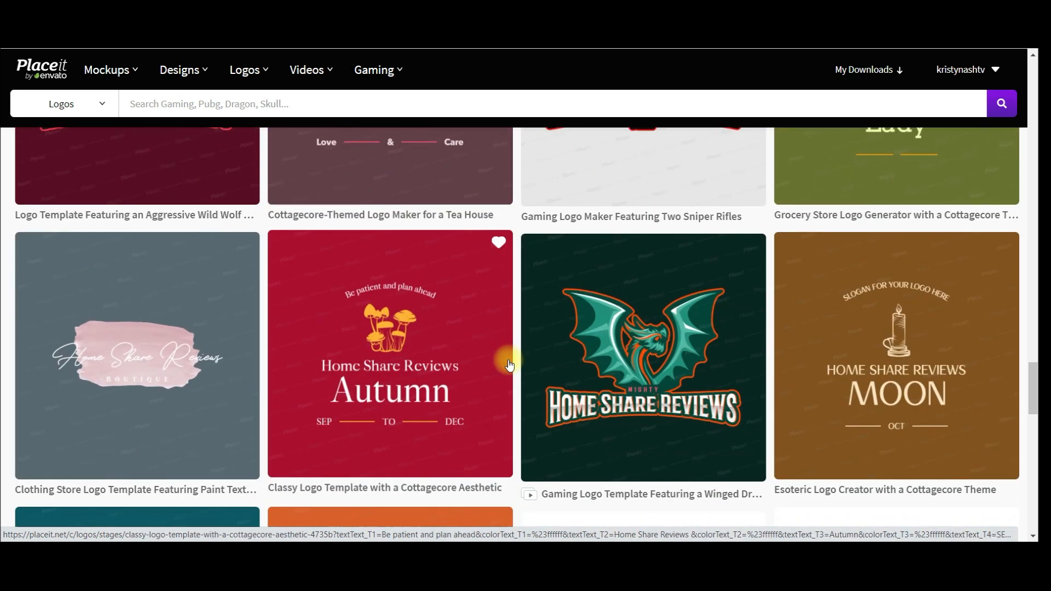
pyautogui.scroll(-3)
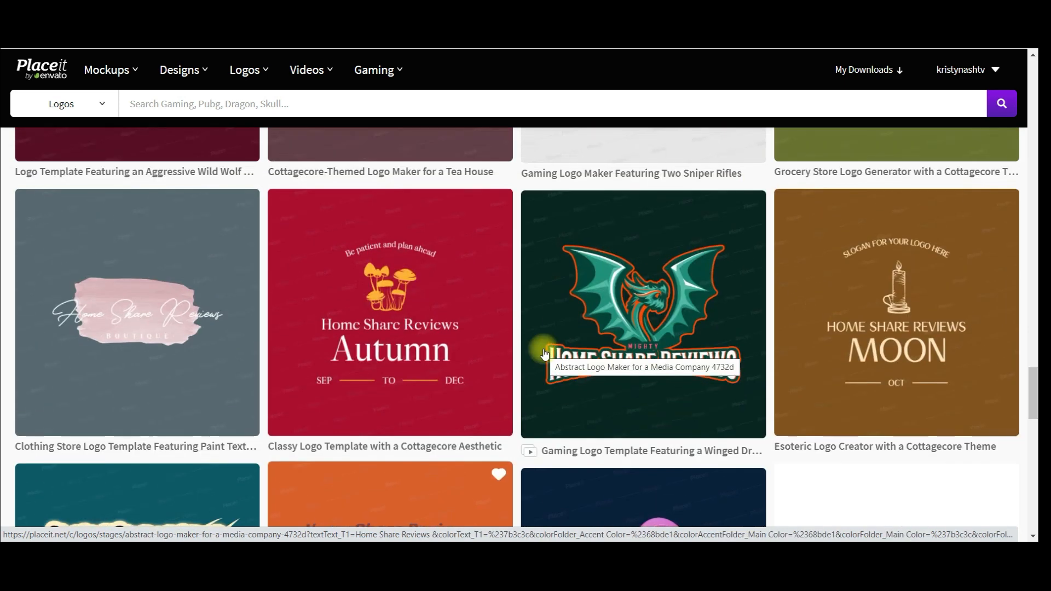
pyautogui.scroll(-3)
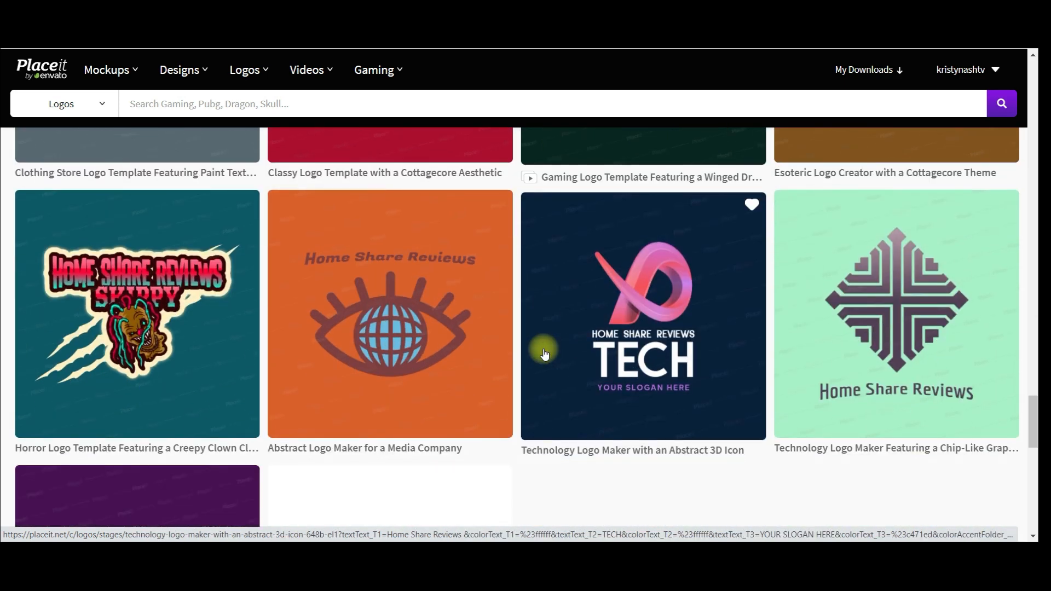
pyautogui.scroll(-3)
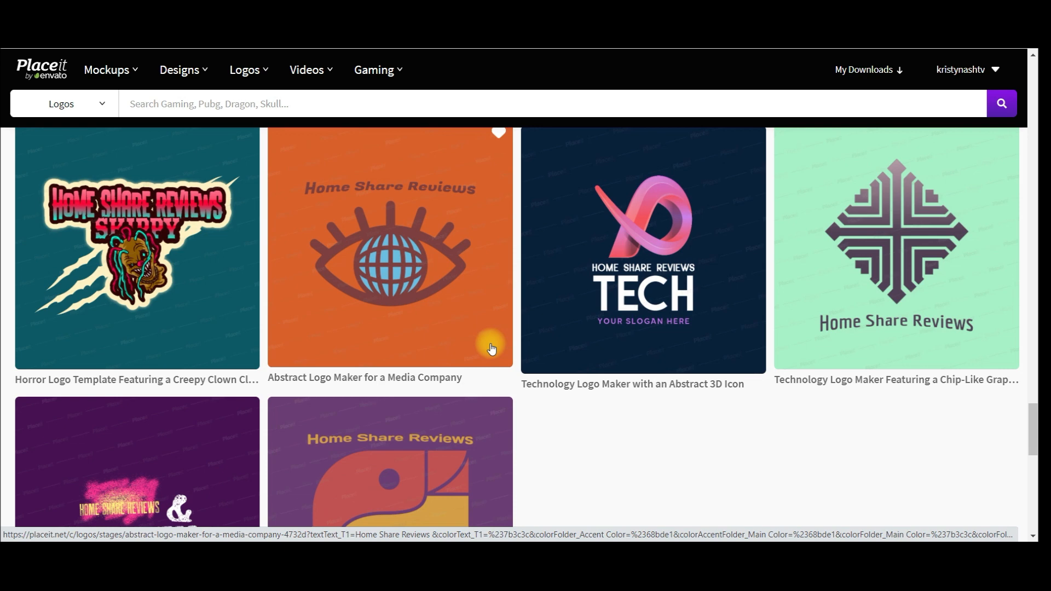
pyautogui.scroll(-3)
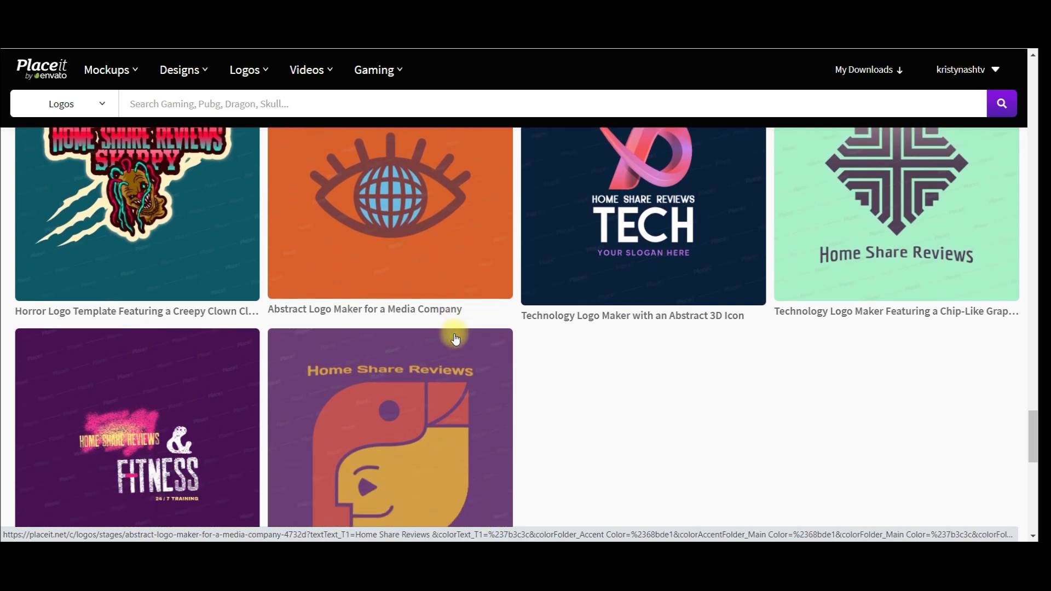
pyautogui.scroll(-3)
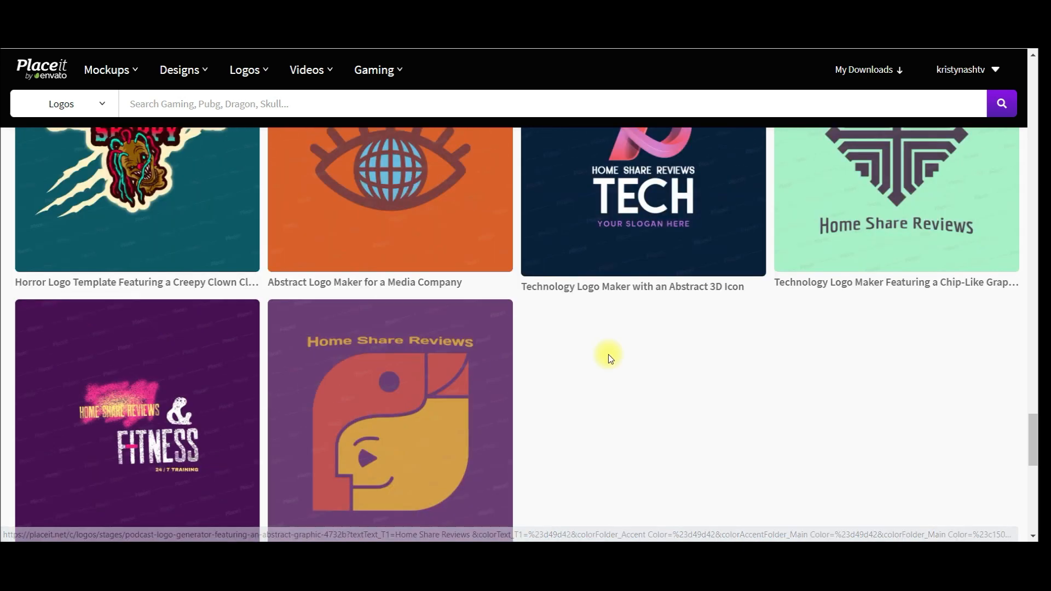
pyautogui.scroll(-3)
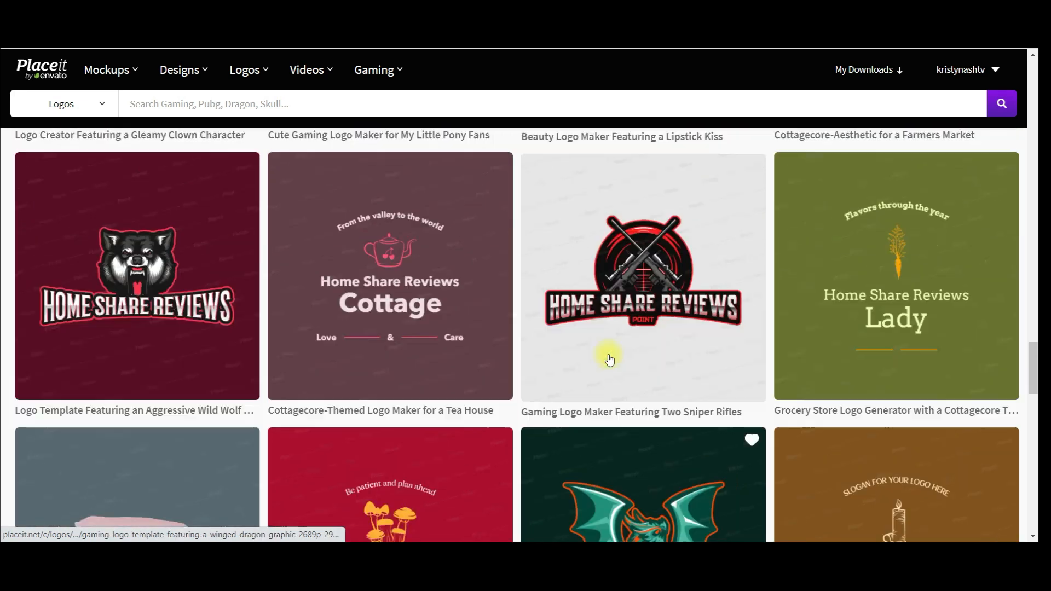
pyautogui.scroll(-3)
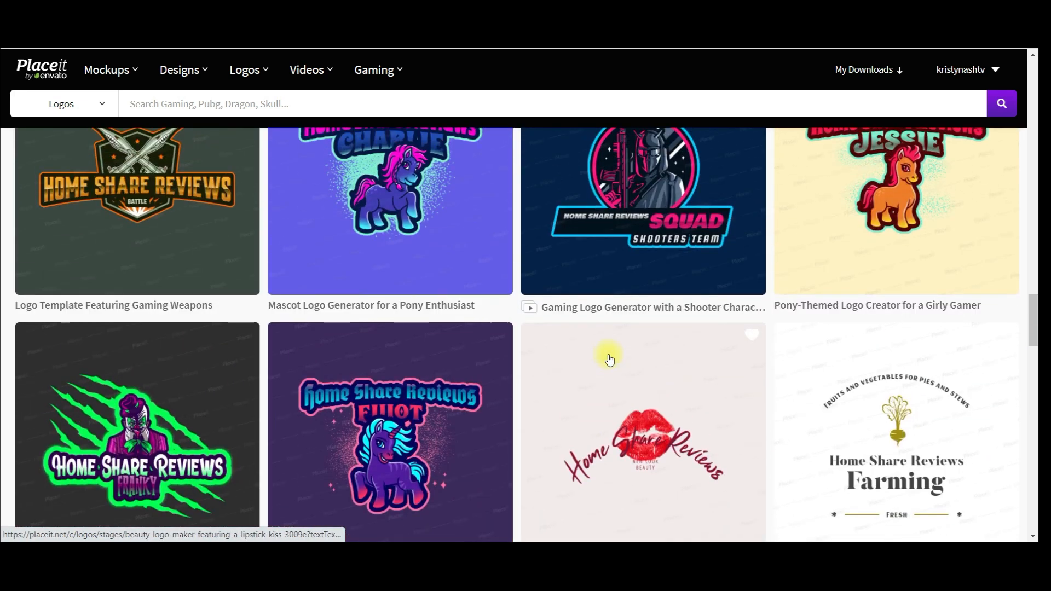
pyautogui.moveTo(435, 446)
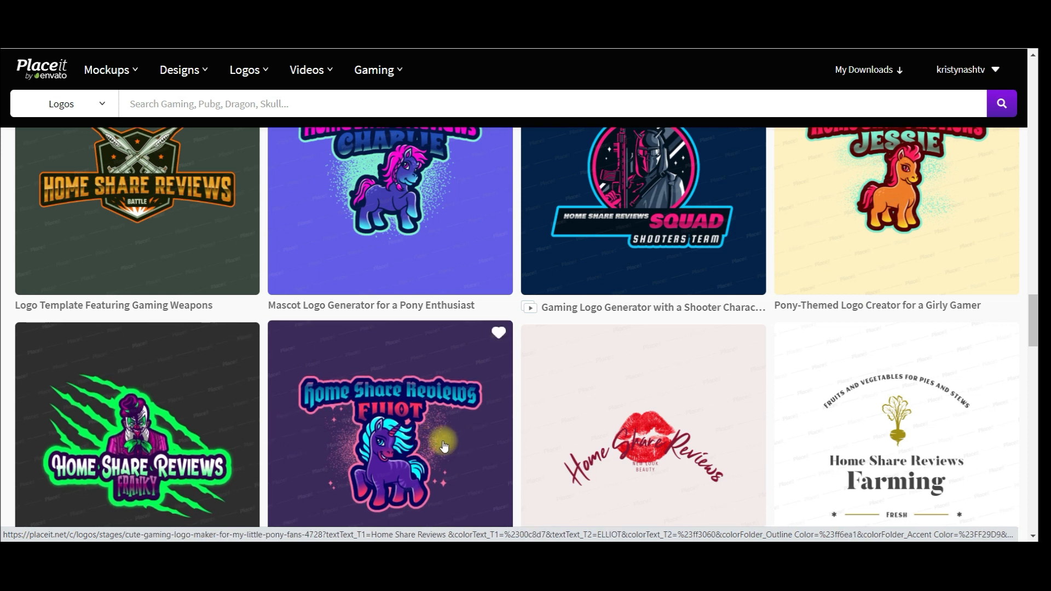
pyautogui.moveTo(432, 451)
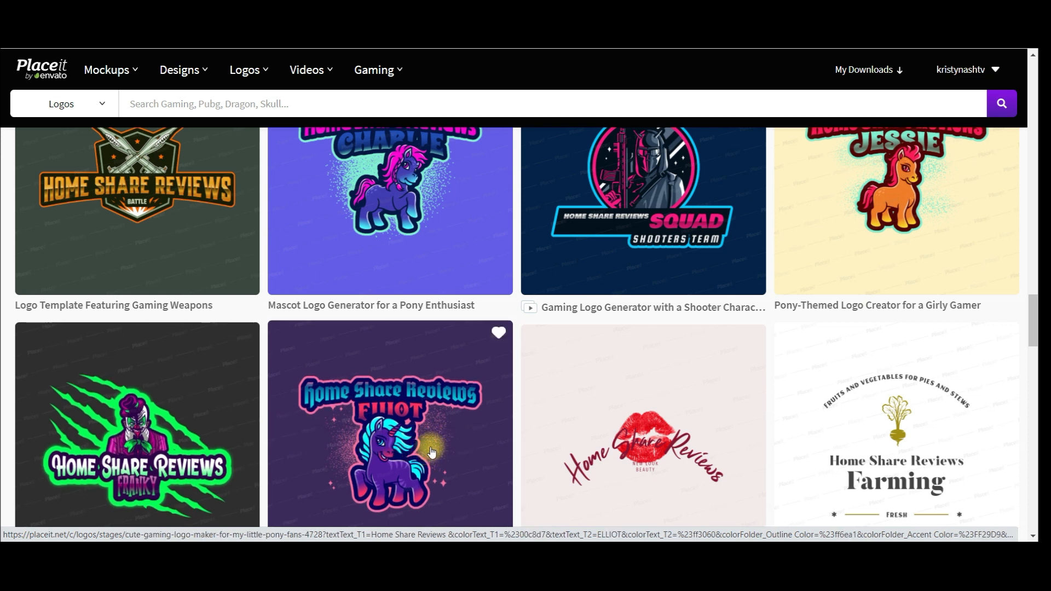
pyautogui.moveTo(473, 420)
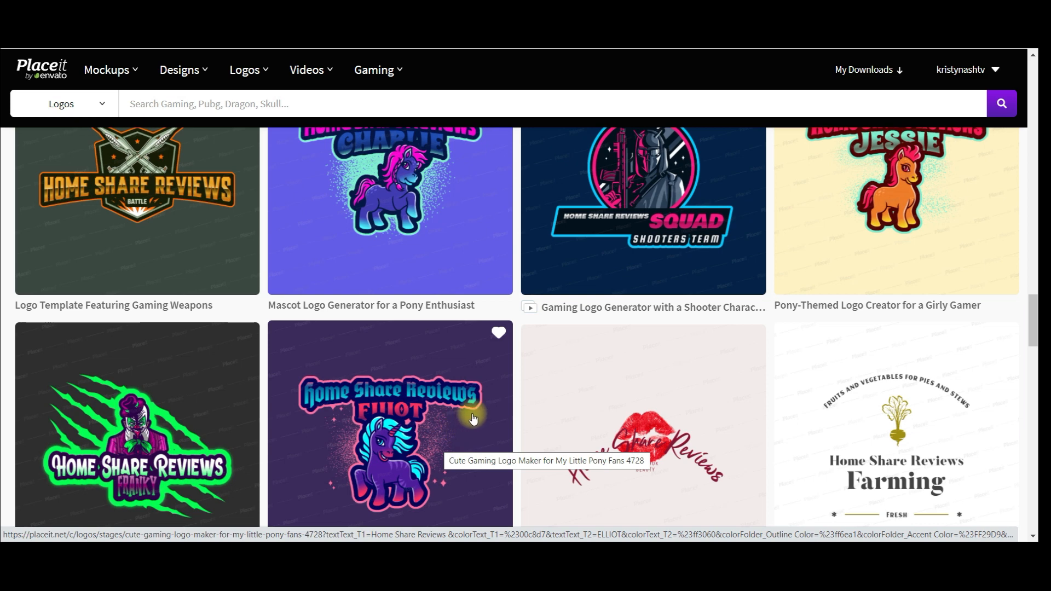
pyautogui.moveTo(432, 434)
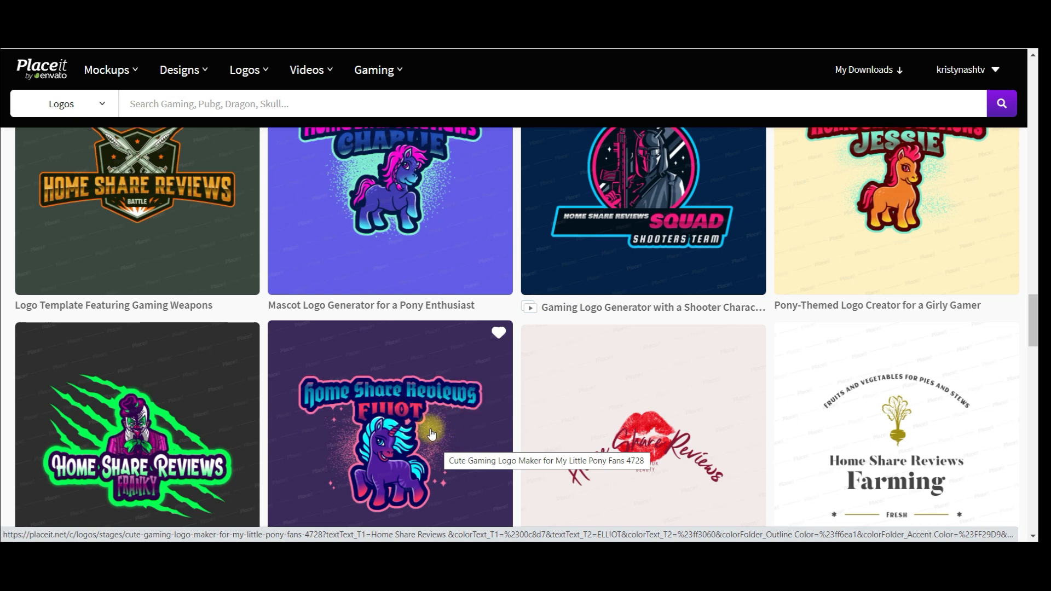
pyautogui.scroll(3)
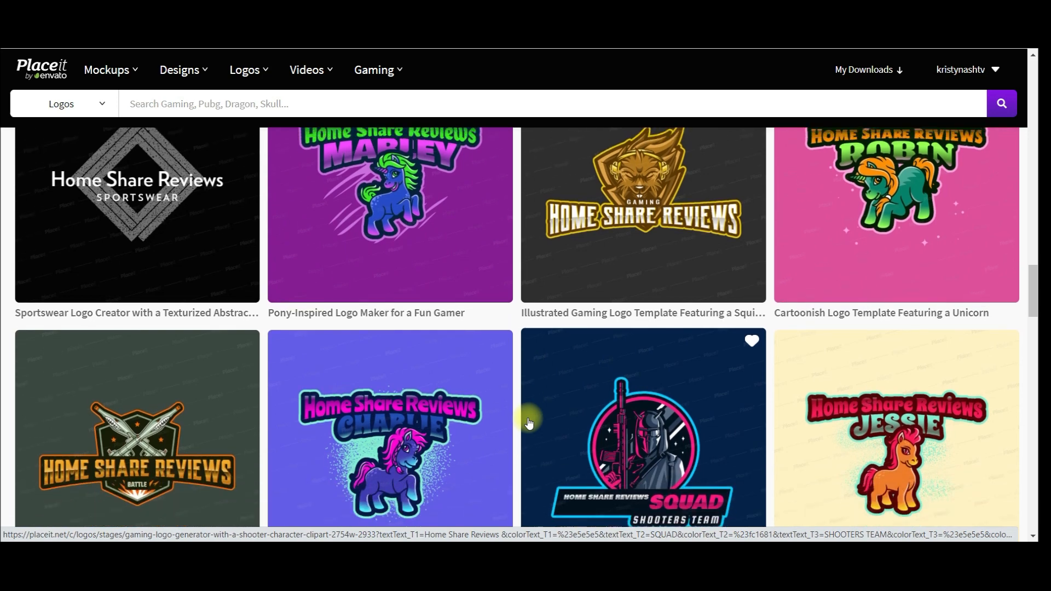
pyautogui.scroll(-3)
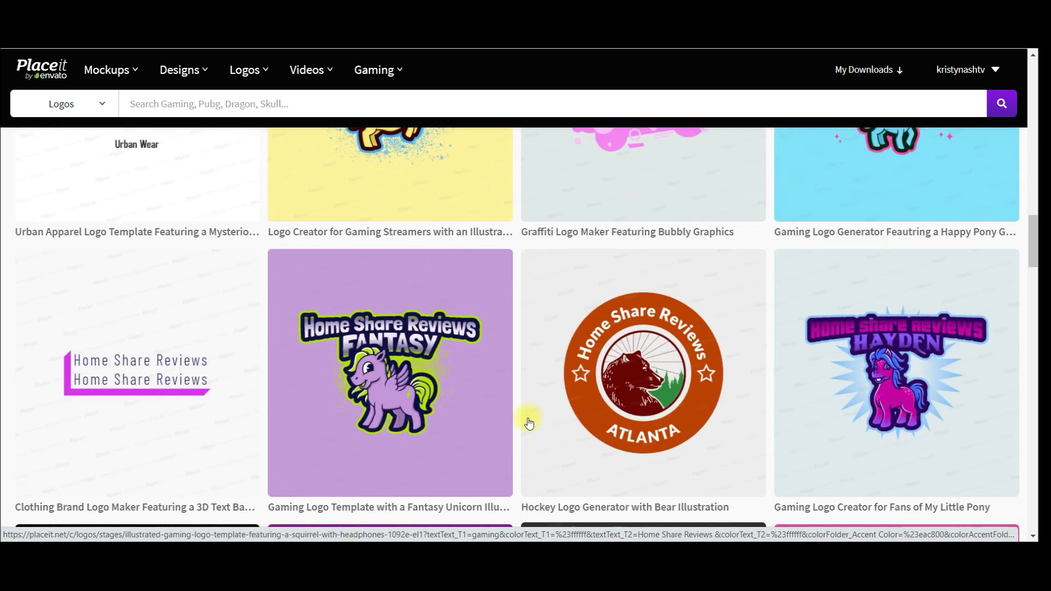
pyautogui.scroll(3)
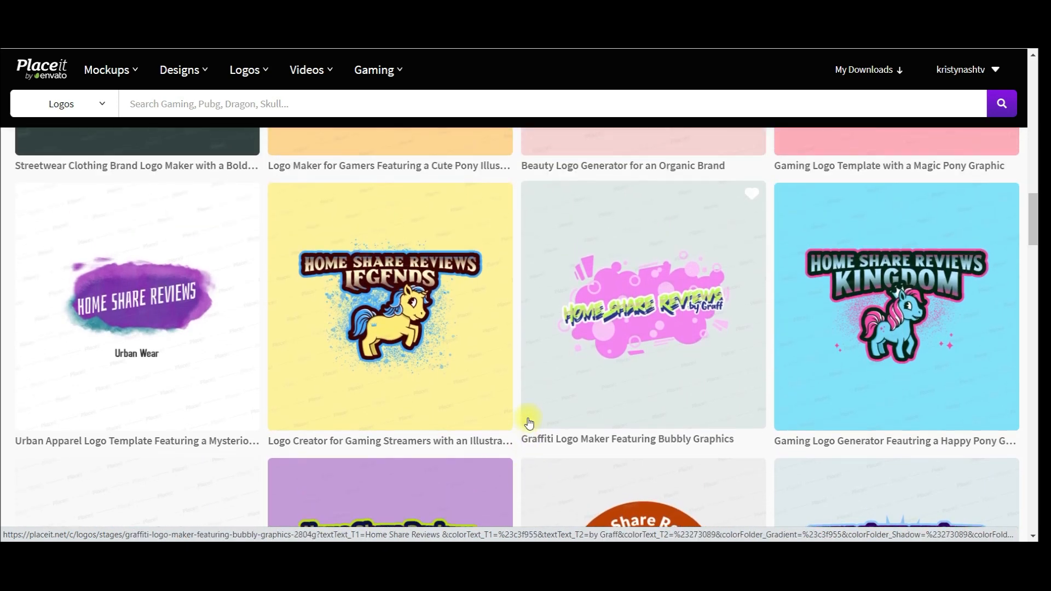
pyautogui.scroll(-3)
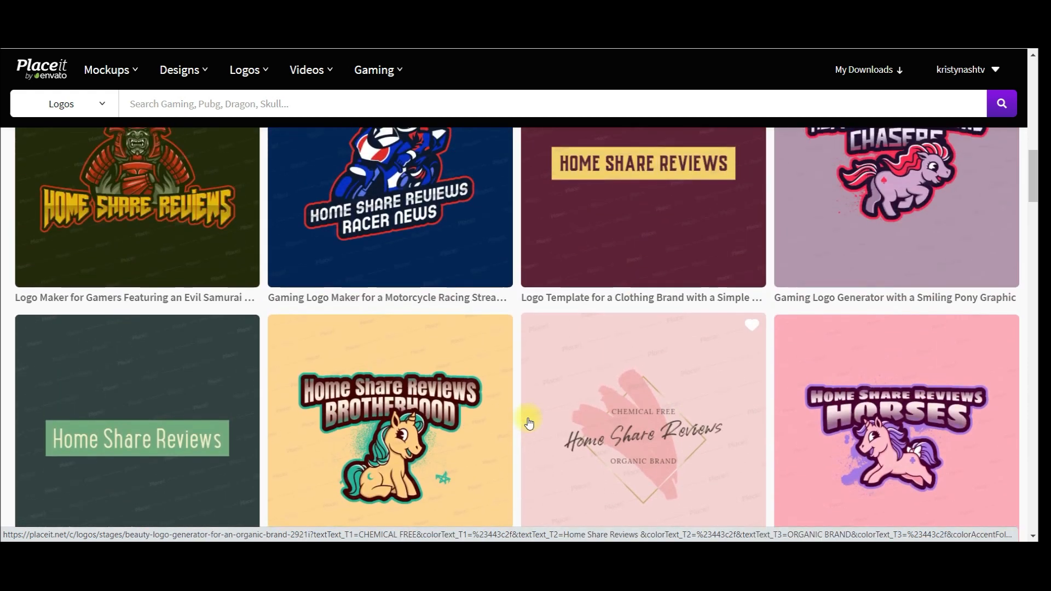
pyautogui.scroll(-3)
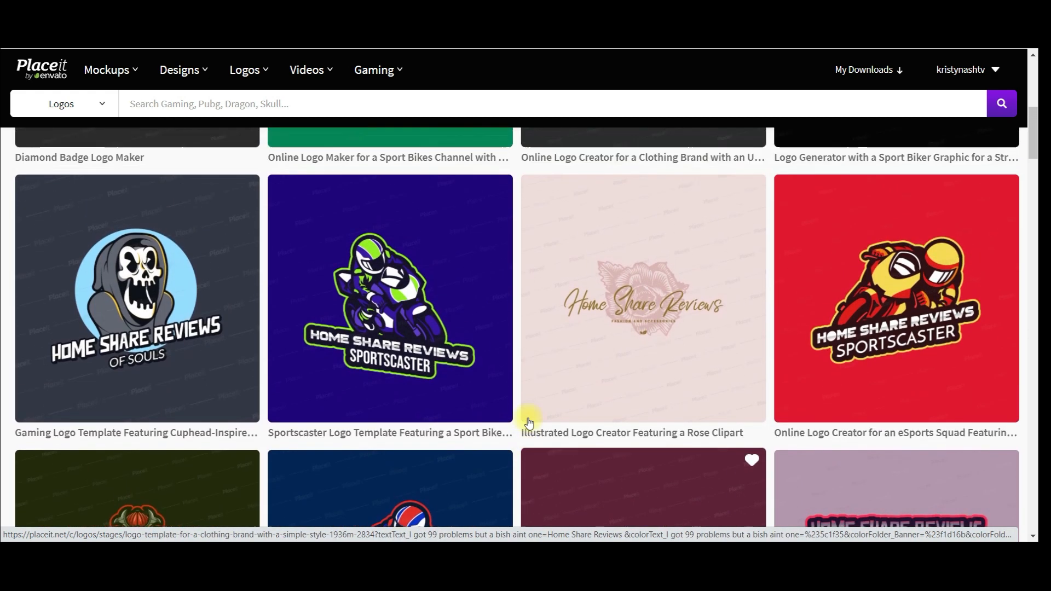
pyautogui.scroll(3)
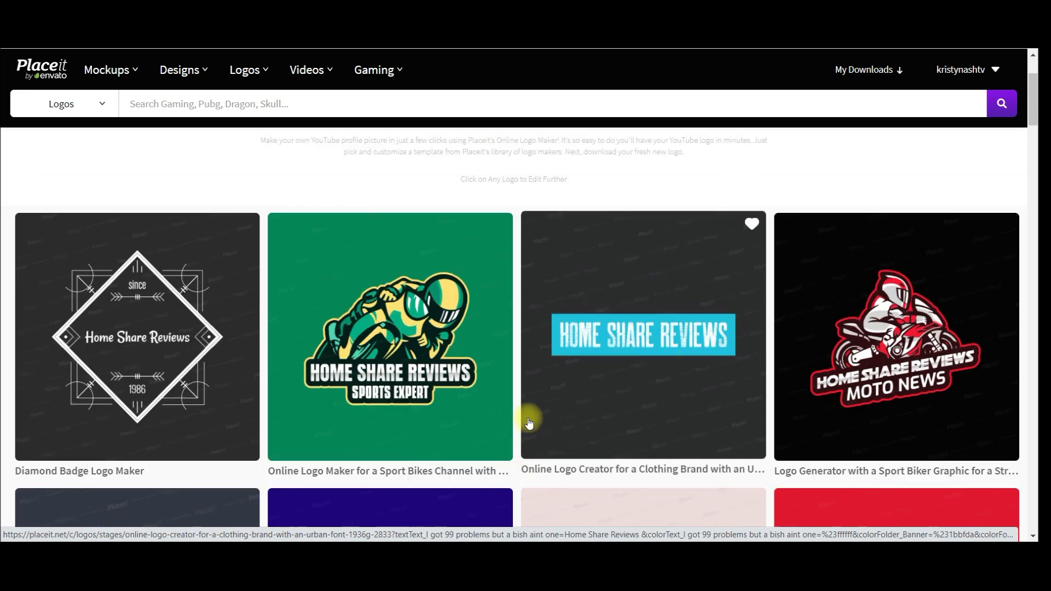
pyautogui.scroll(3)
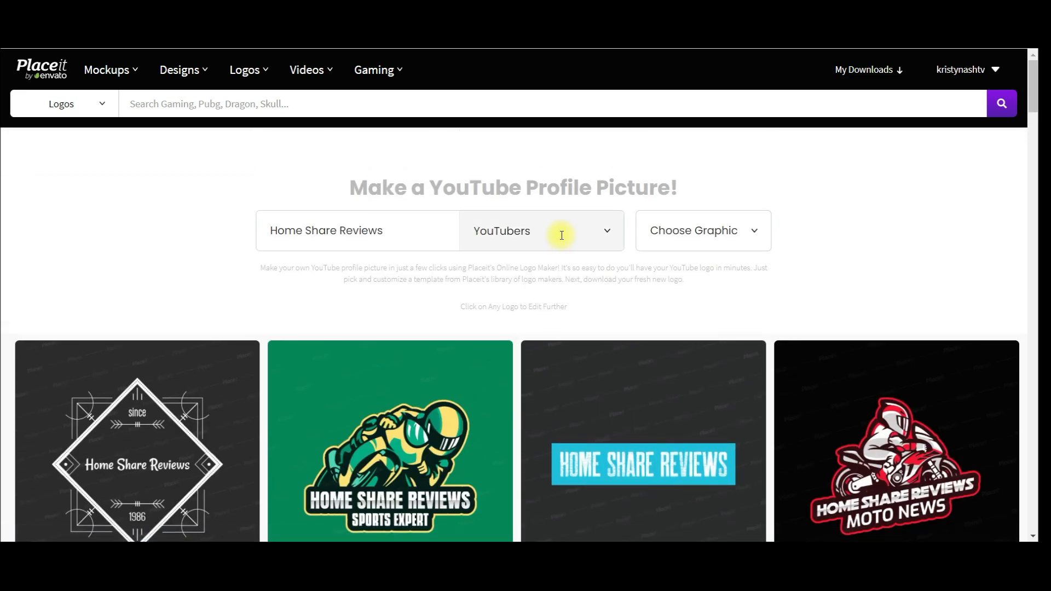
# Step: Switch the logo category from YouTubers to Organic Products
pyautogui.click(540, 231)
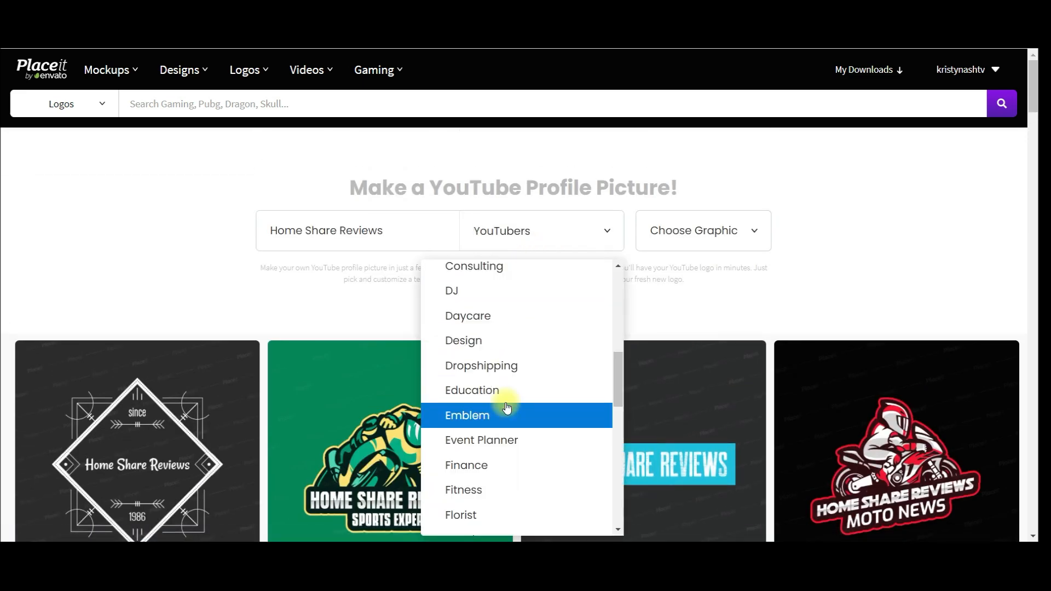
pyautogui.scroll(-3)
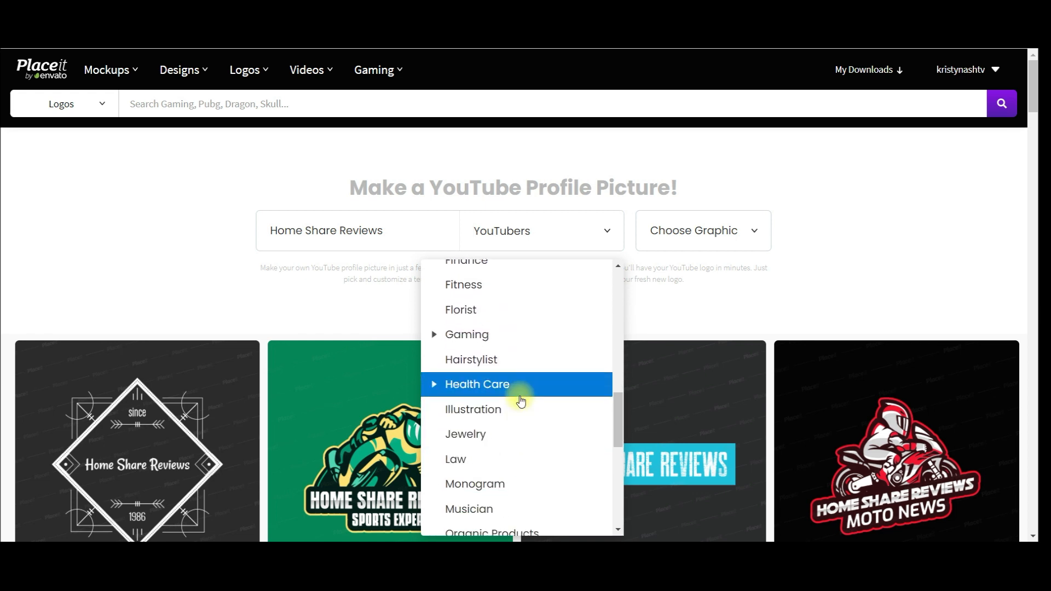
pyautogui.scroll(-3)
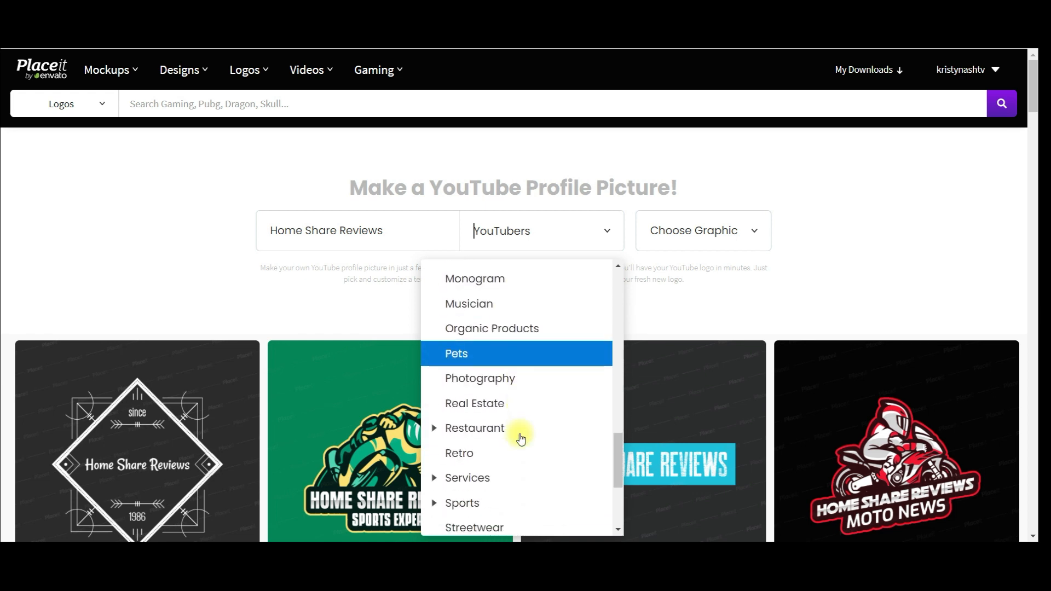
pyautogui.scroll(-3)
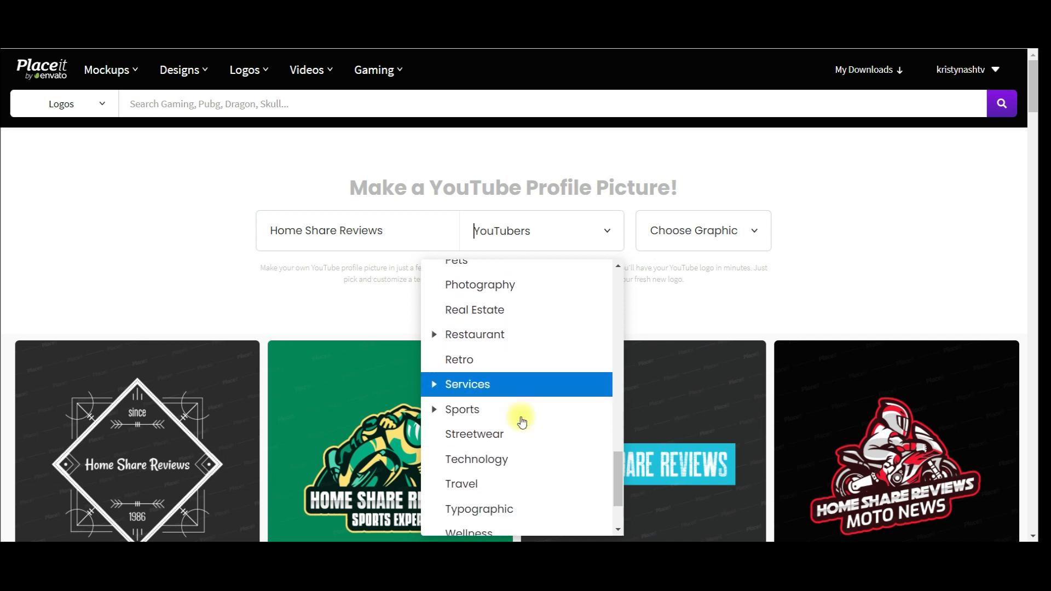
pyautogui.scroll(-3)
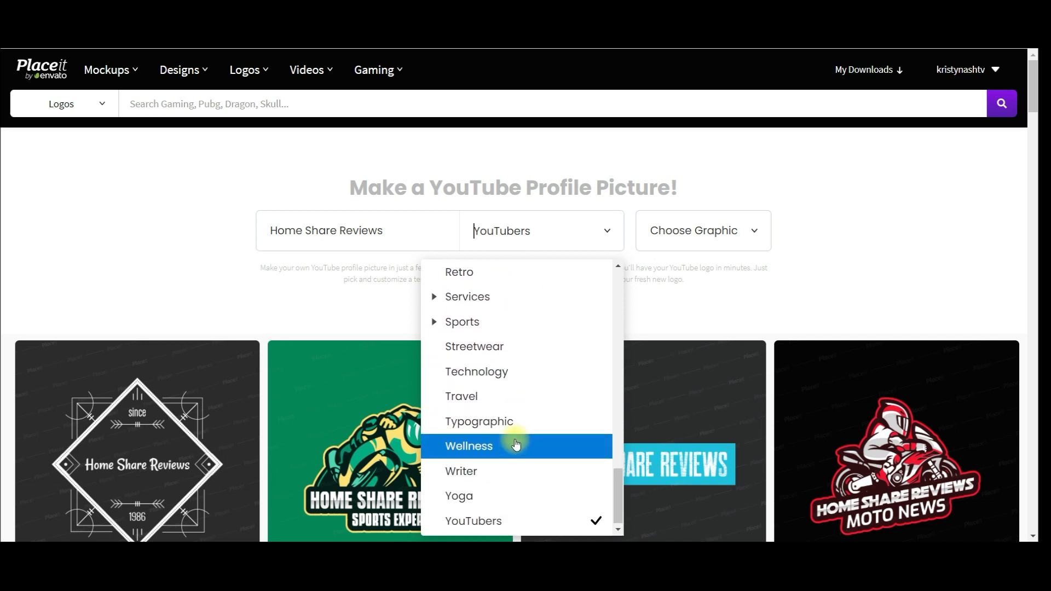
pyautogui.scroll(3)
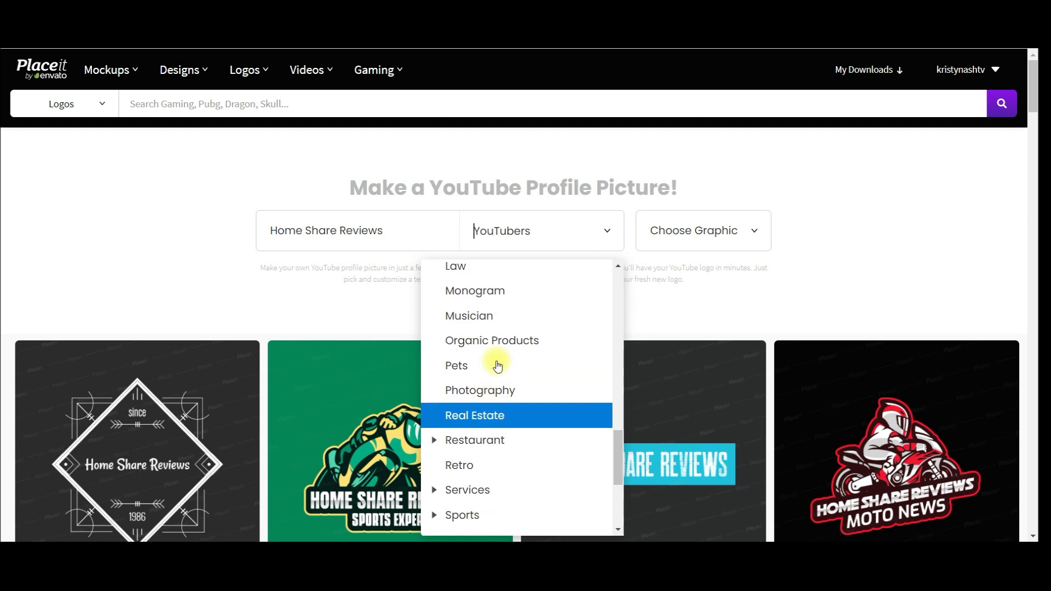
pyautogui.click(492, 339)
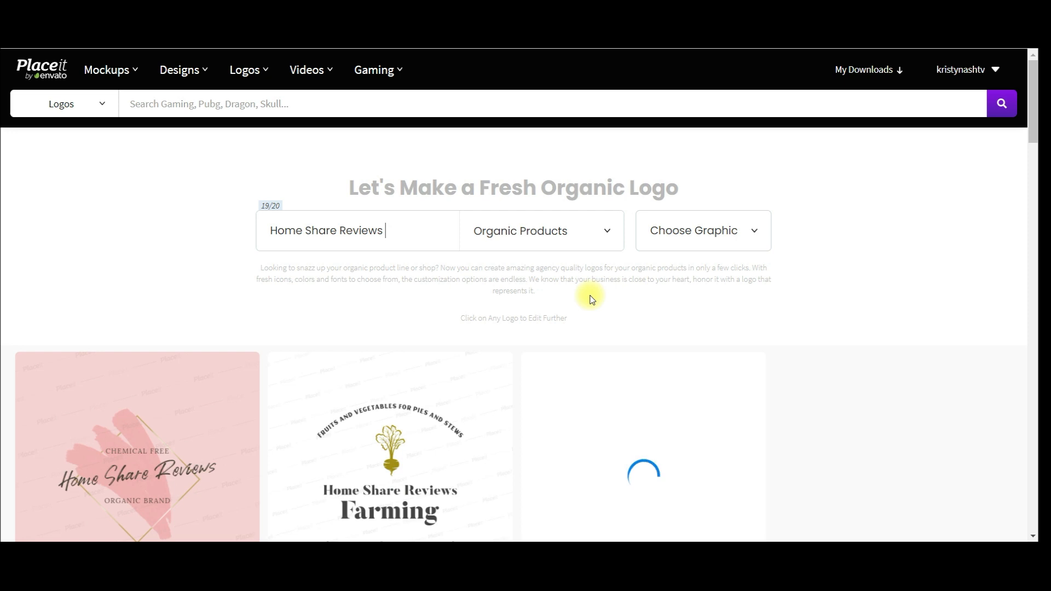
pyautogui.scroll(-3)
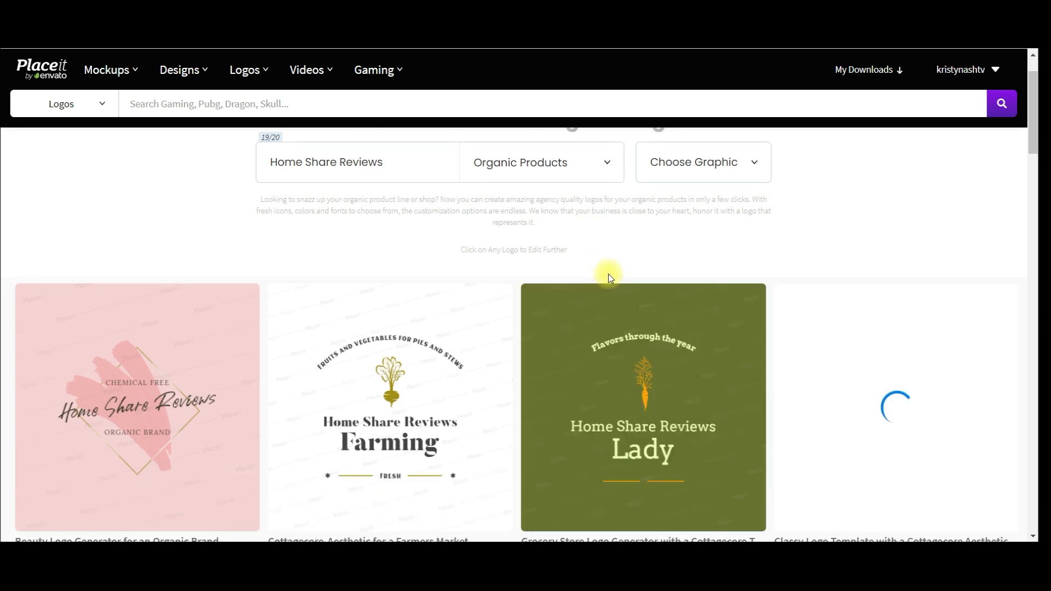
pyautogui.scroll(-3)
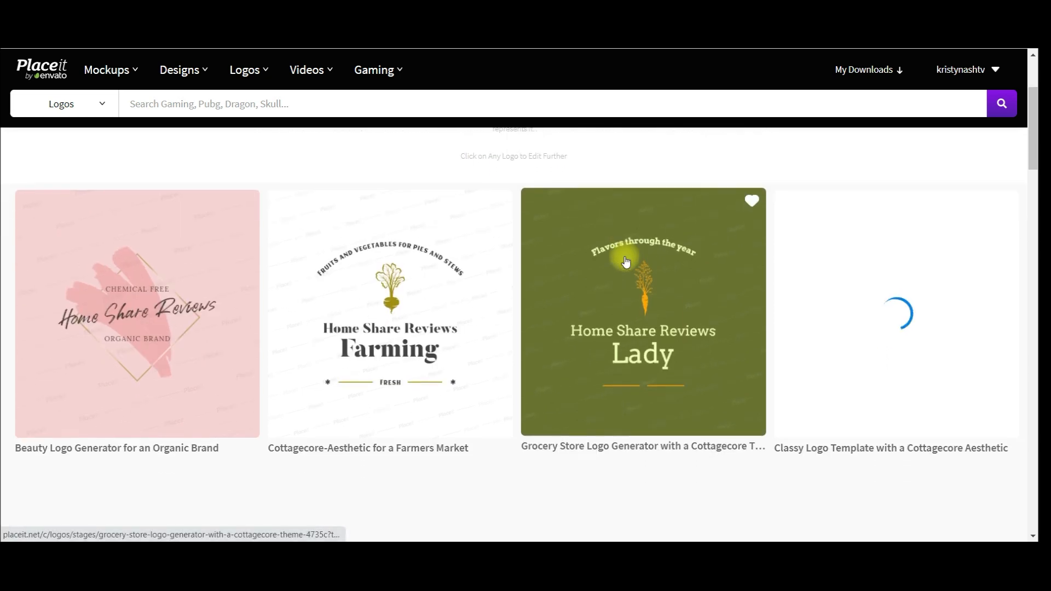
pyautogui.scroll(-3)
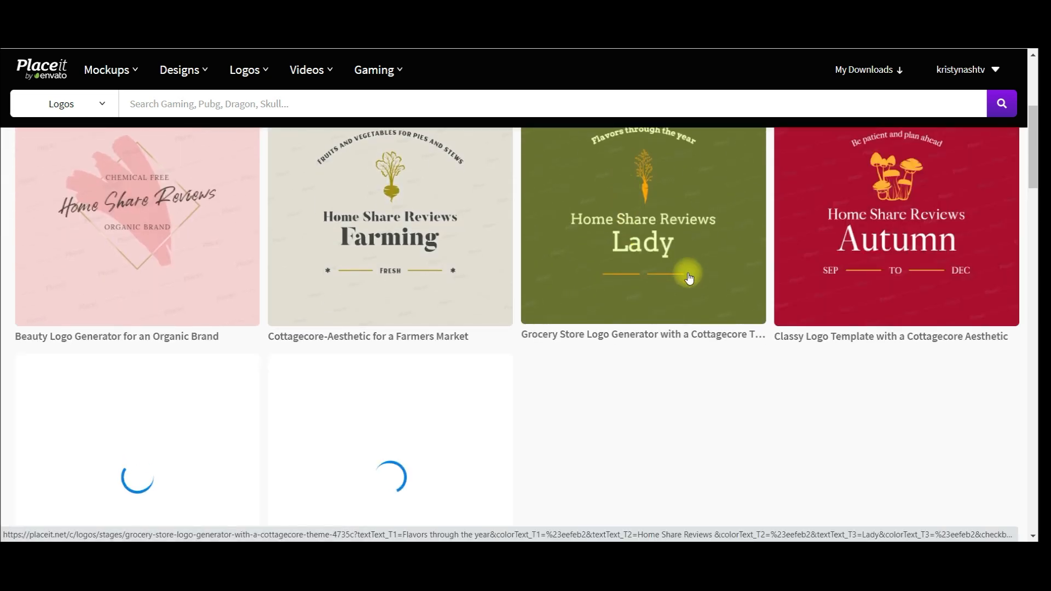
pyautogui.scroll(-3)
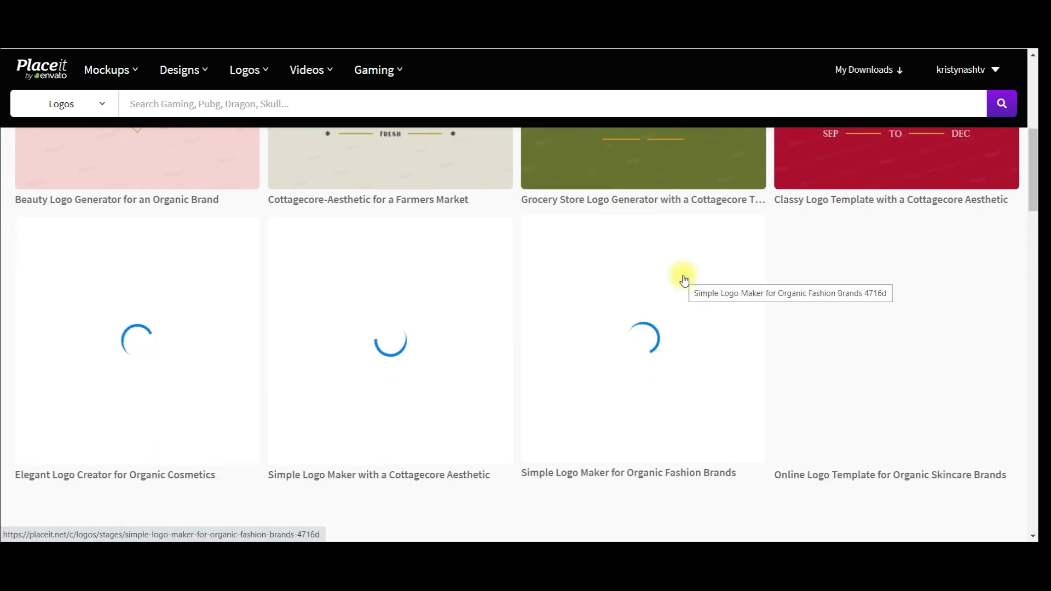
pyautogui.scroll(3)
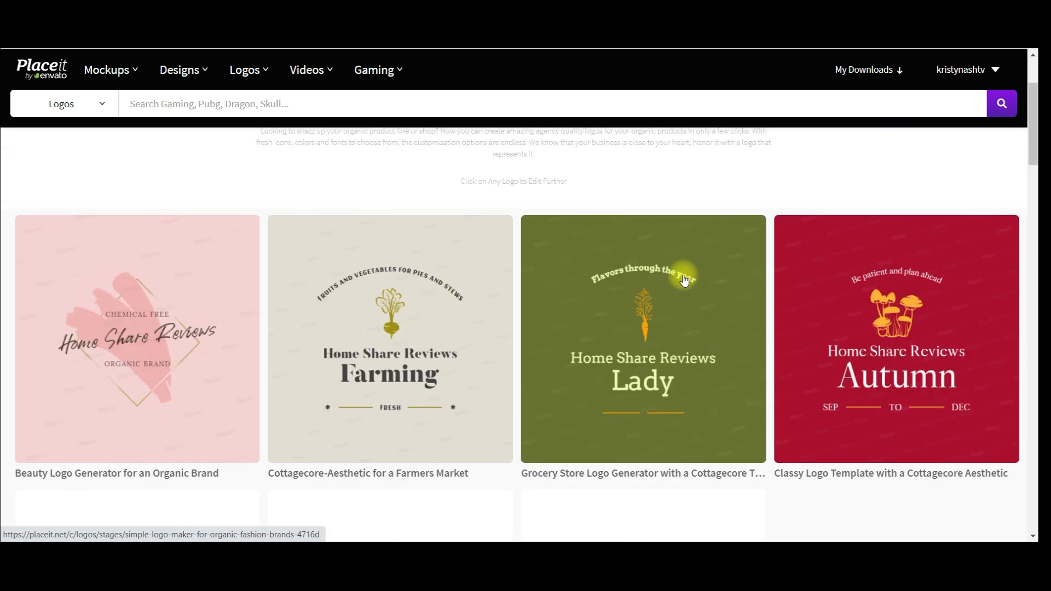
pyautogui.scroll(-3)
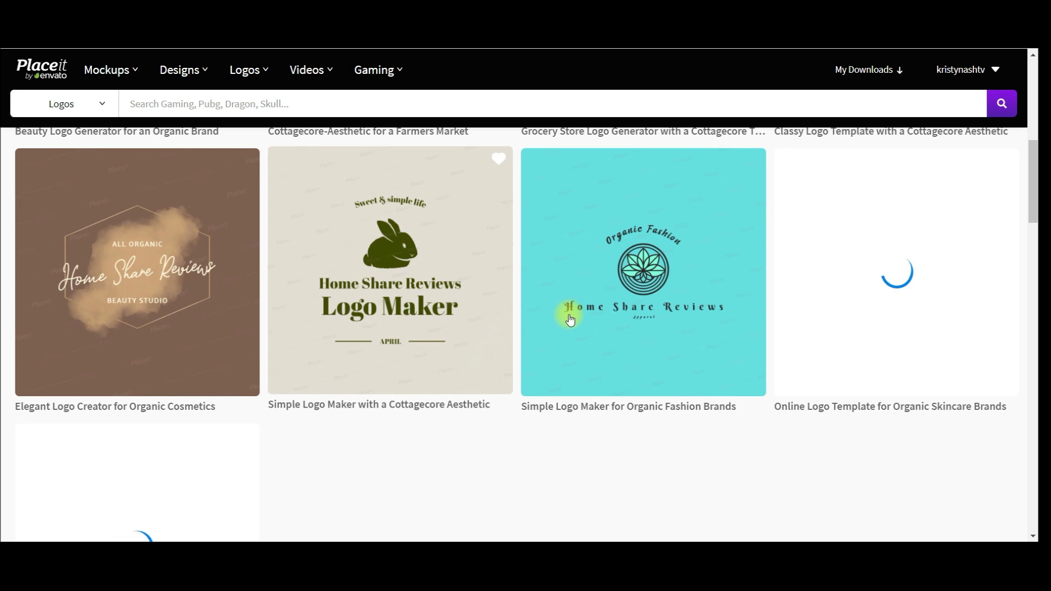
pyautogui.click(751, 159)
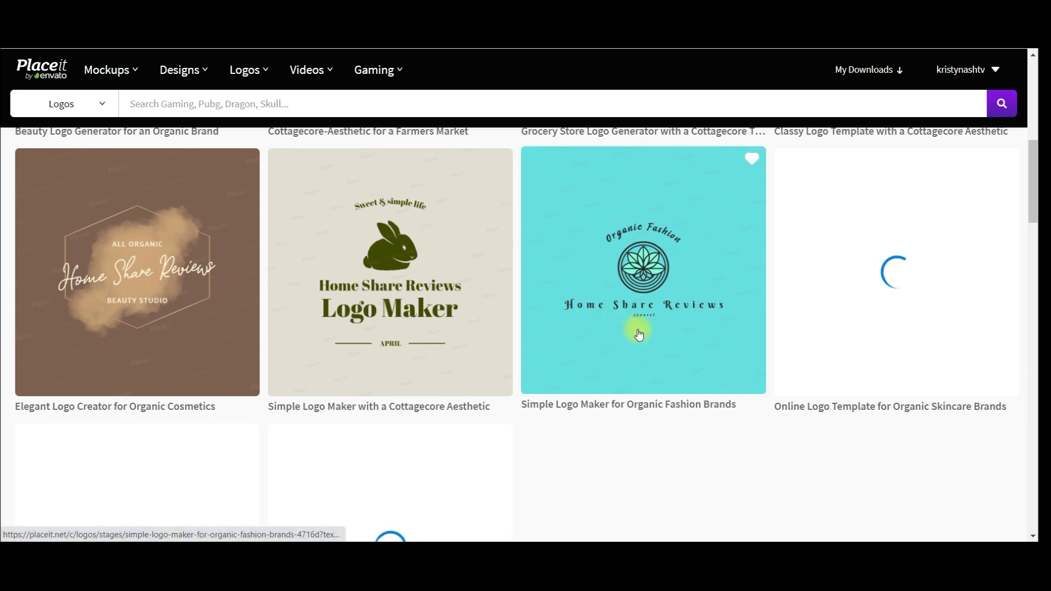
pyautogui.scroll(-3)
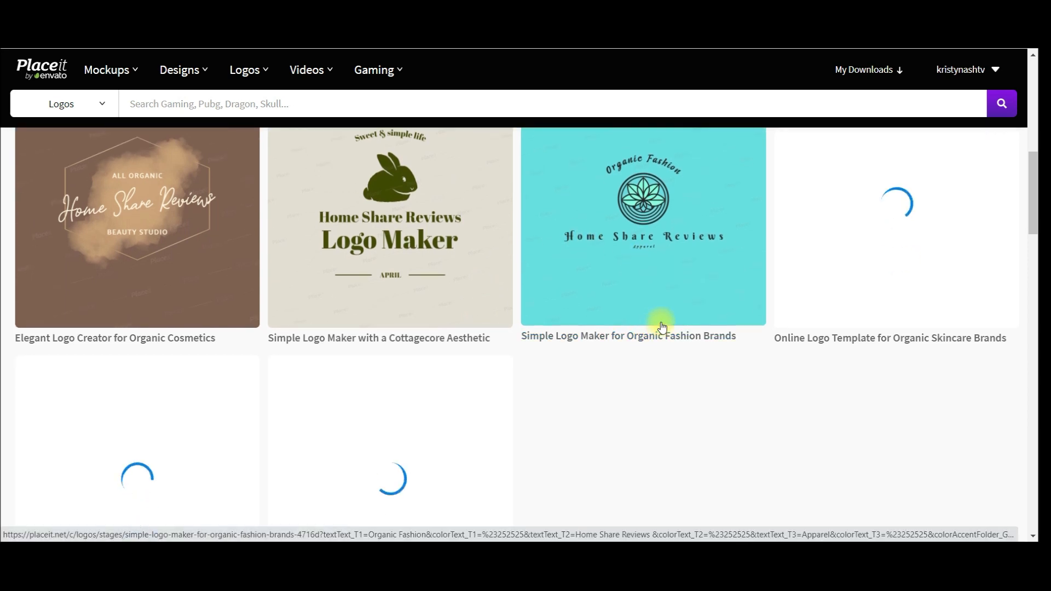
pyautogui.scroll(-3)
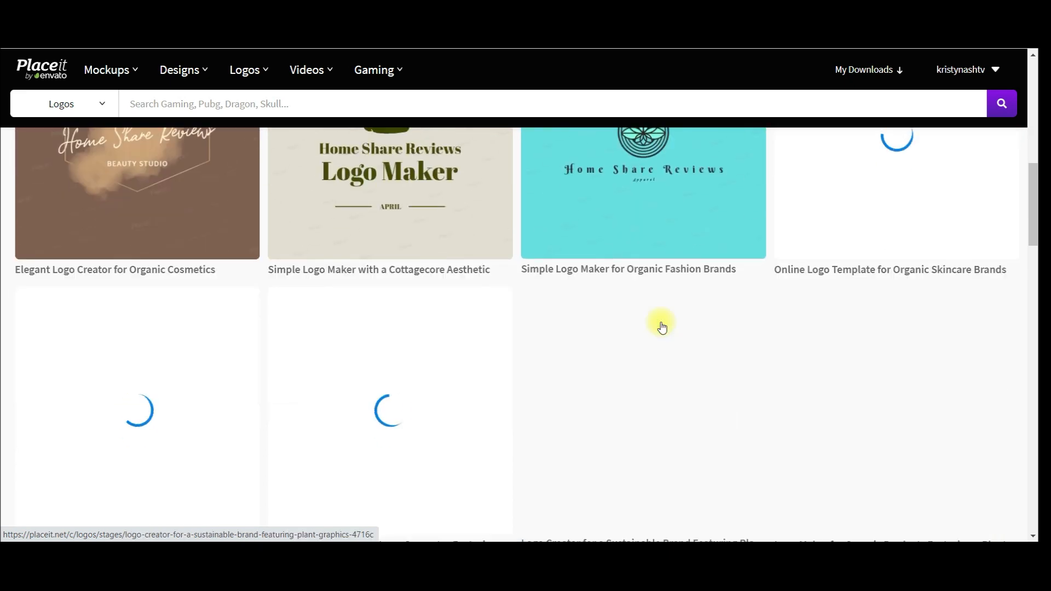
pyautogui.scroll(3)
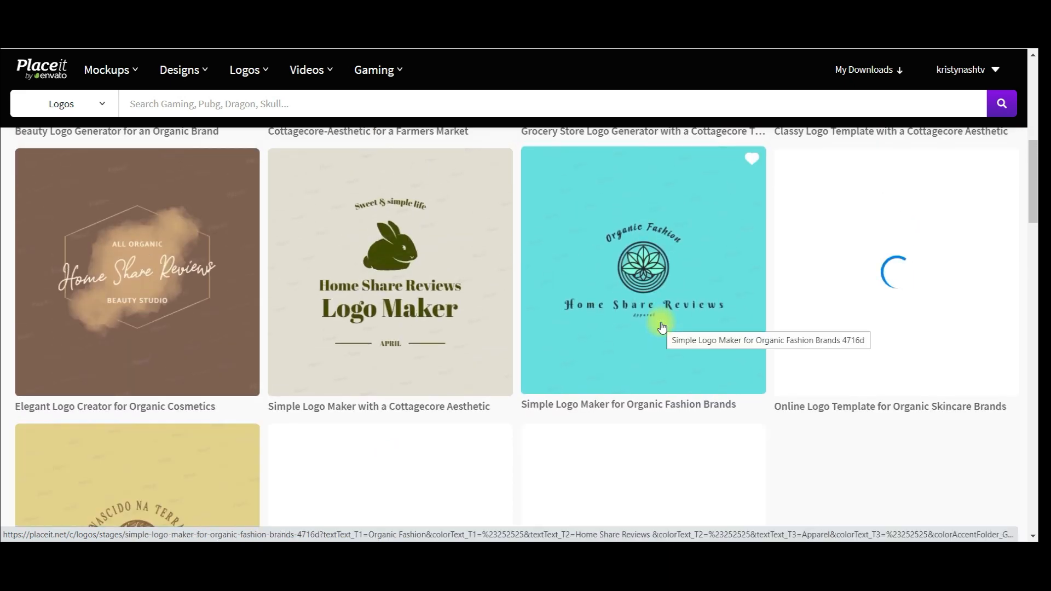
pyautogui.scroll(3)
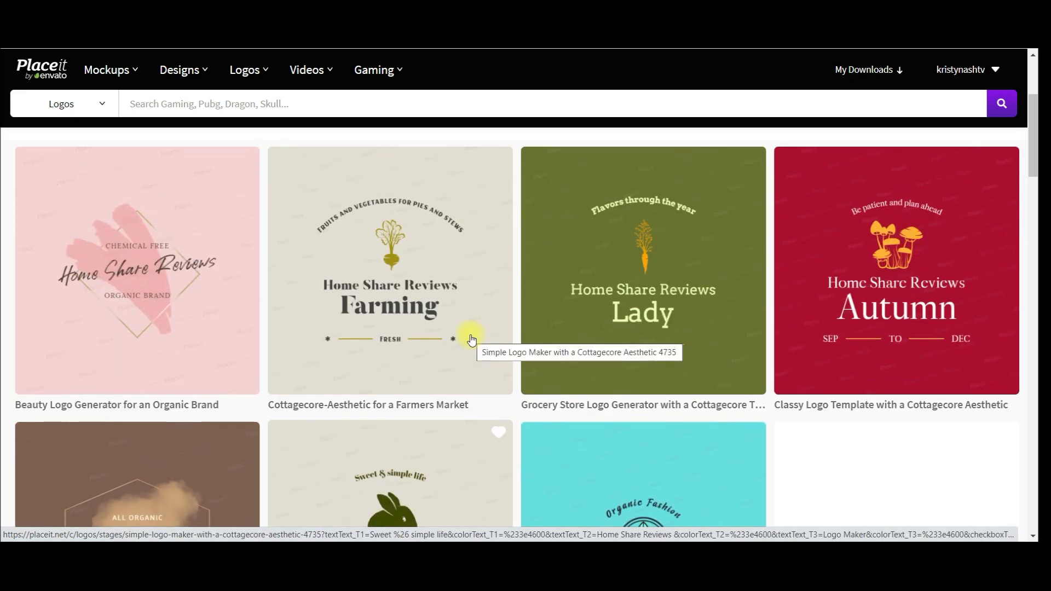
pyautogui.scroll(-3)
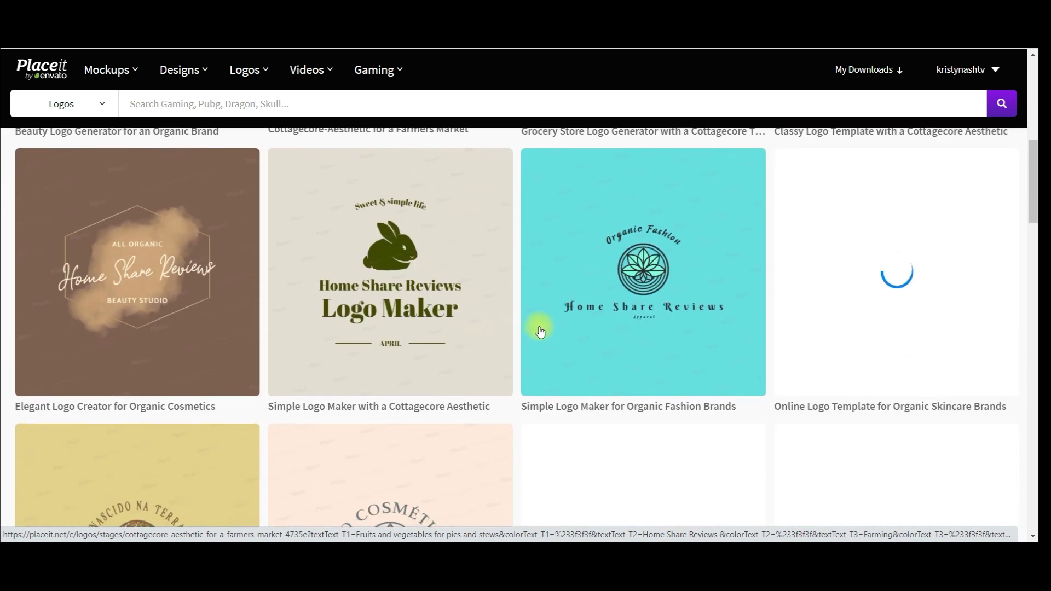
pyautogui.scroll(-3)
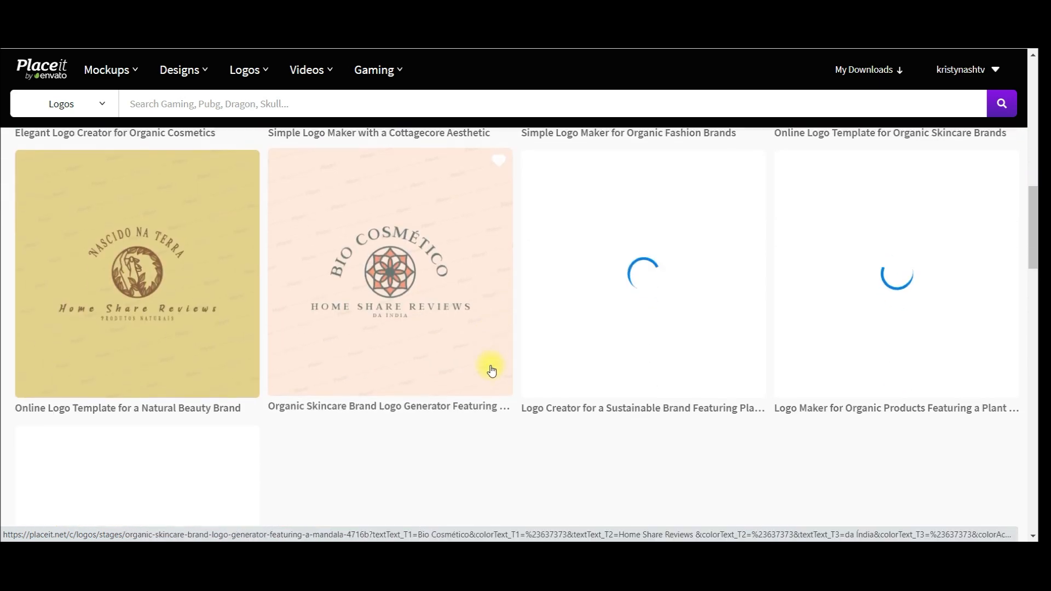
pyautogui.scroll(-3)
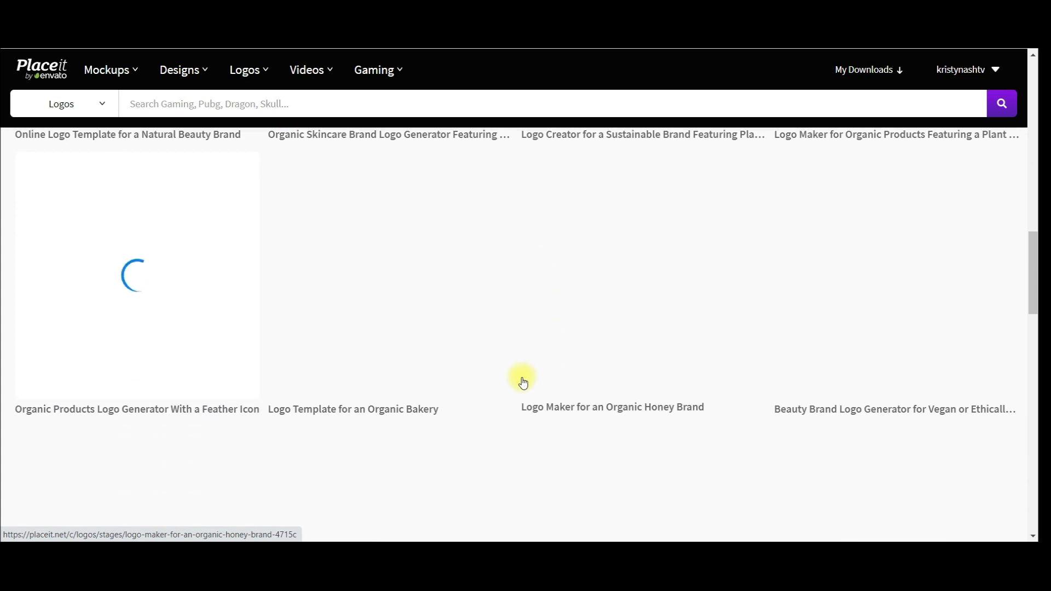
pyautogui.scroll(-3)
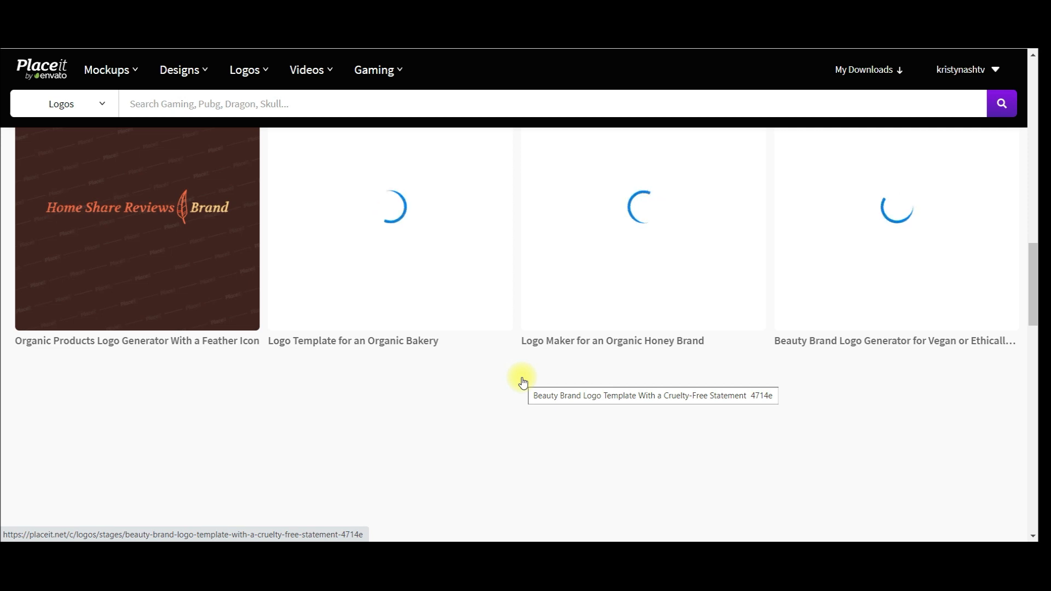
pyautogui.moveTo(485, 448)
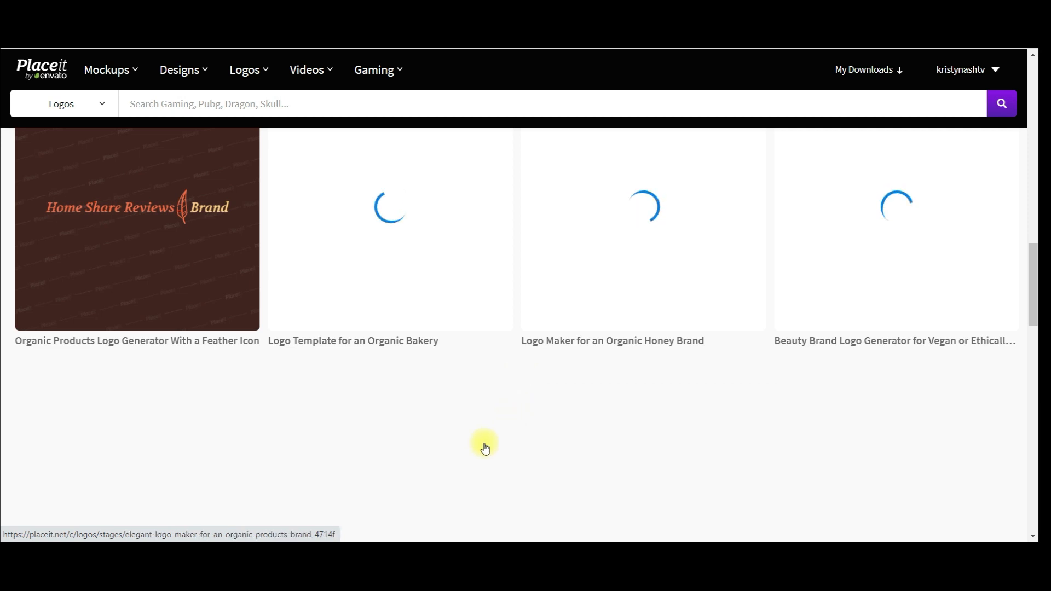
pyautogui.scroll(-3)
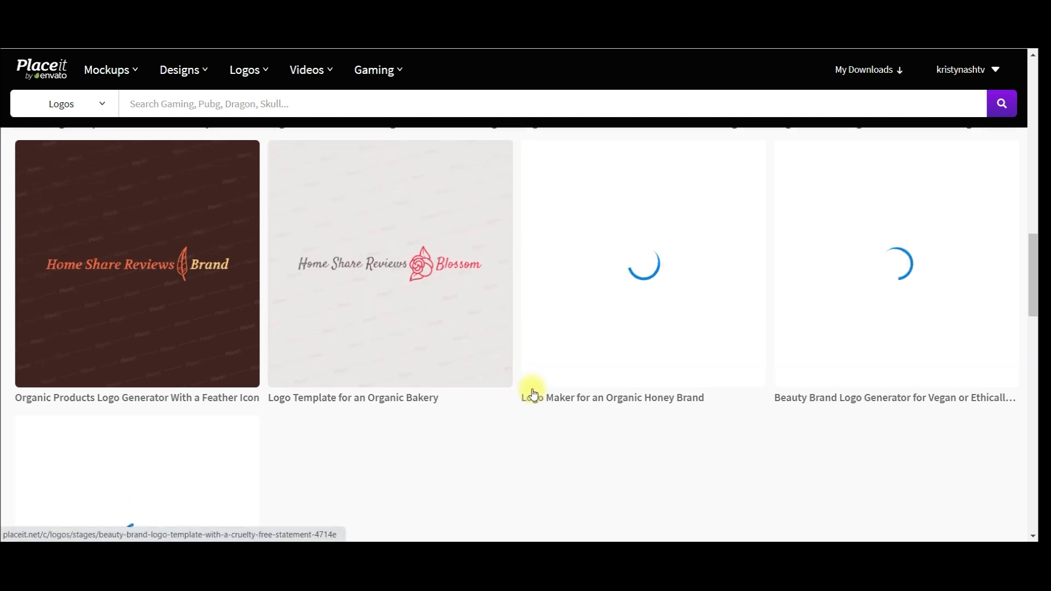
pyautogui.scroll(-3)
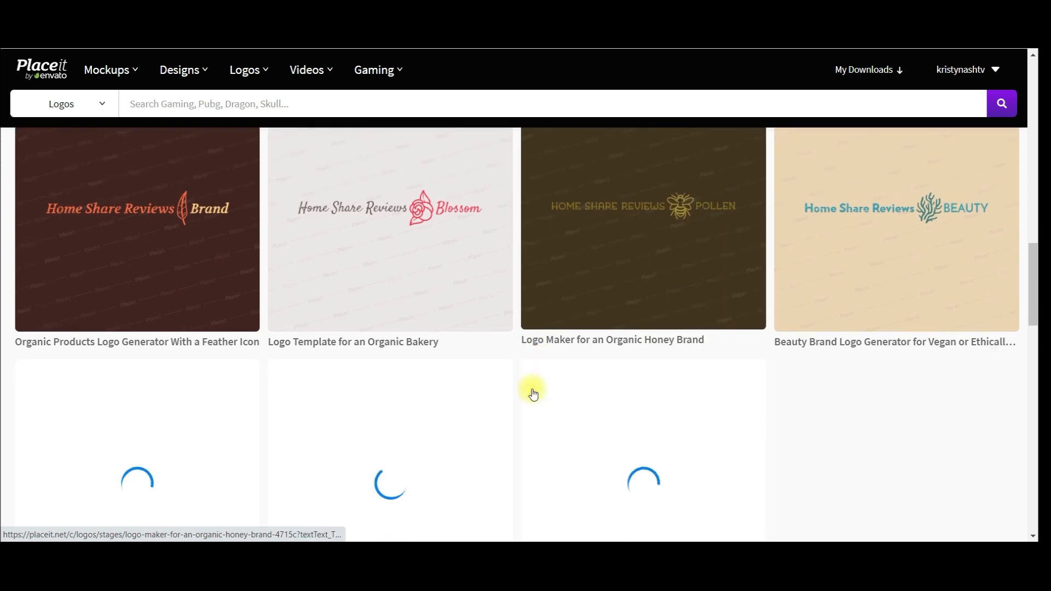
pyautogui.scroll(-3)
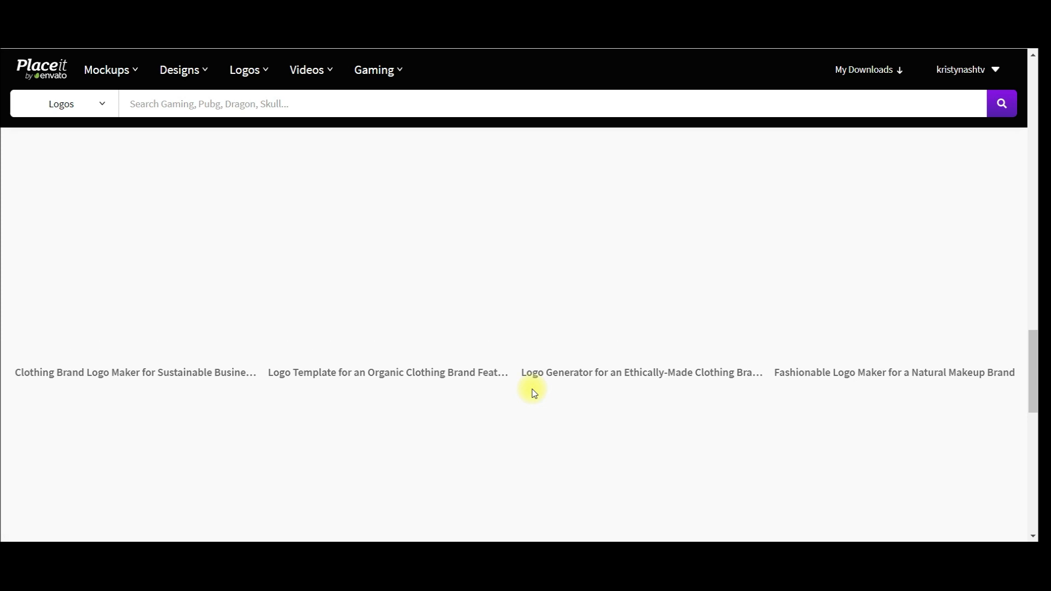
pyautogui.scroll(-3)
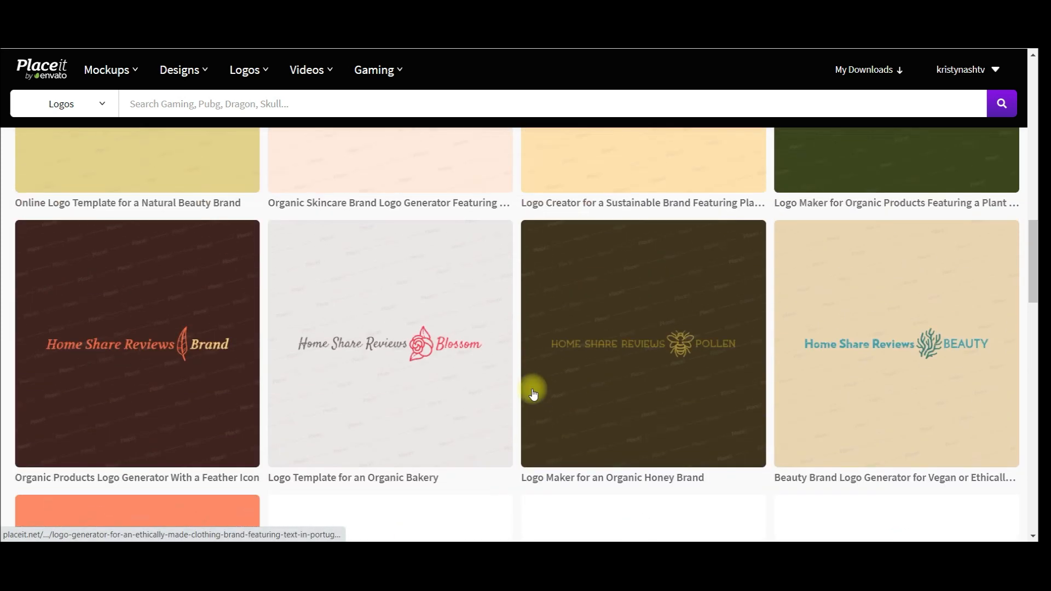
pyautogui.scroll(3)
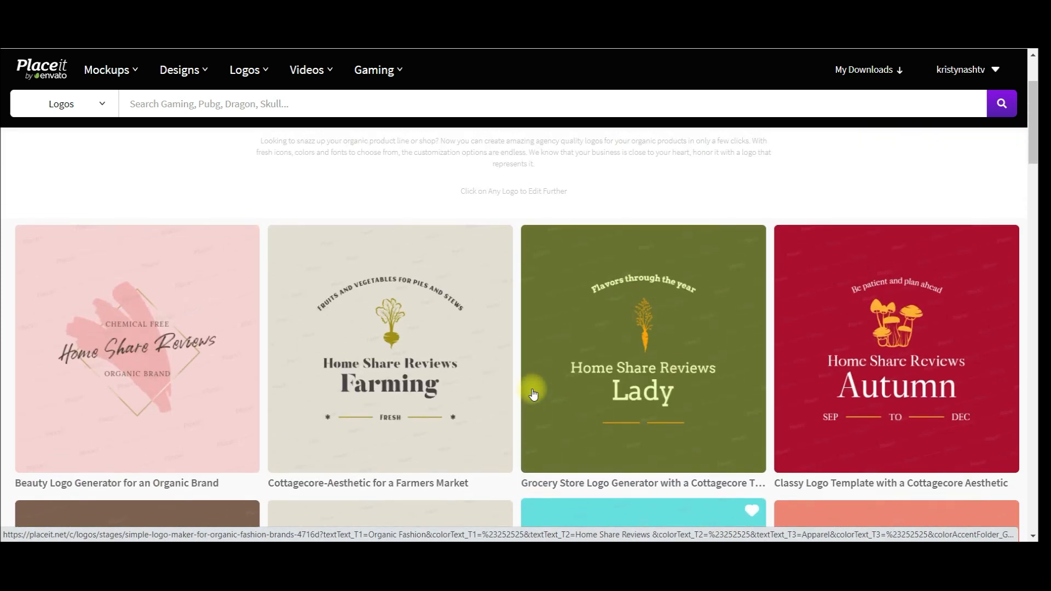
pyautogui.click(542, 231)
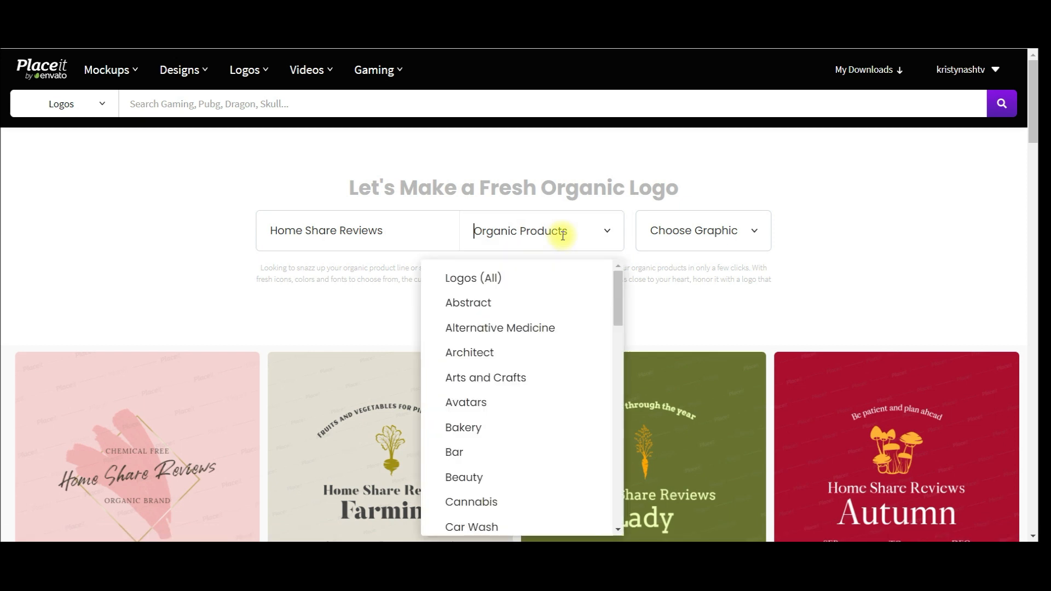
pyautogui.click(467, 302)
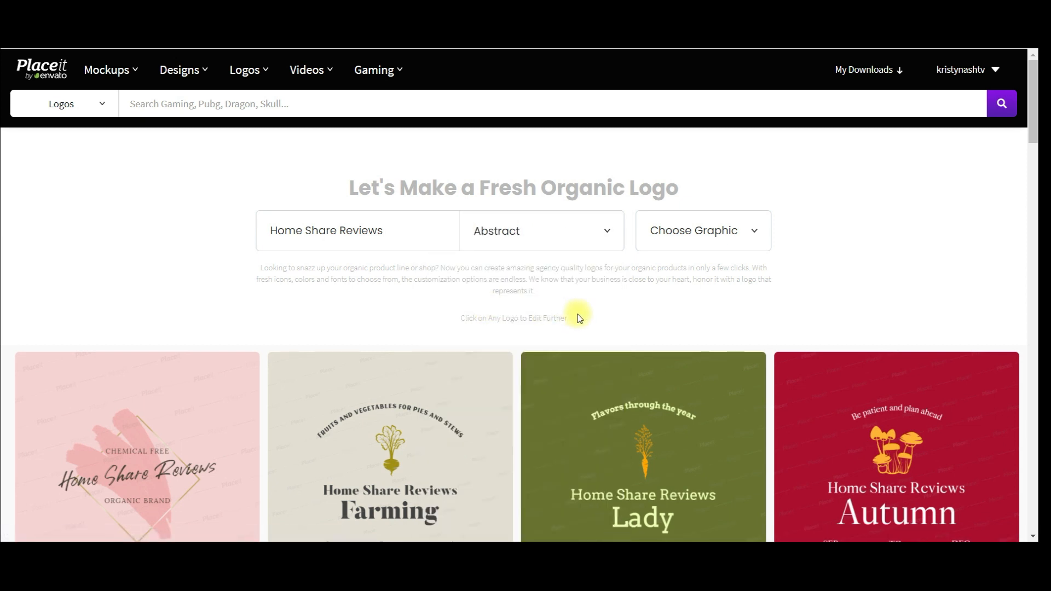
pyautogui.moveTo(597, 318)
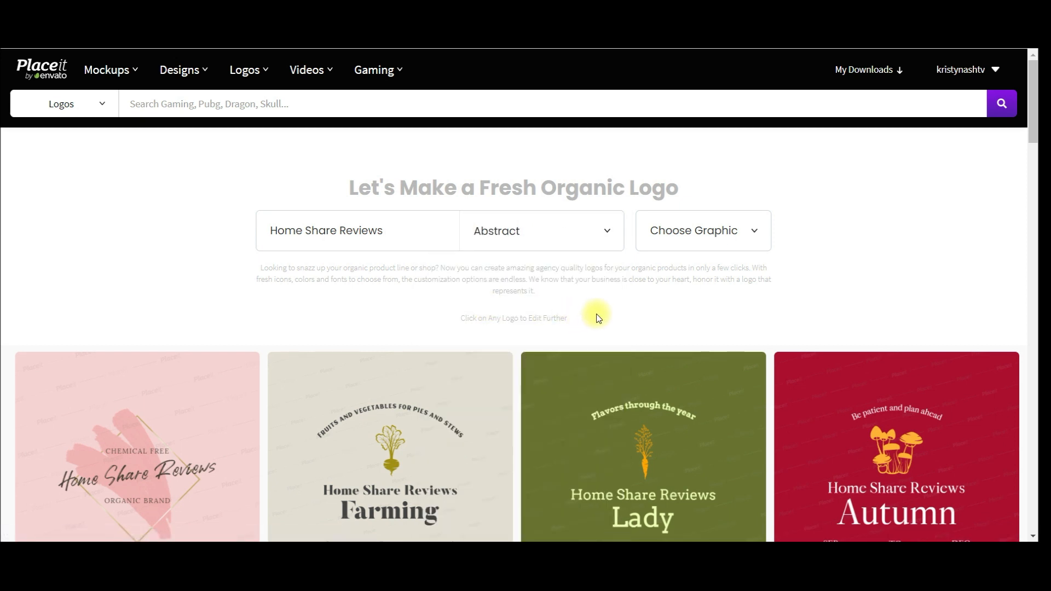
pyautogui.click(326, 231)
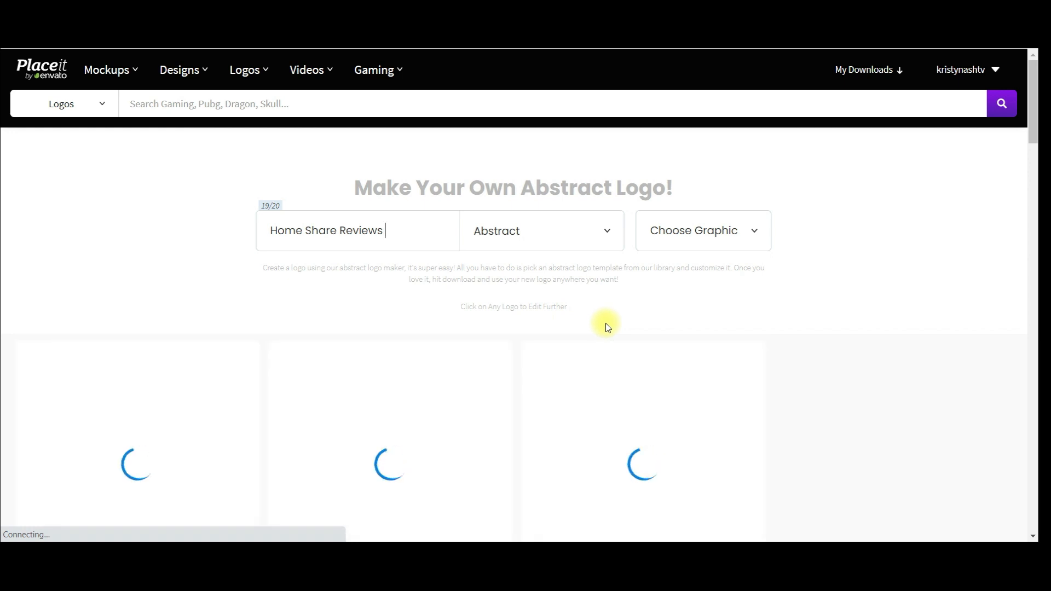
pyautogui.scroll(-3)
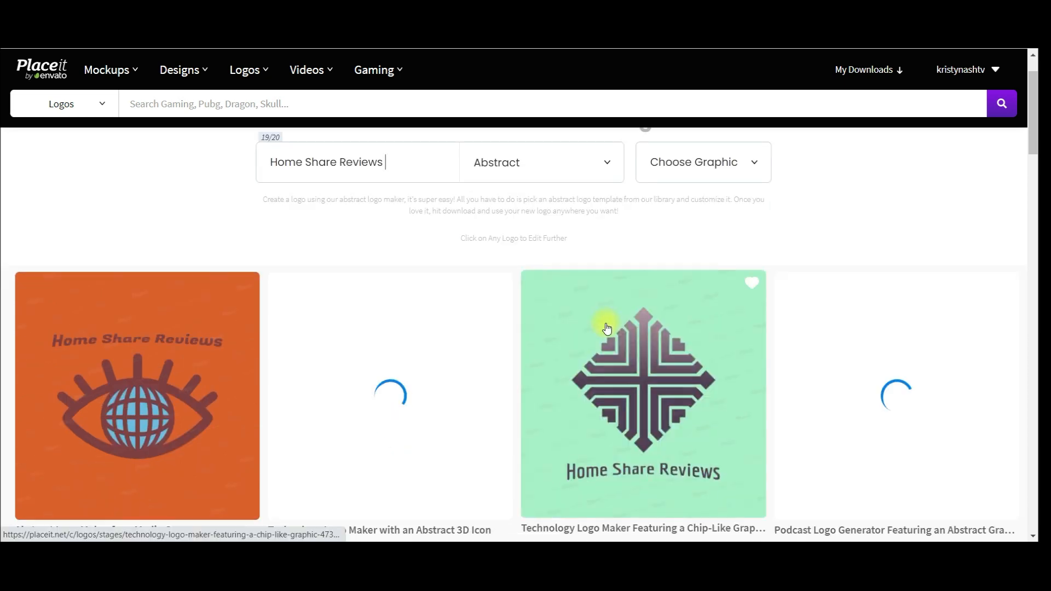
pyautogui.scroll(-3)
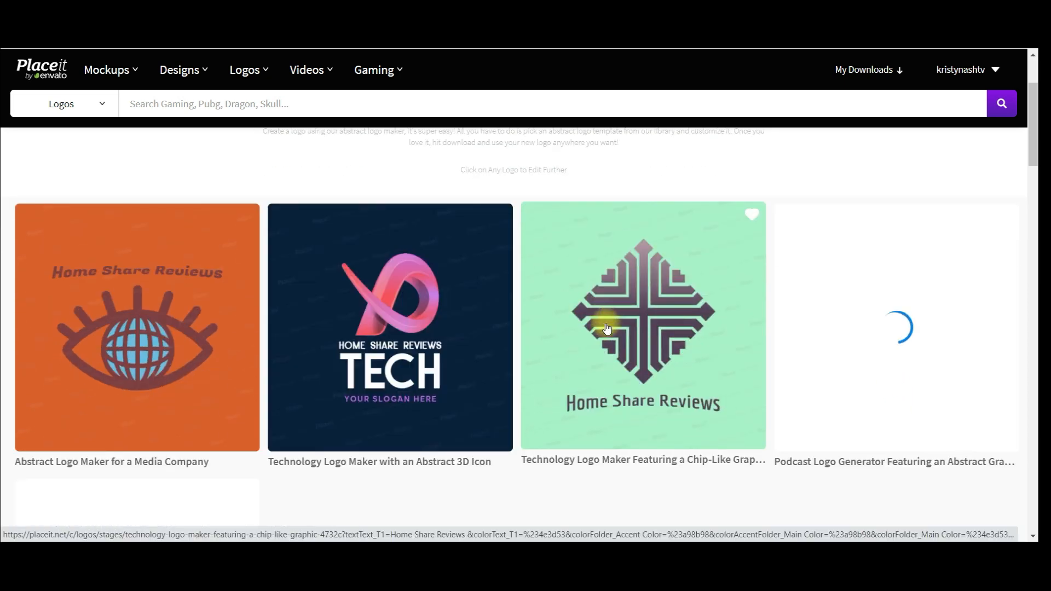
pyautogui.scroll(-3)
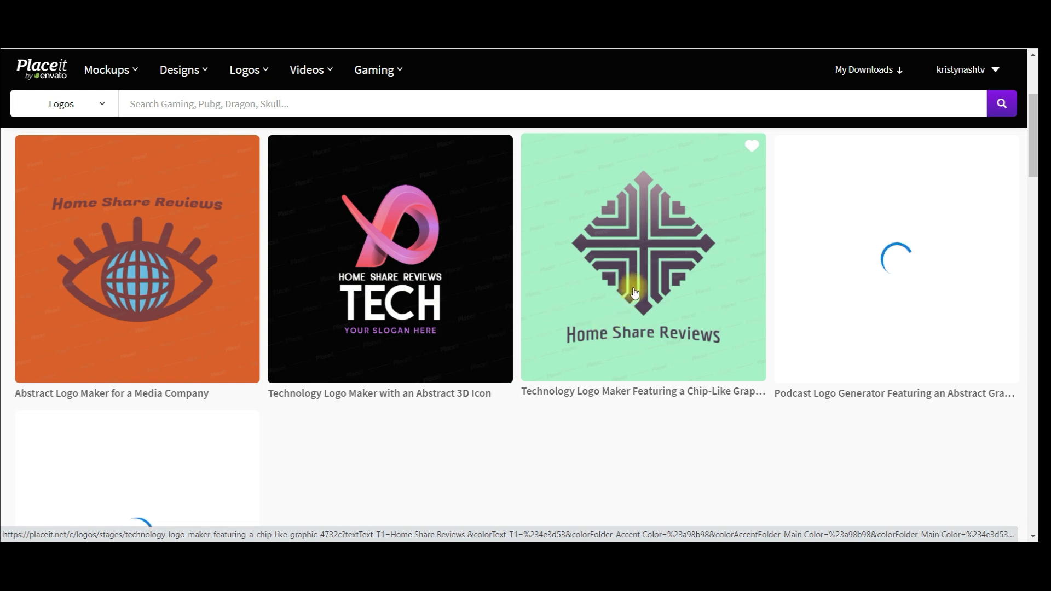
pyautogui.scroll(-3)
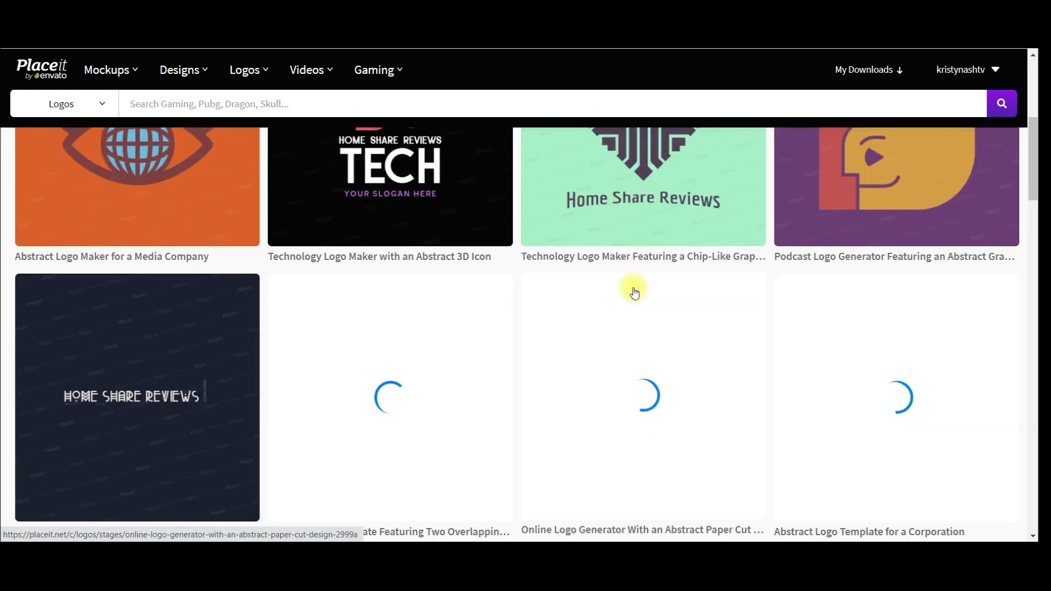
pyautogui.scroll(-3)
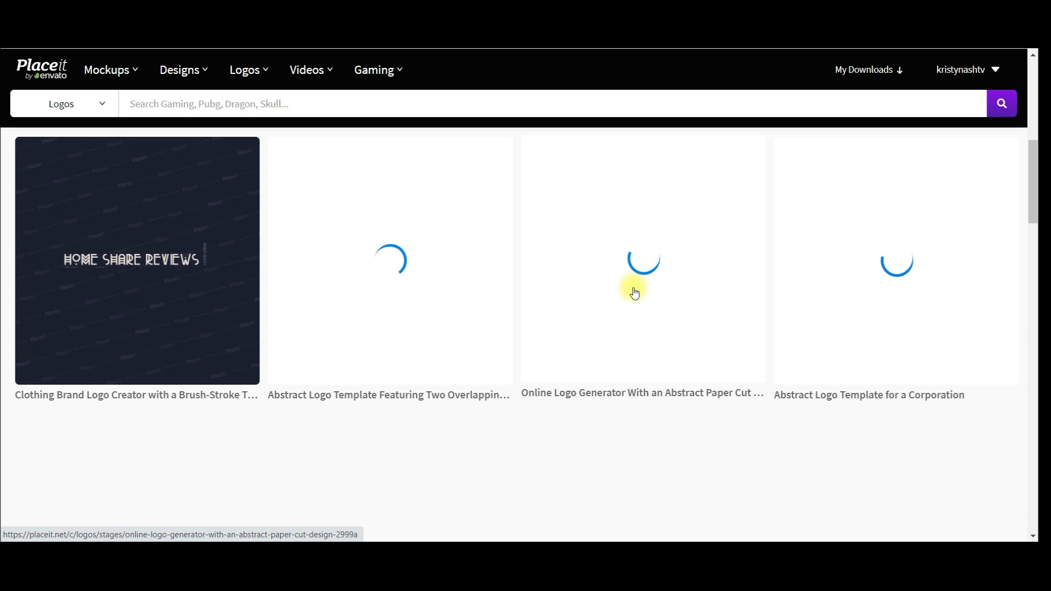
pyautogui.scroll(-3)
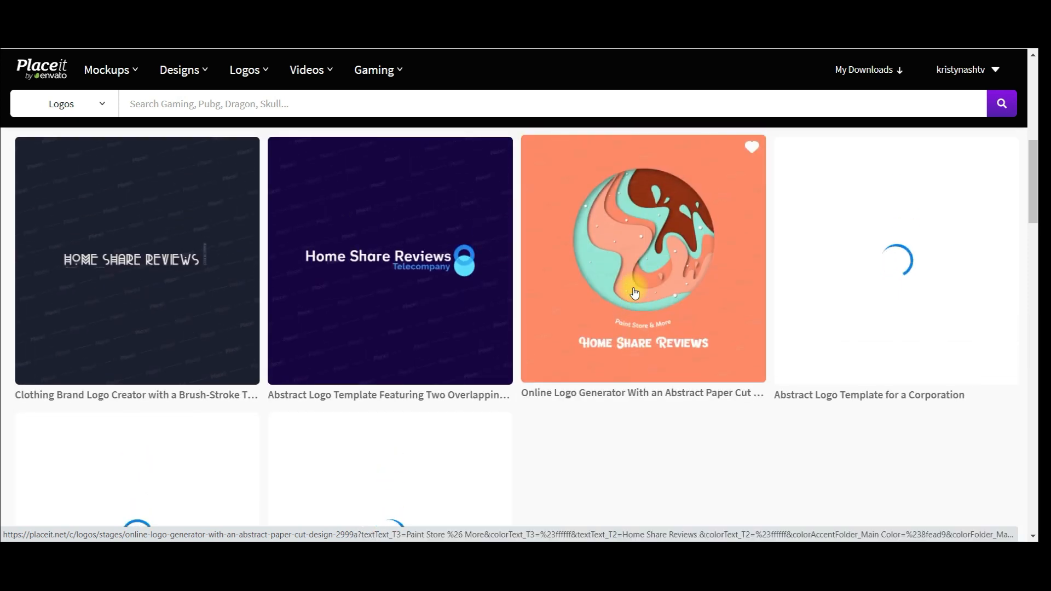
pyautogui.scroll(-3)
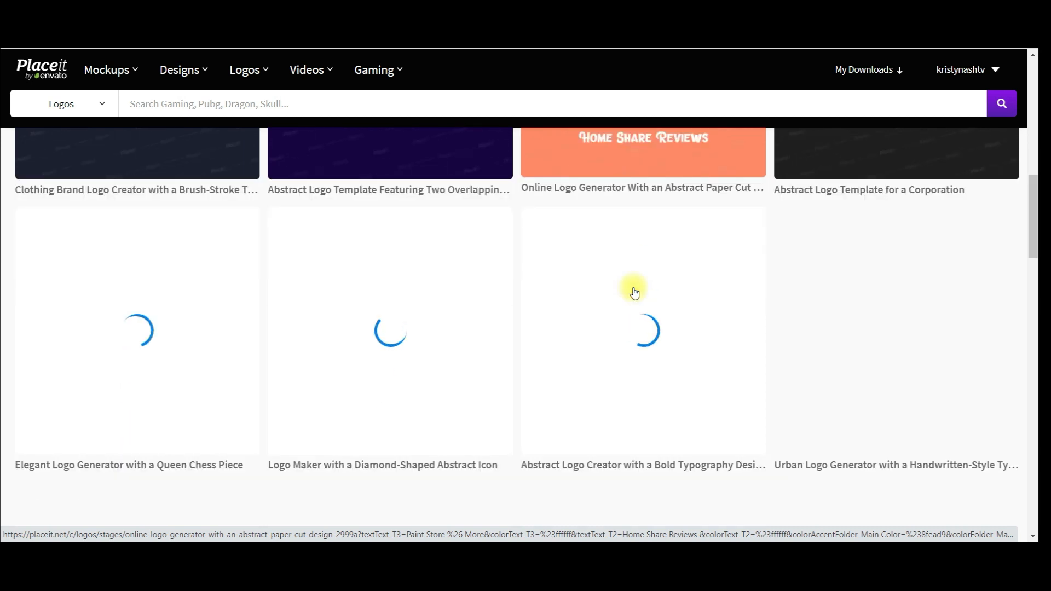
pyautogui.moveTo(370, 422)
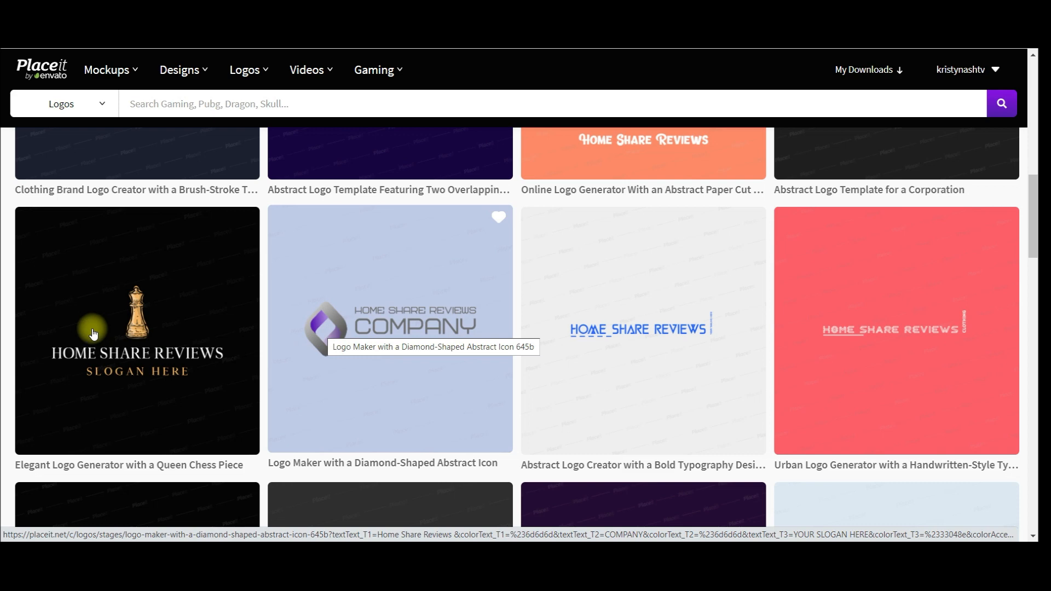
pyautogui.moveTo(405, 387)
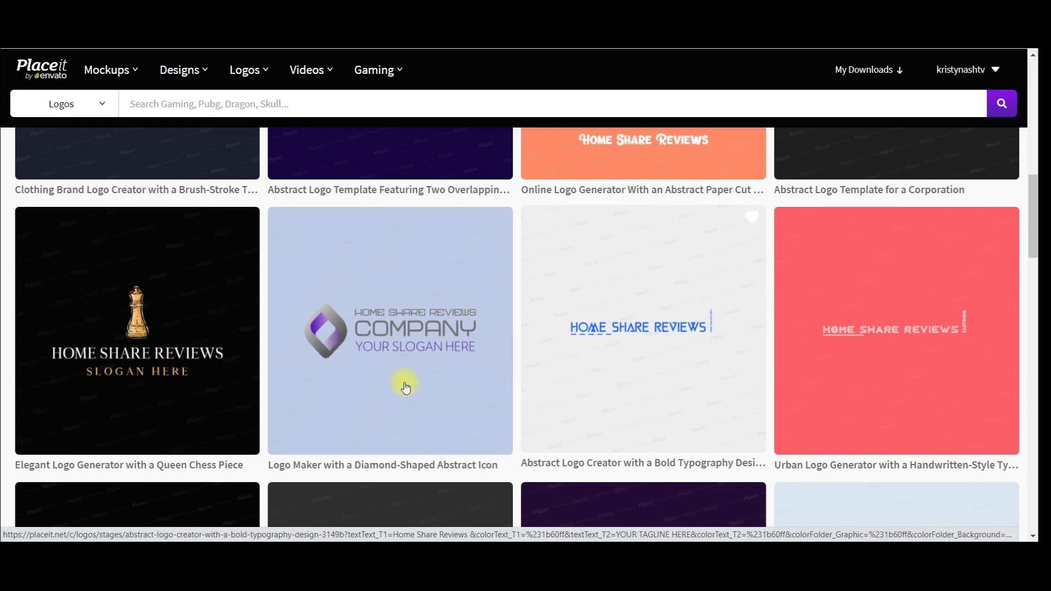
pyautogui.scroll(-3)
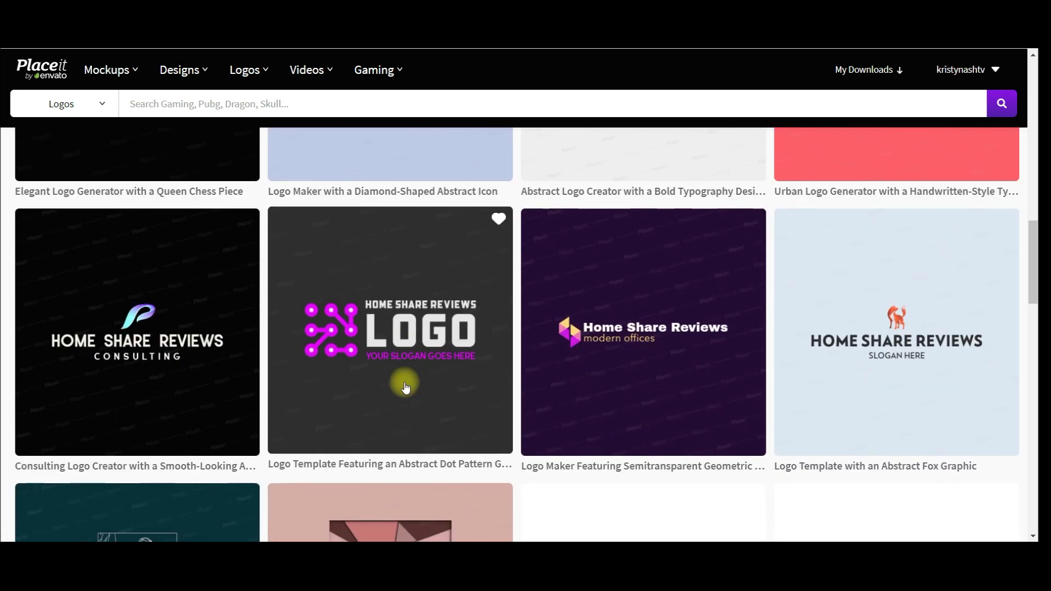
pyautogui.scroll(-3)
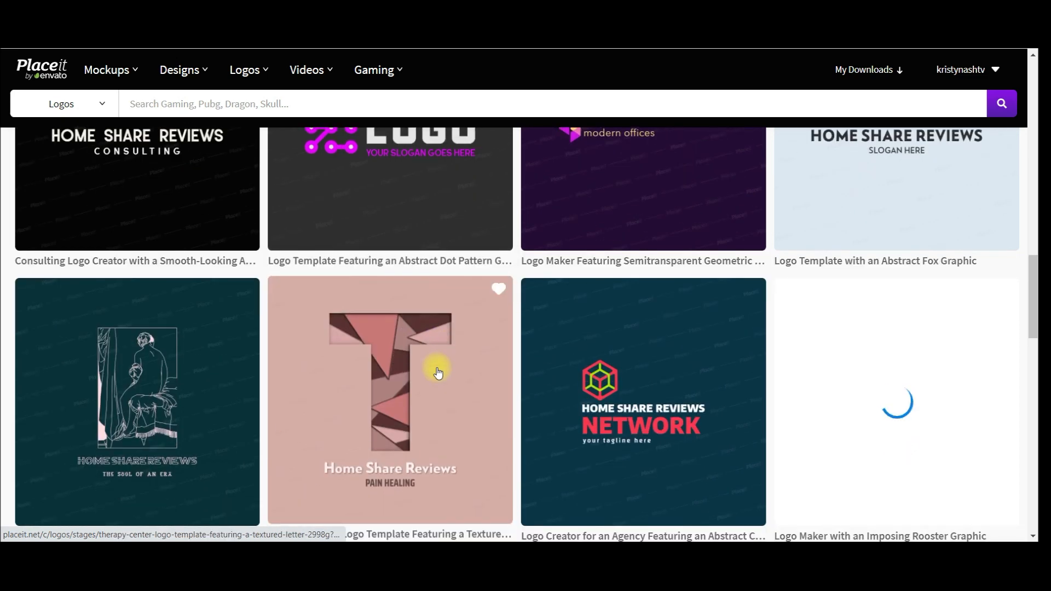
pyautogui.scroll(-3)
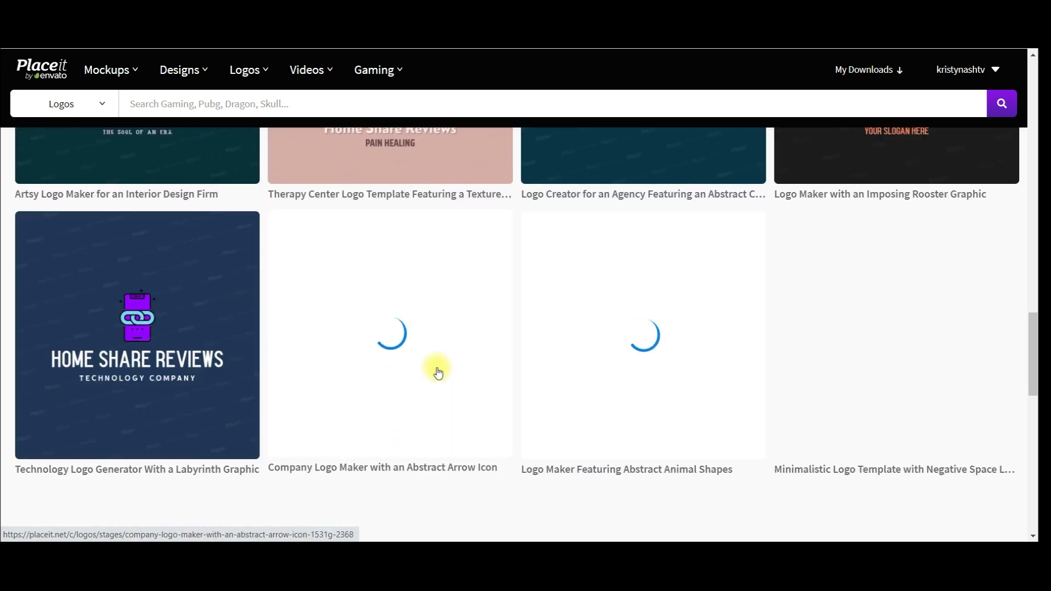
pyautogui.scroll(-3)
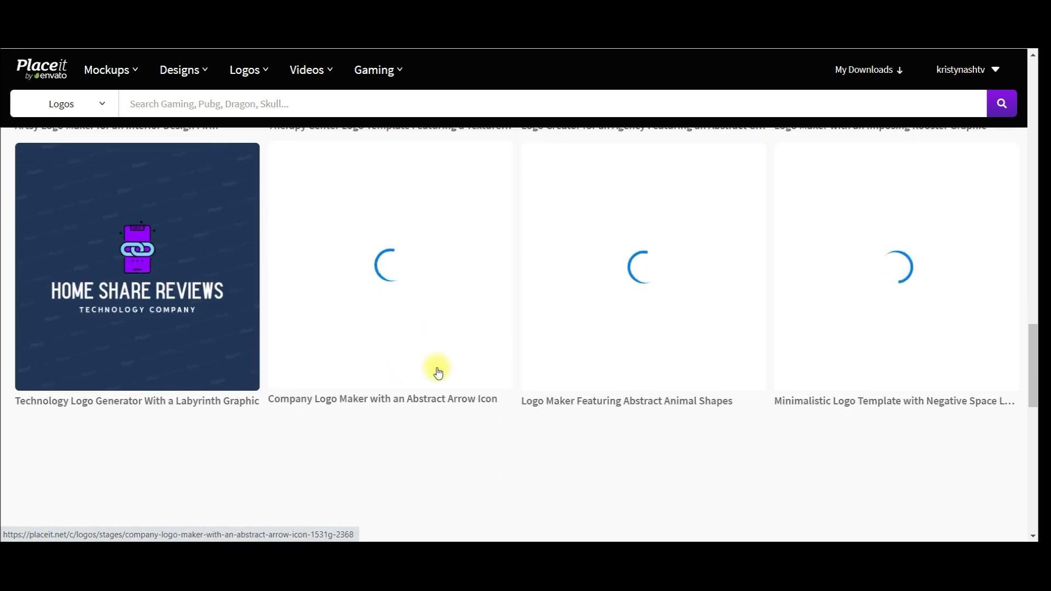
pyautogui.scroll(-3)
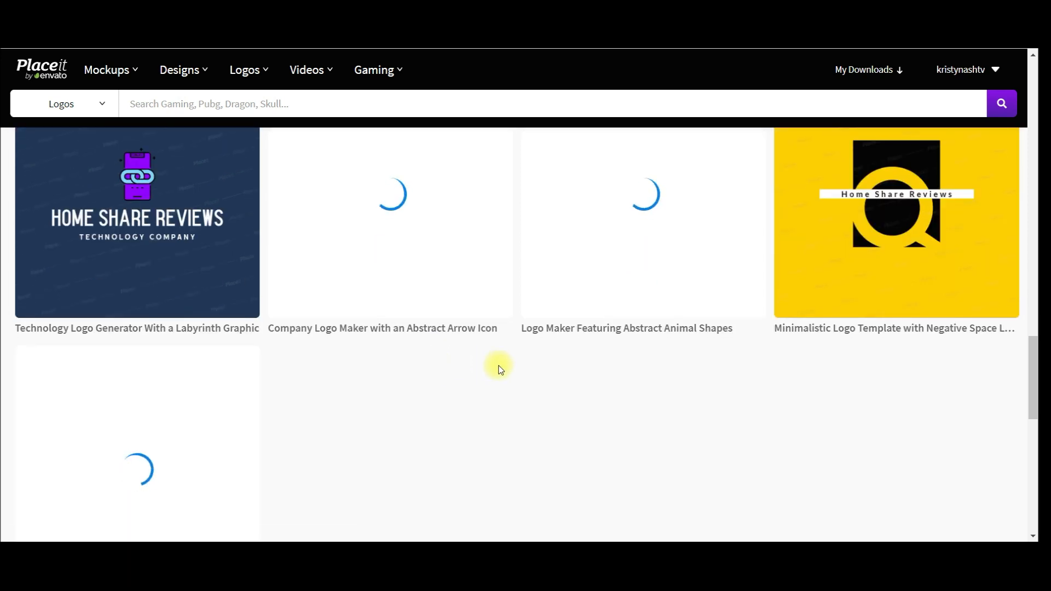
pyautogui.scroll(-3)
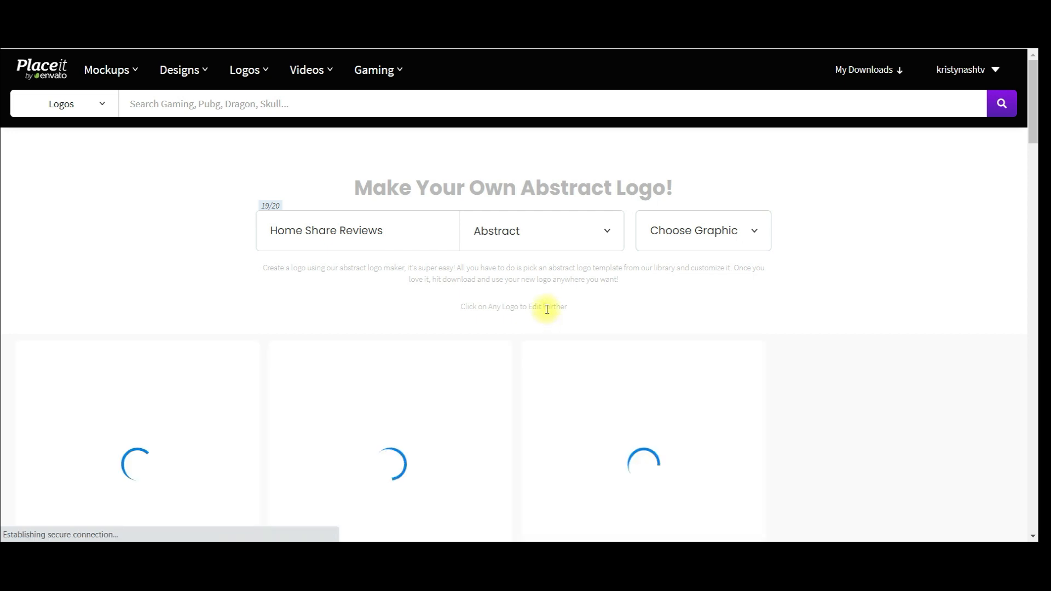
# Step: Switch the logo category from Abstract to Arts and Crafts
pyautogui.click(357, 230)
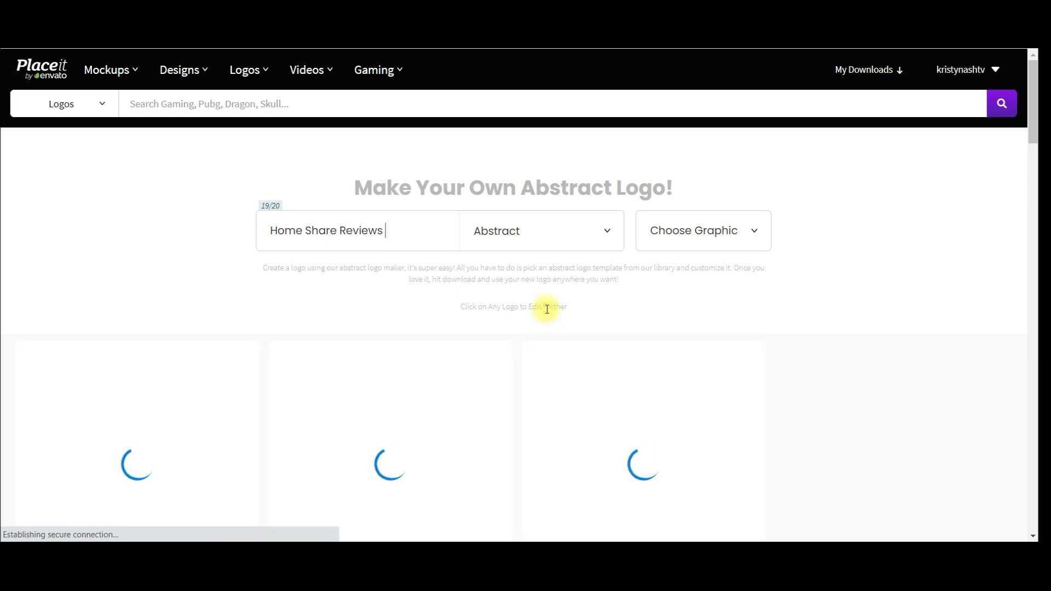
pyautogui.moveTo(970, 53)
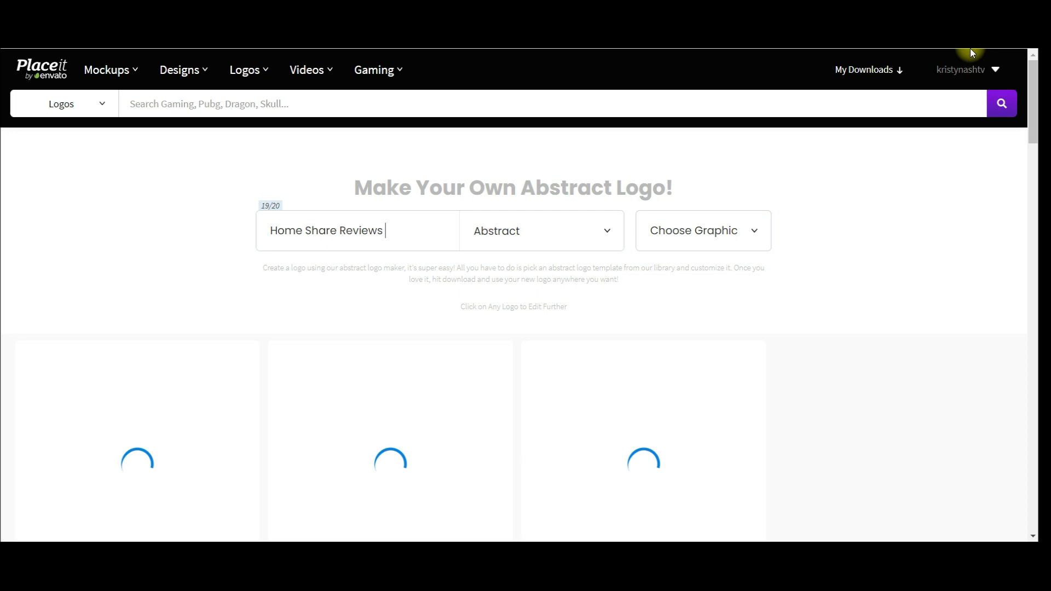
pyautogui.scroll(-3)
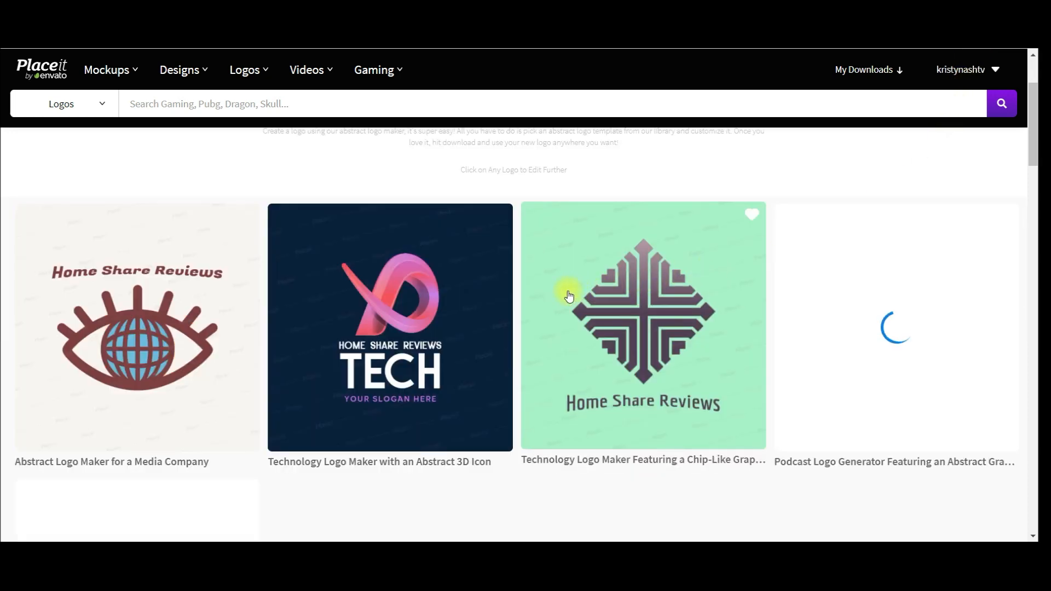
pyautogui.scroll(3)
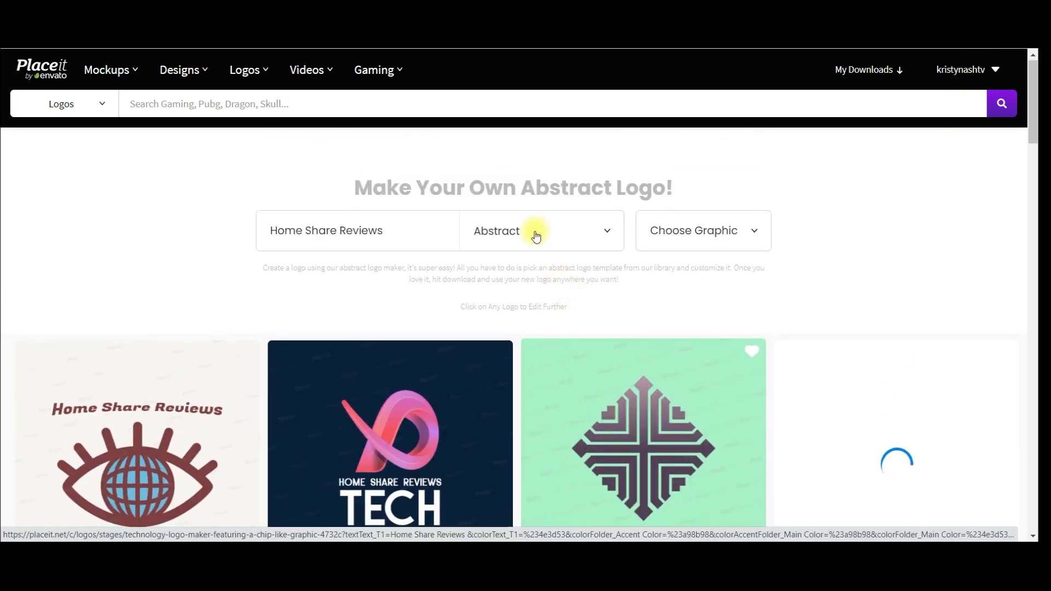
pyautogui.click(540, 231)
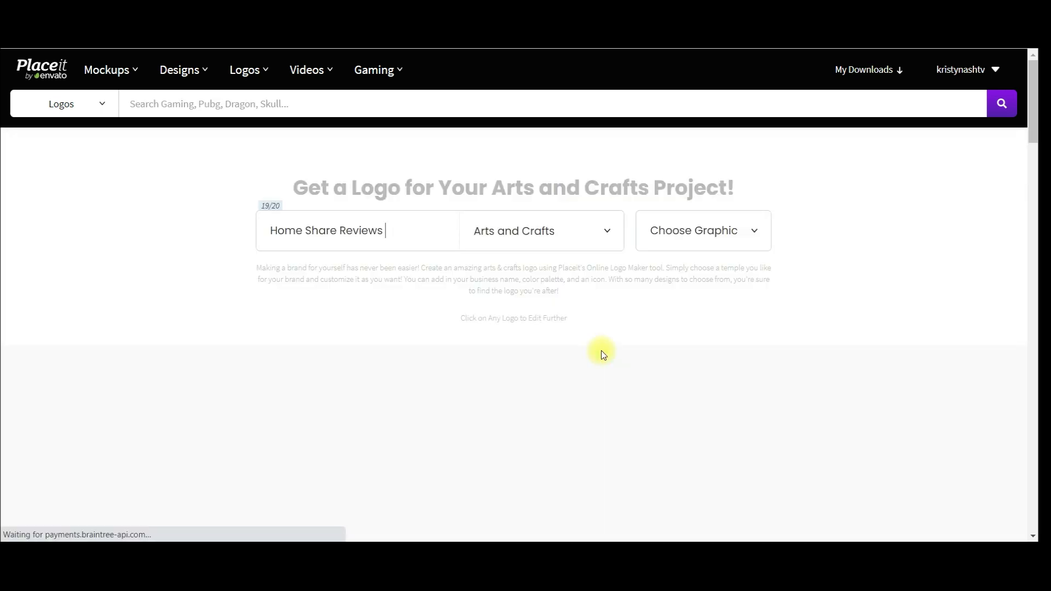
pyautogui.moveTo(527, 341)
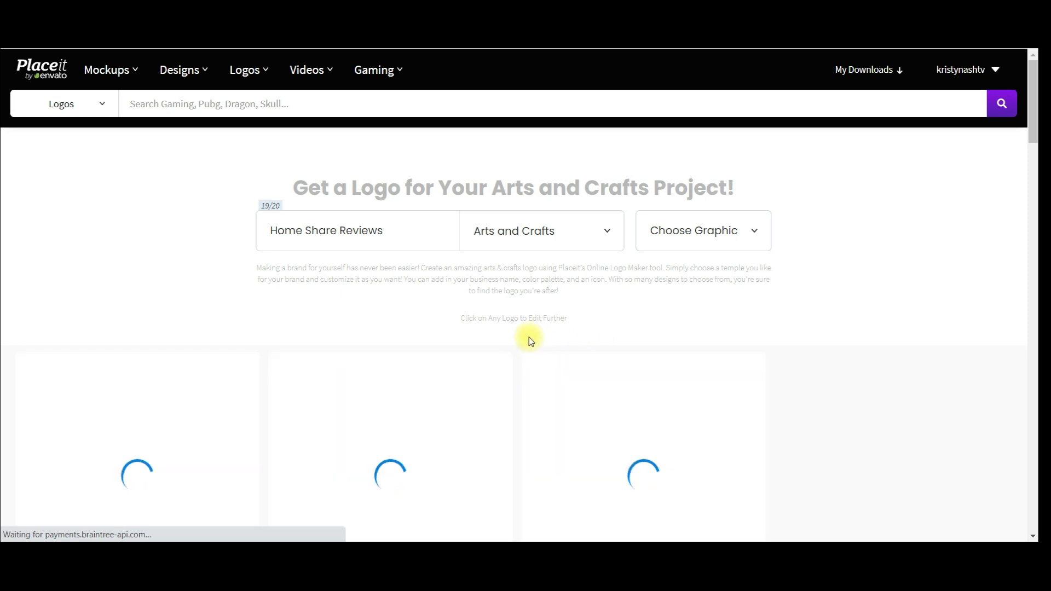
pyautogui.scroll(-3)
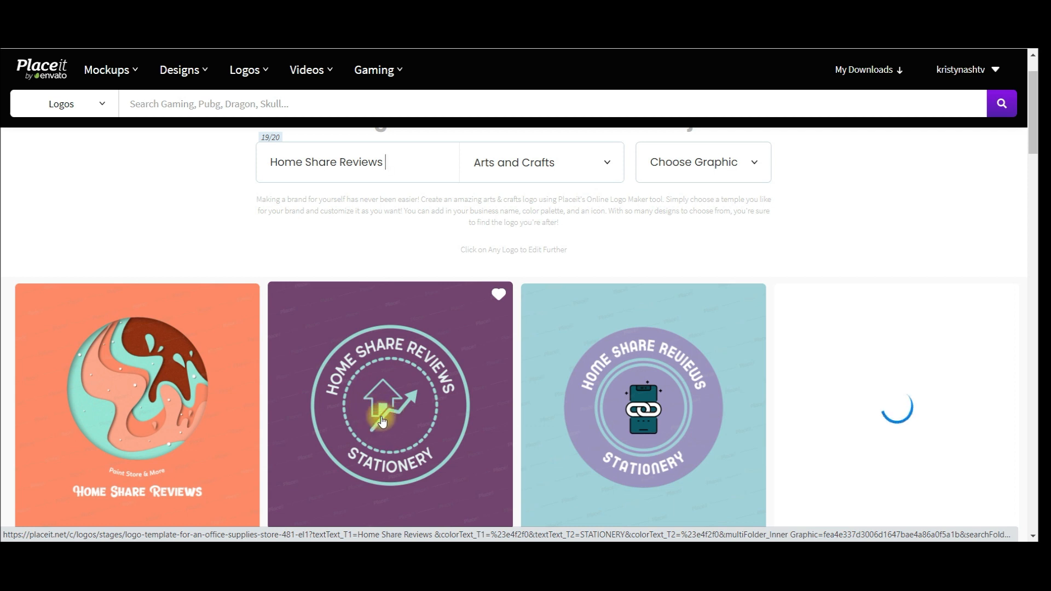
# Step: Open the circular office supplies store badge with the house-and-arrow icon in the editor
pyautogui.scroll(-3)
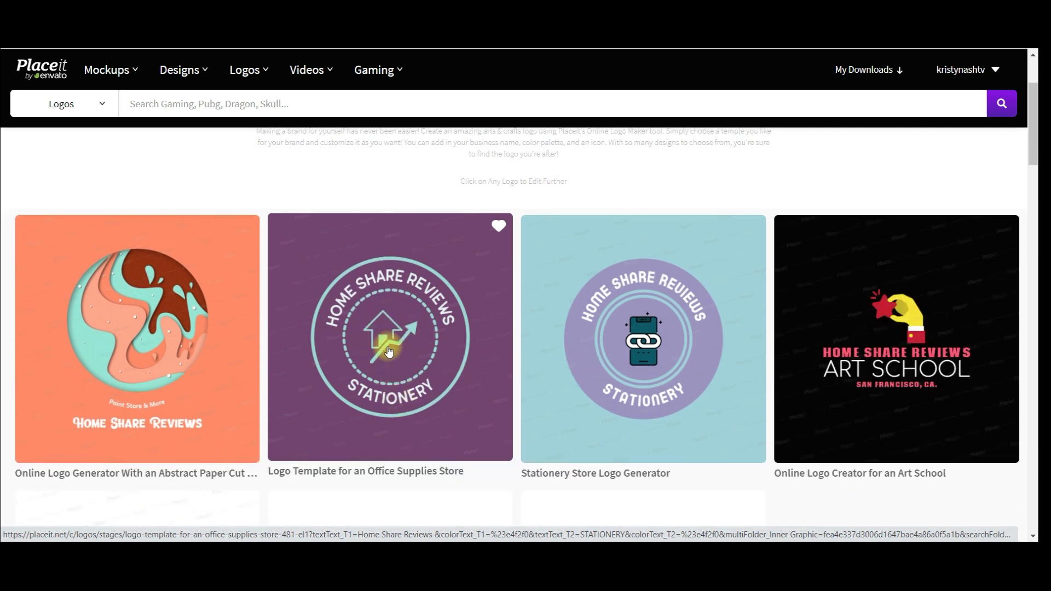
pyautogui.moveTo(642, 345)
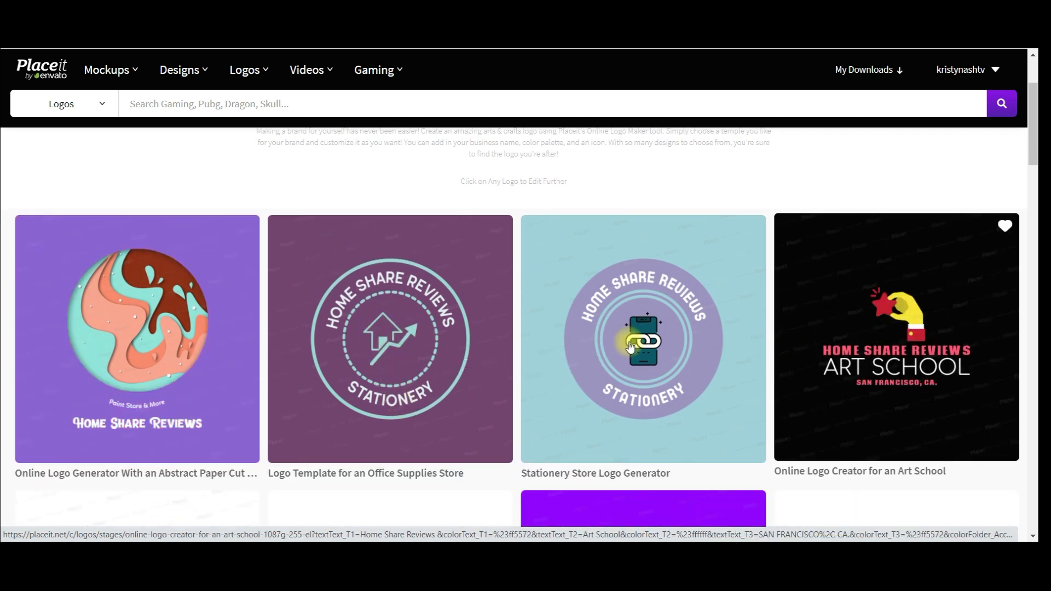
pyautogui.click(642, 338)
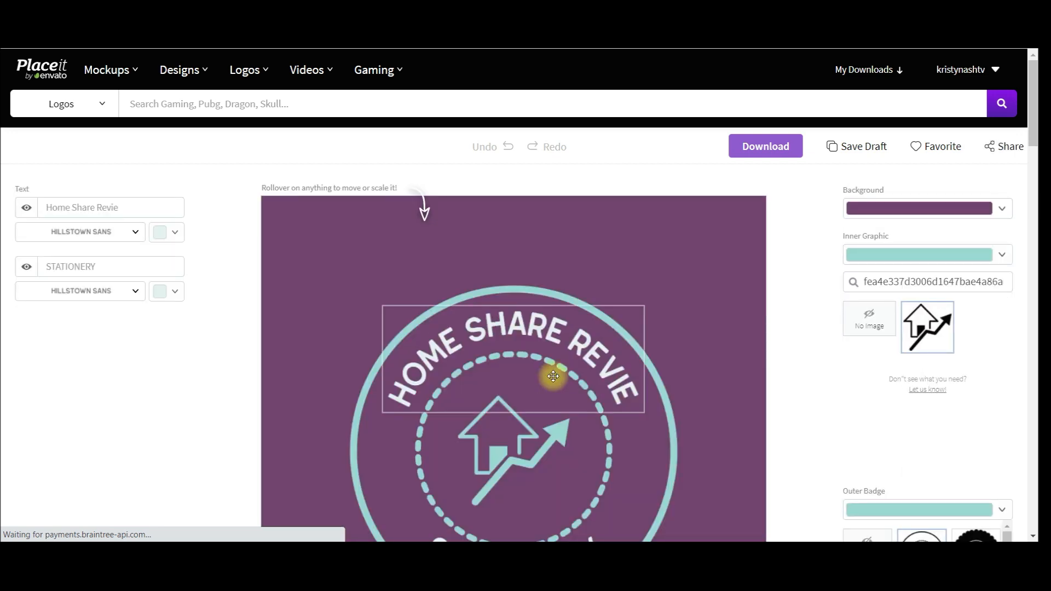
# Step: Edit the badge text to read Home Share on top and Reviews at the bottom
pyautogui.scroll(-3)
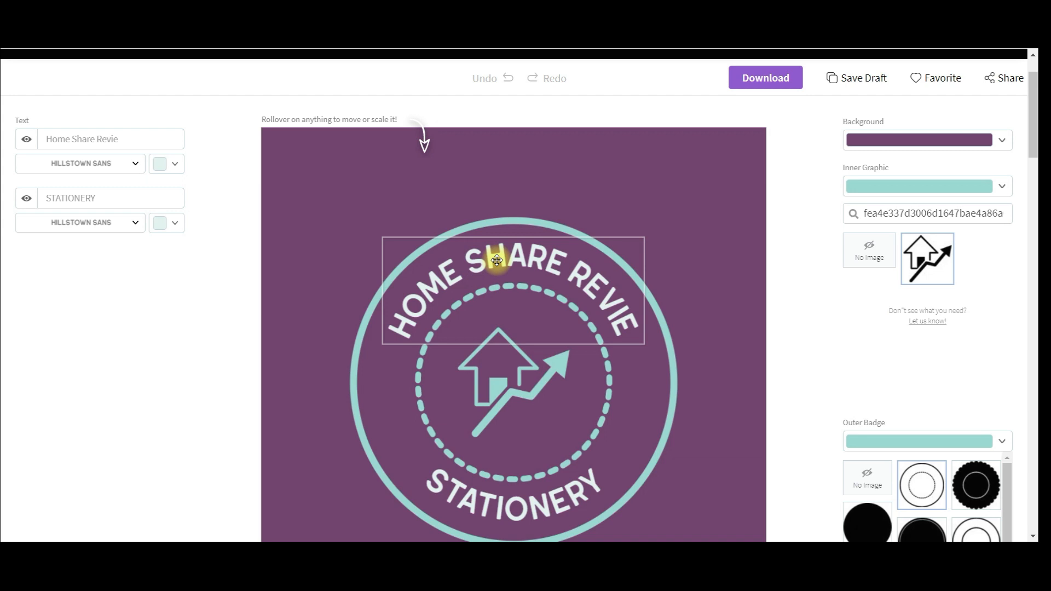
pyautogui.click(110, 139)
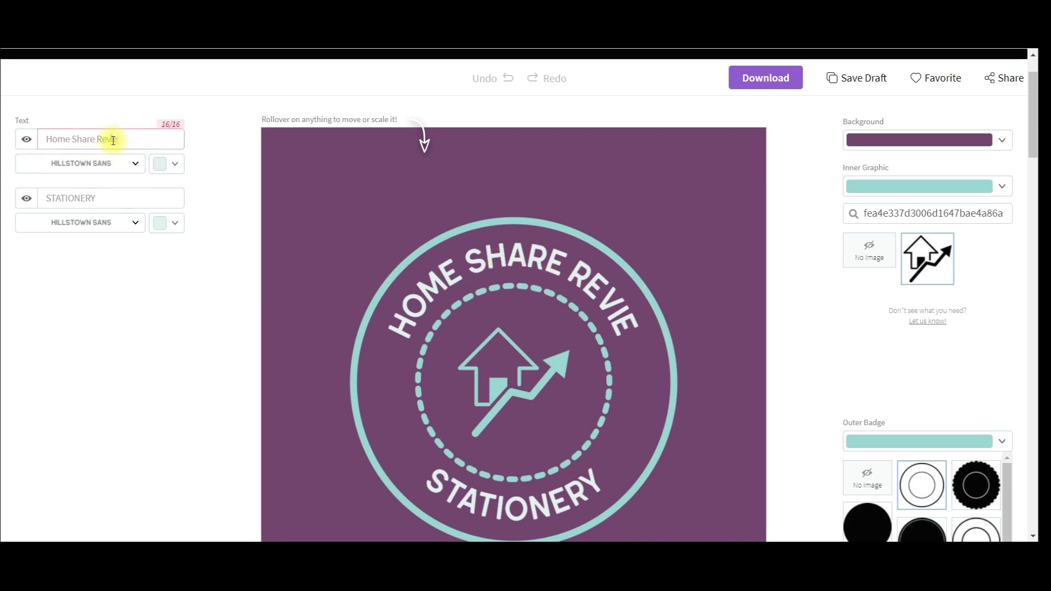
pyautogui.doubleClick(106, 139)
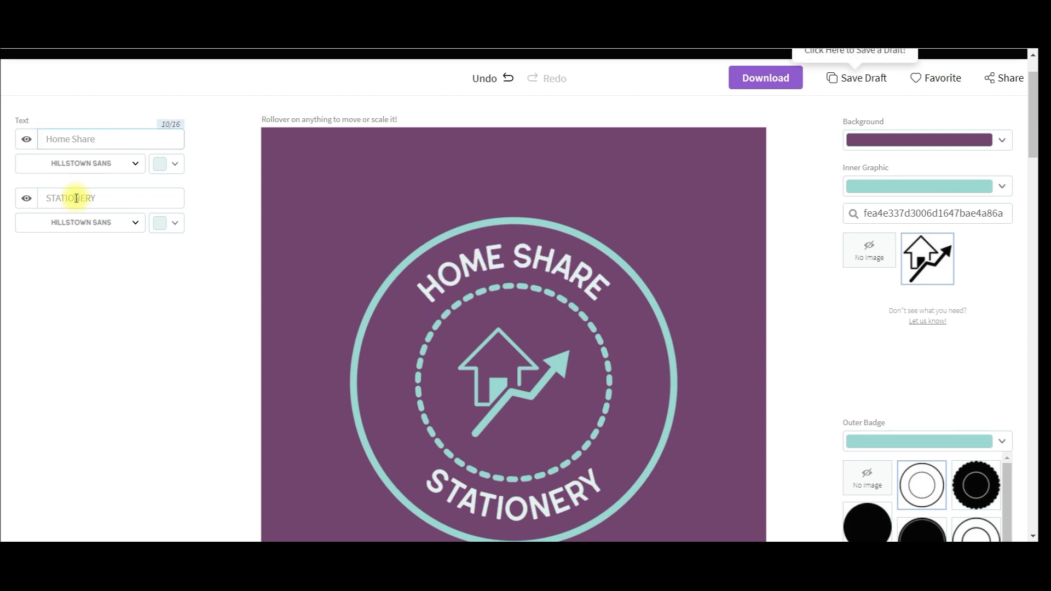
pyautogui.write('Rev')
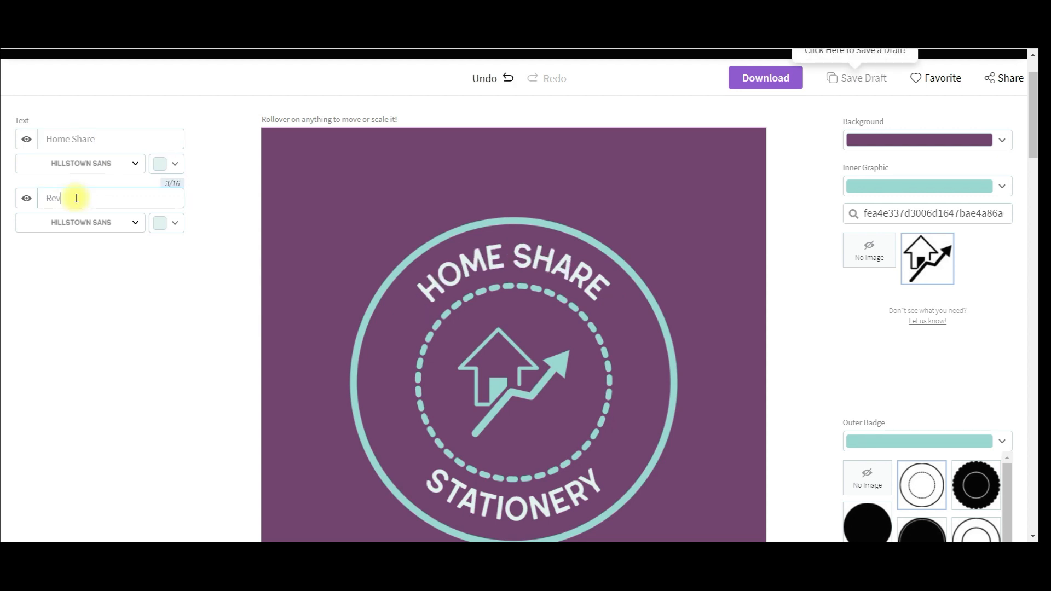
pyautogui.write('iews')
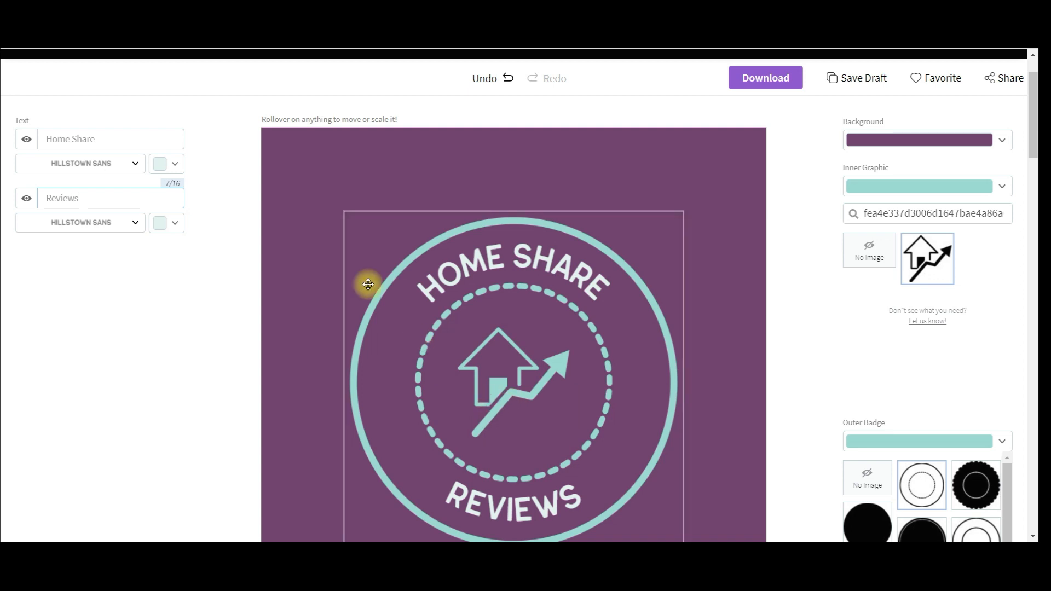
pyautogui.moveTo(757, 186)
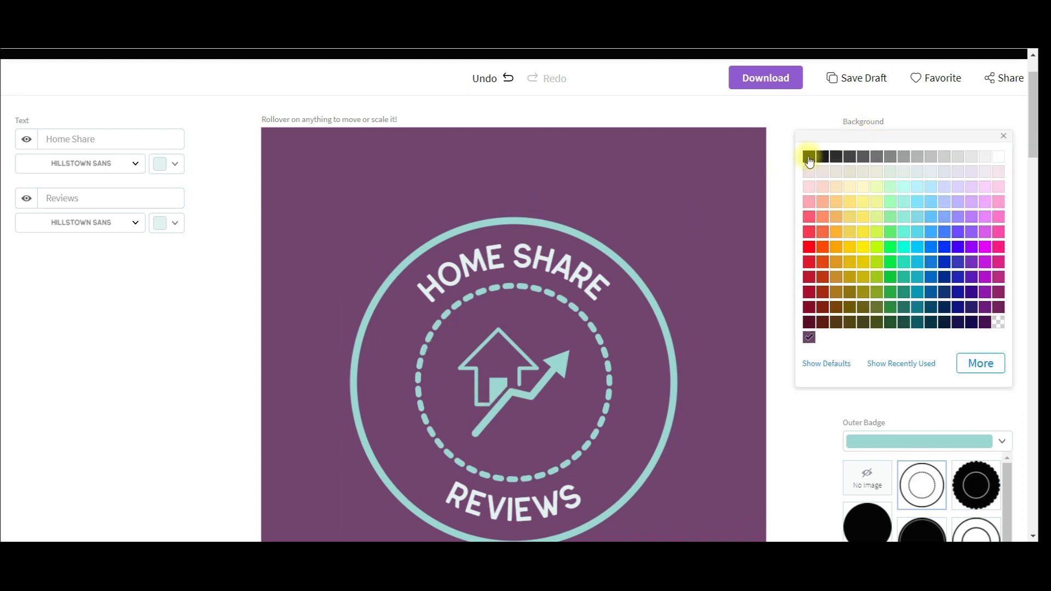
pyautogui.click(808, 157)
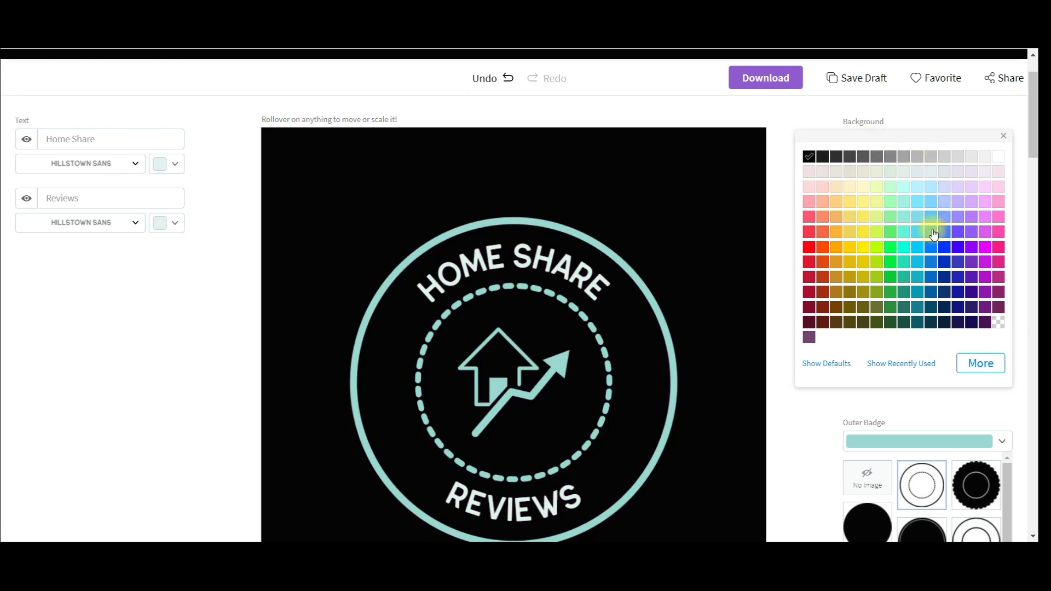
pyautogui.click(1003, 136)
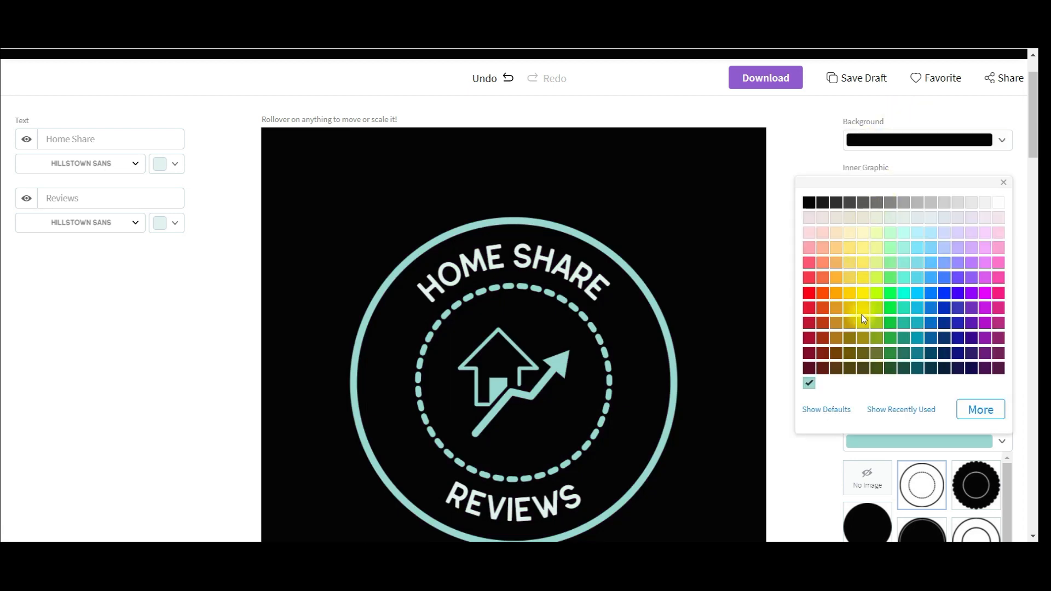
pyautogui.moveTo(985, 342)
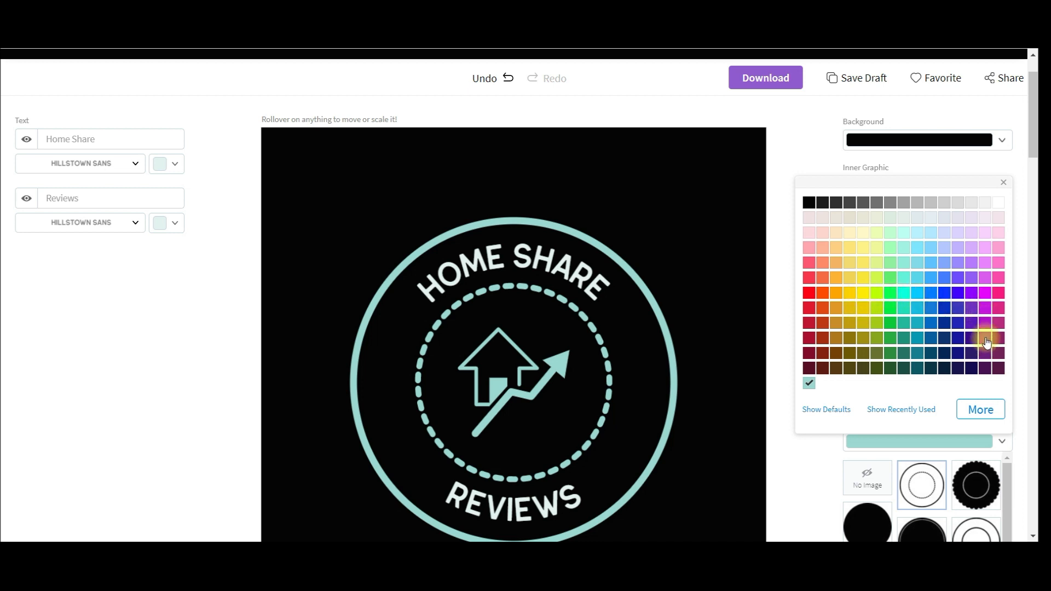
pyautogui.click(983, 338)
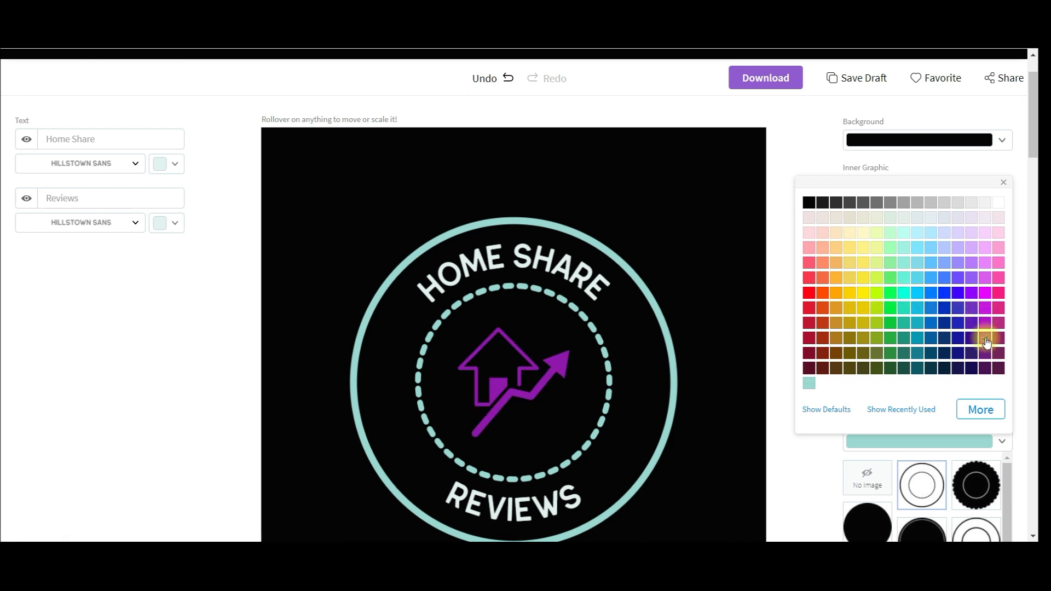
pyautogui.click(984, 338)
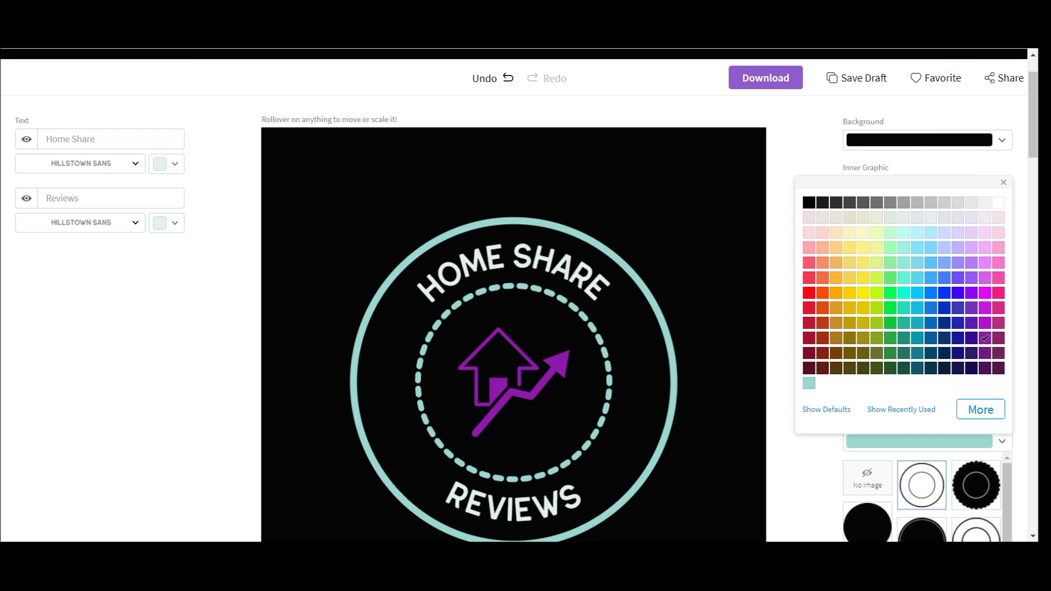
pyautogui.moveTo(696, 395)
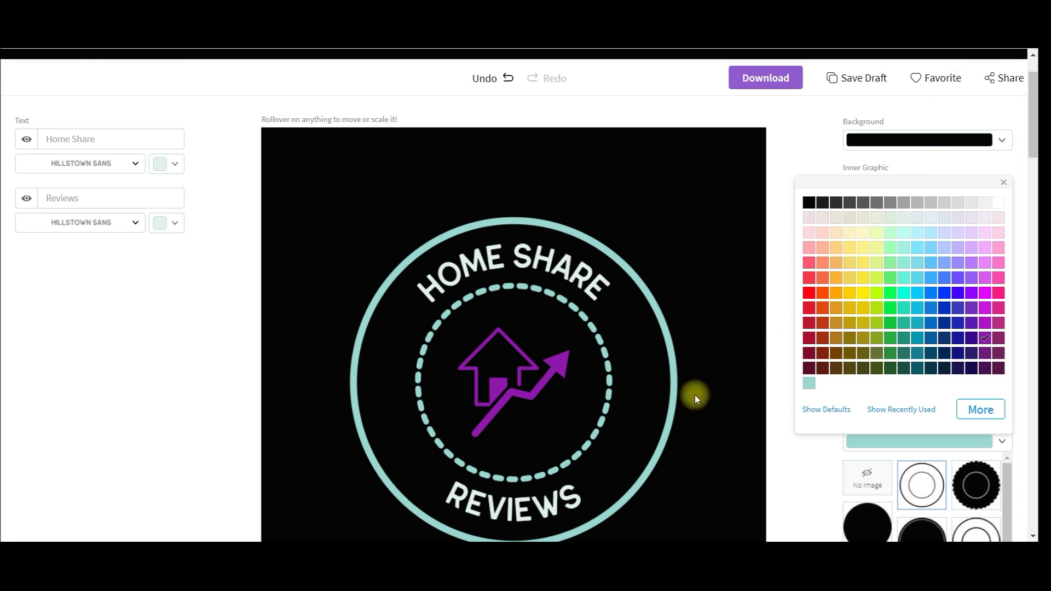
pyautogui.moveTo(819, 178)
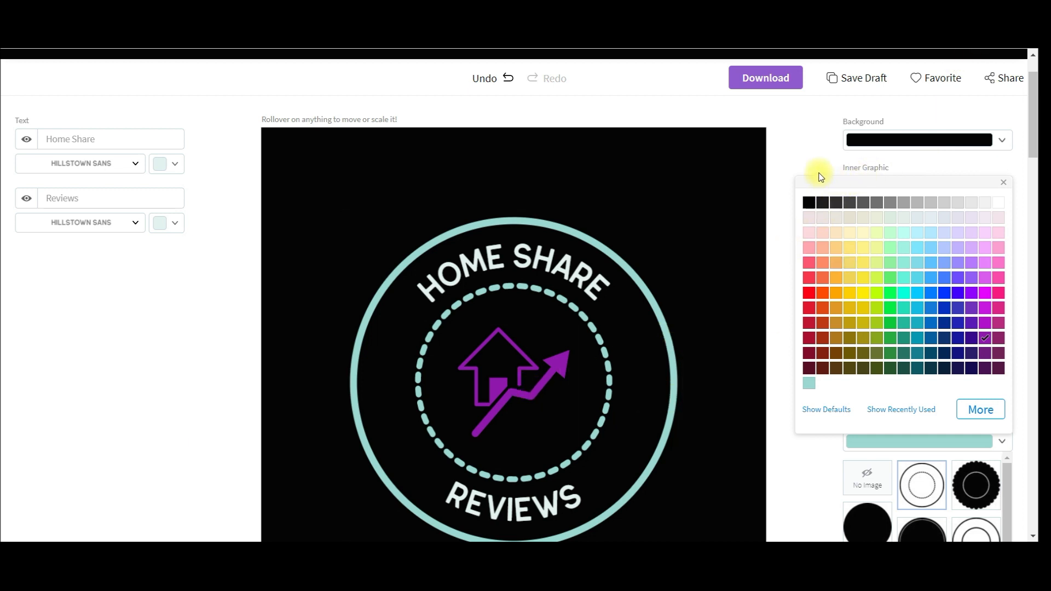
pyautogui.moveTo(809, 150)
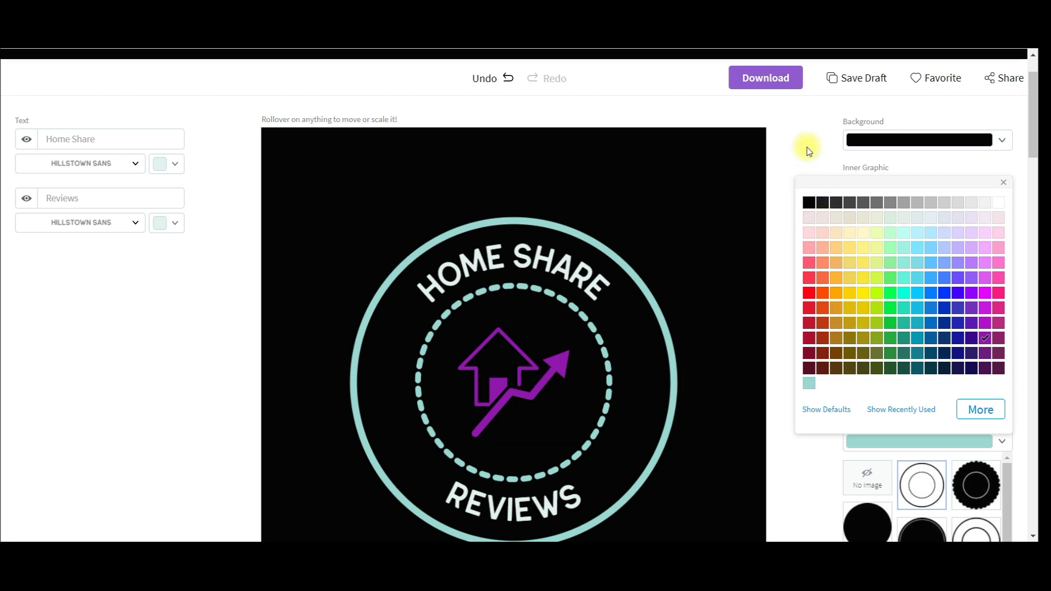
pyautogui.moveTo(863, 295)
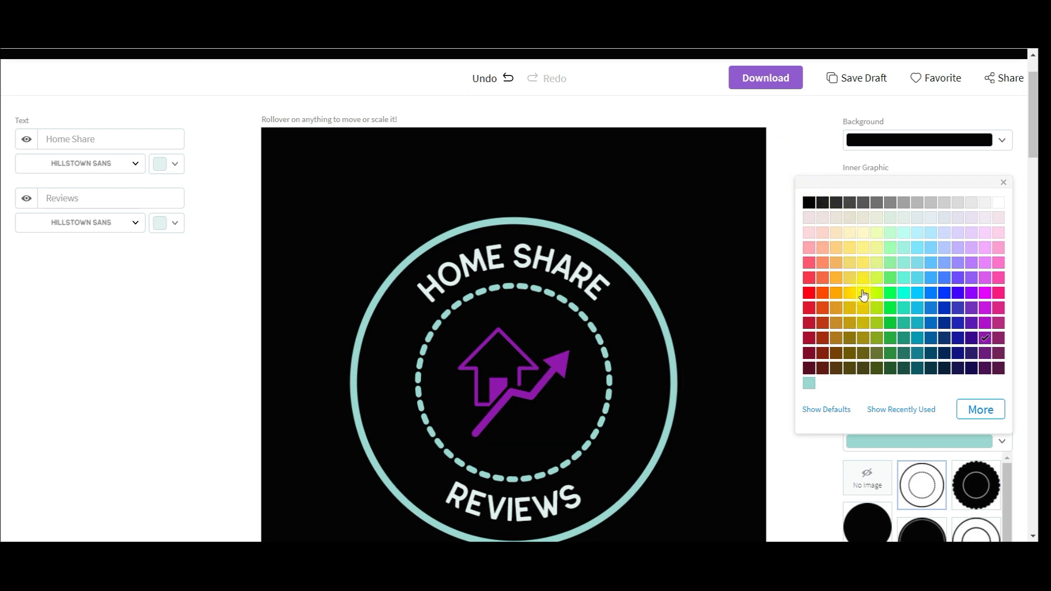
pyautogui.click(865, 293)
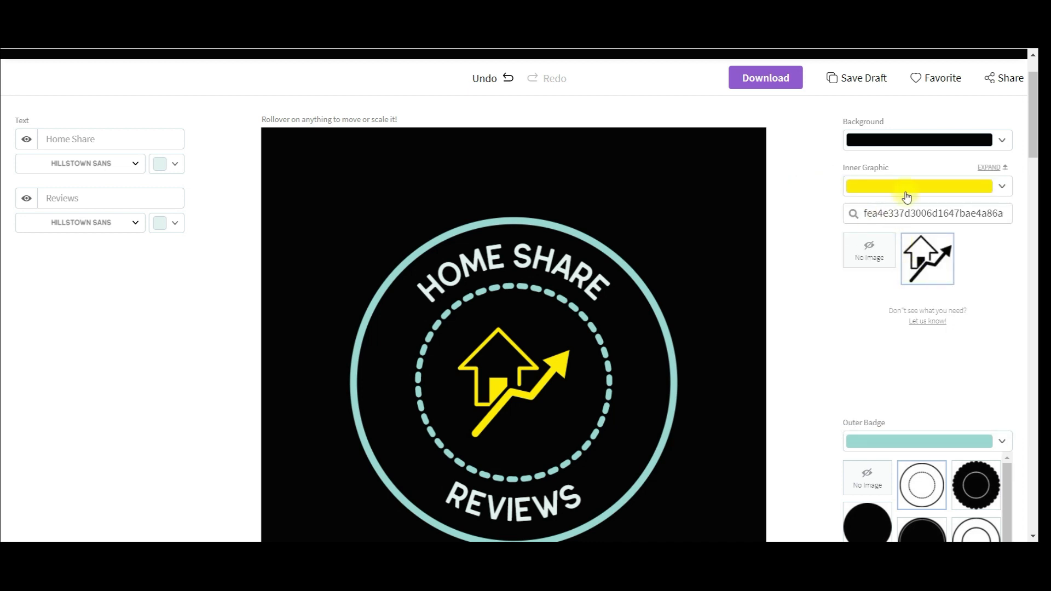
pyautogui.click(927, 186)
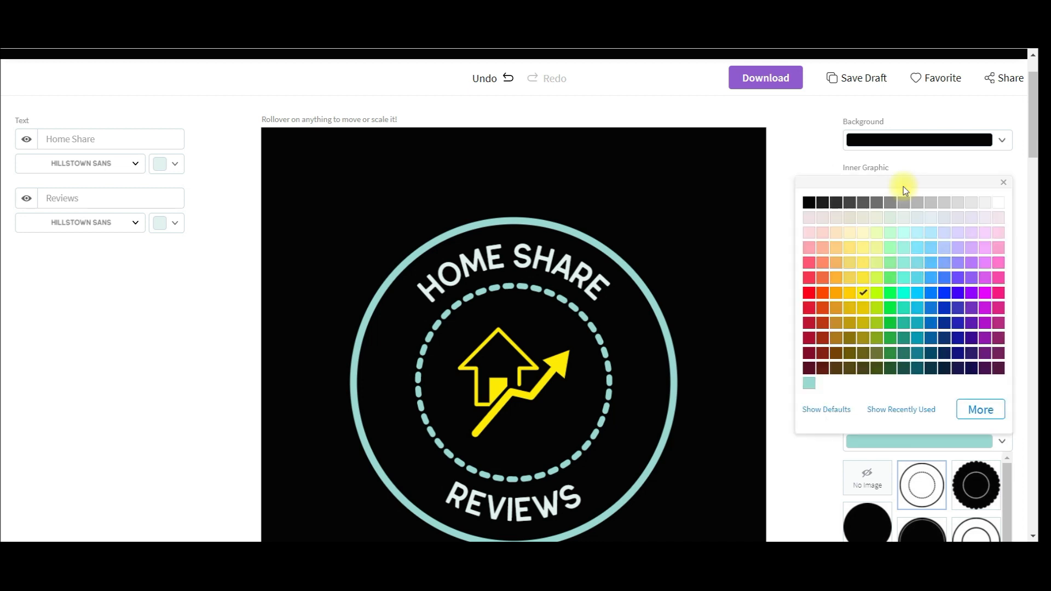
pyautogui.click(971, 324)
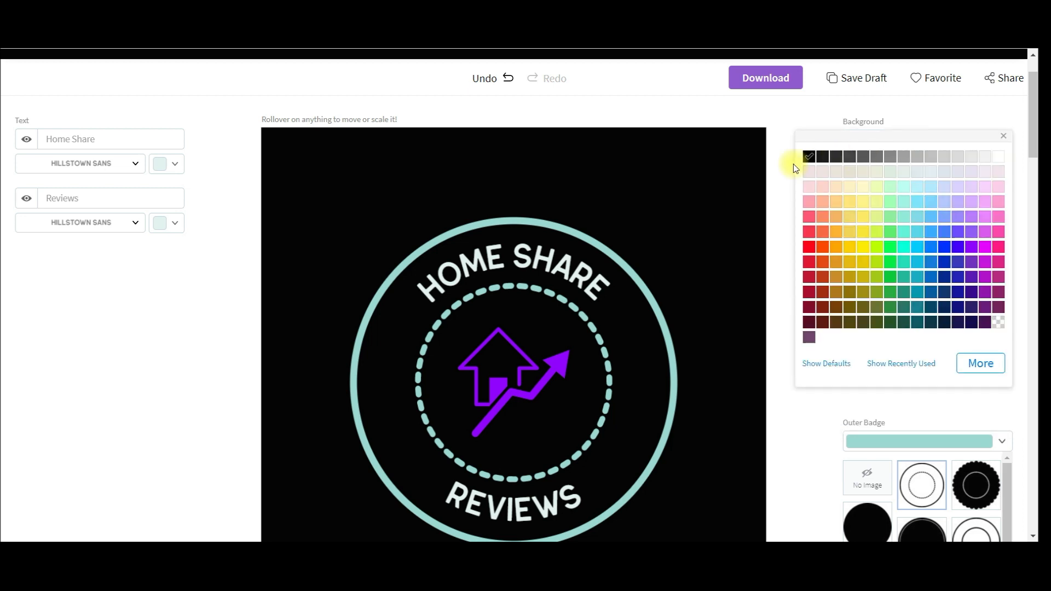
# Step: Recolour the outer and dashed badge rings yellow, after briefly trying orange
pyautogui.scroll(-3)
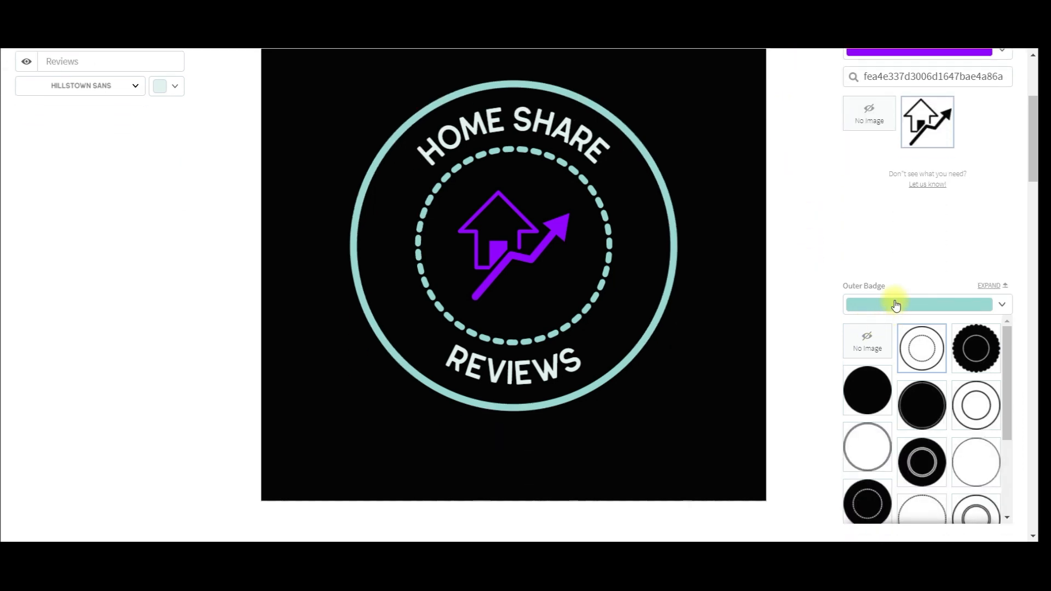
pyautogui.click(919, 305)
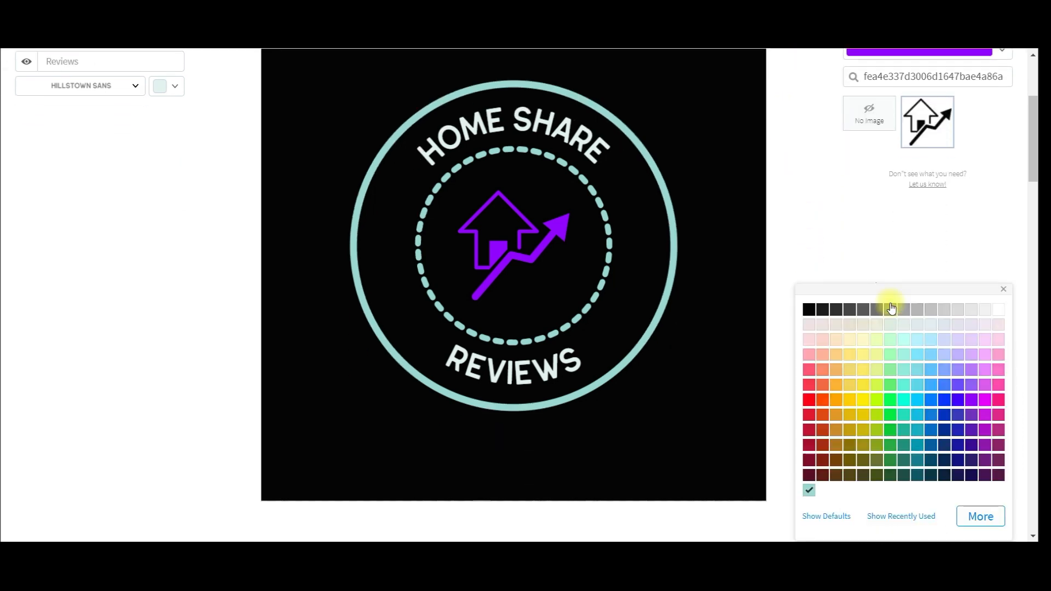
pyautogui.moveTo(867, 410)
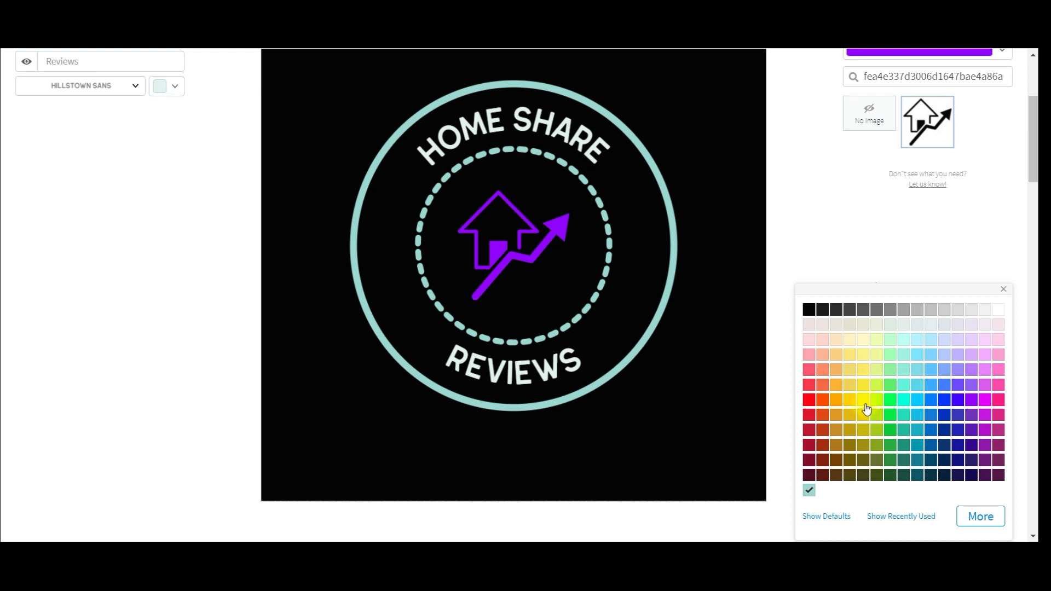
pyautogui.click(866, 401)
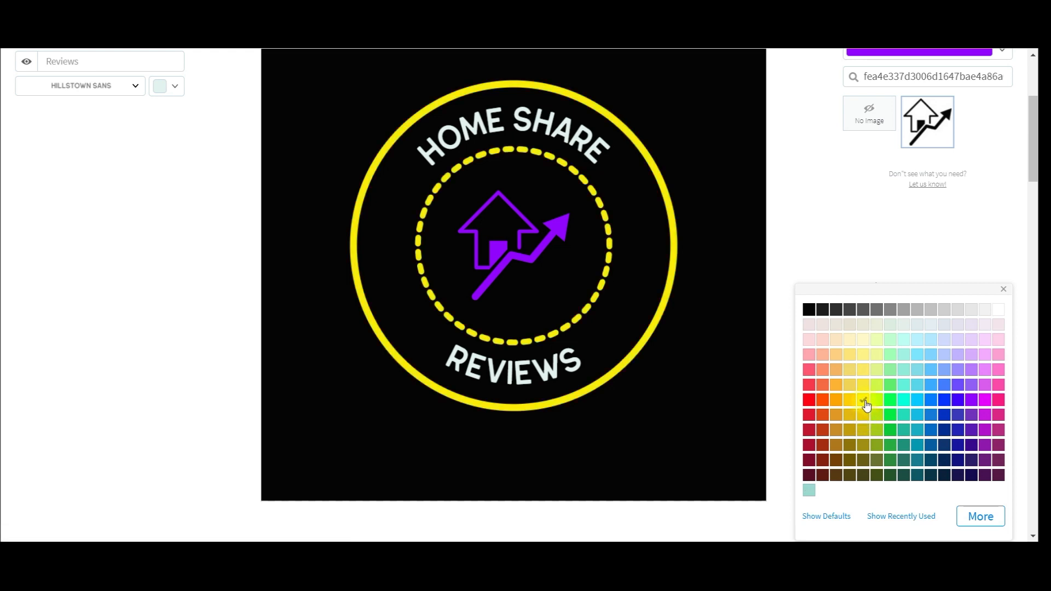
pyautogui.click(864, 399)
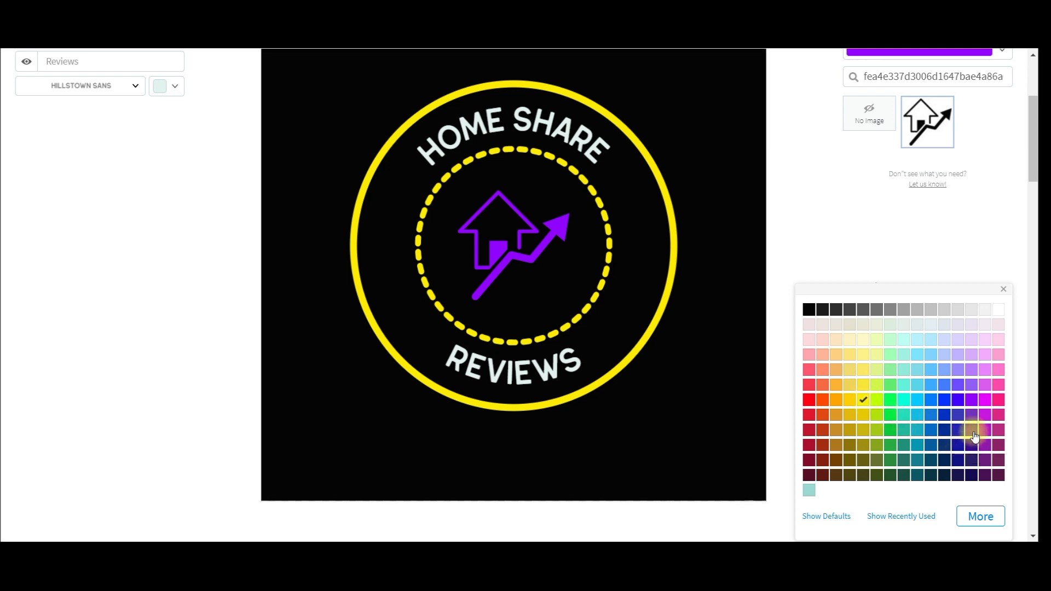
pyautogui.click(973, 402)
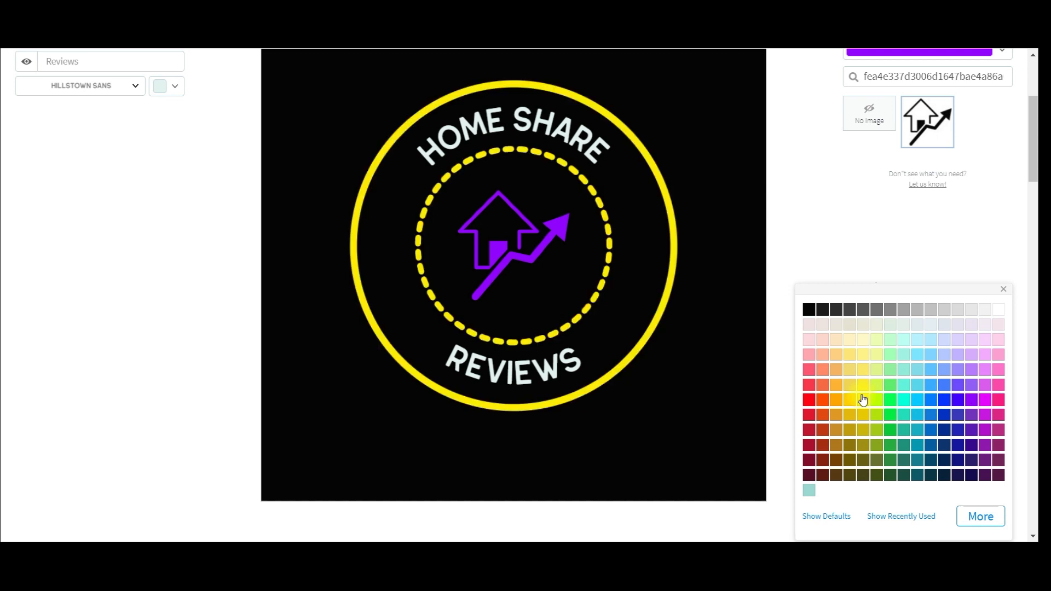
pyautogui.click(837, 400)
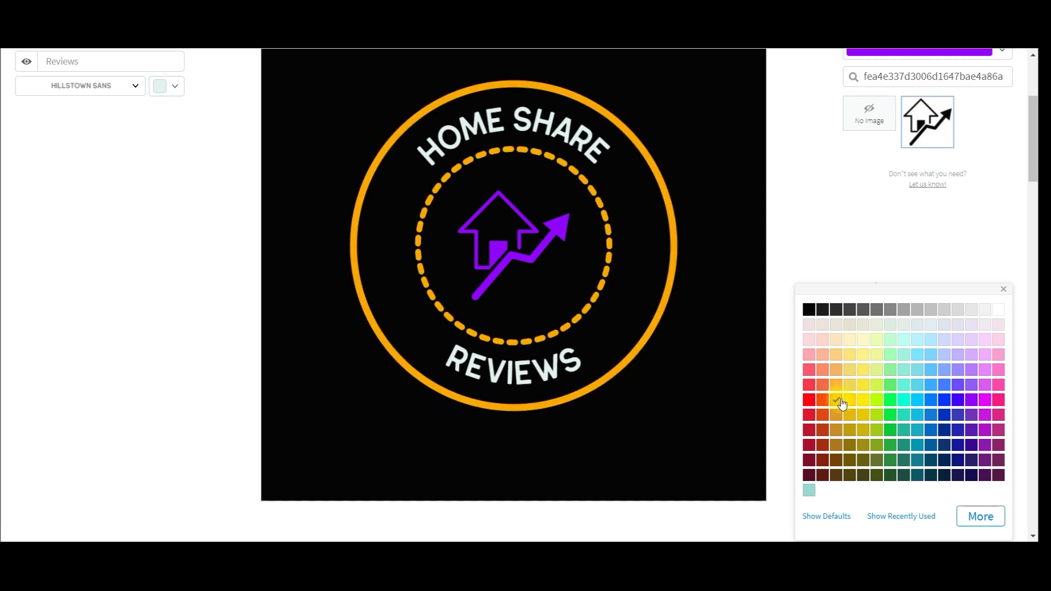
pyautogui.click(863, 399)
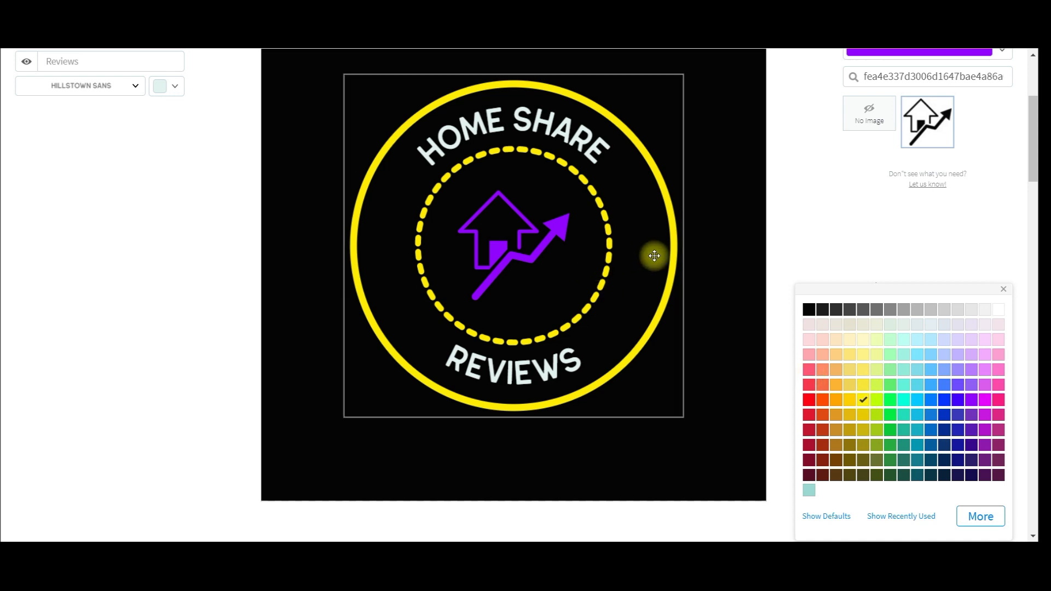
pyautogui.moveTo(640, 190)
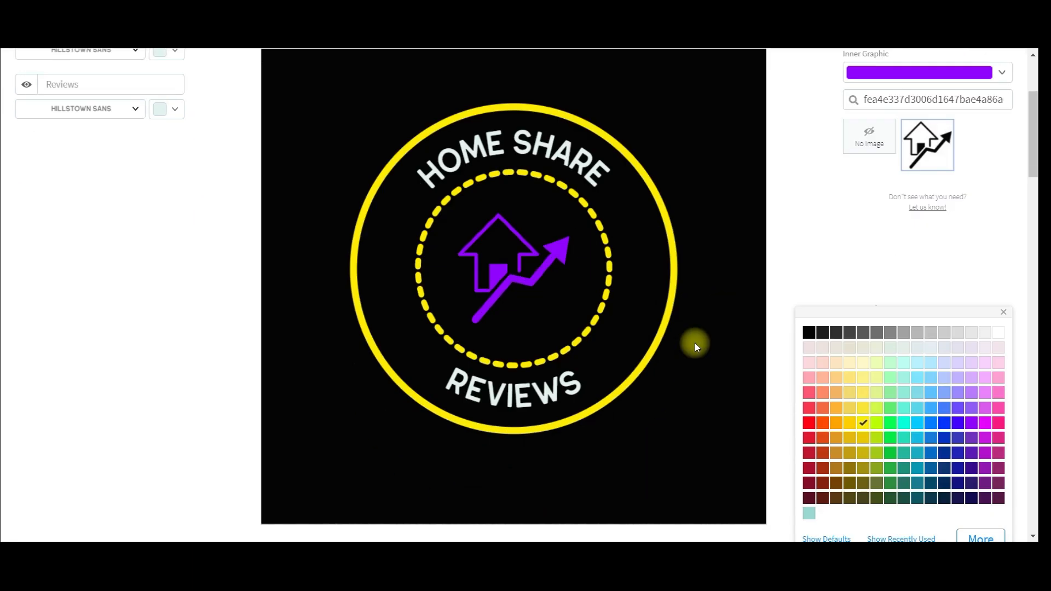
pyautogui.scroll(-3)
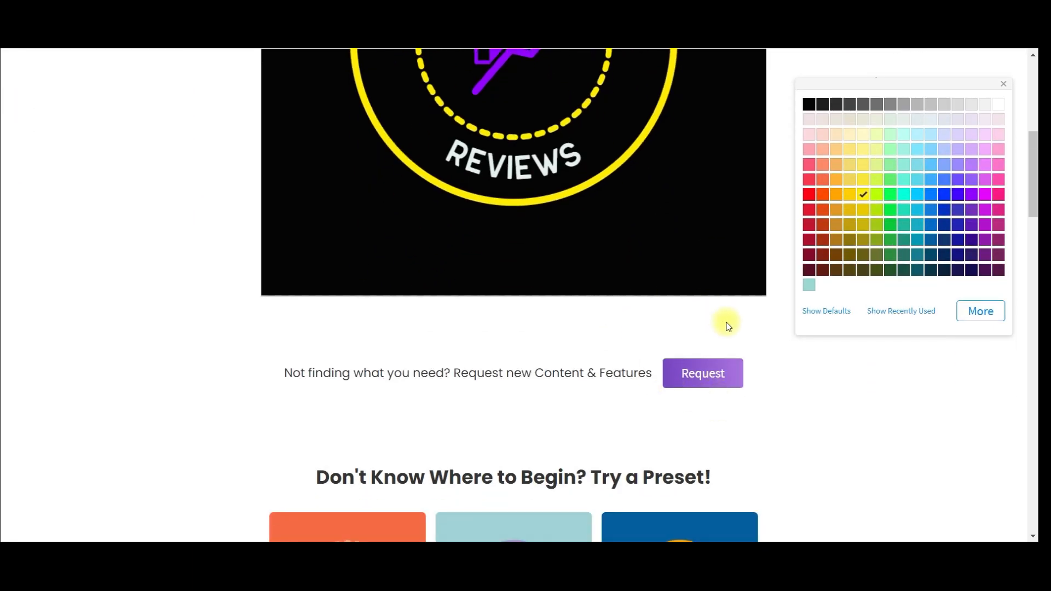
pyautogui.scroll(-3)
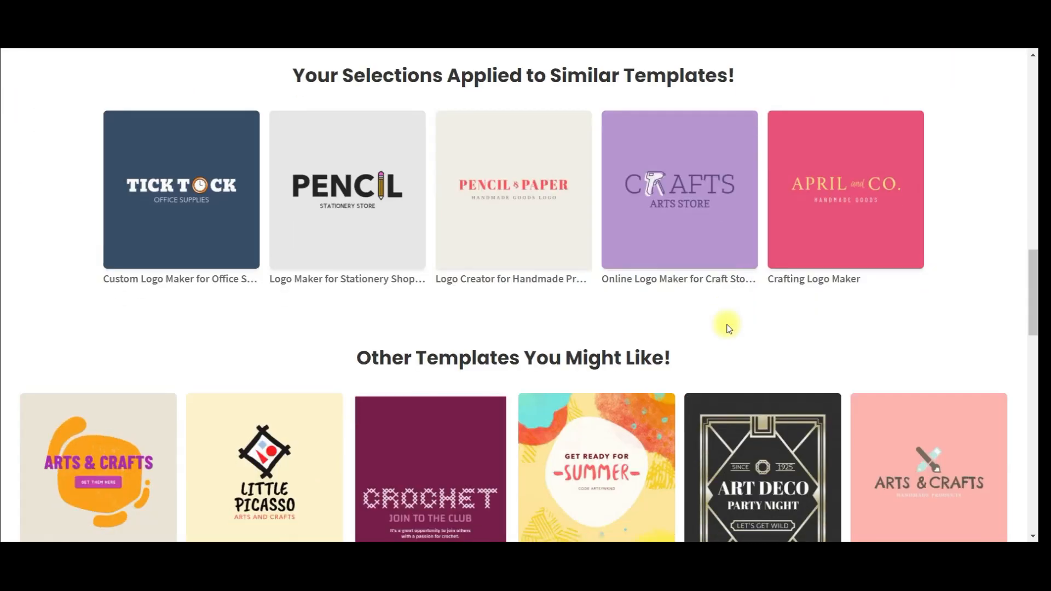
pyautogui.scroll(-3)
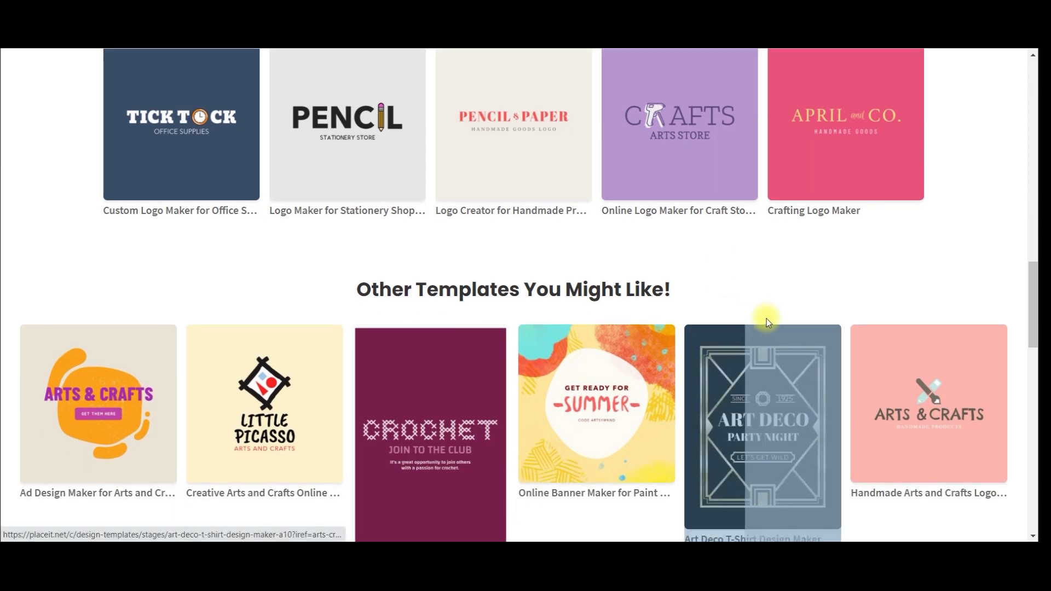
pyautogui.moveTo(786, 321)
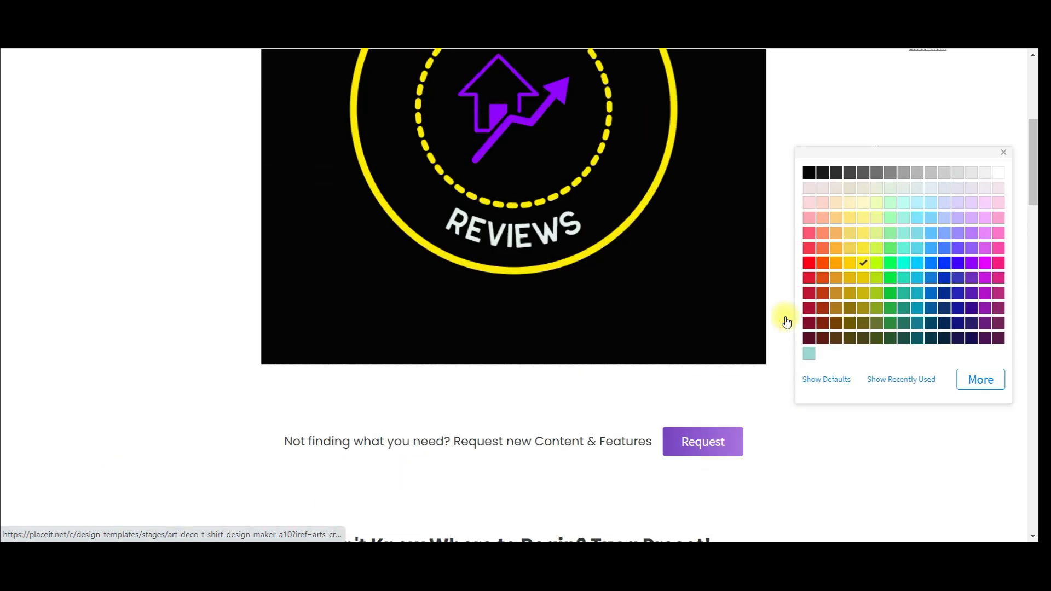
pyautogui.scroll(3)
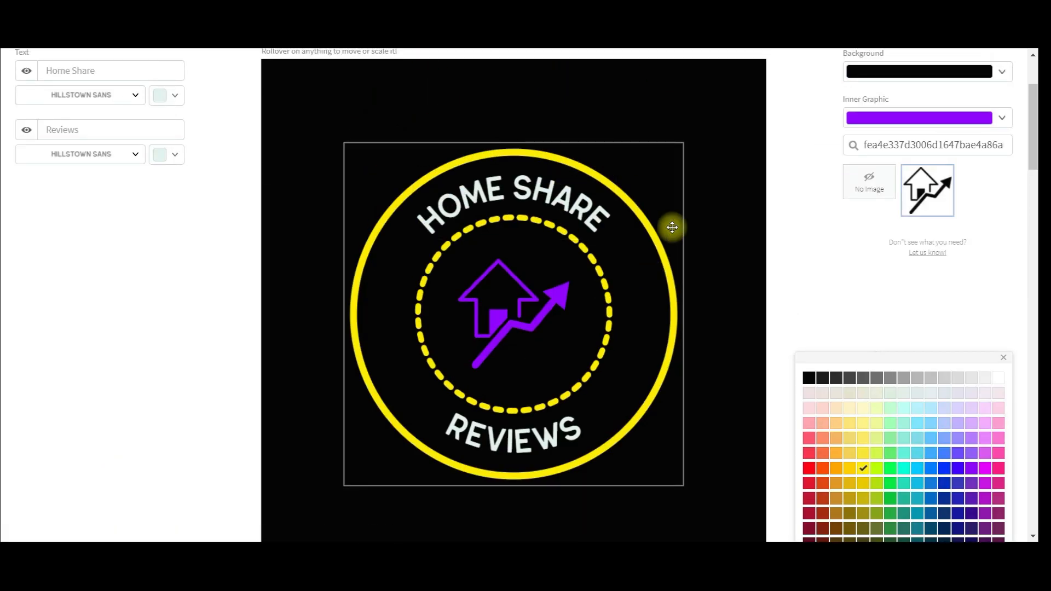
pyautogui.scroll(3)
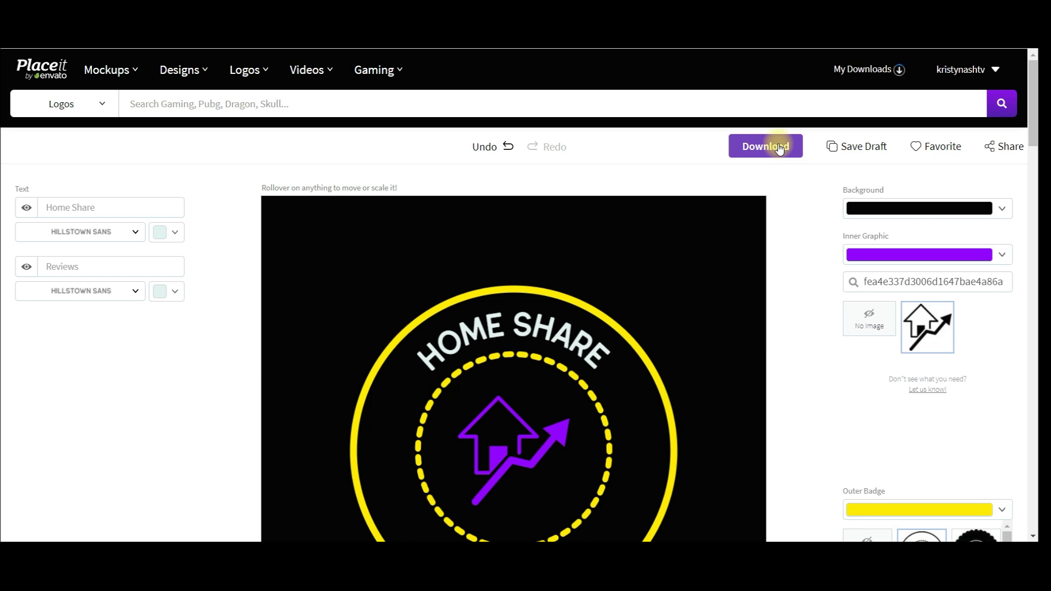
# Step: Download the finished badge and save the white-background version
pyautogui.click(765, 145)
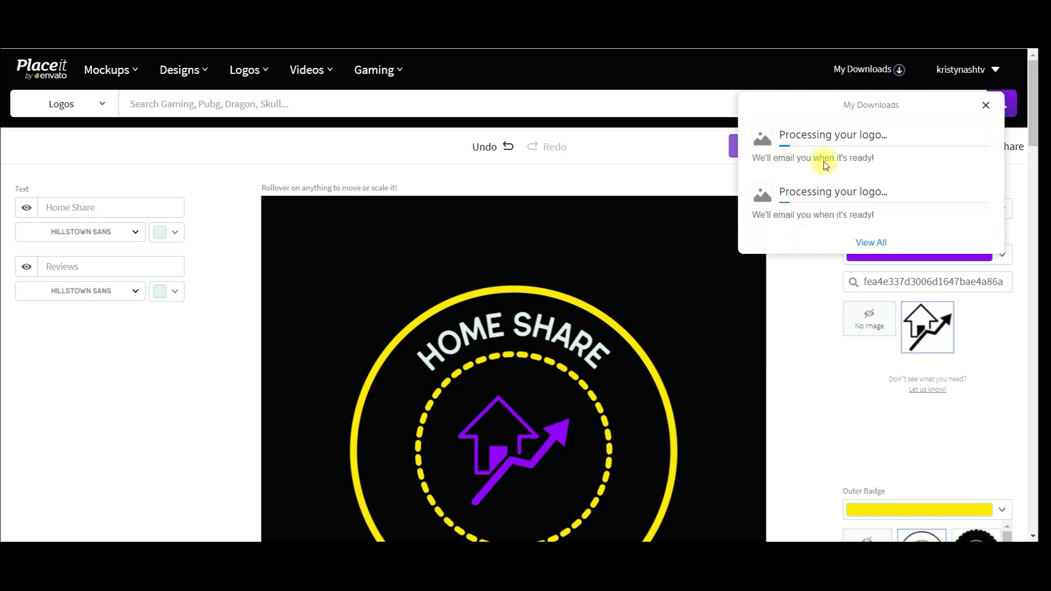
pyautogui.moveTo(795, 195)
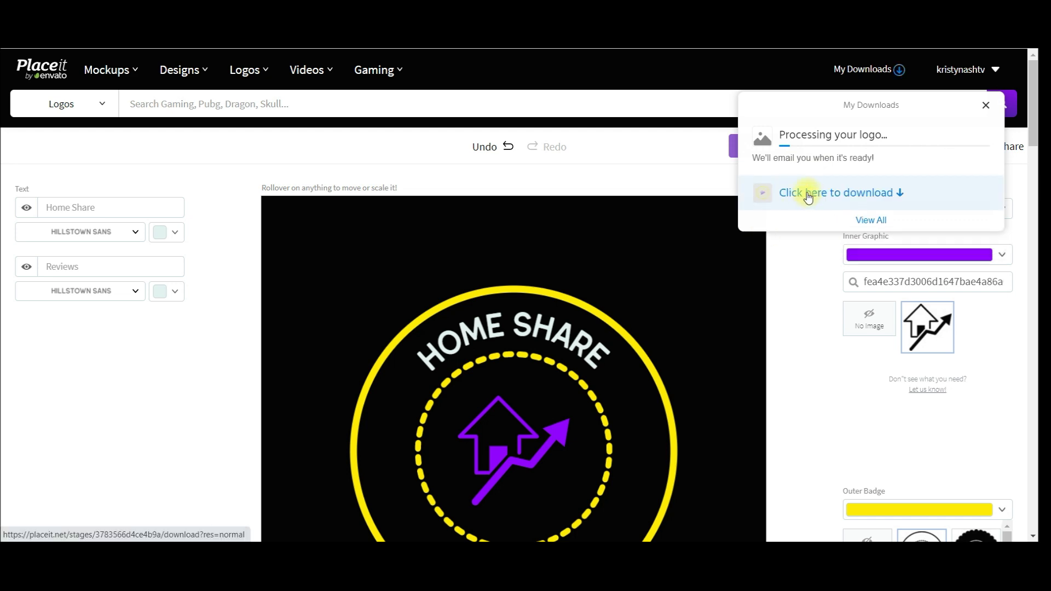
pyautogui.click(838, 193)
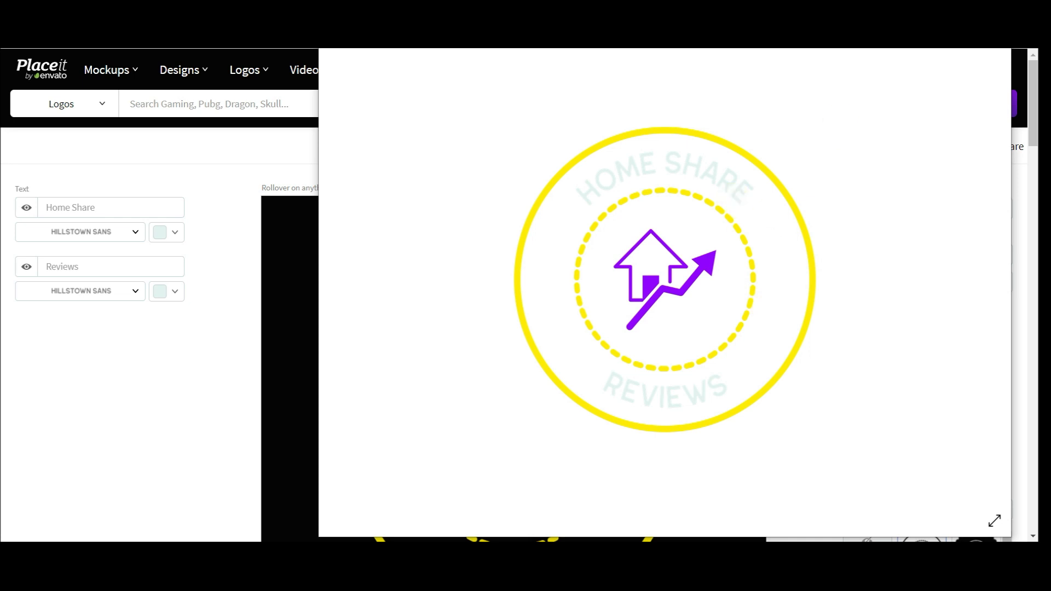
pyautogui.click(865, 70)
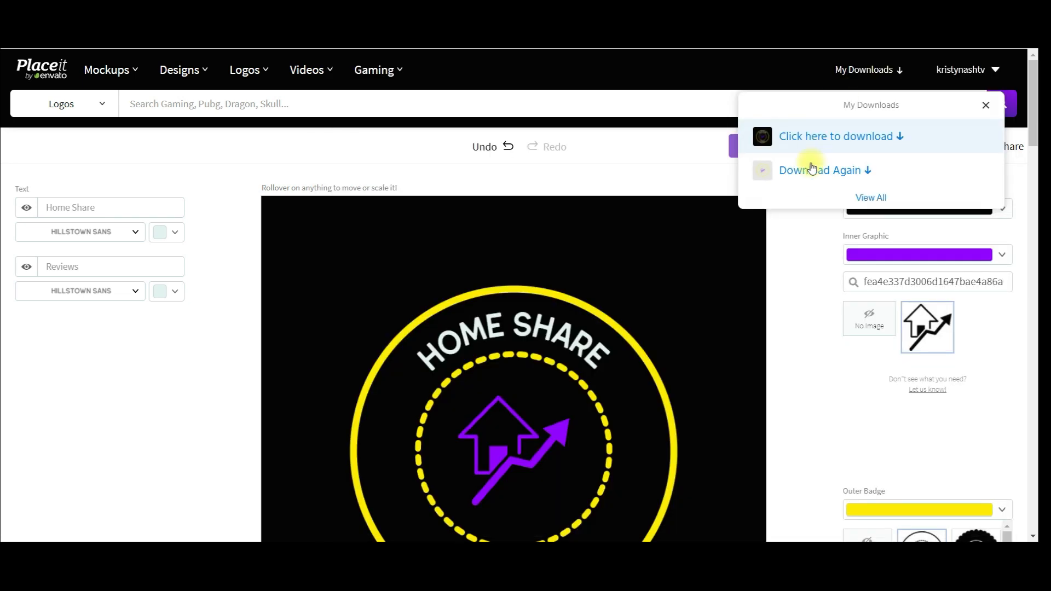
# Step: Save the black-background version and go to the full downloads list
pyautogui.click(840, 136)
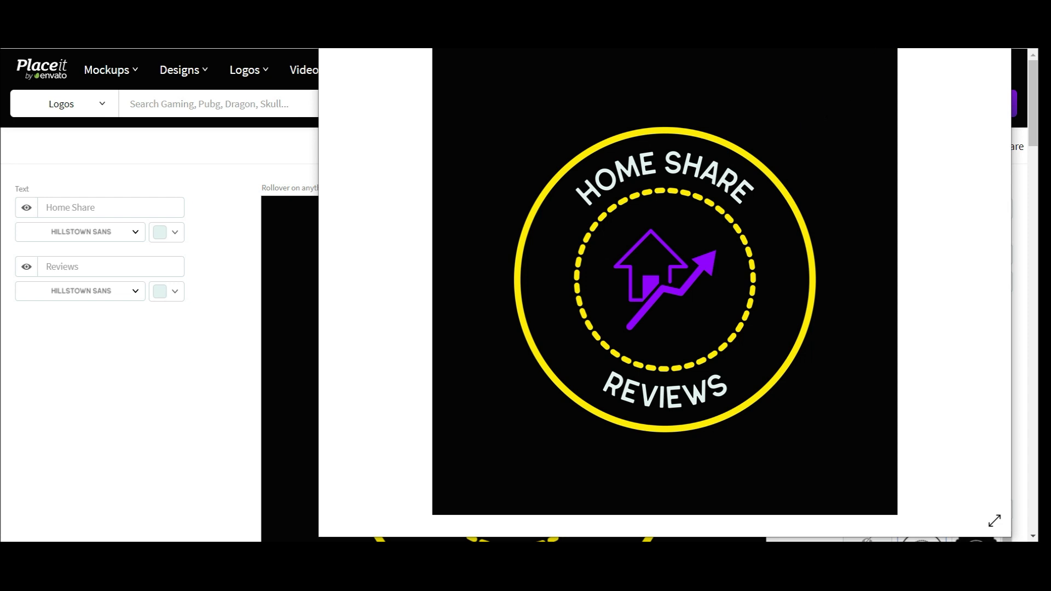
pyautogui.click(868, 71)
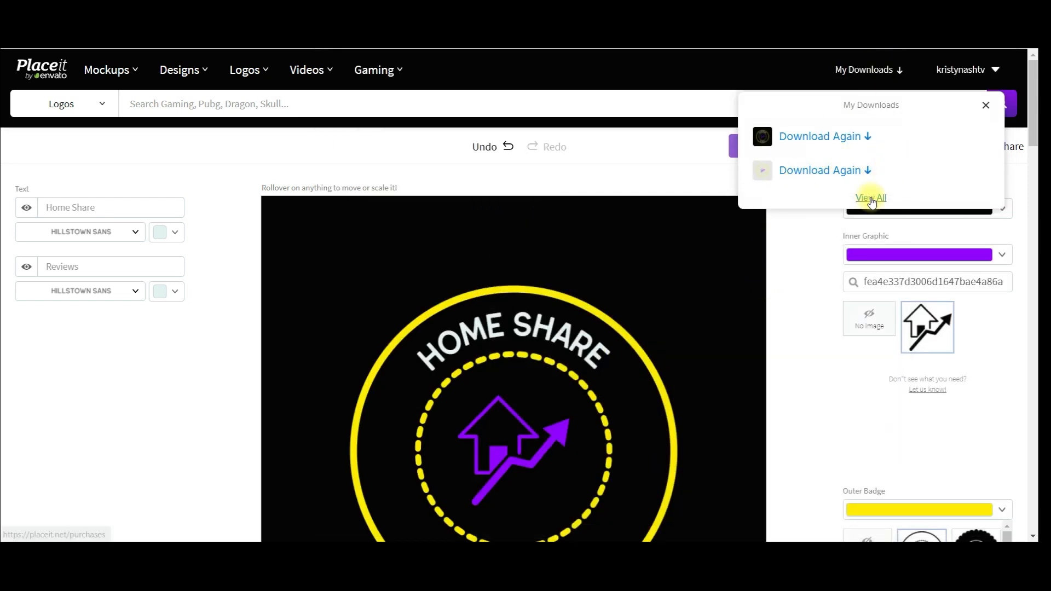
pyautogui.click(870, 198)
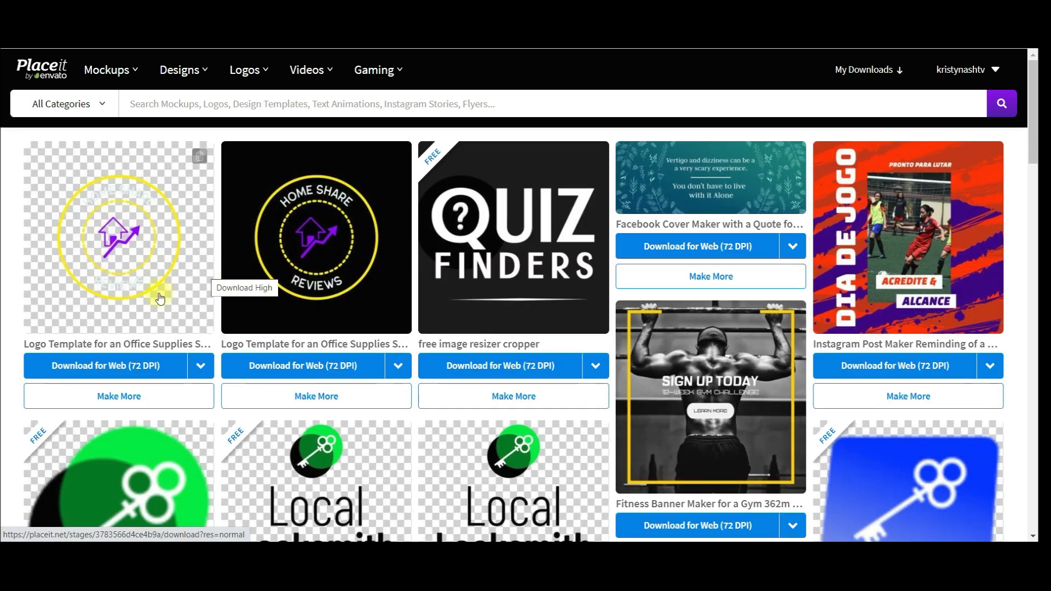
# Step: Reopen the black-background HOME SHARE badge from My Downloads for editing
pyautogui.click(200, 365)
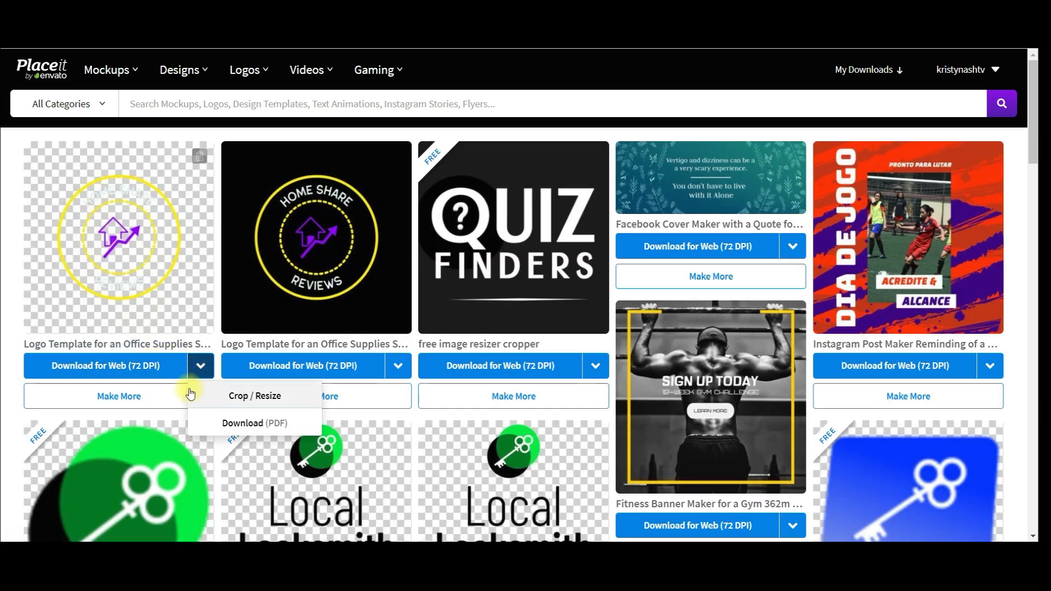
pyautogui.moveTo(182, 316)
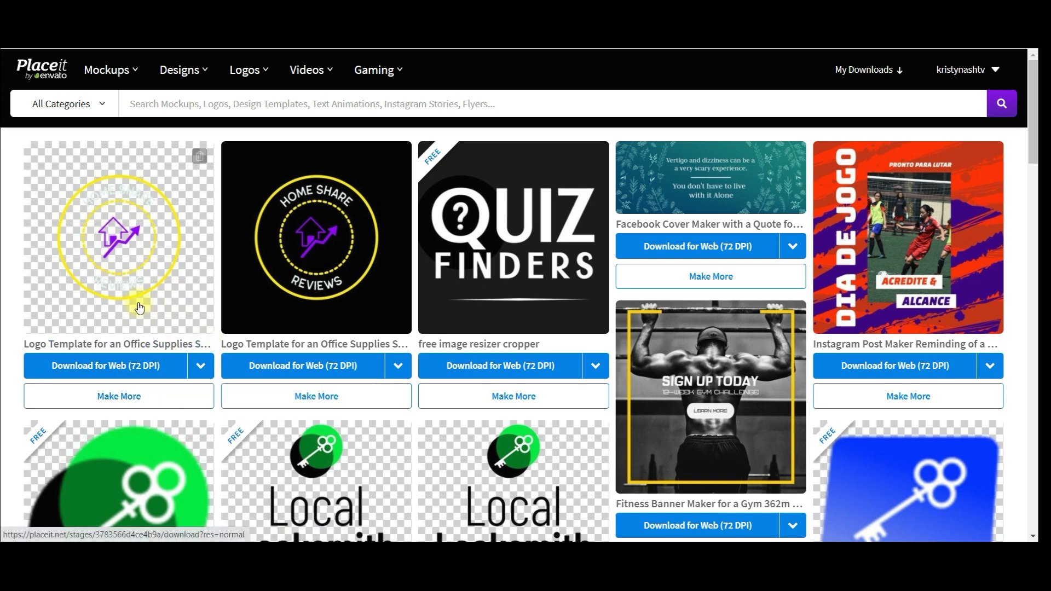
pyautogui.click(315, 238)
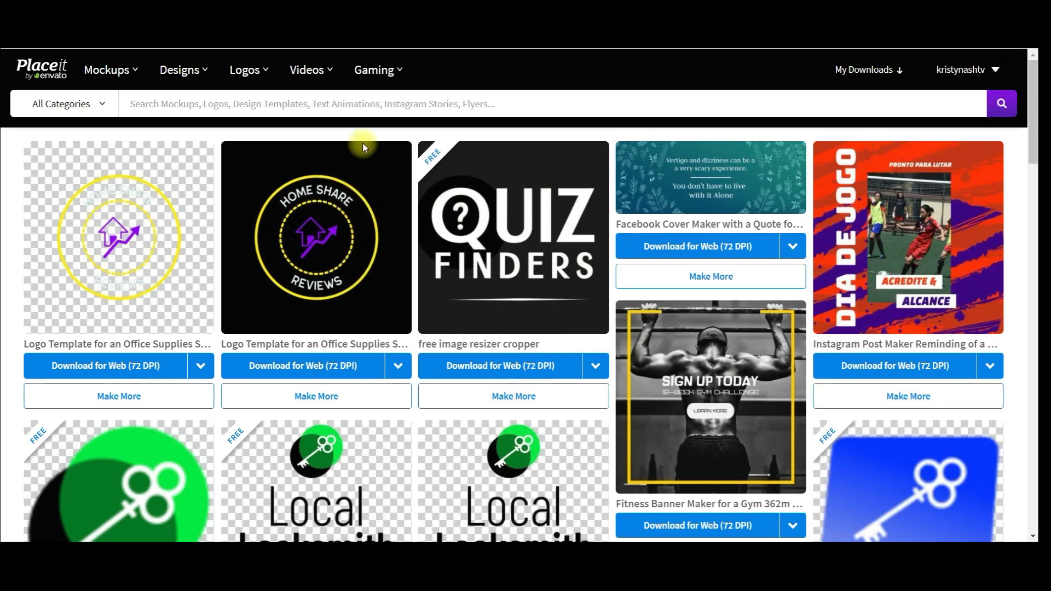
pyautogui.moveTo(347, 349)
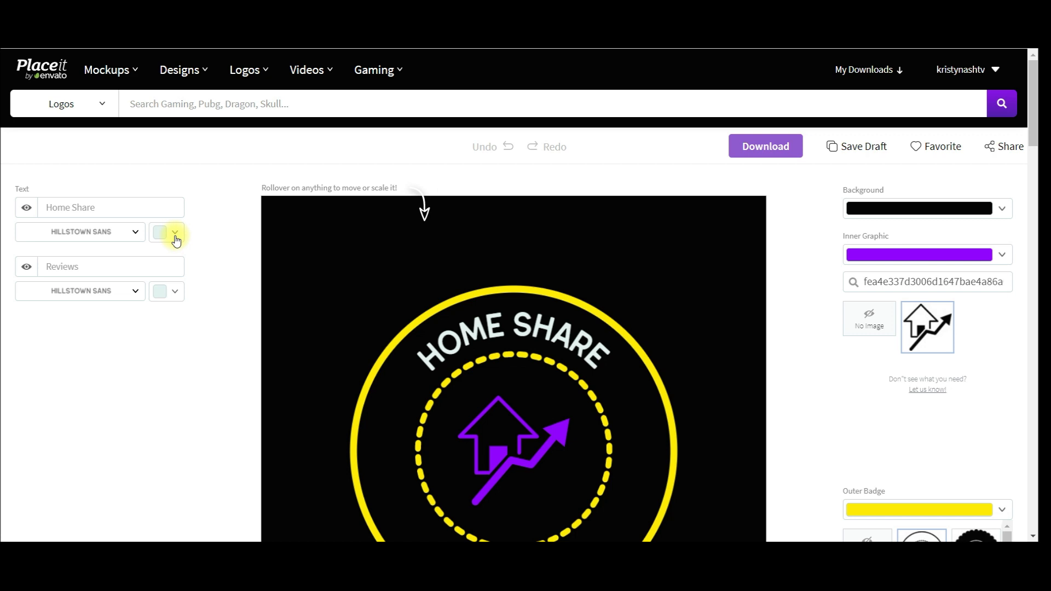
pyautogui.click(174, 235)
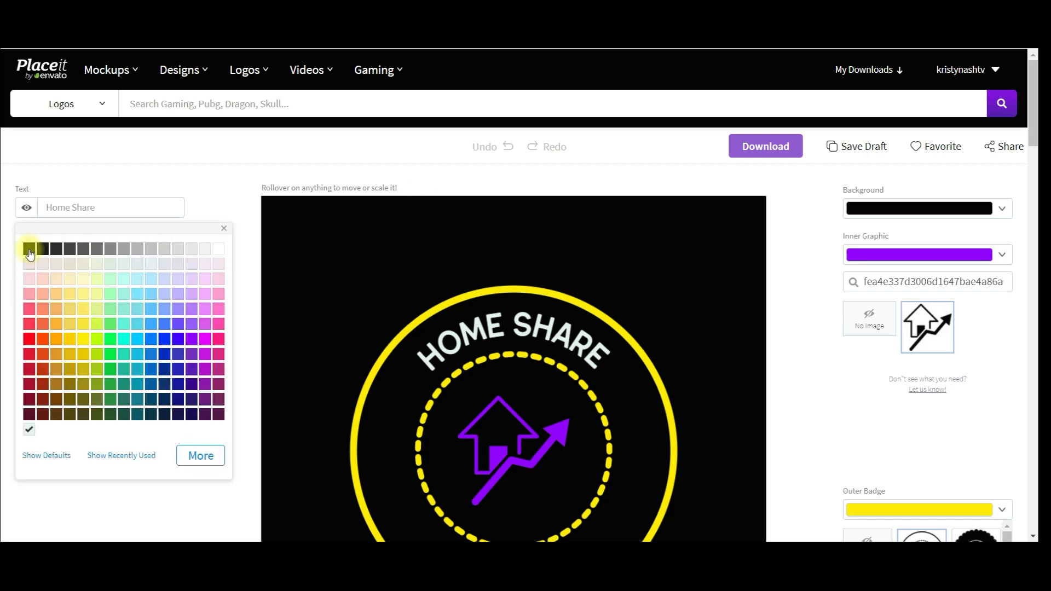
pyautogui.click(28, 248)
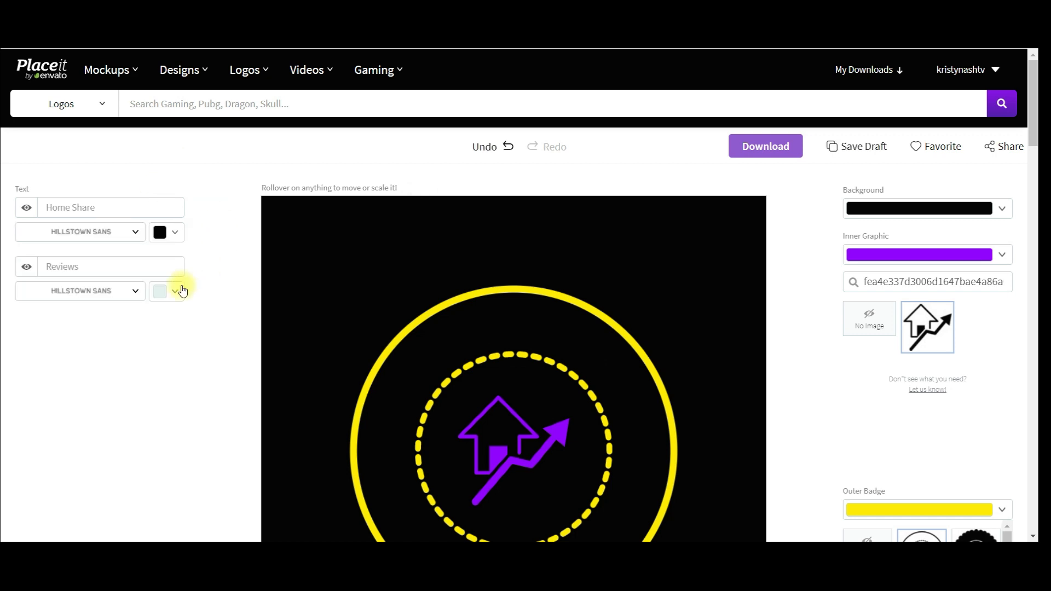
pyautogui.click(174, 291)
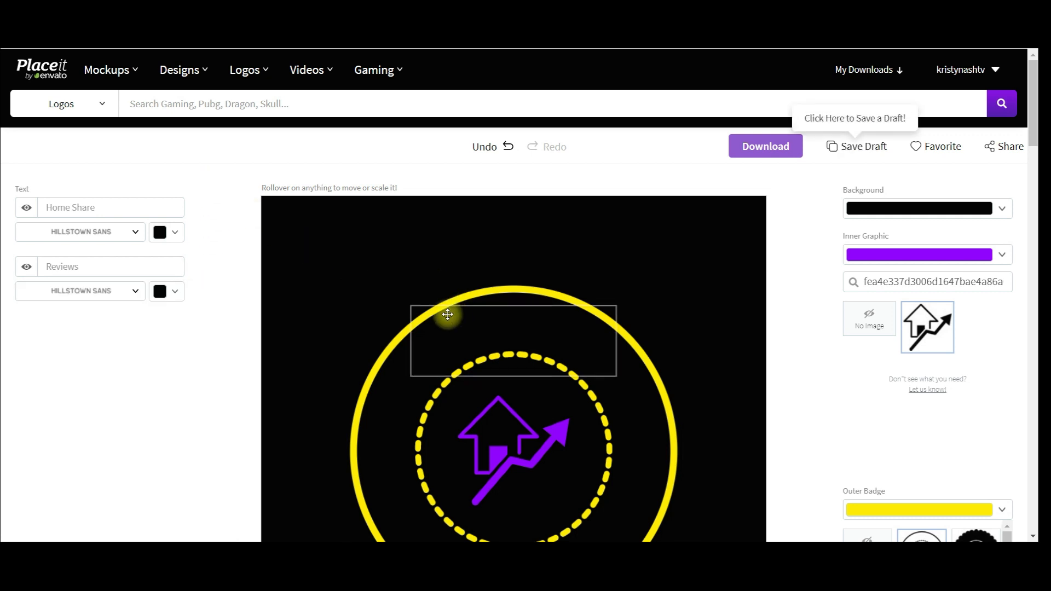
pyautogui.click(167, 232)
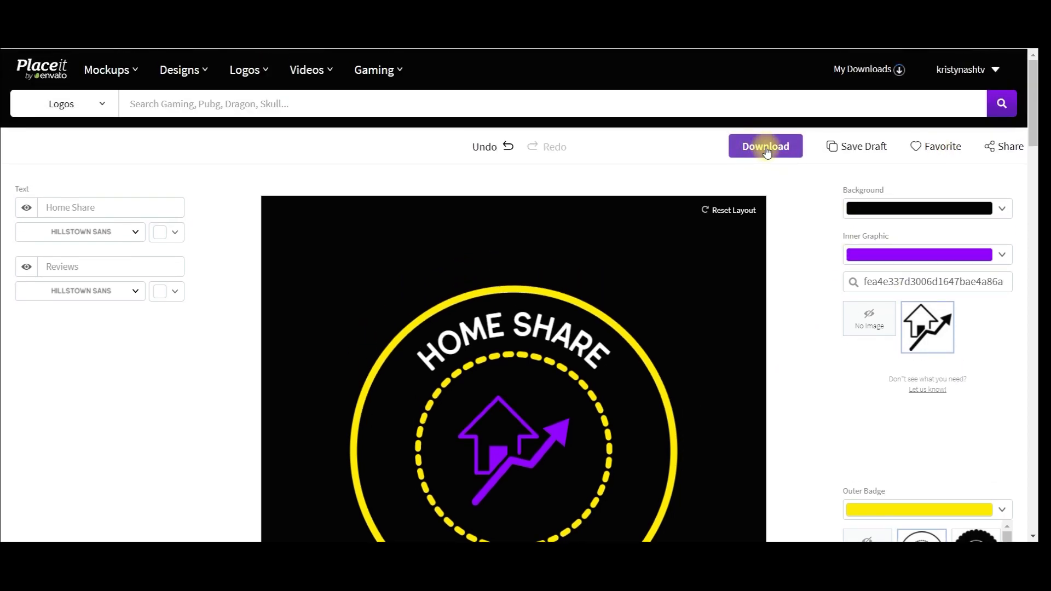
# Step: Download the black-background badge, then set both HOME SHARE and REVIEWS lettering to black
pyautogui.click(765, 145)
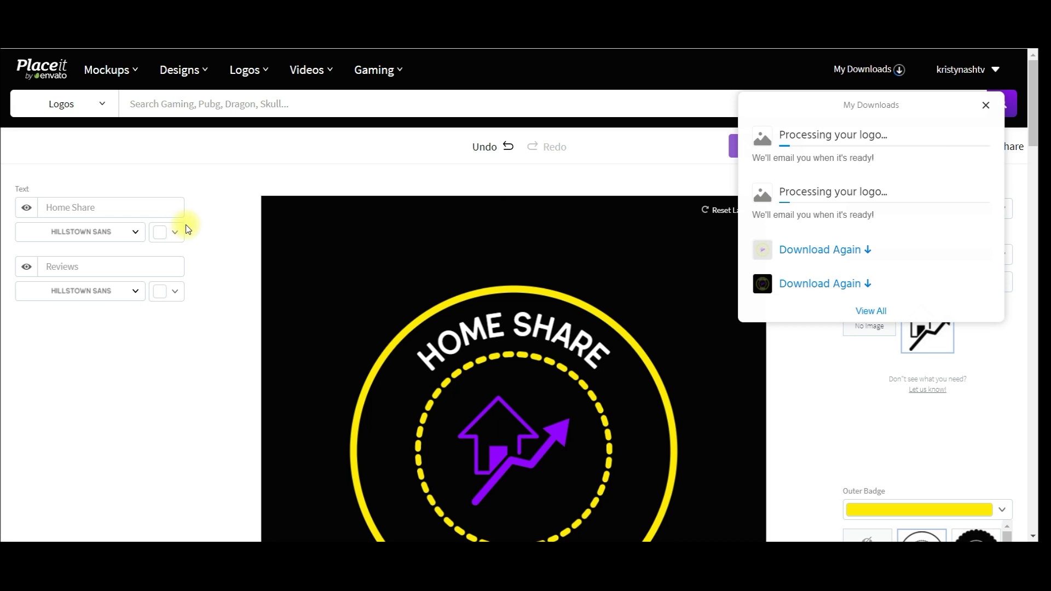
pyautogui.click(174, 231)
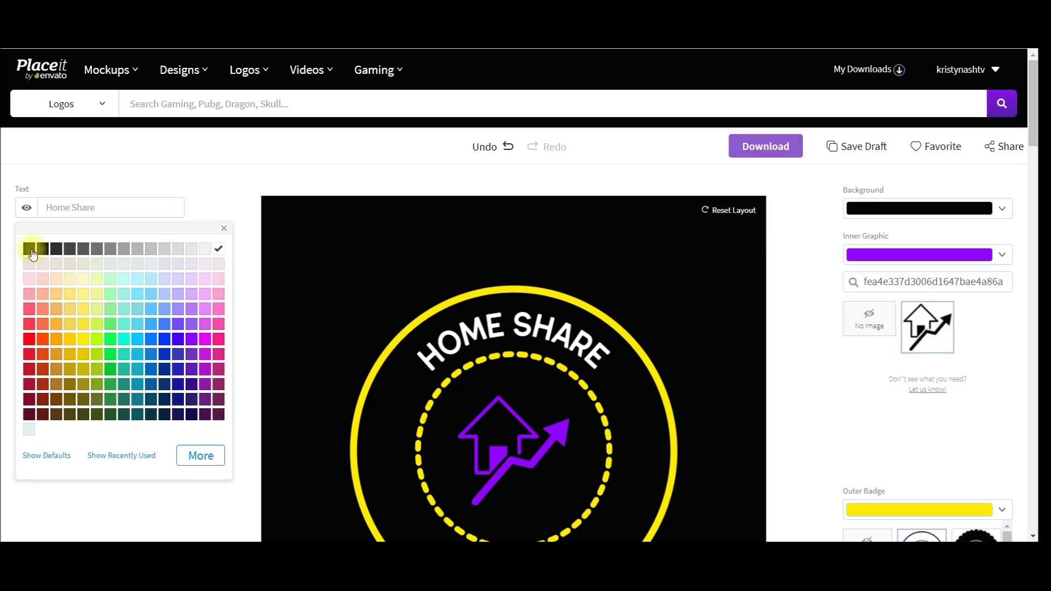
pyautogui.click(30, 249)
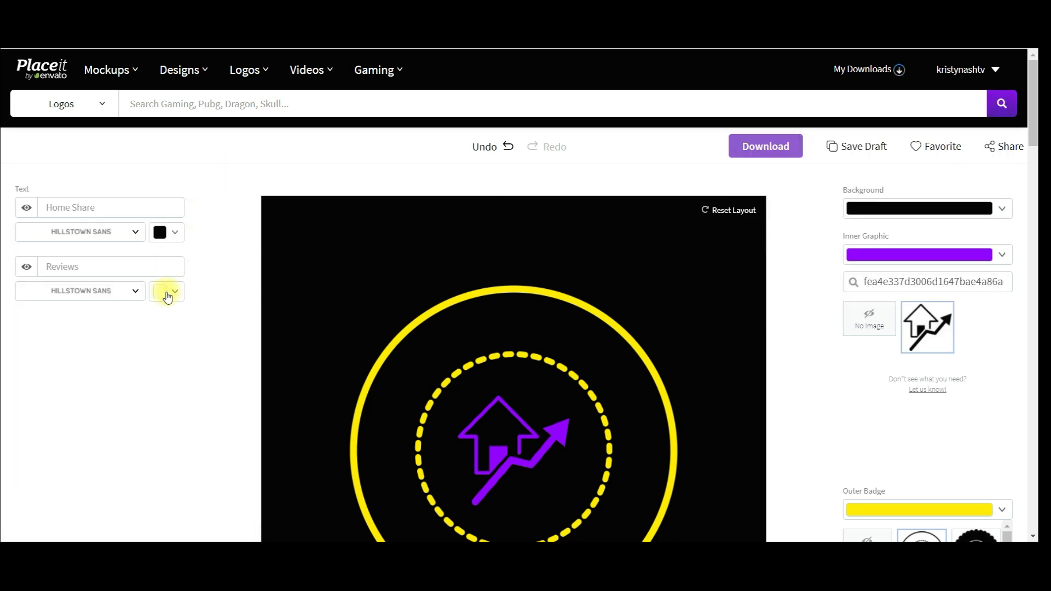
pyautogui.click(167, 292)
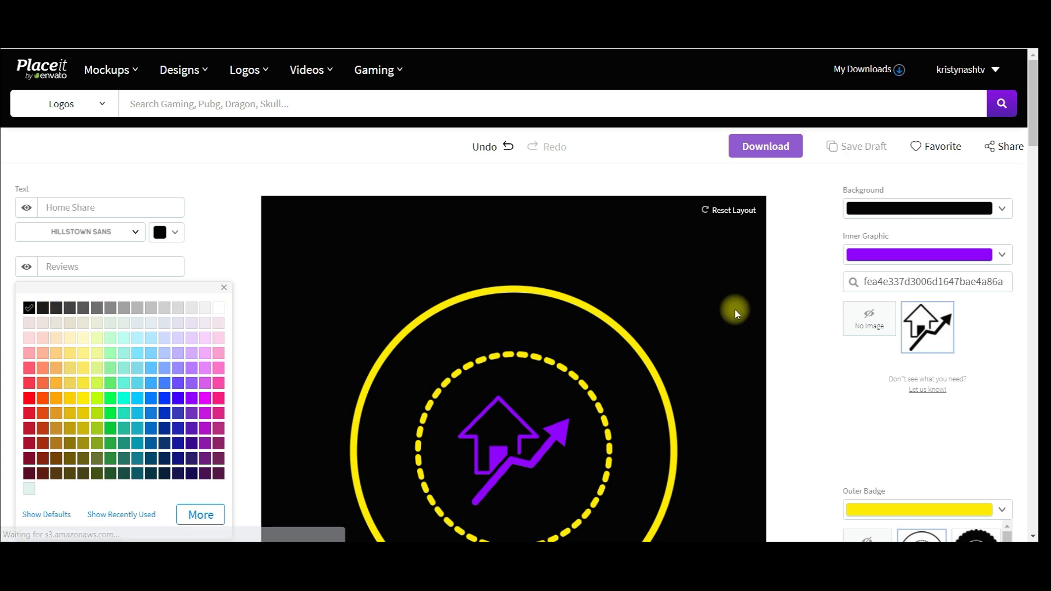
pyautogui.click(1001, 208)
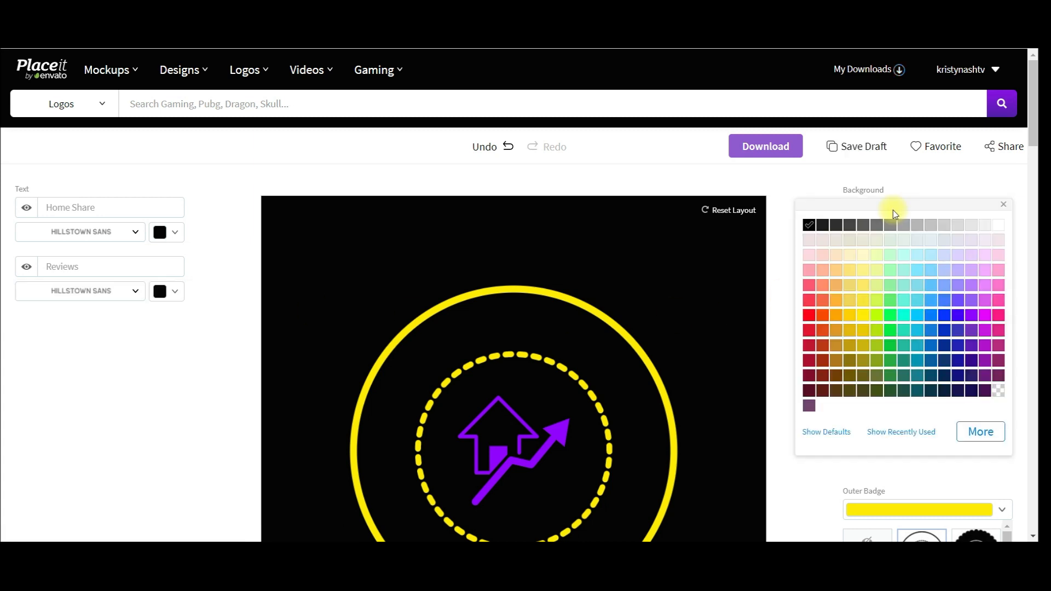
pyautogui.moveTo(998, 230)
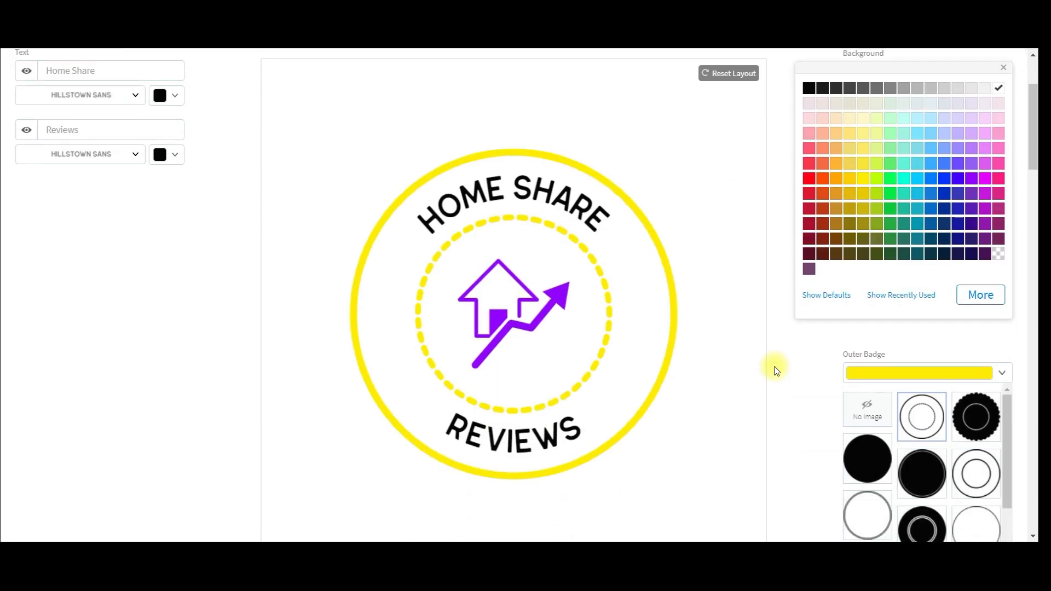
pyautogui.moveTo(771, 235)
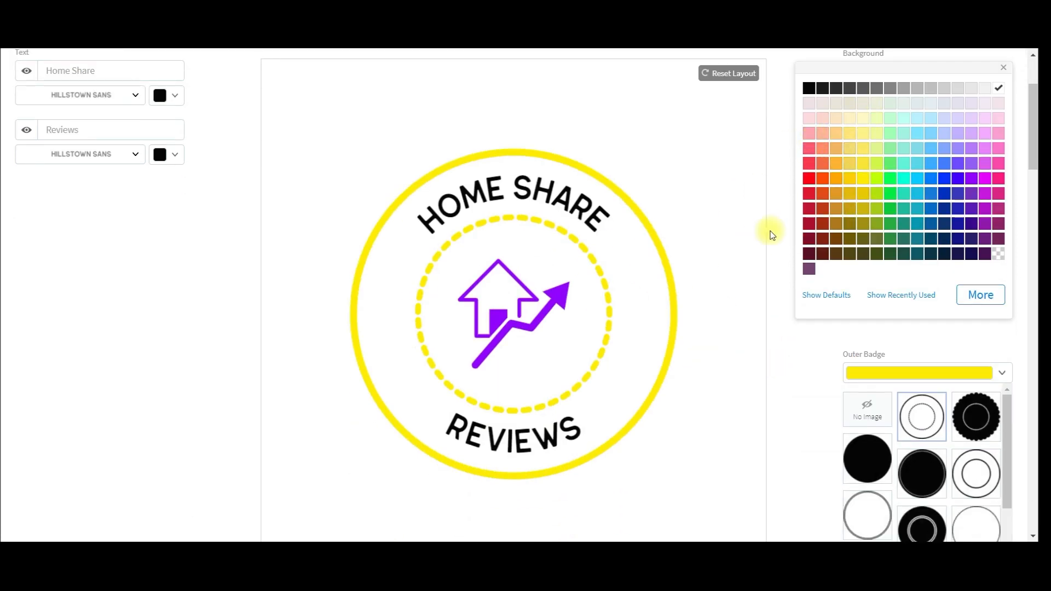
# Step: Download the white-background badge, then glance at and dismiss the Mockups category list
pyautogui.scroll(3)
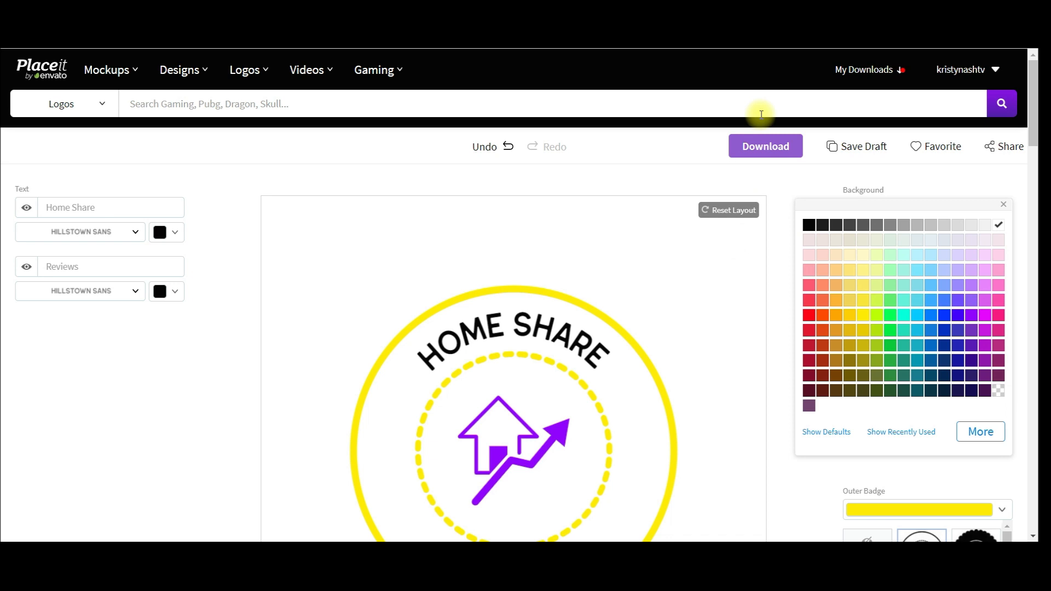
pyautogui.moveTo(715, 161)
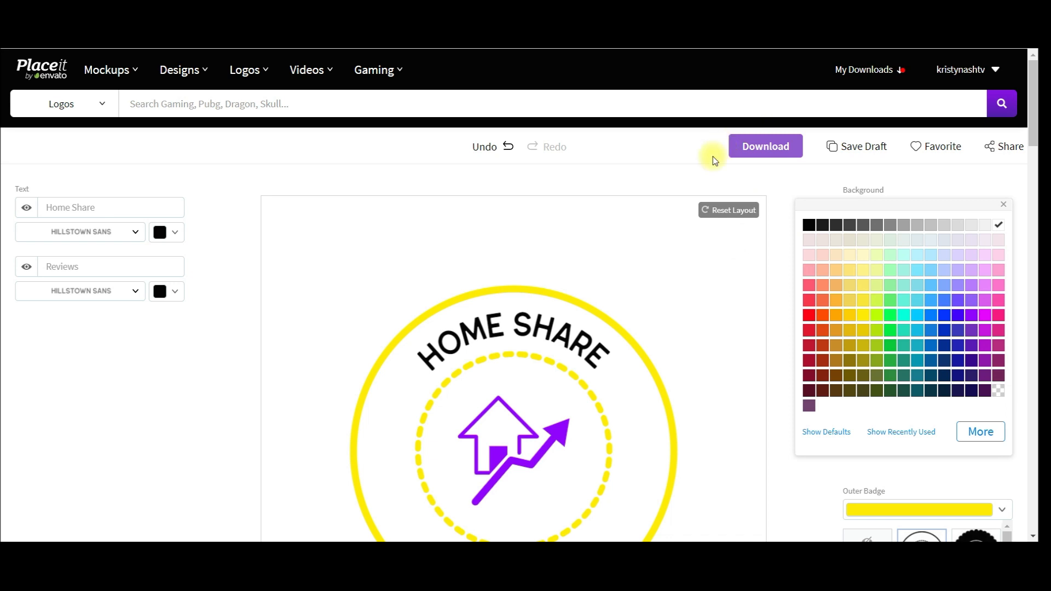
pyautogui.moveTo(685, 150)
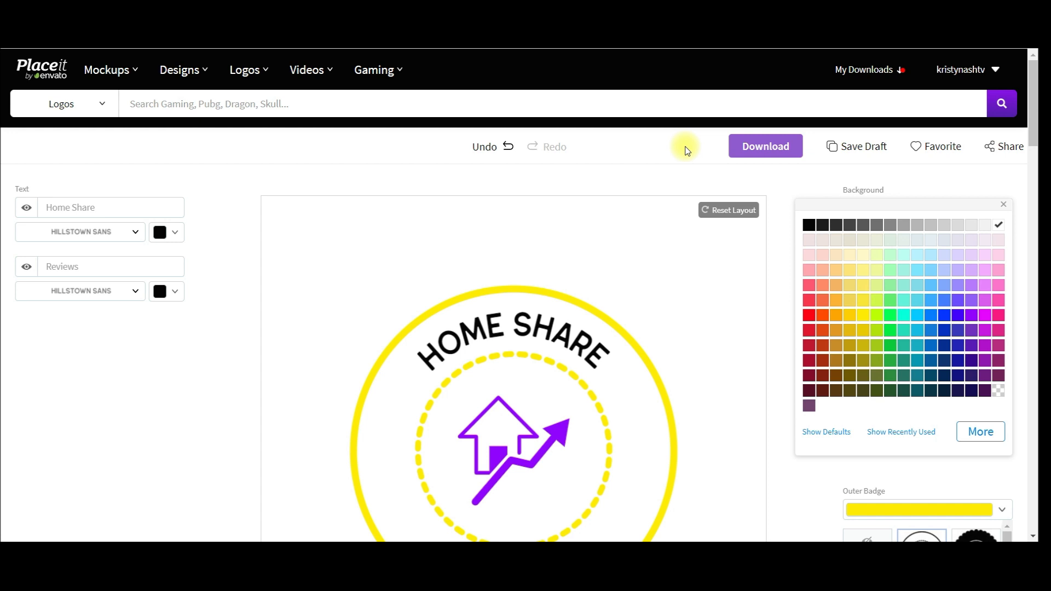
pyautogui.moveTo(495, 129)
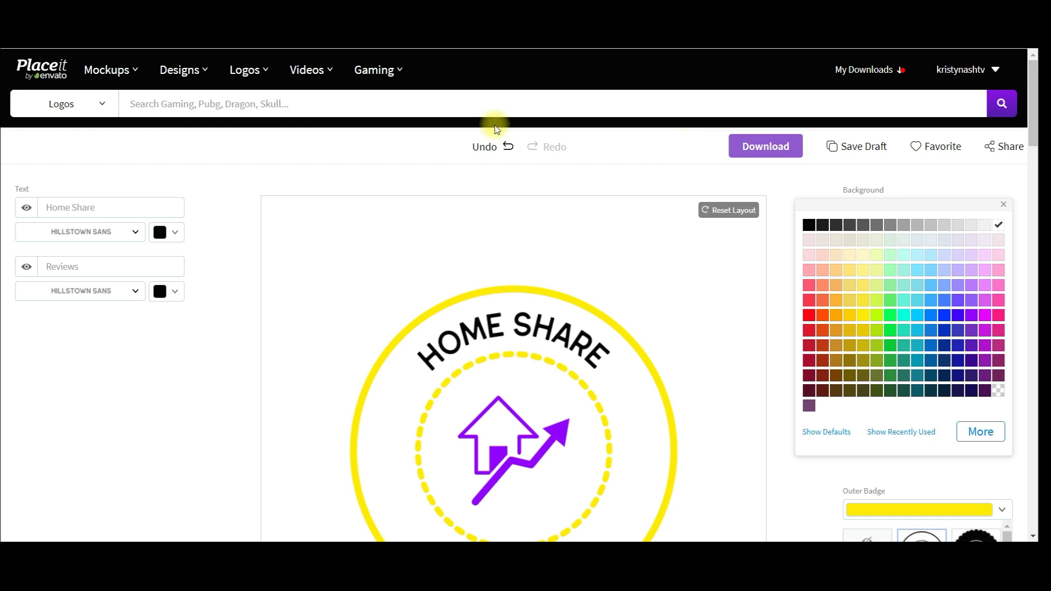
pyautogui.click(244, 69)
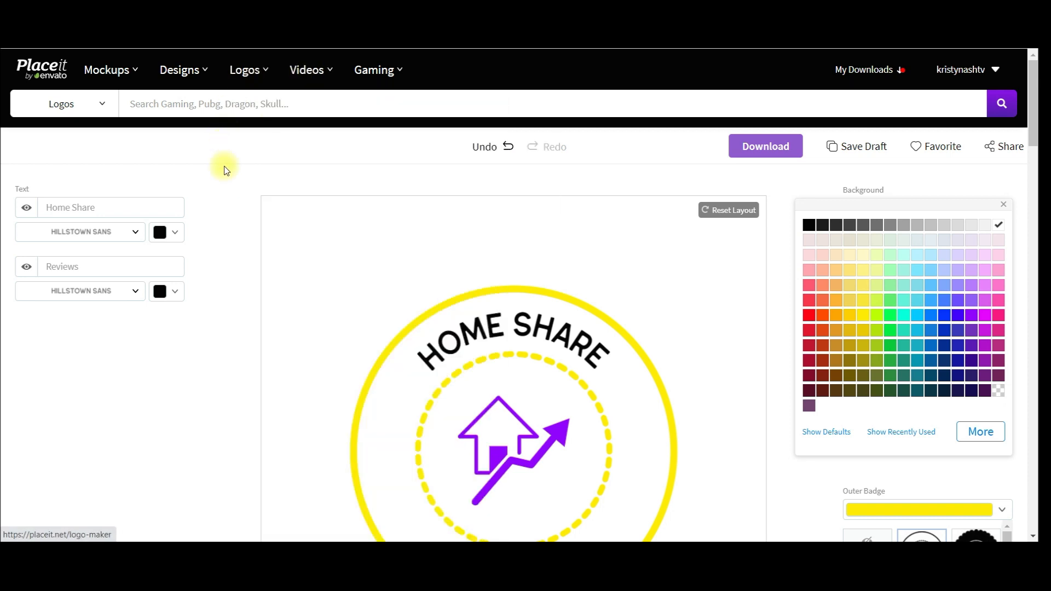
pyautogui.click(106, 70)
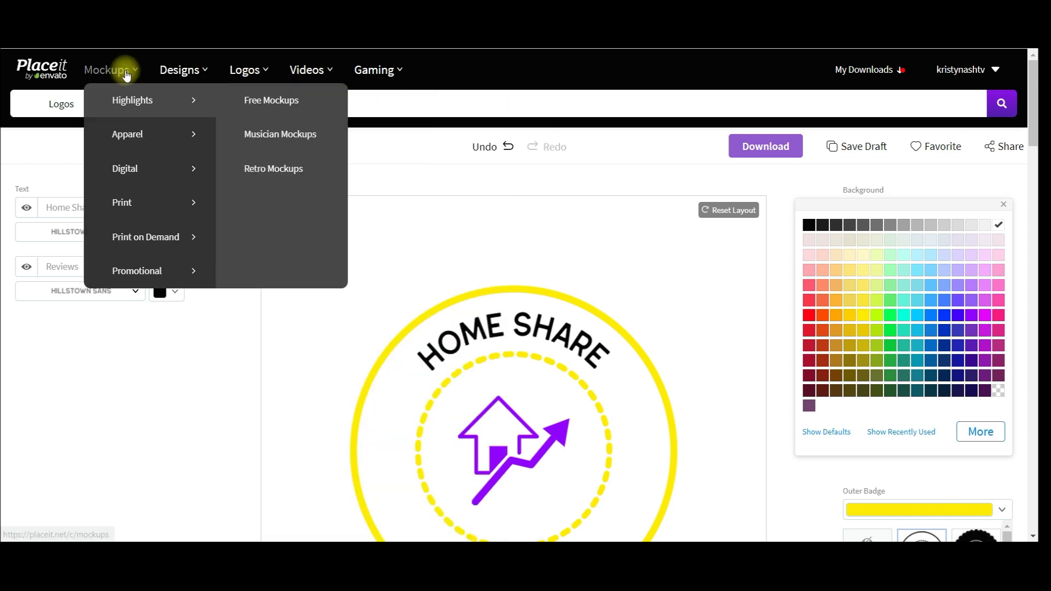
pyautogui.click(724, 327)
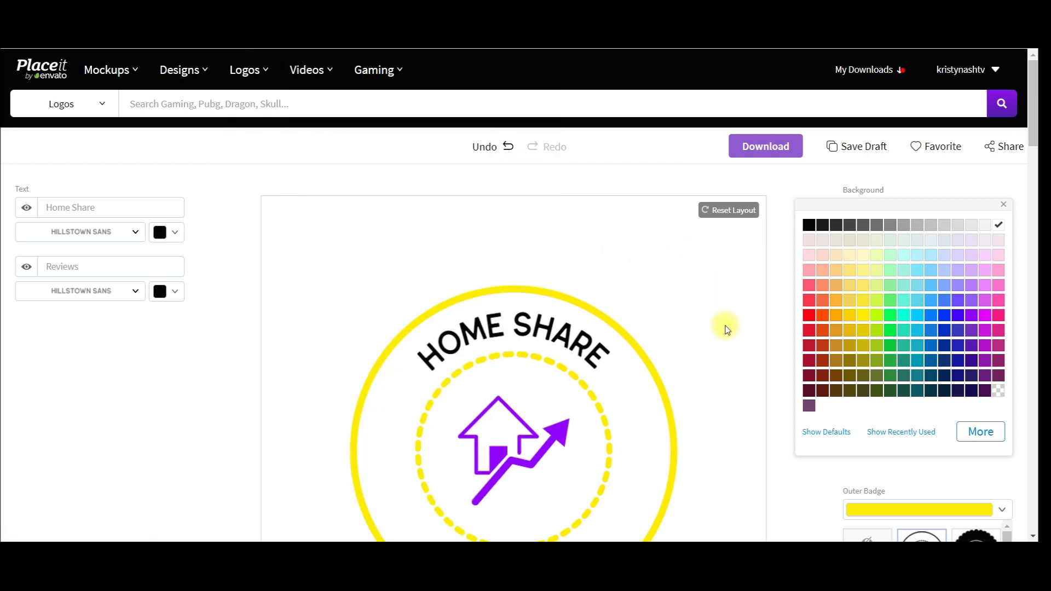